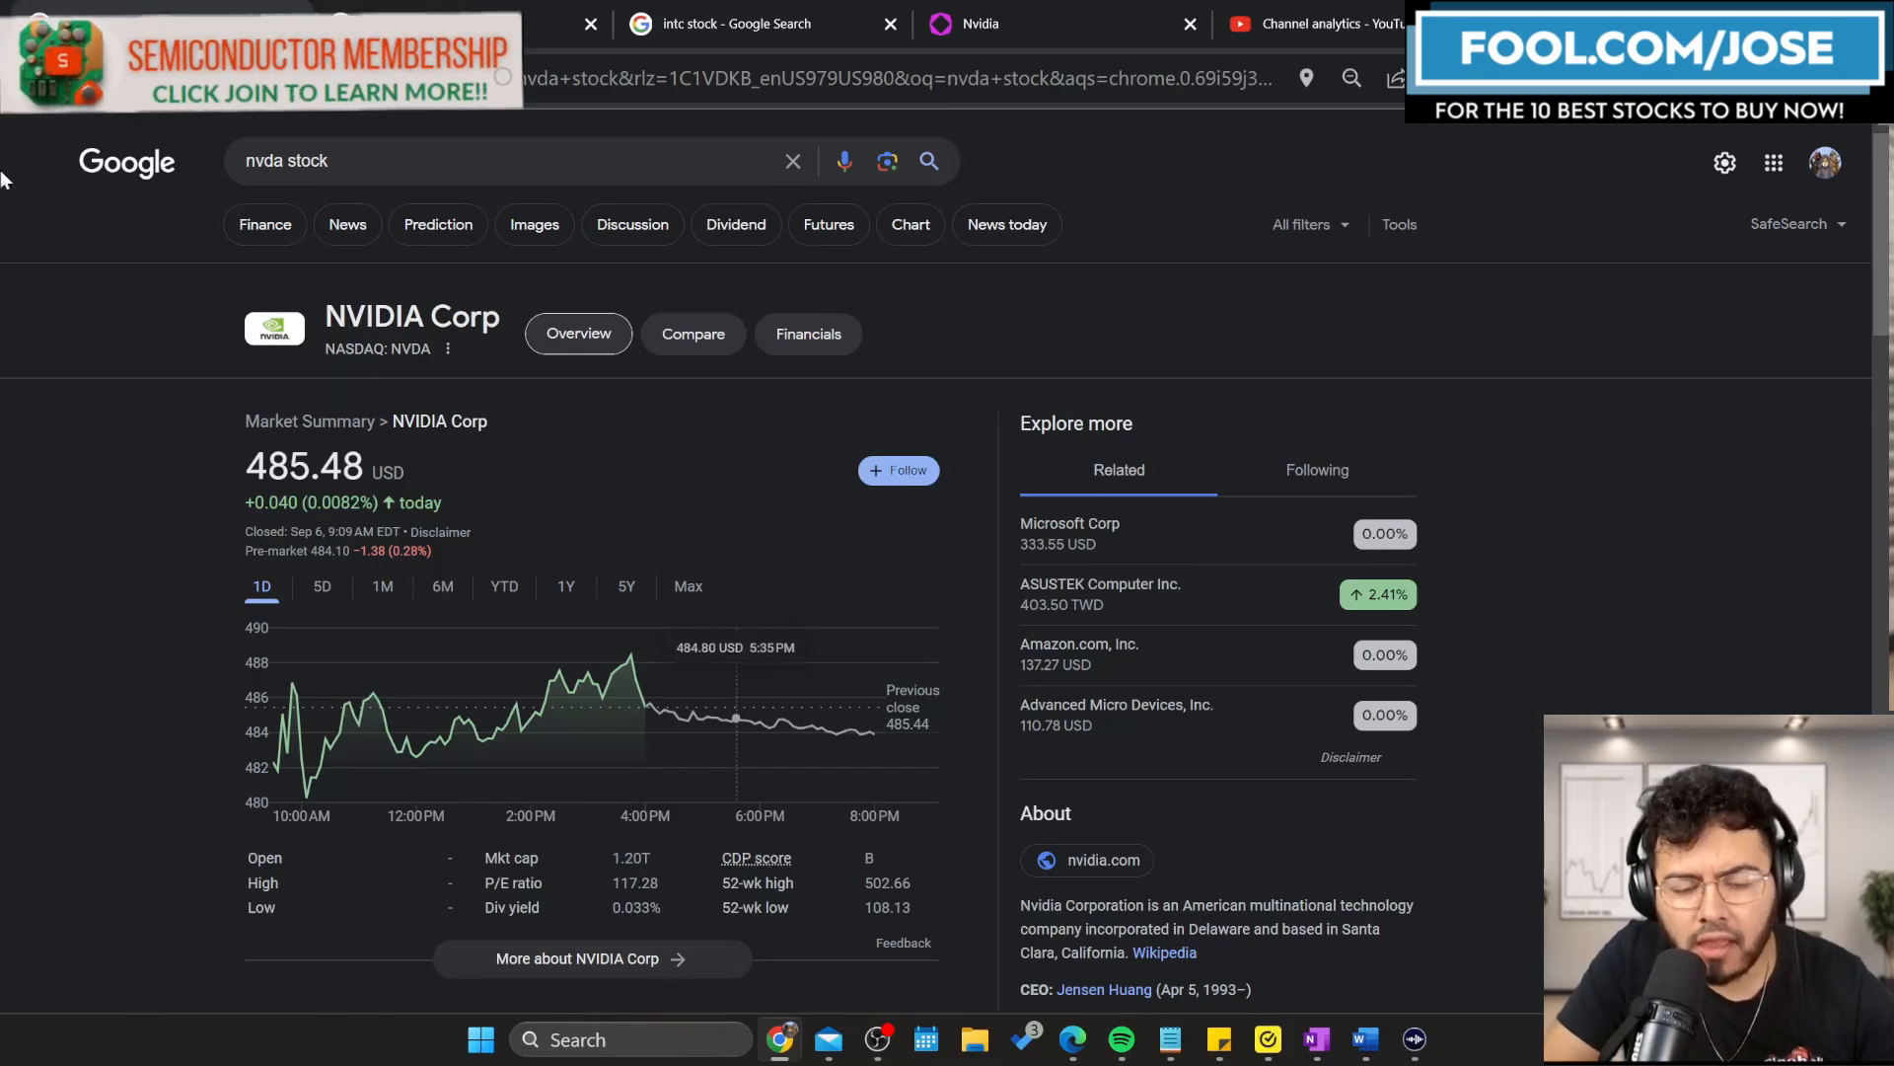
{"action": "mouse_move", "coordinate": [187, 581]}
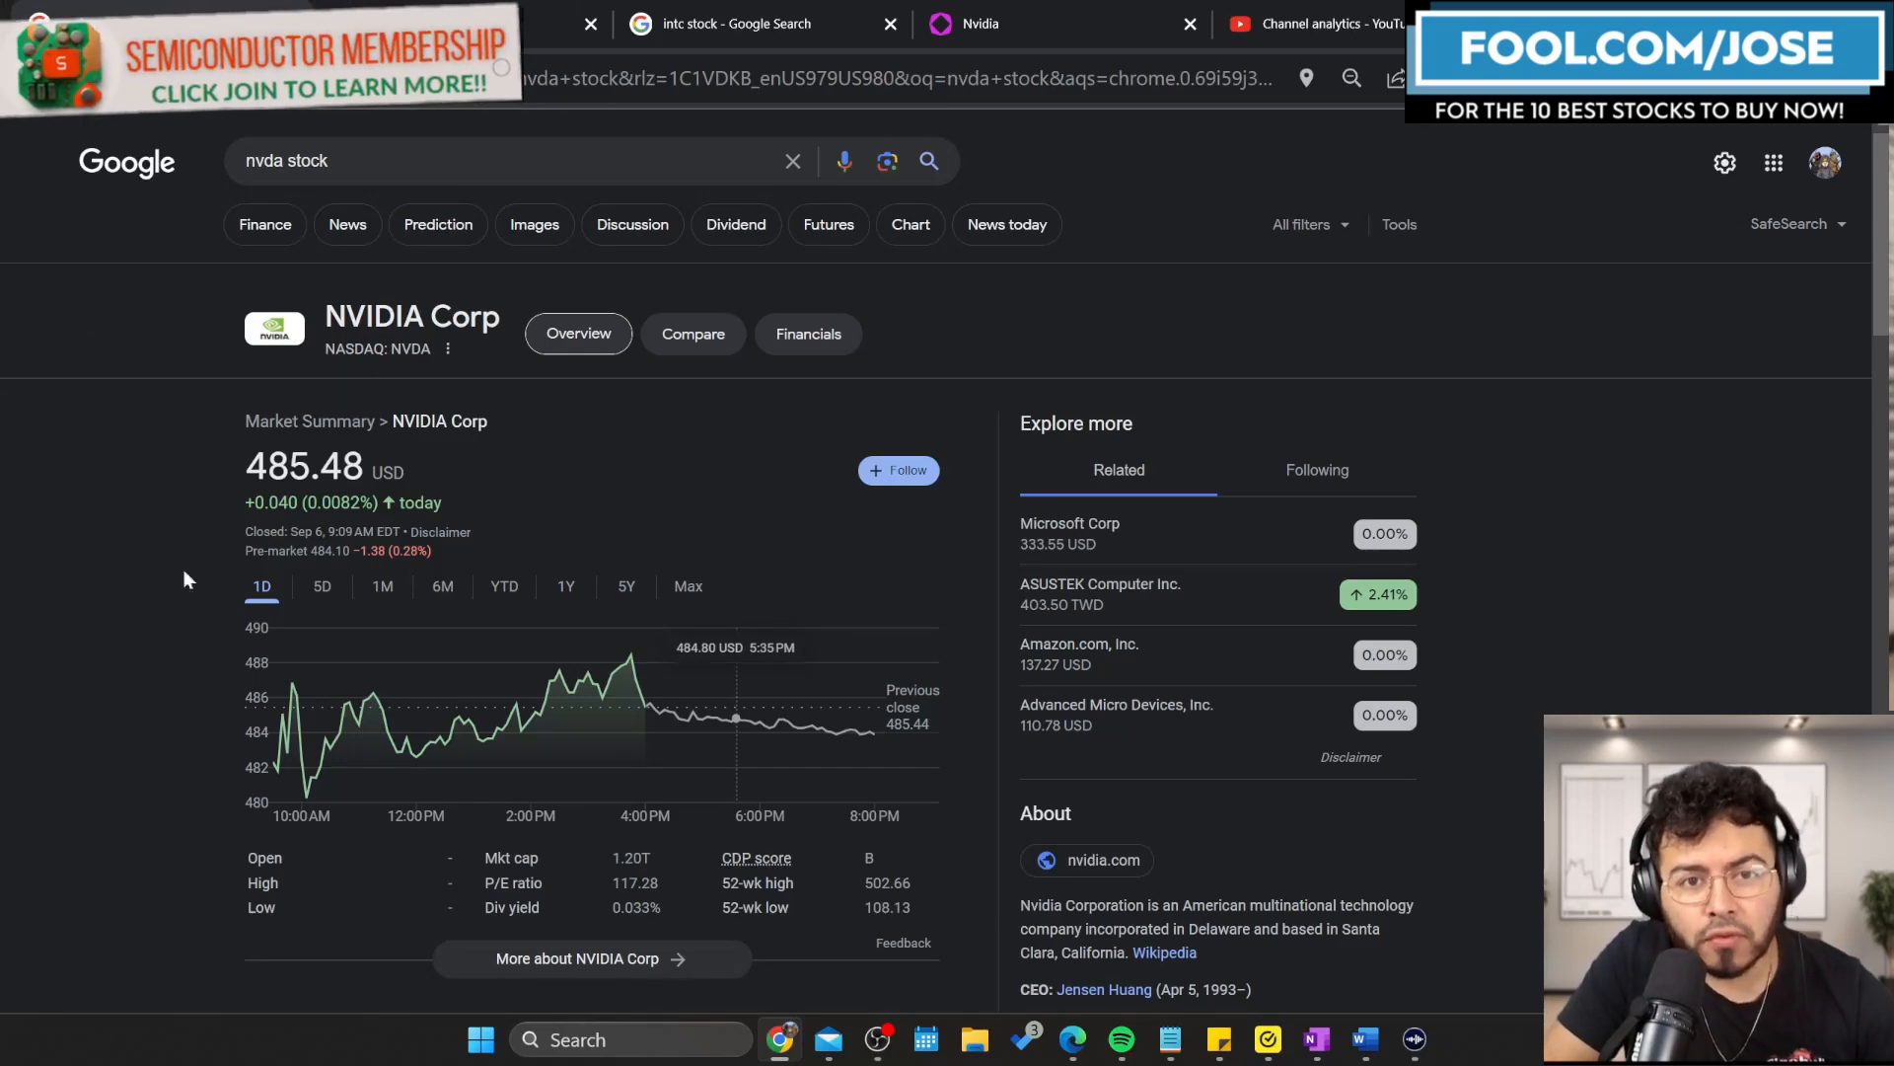
View AMD's stock quote, then show NVIDIA's year-to-date chart, up 239.14%.
{"action": "left_click", "coordinate": [1116, 715]}
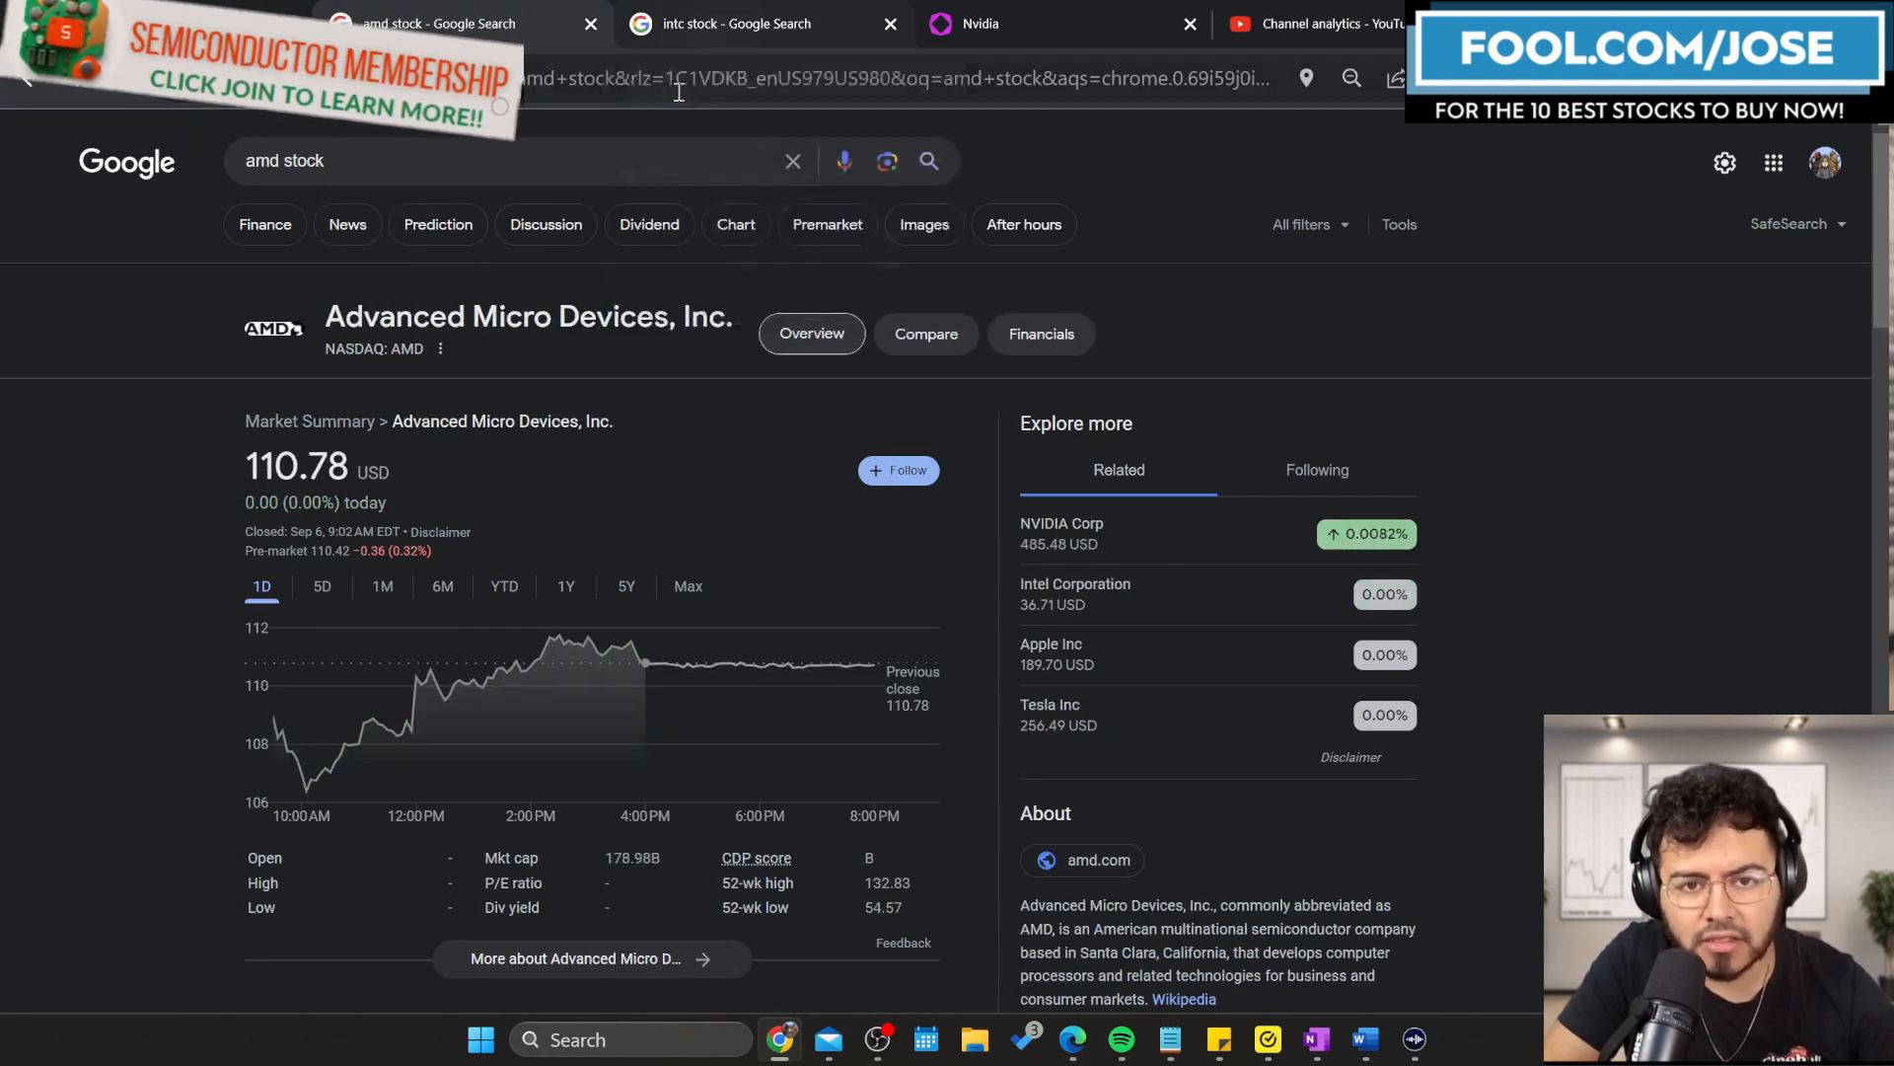
{"action": "left_click", "coordinate": [737, 22]}
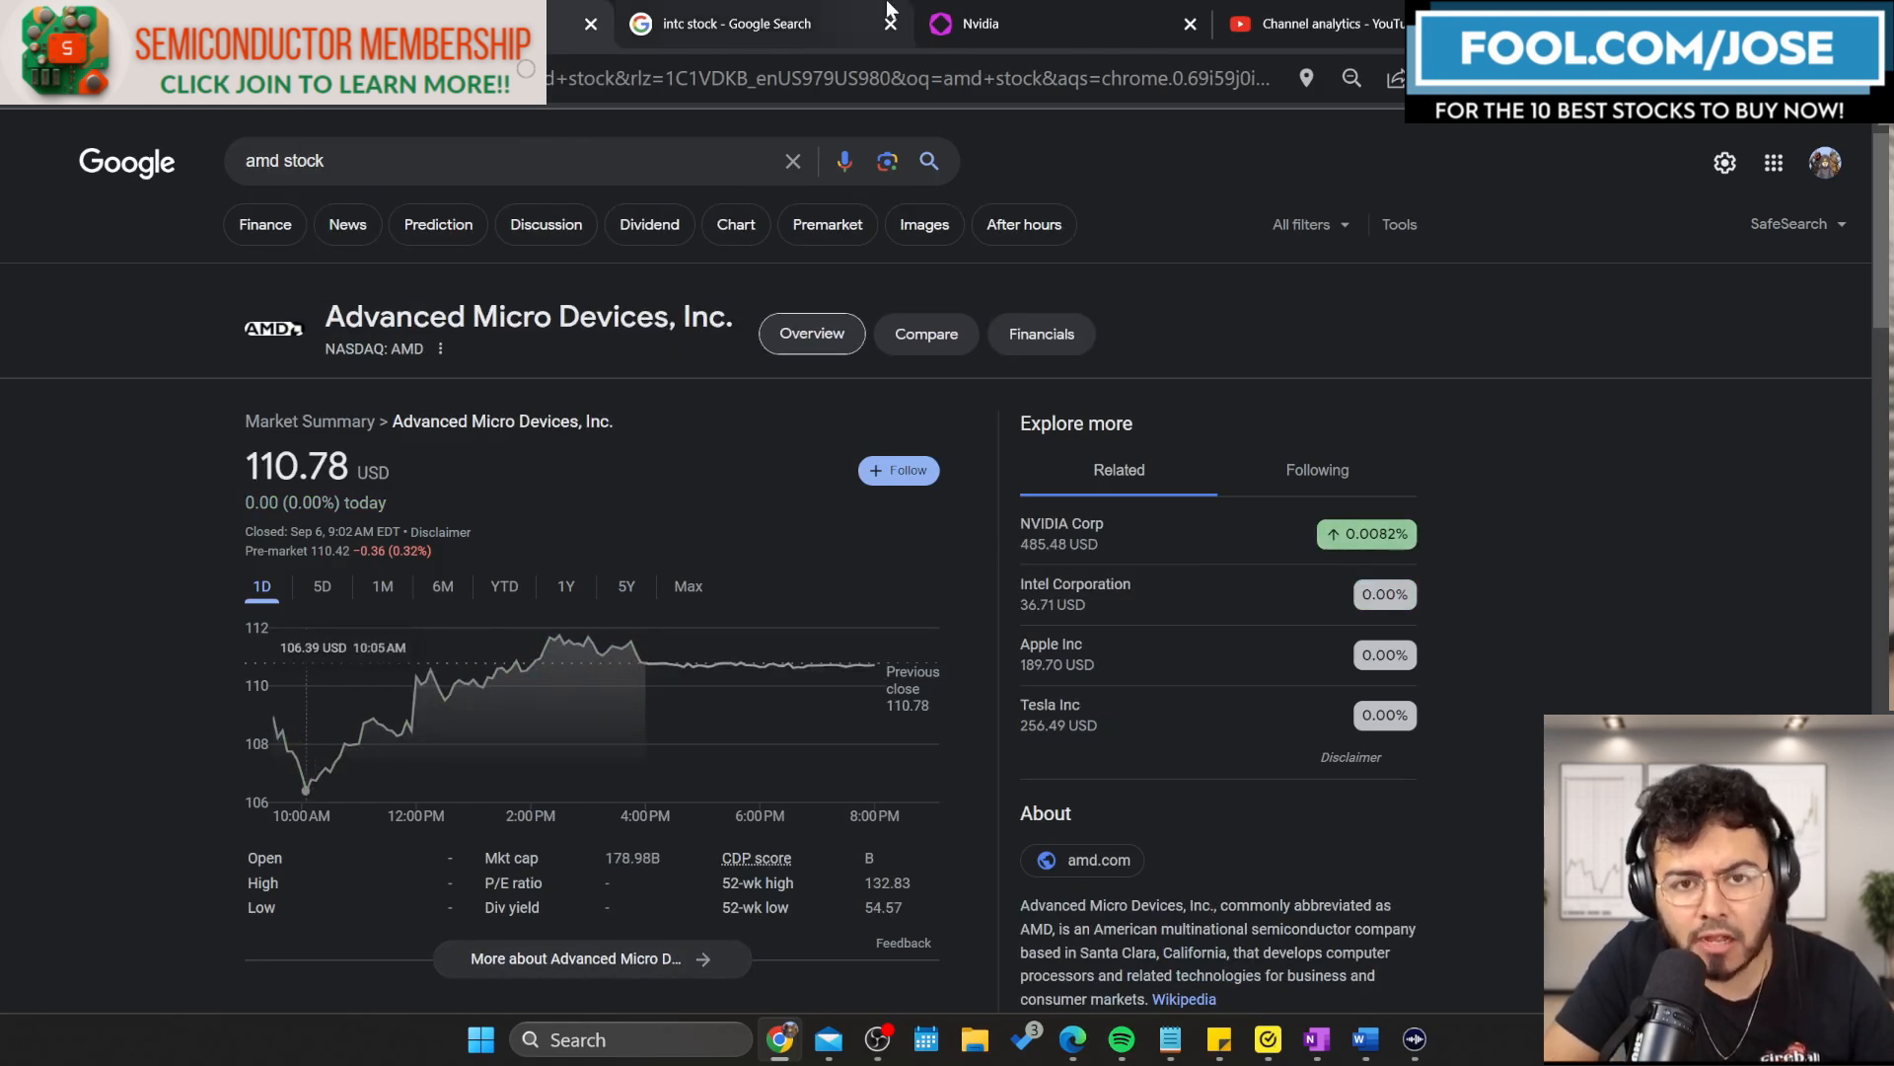
{"action": "left_click", "coordinate": [725, 23]}
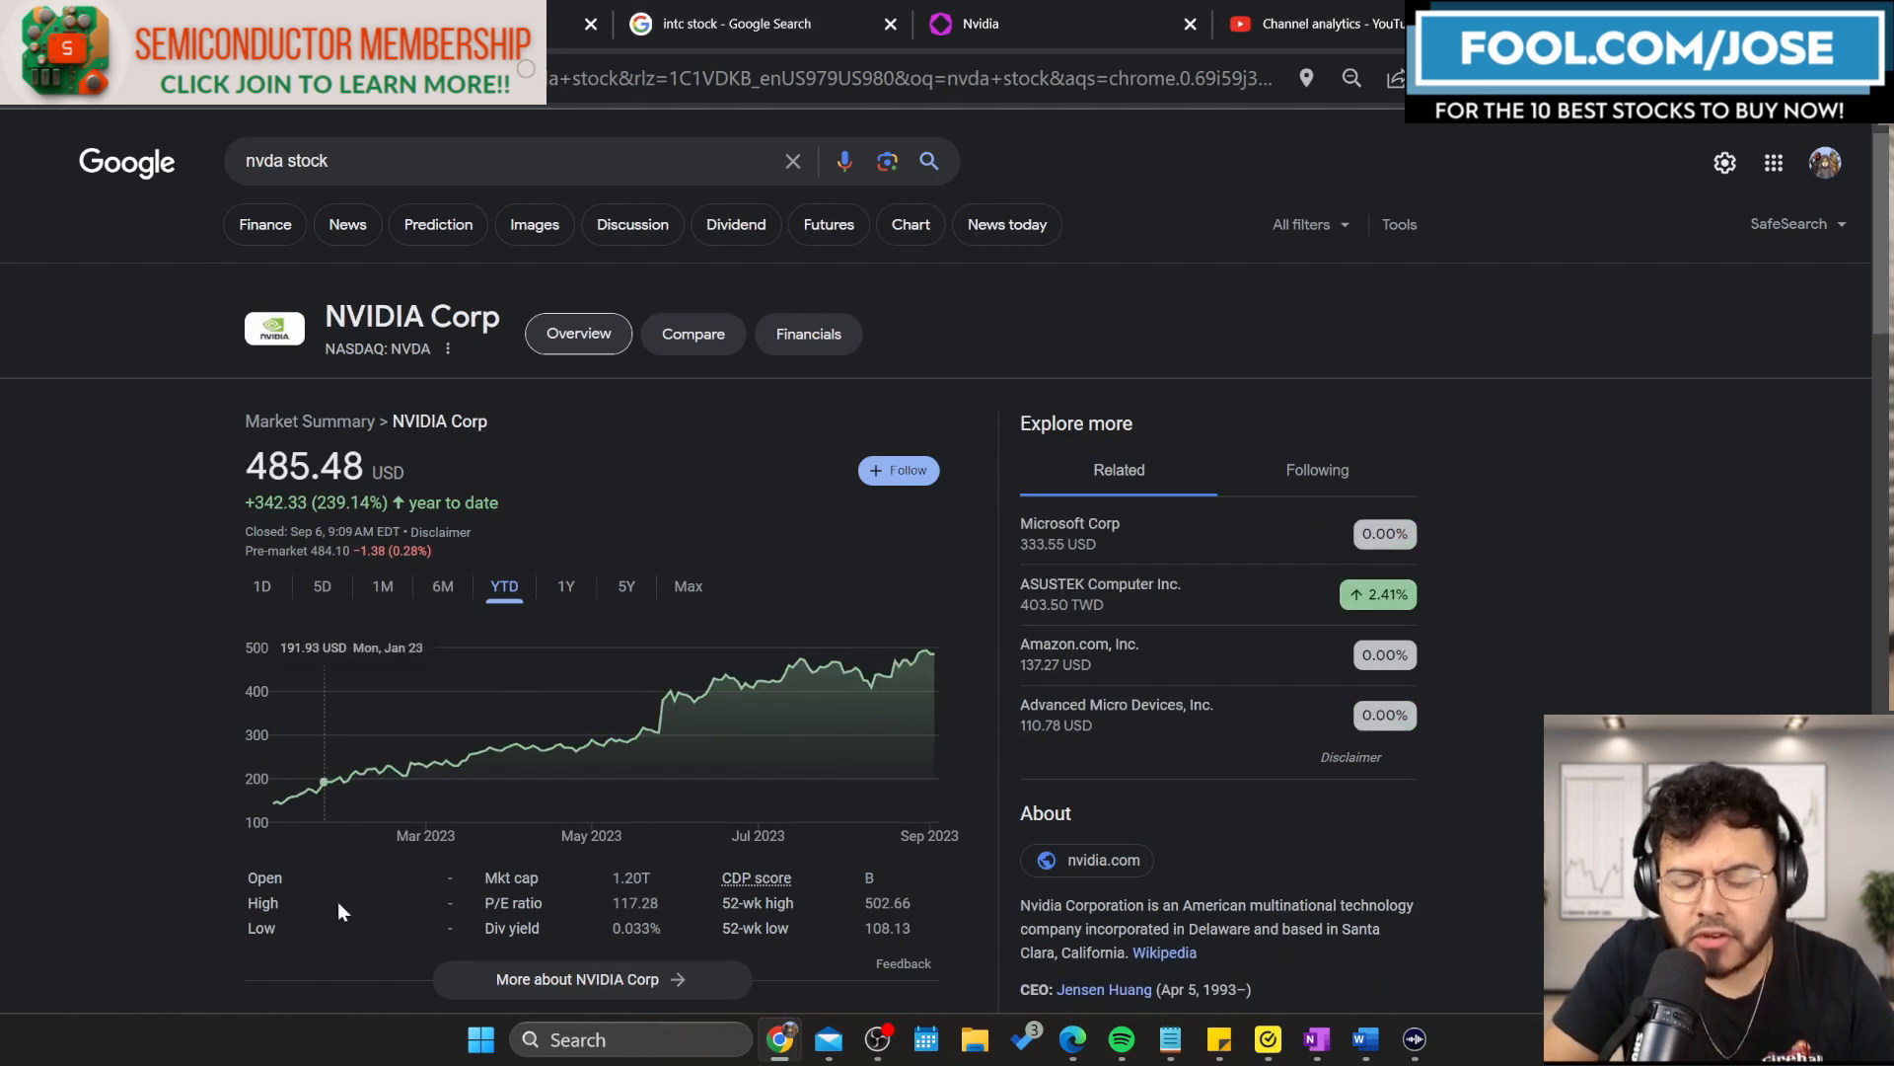
{"action": "mouse_move", "coordinate": [652, 771]}
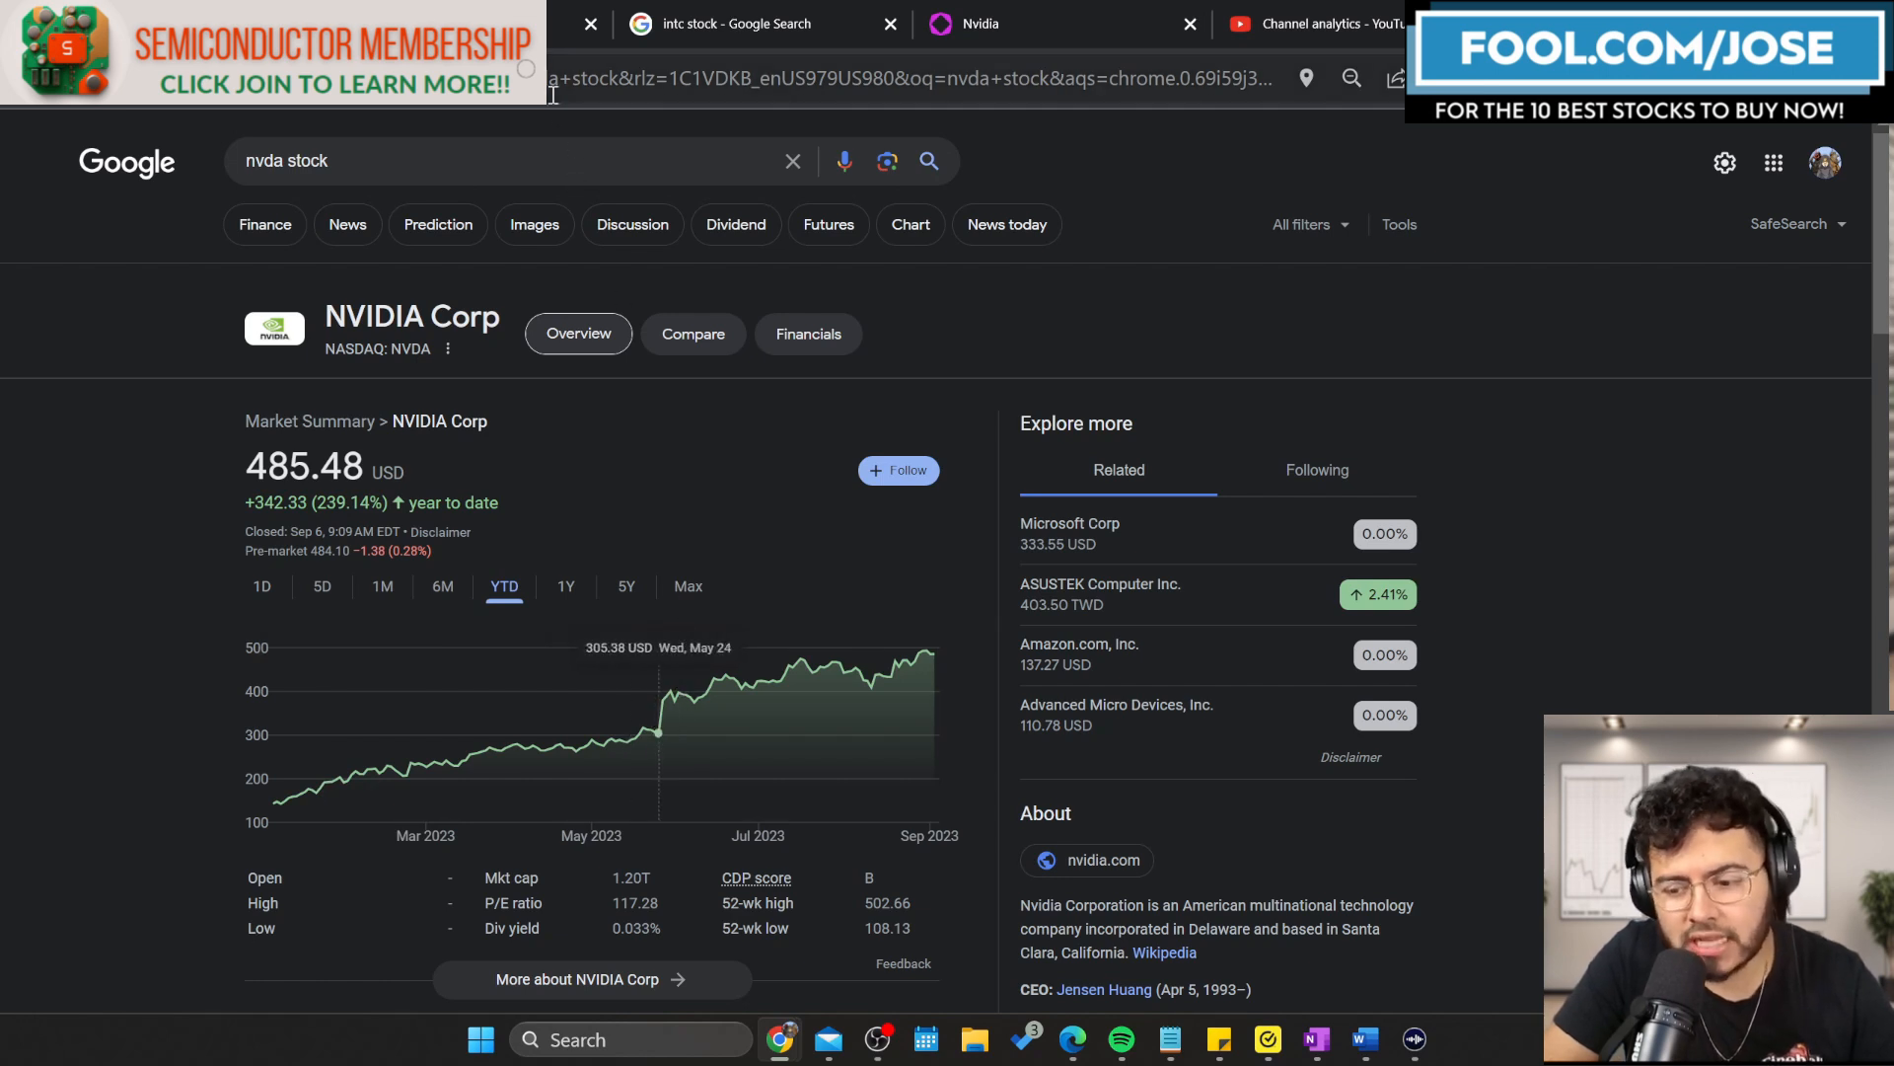
Switch to the 'intc stock' tab to see Intel's year-to-date gain of 37.34%.
{"action": "left_click", "coordinate": [1115, 705]}
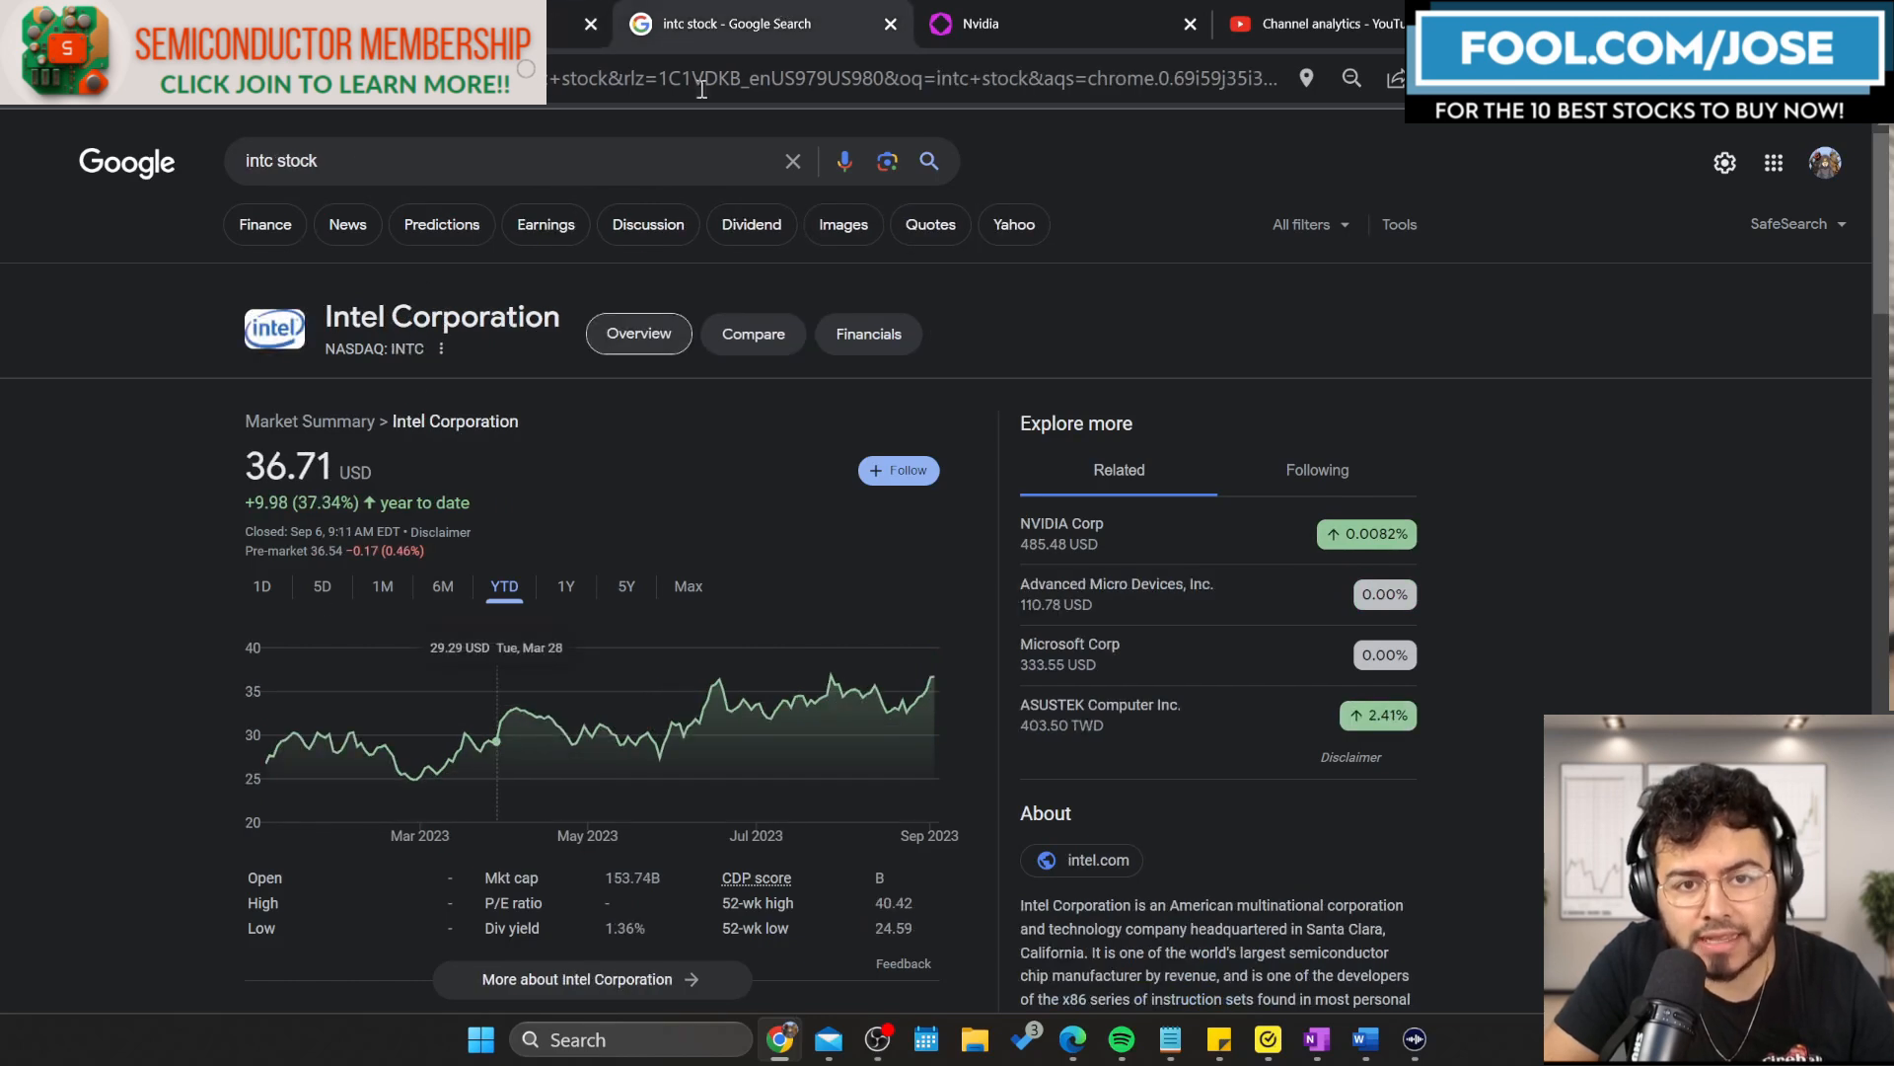
{"action": "mouse_move", "coordinate": [176, 654]}
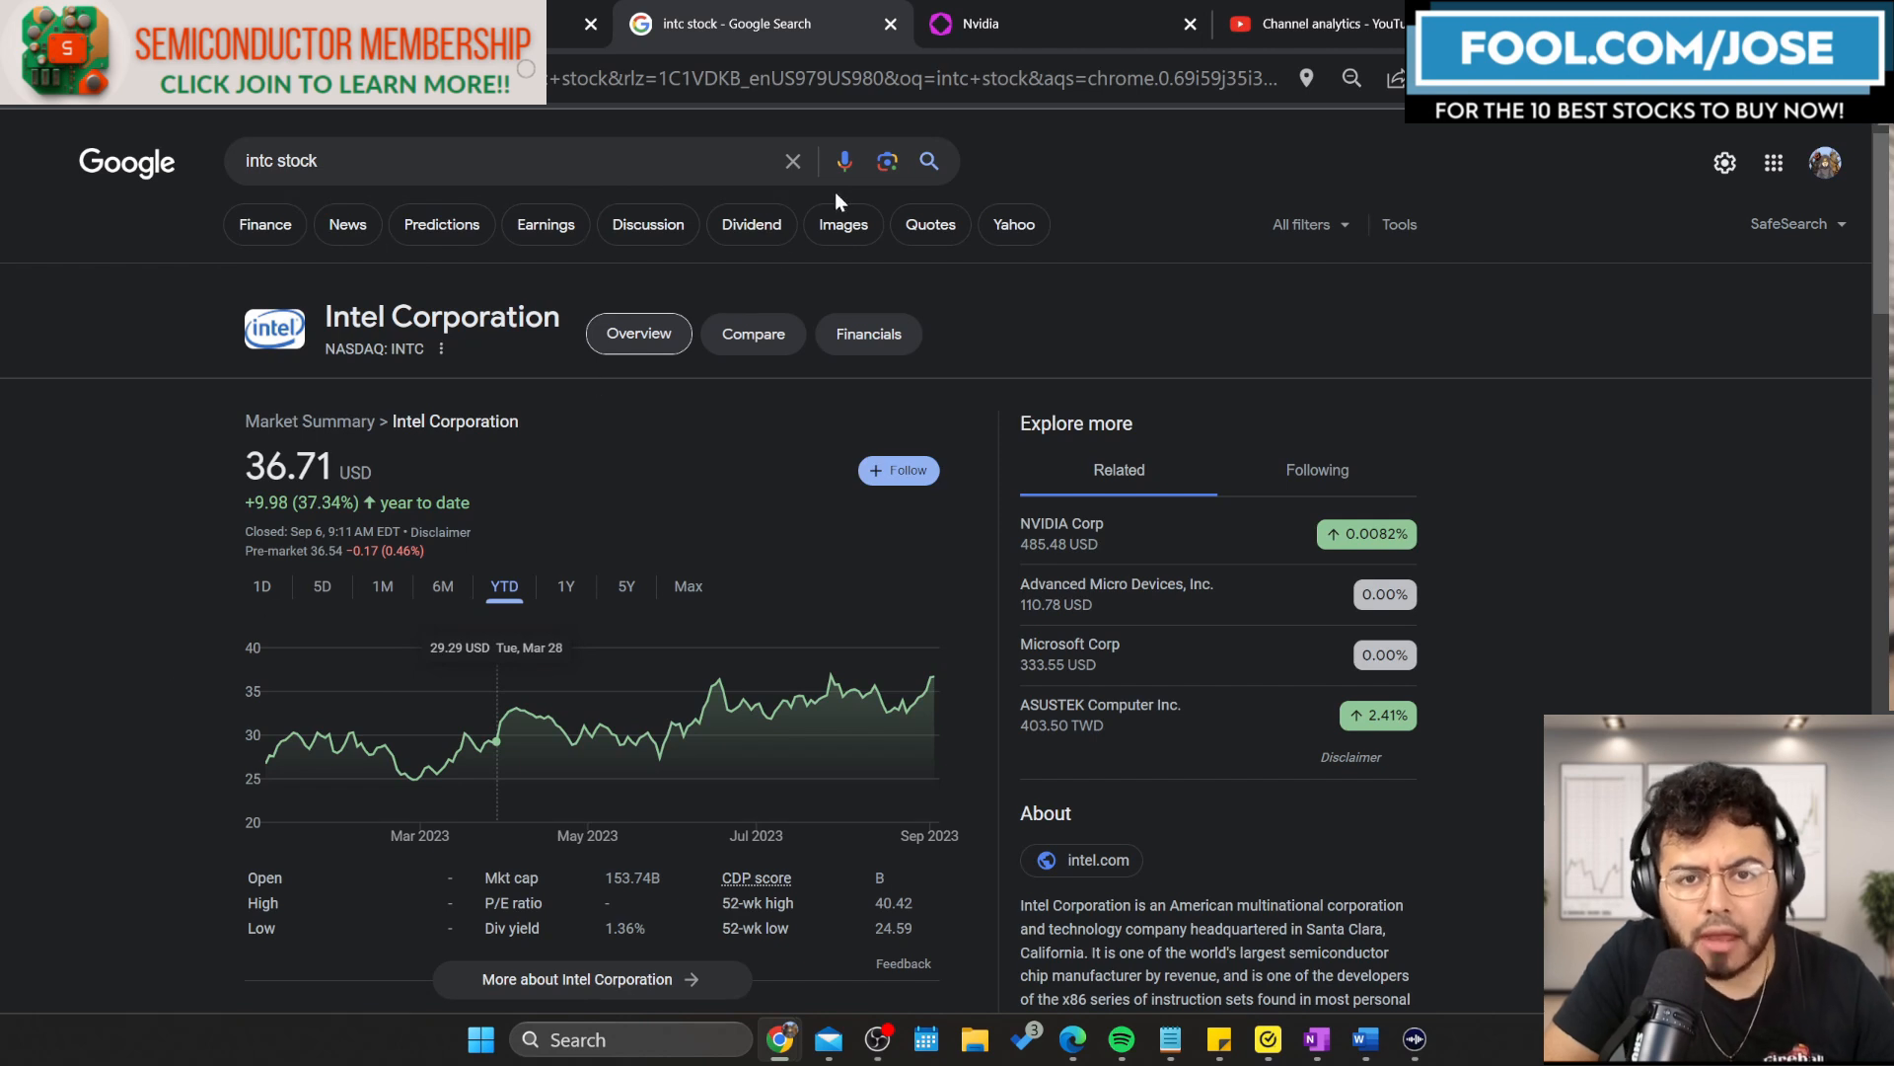
{"action": "mouse_move", "coordinate": [562, 290]}
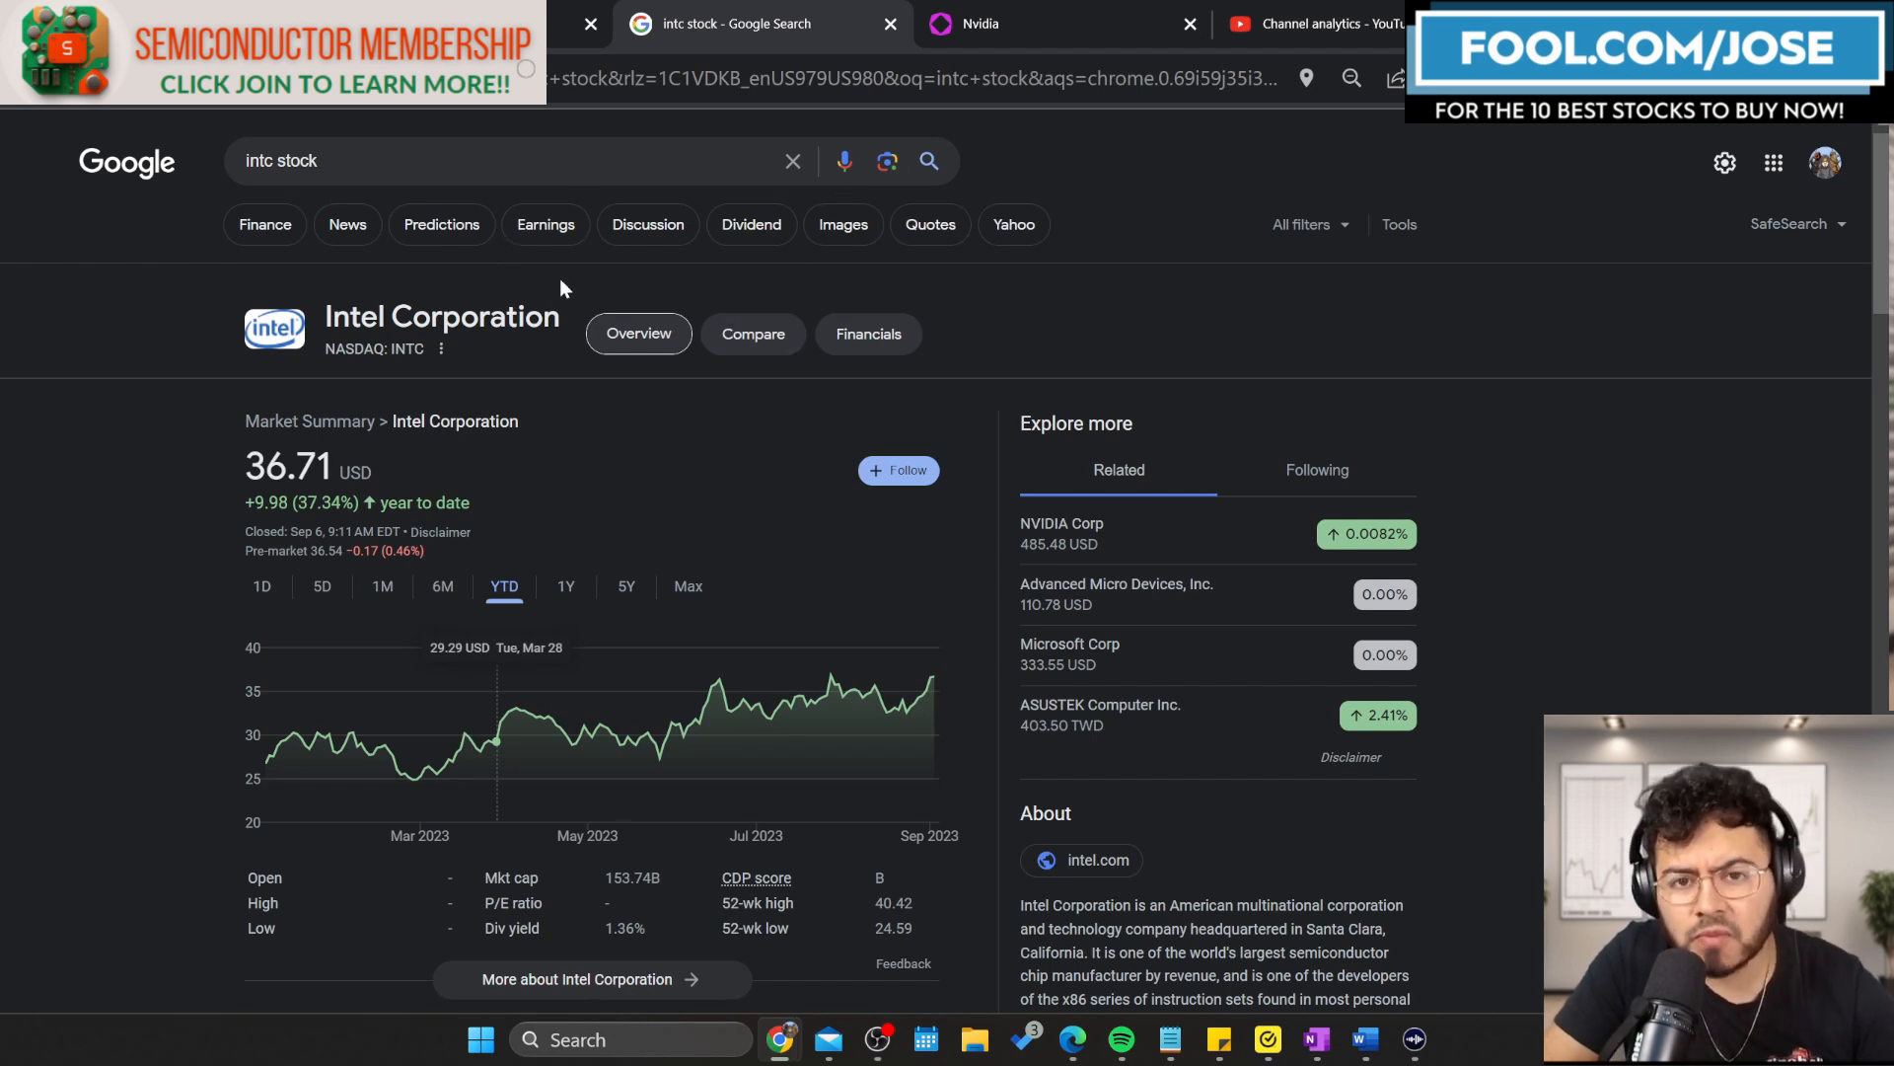
{"action": "mouse_move", "coordinate": [604, 592]}
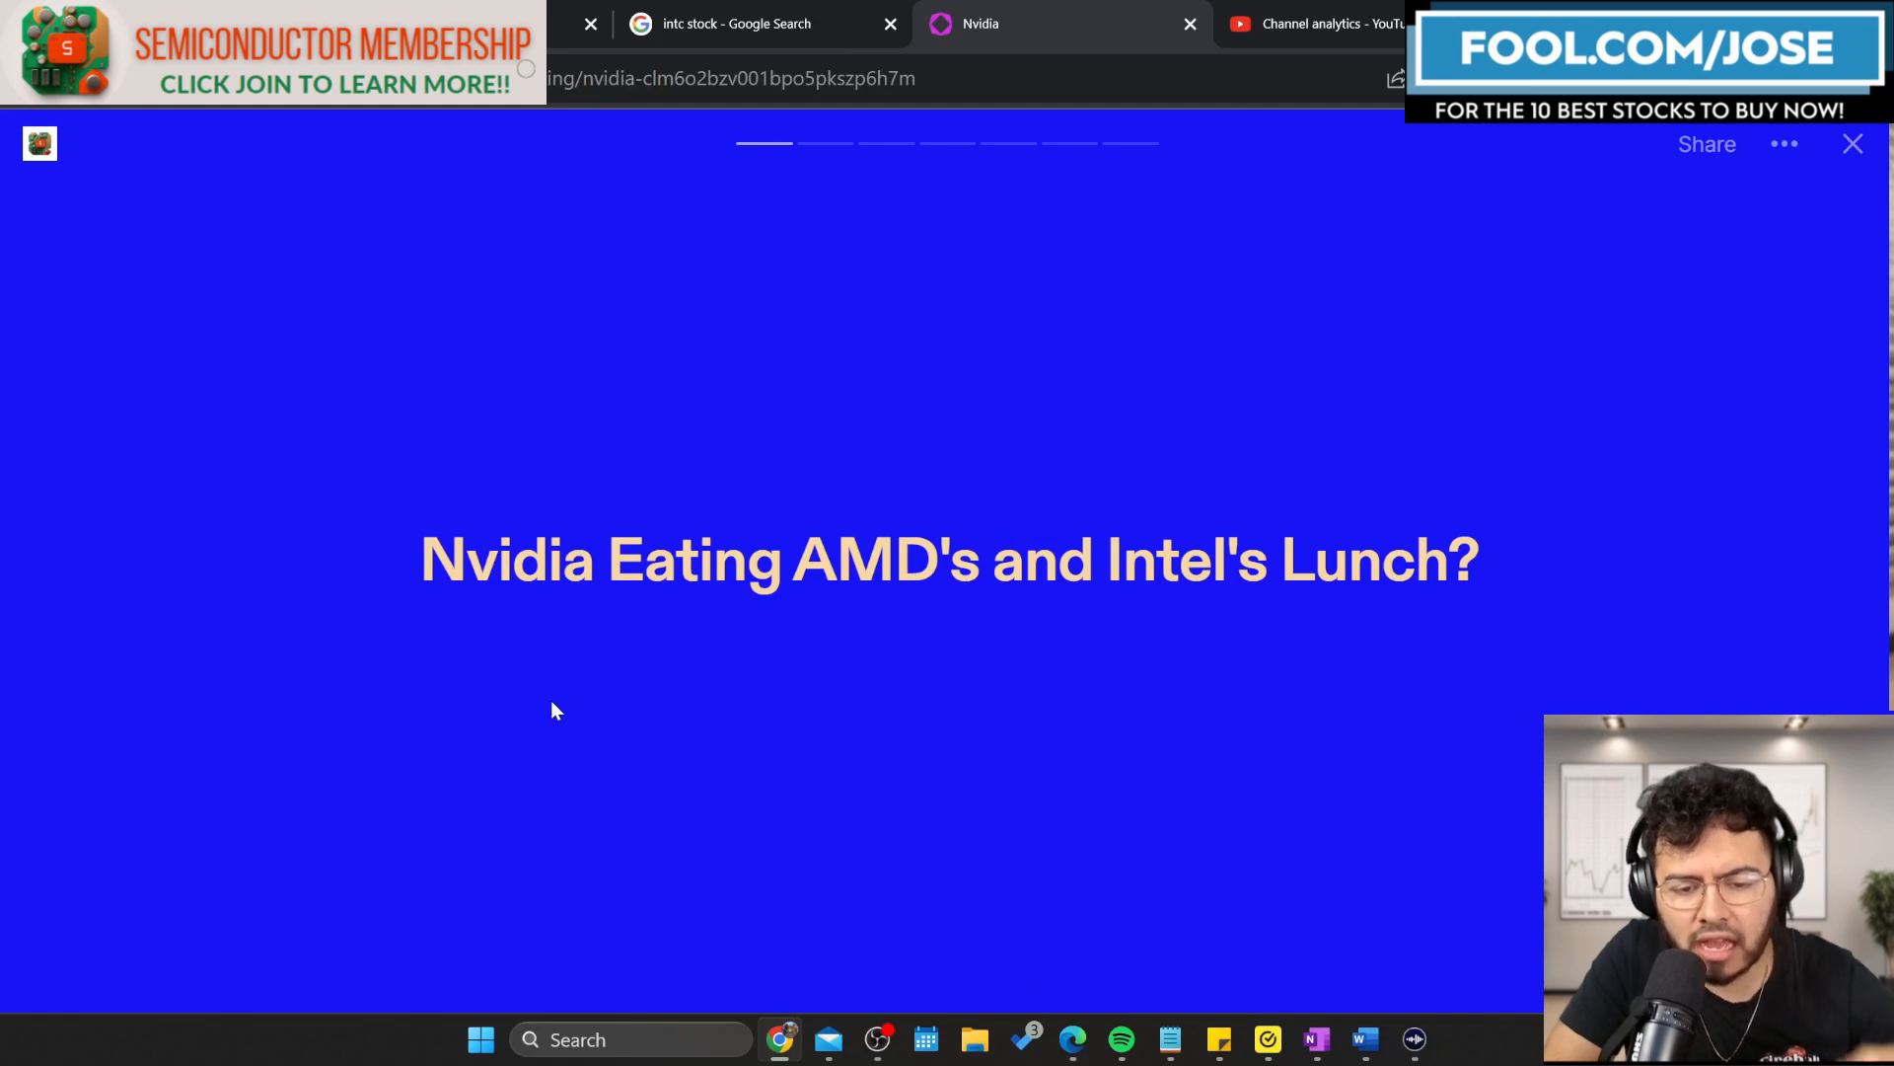
{"action": "mouse_move", "coordinate": [1420, 475]}
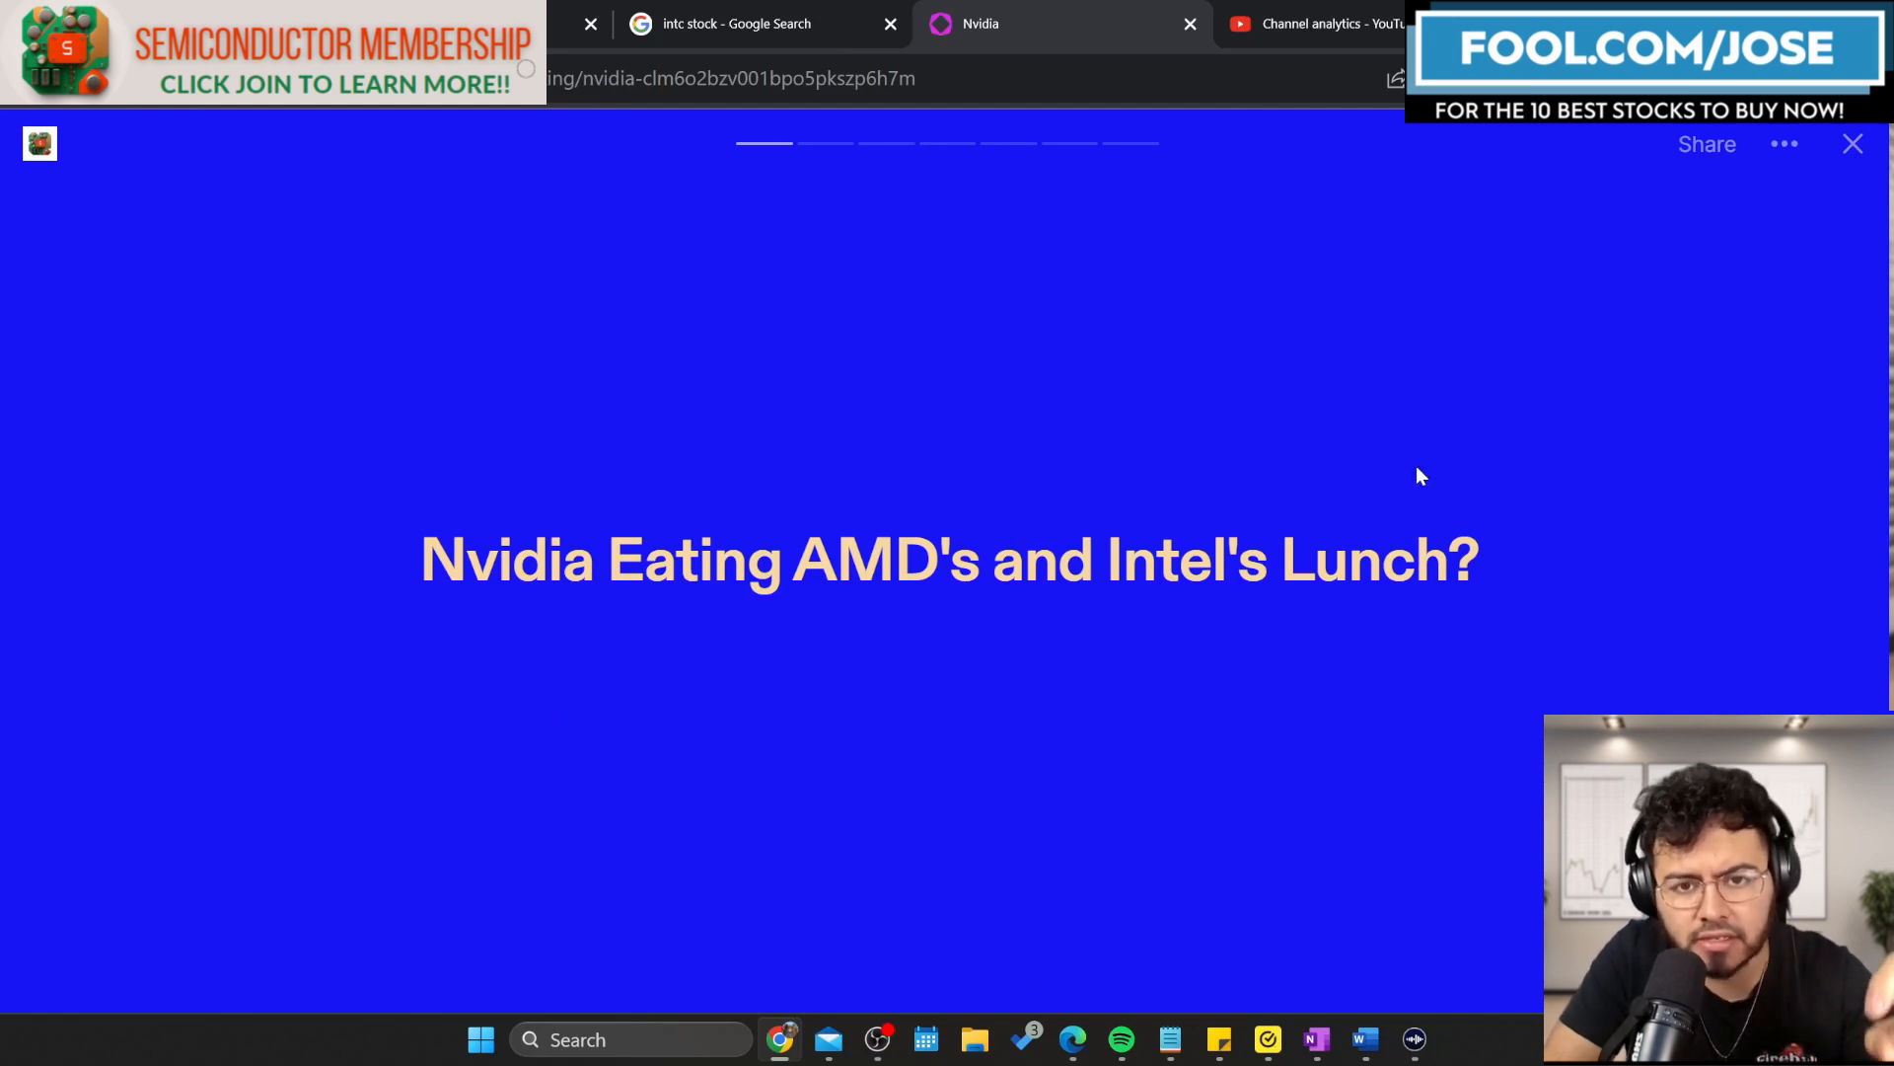
{"action": "mouse_move", "coordinate": [1447, 461]}
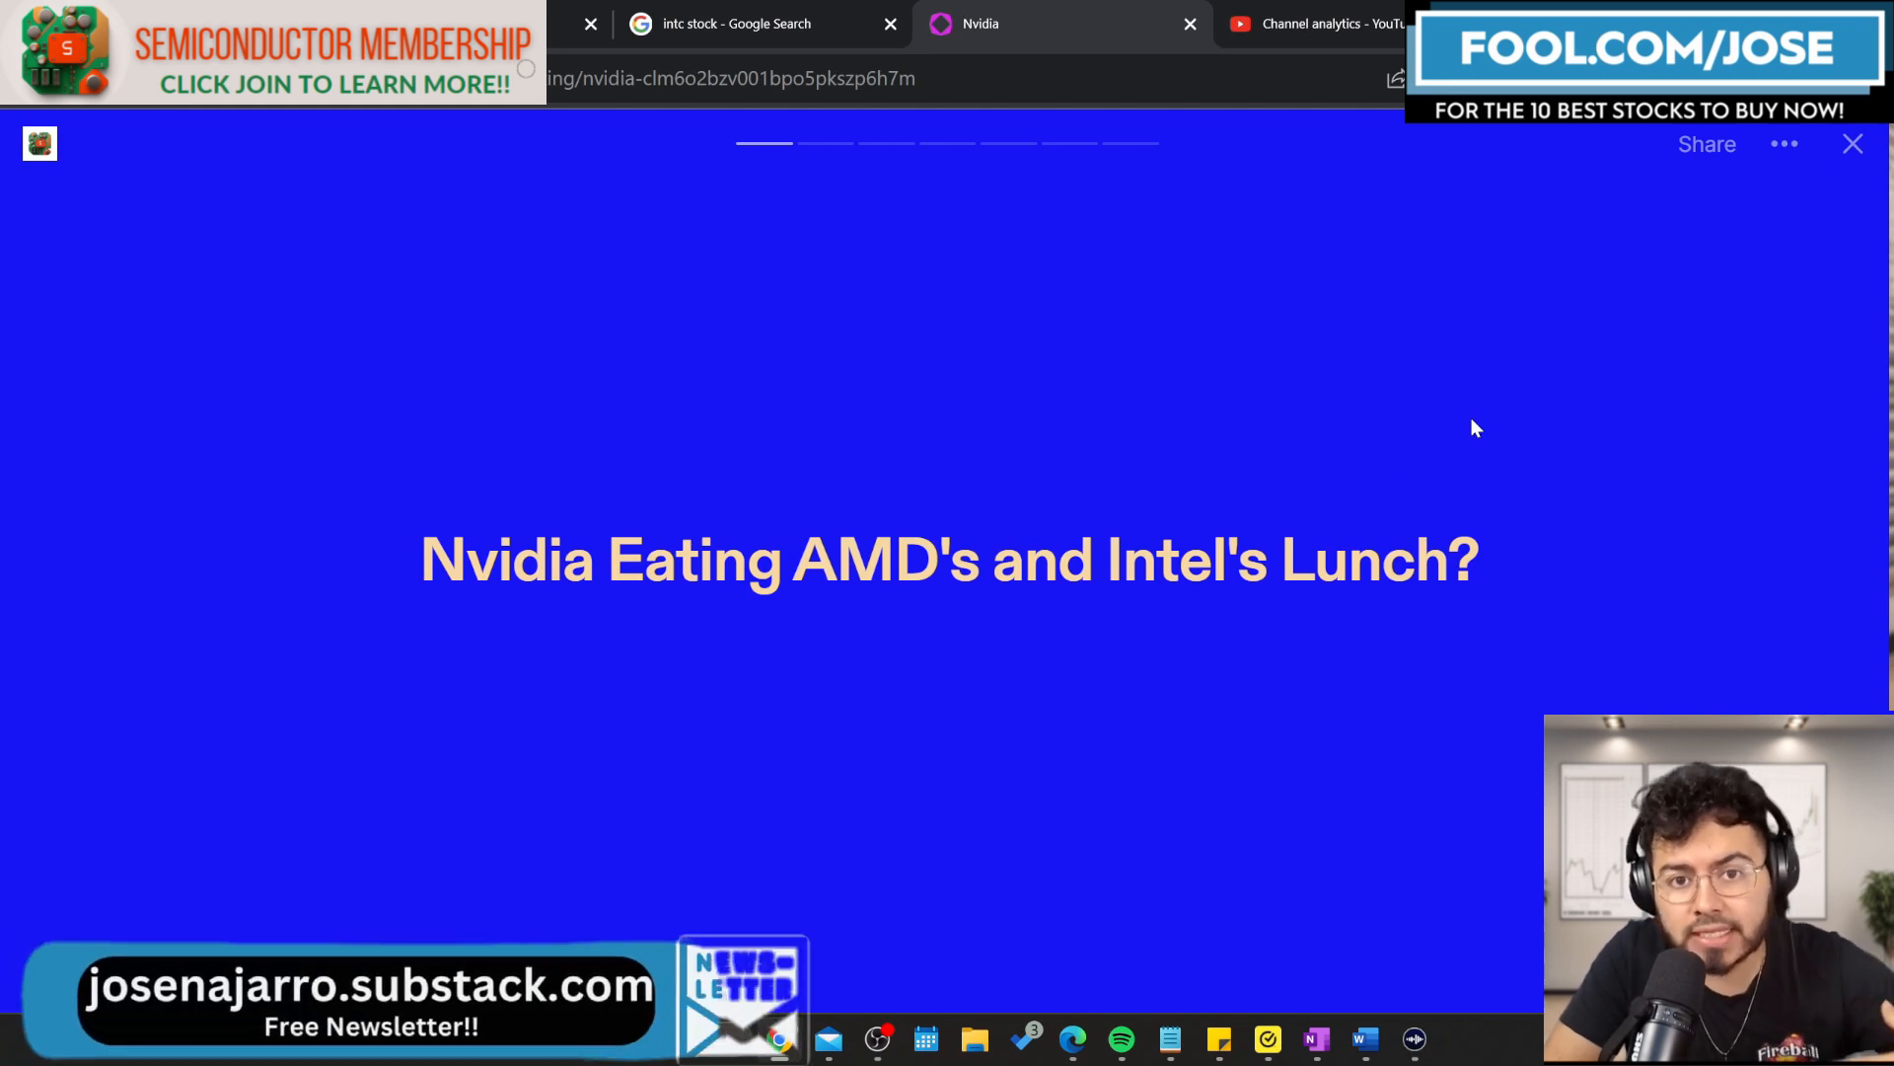
{"action": "mouse_move", "coordinate": [1424, 458]}
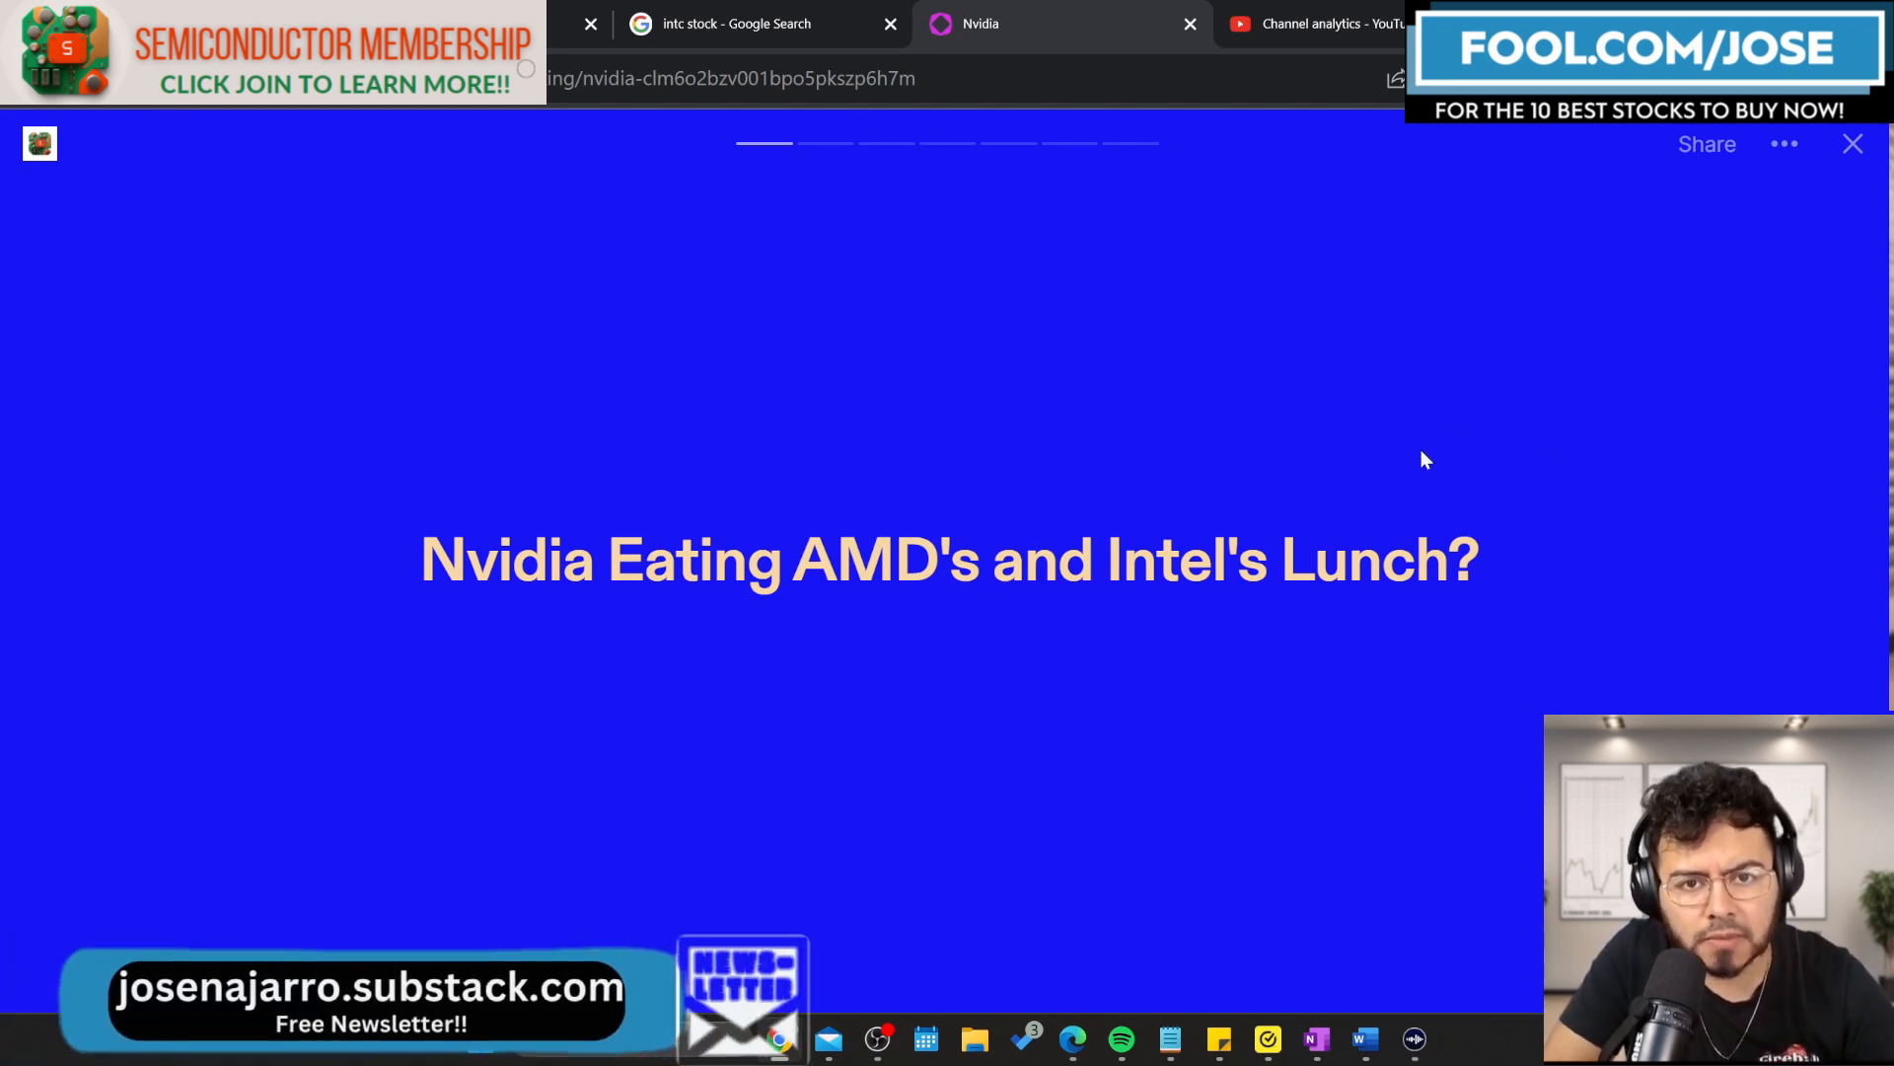
Advance from the 'Nvidia Eating AMD's and Intel's Lunch?' title to the Big Tech Capex slide.
{"action": "left_click", "coordinate": [825, 142]}
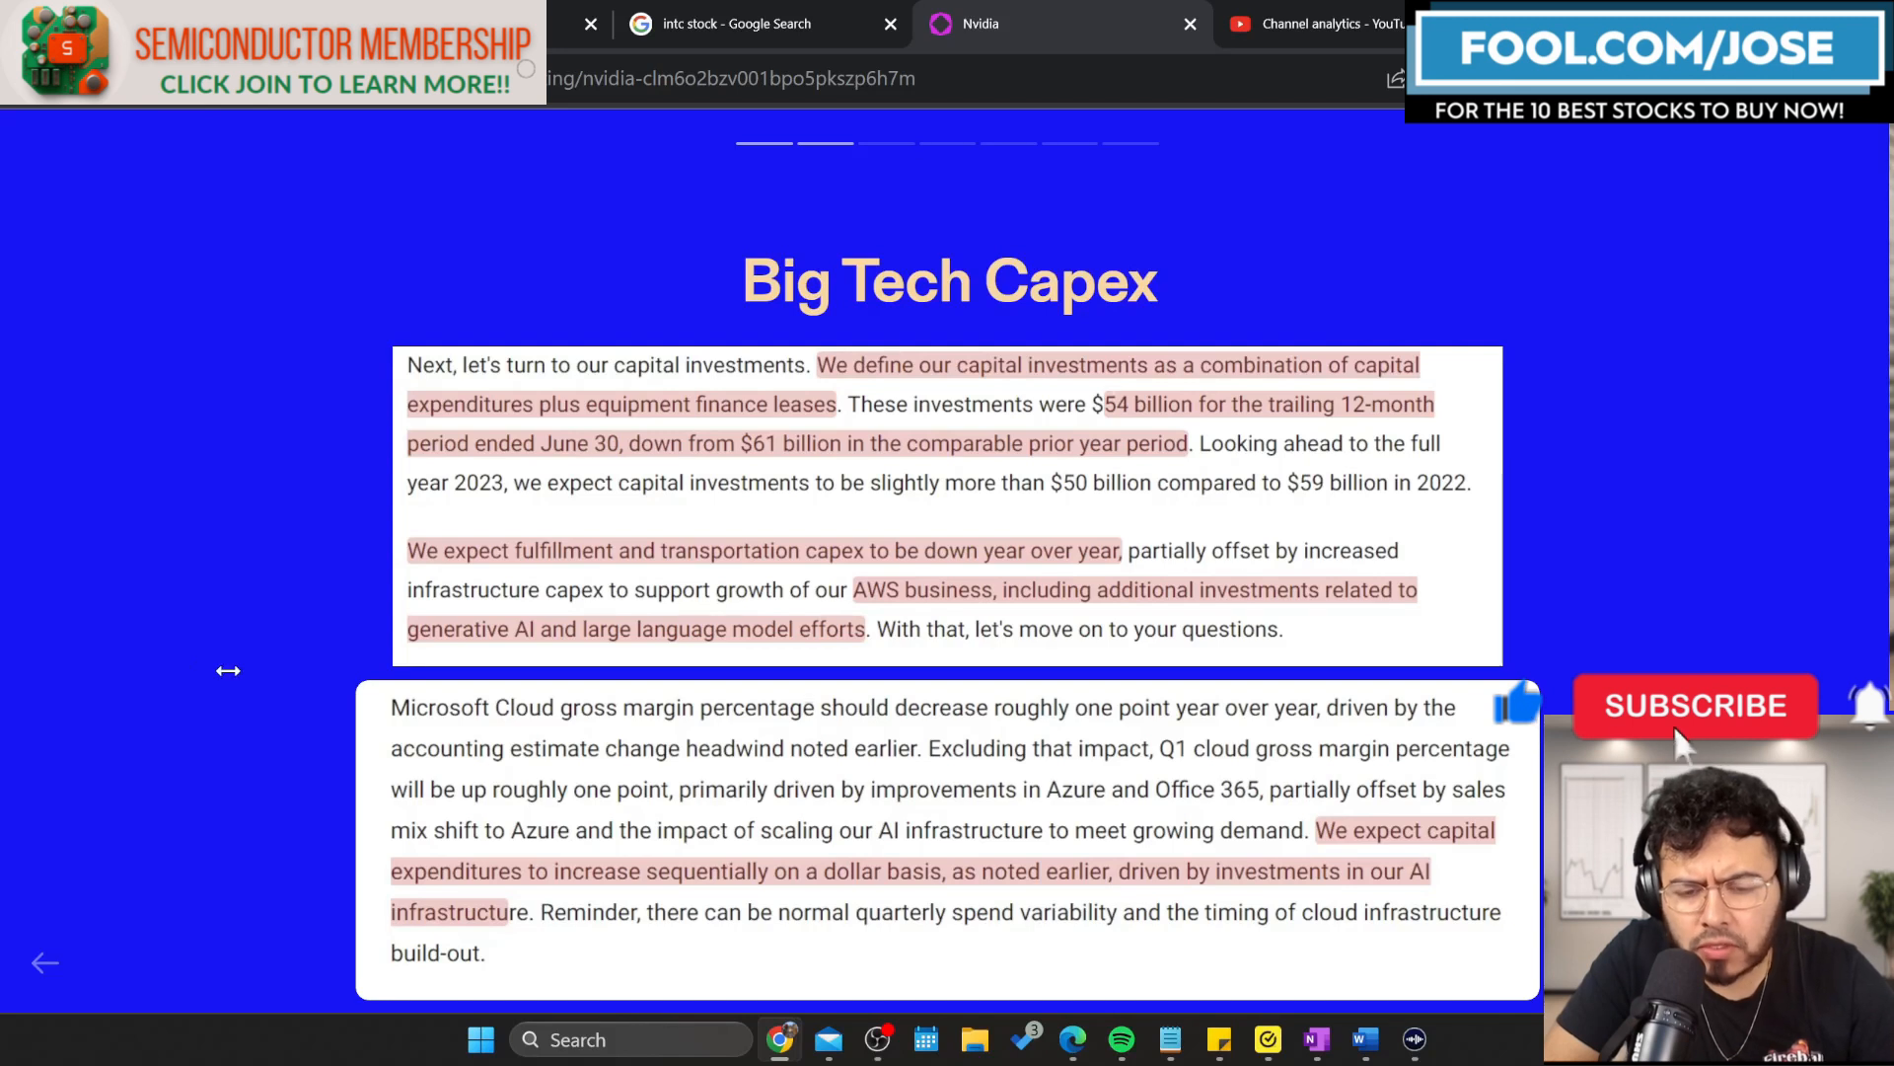
{"action": "left_click", "coordinate": [1694, 705]}
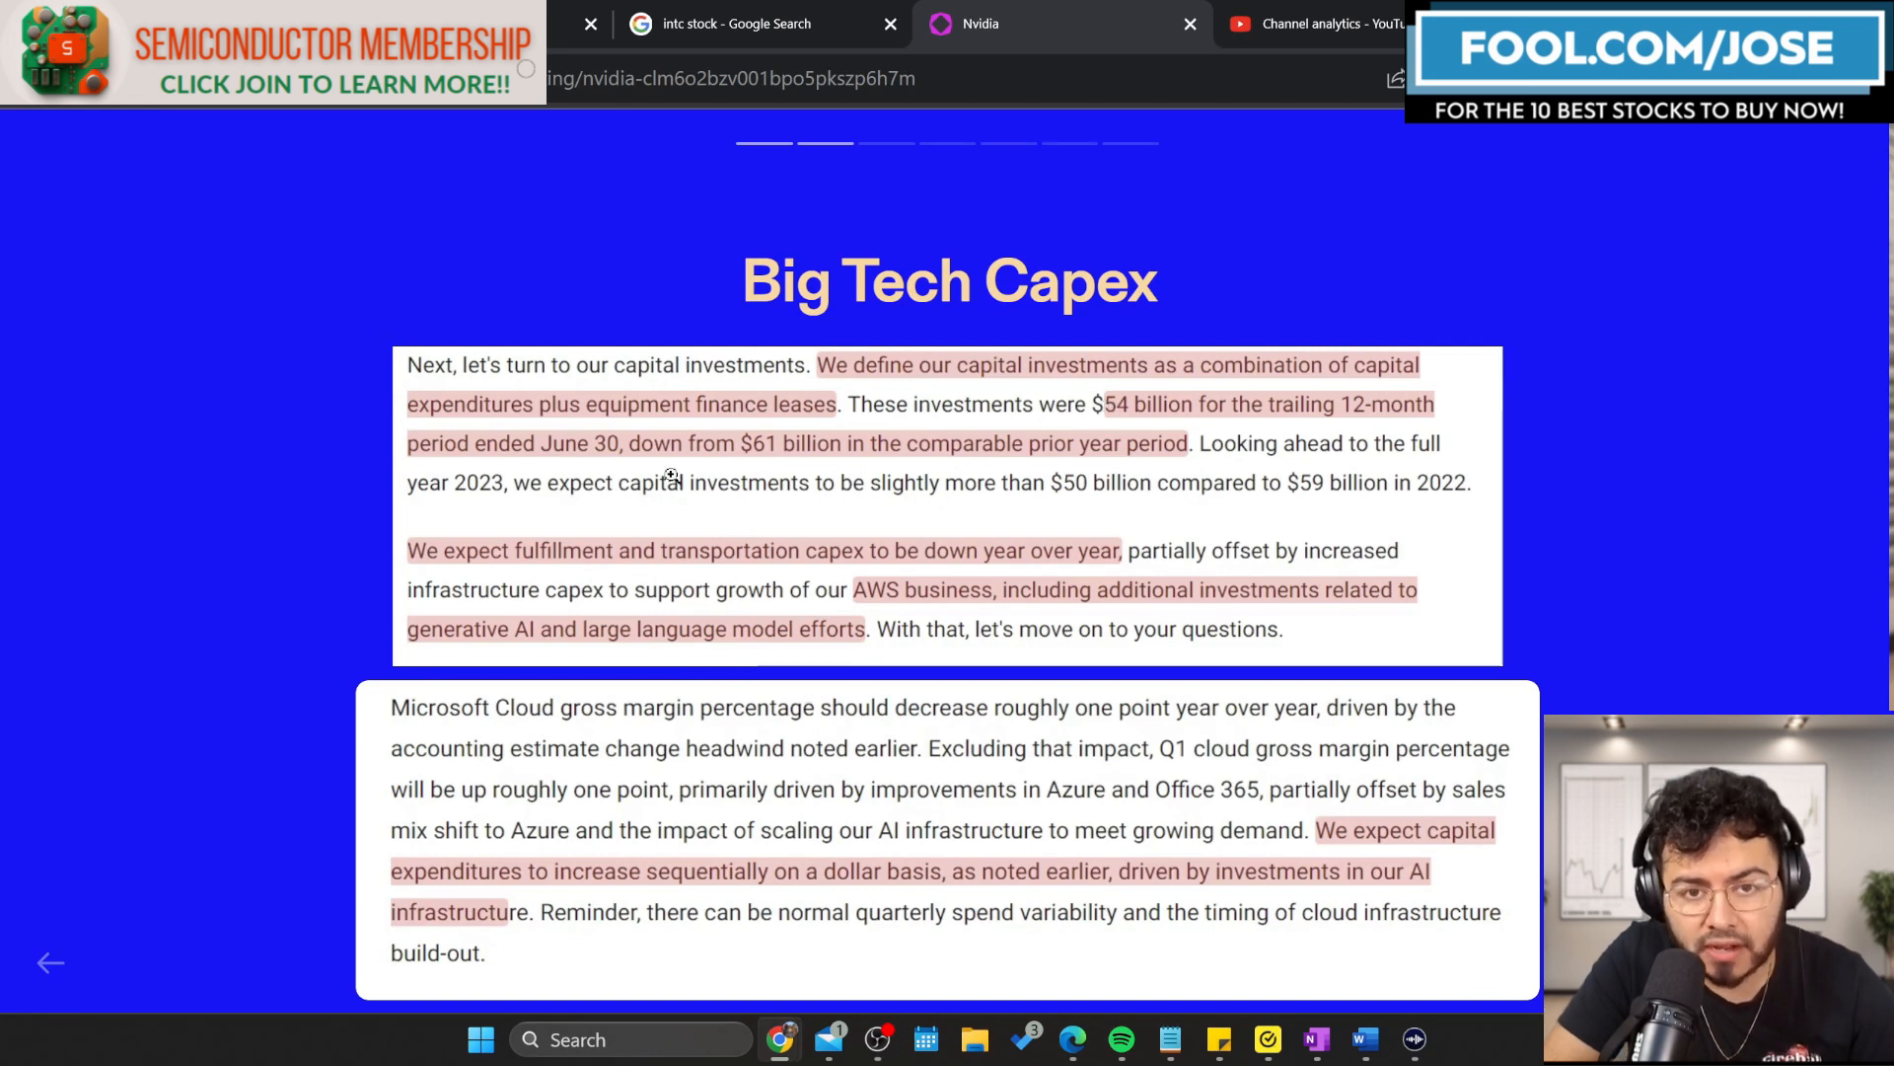
{"action": "mouse_move", "coordinate": [879, 507]}
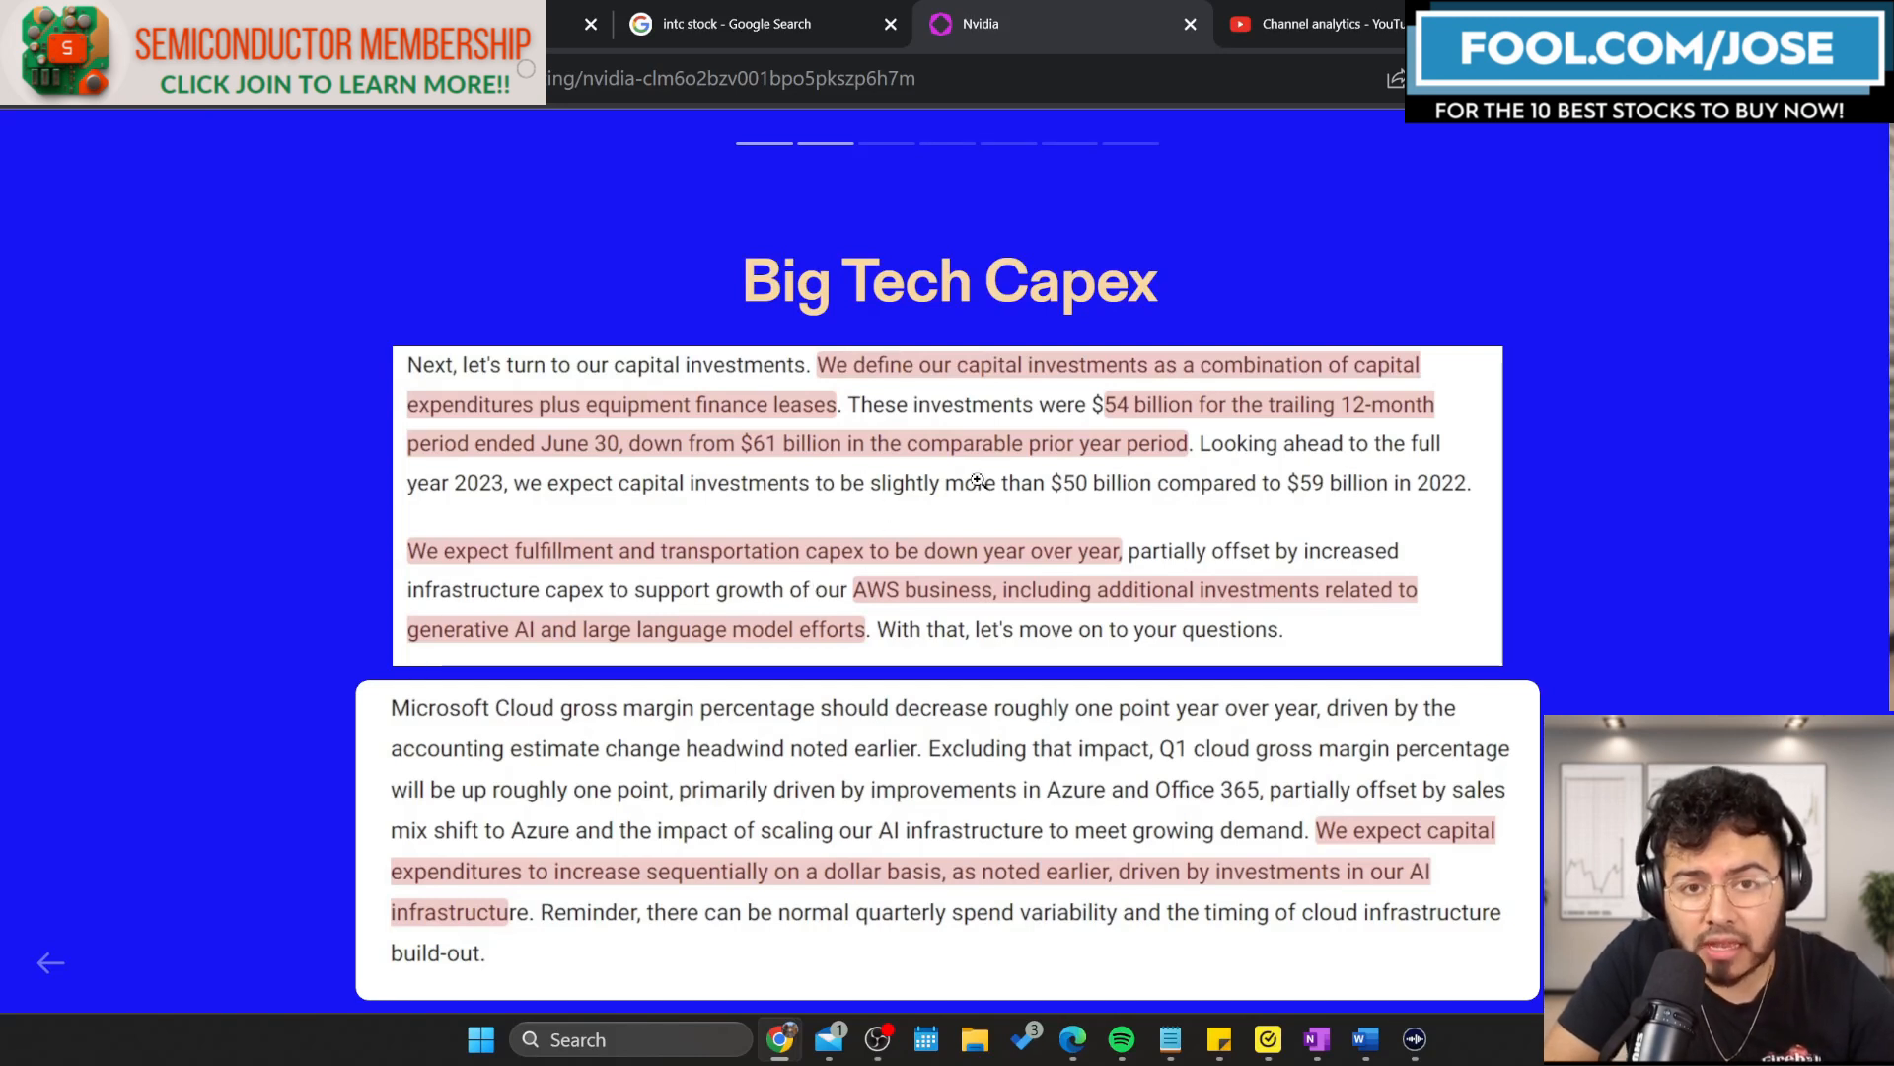
{"action": "mouse_move", "coordinate": [1103, 435]}
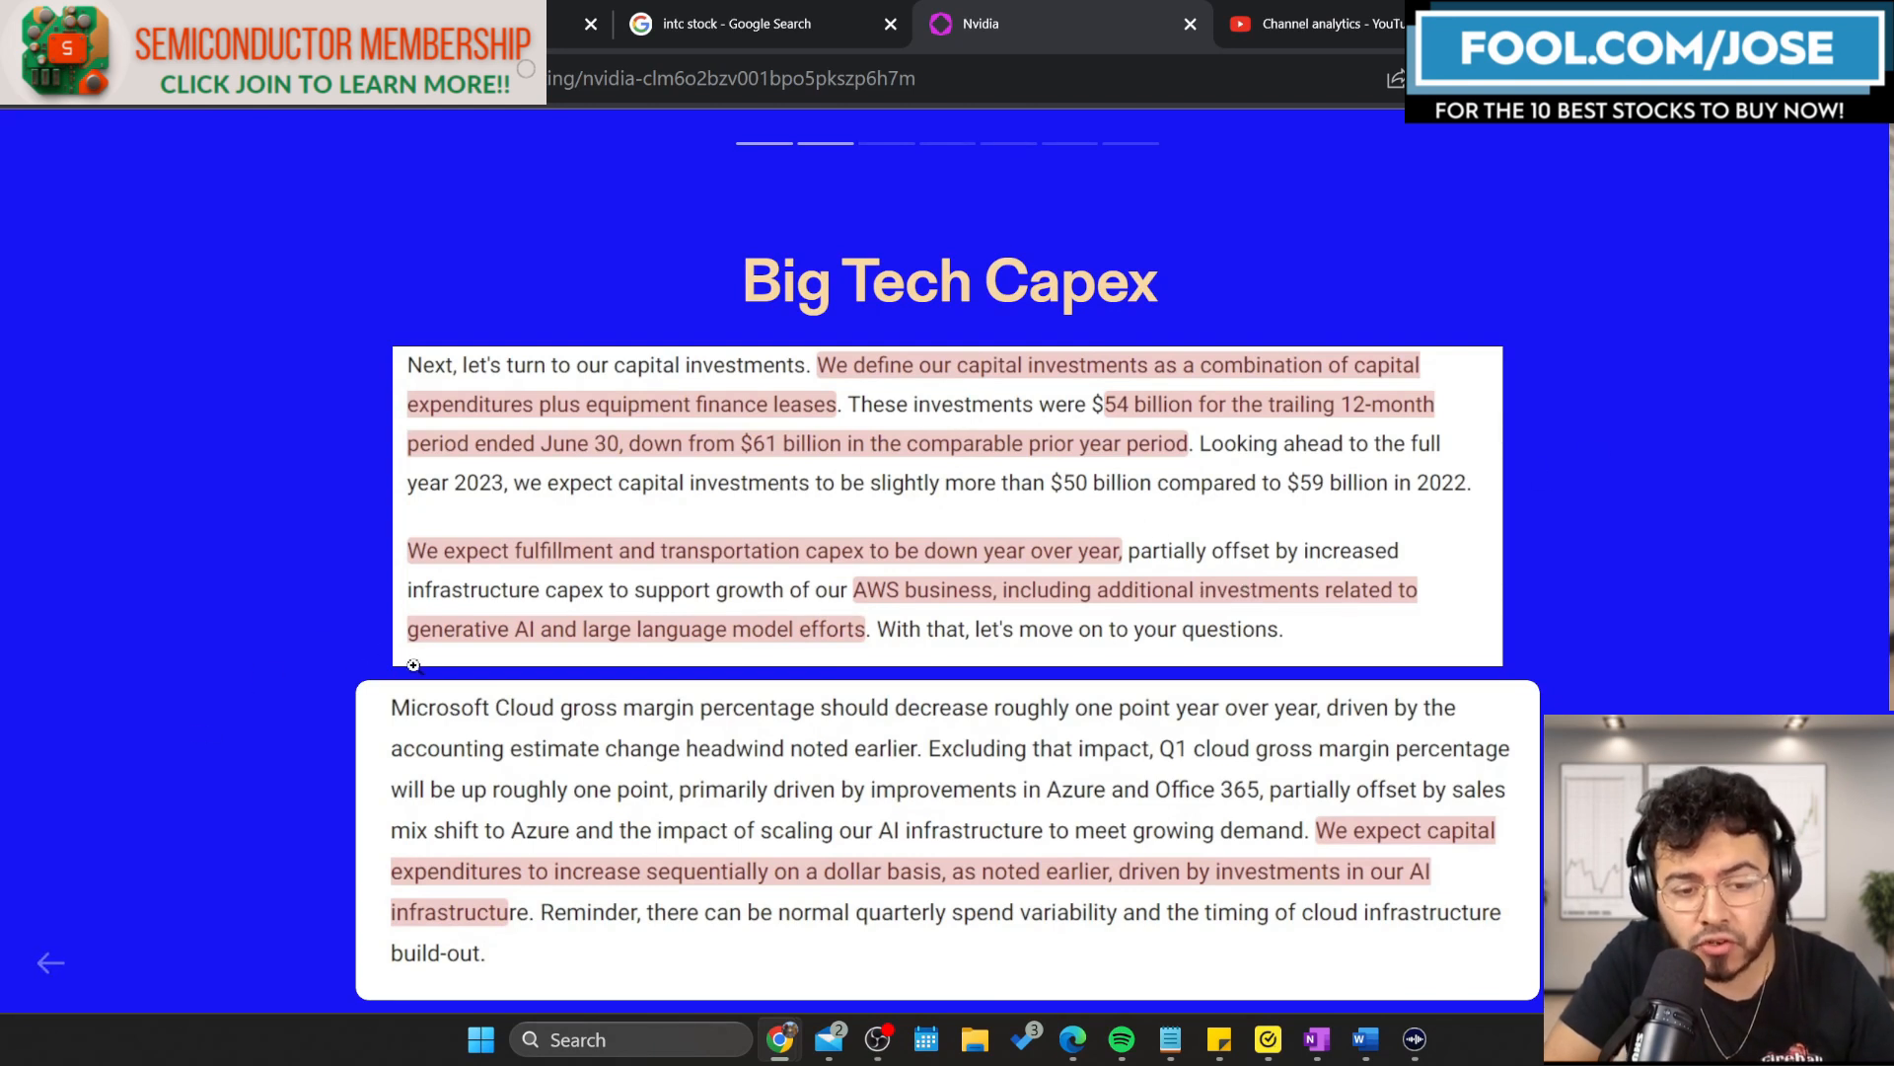
{"action": "mouse_move", "coordinate": [1112, 720]}
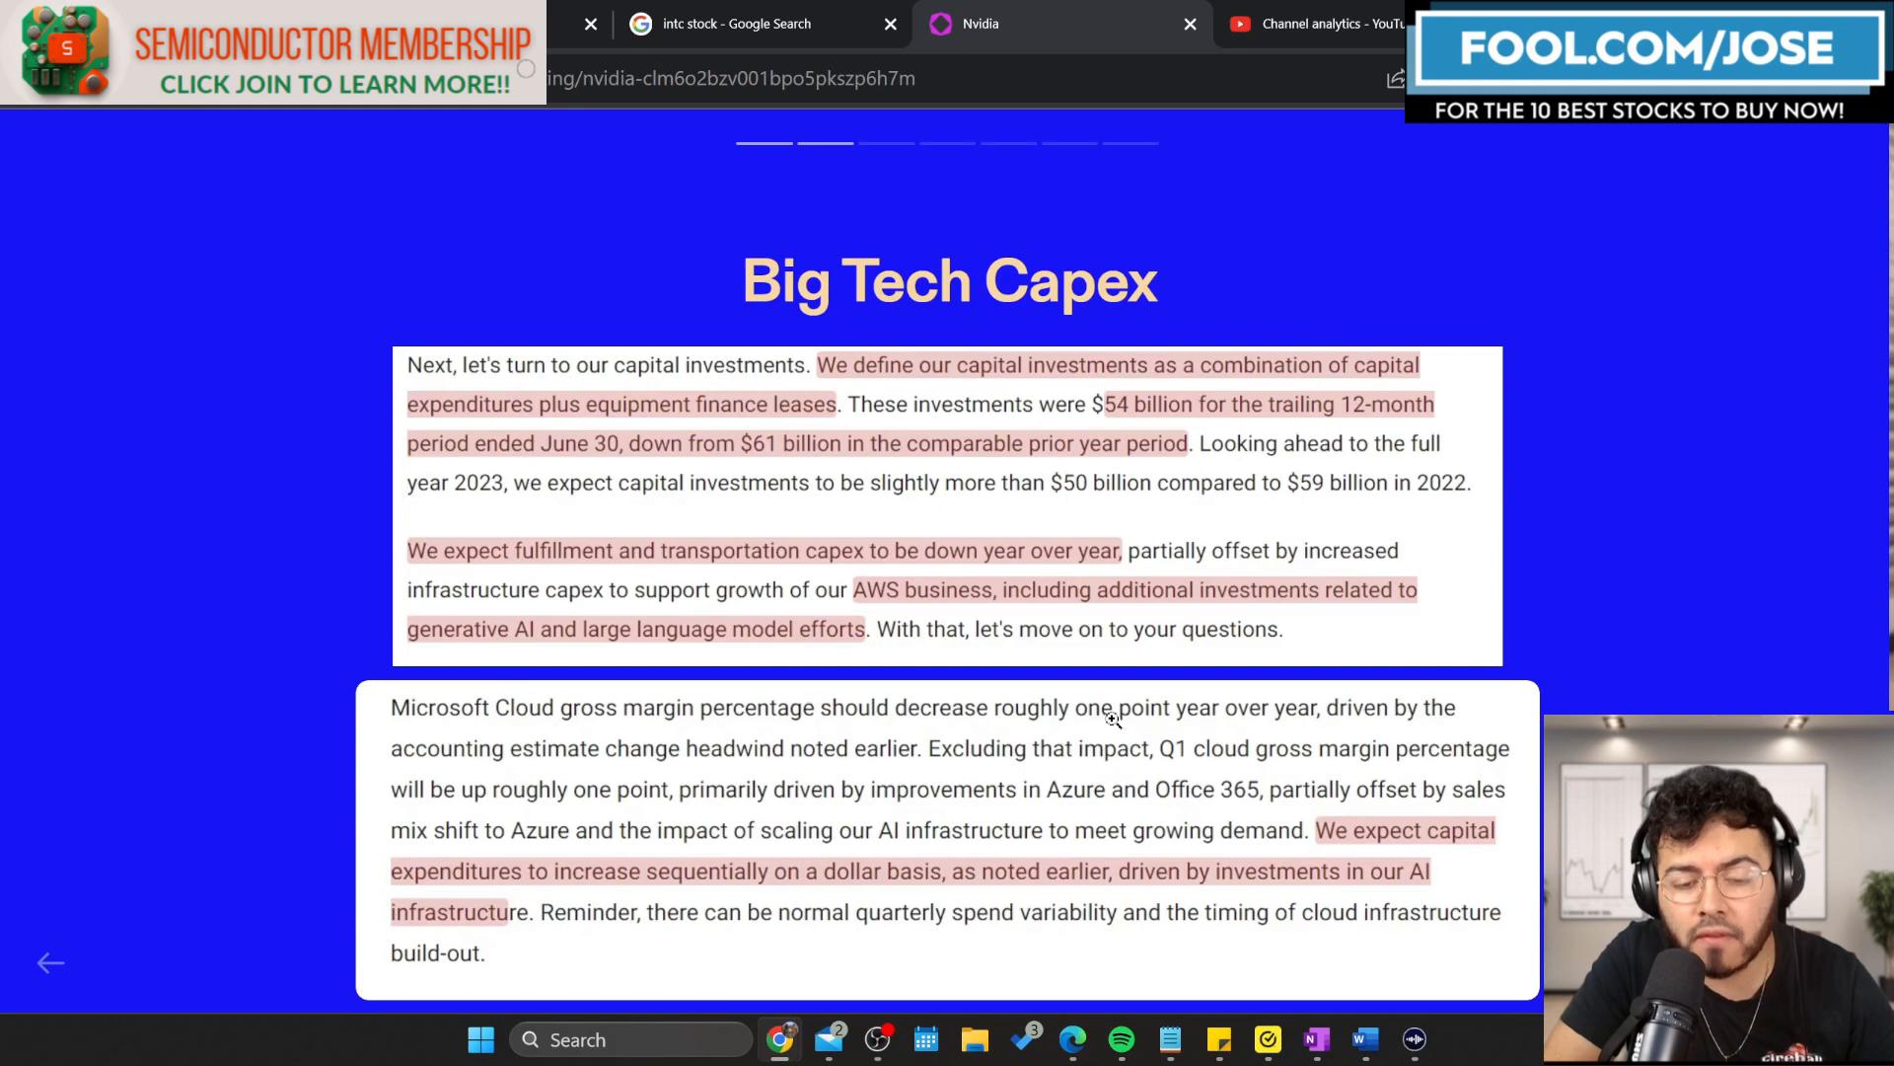
{"action": "mouse_move", "coordinate": [915, 807]}
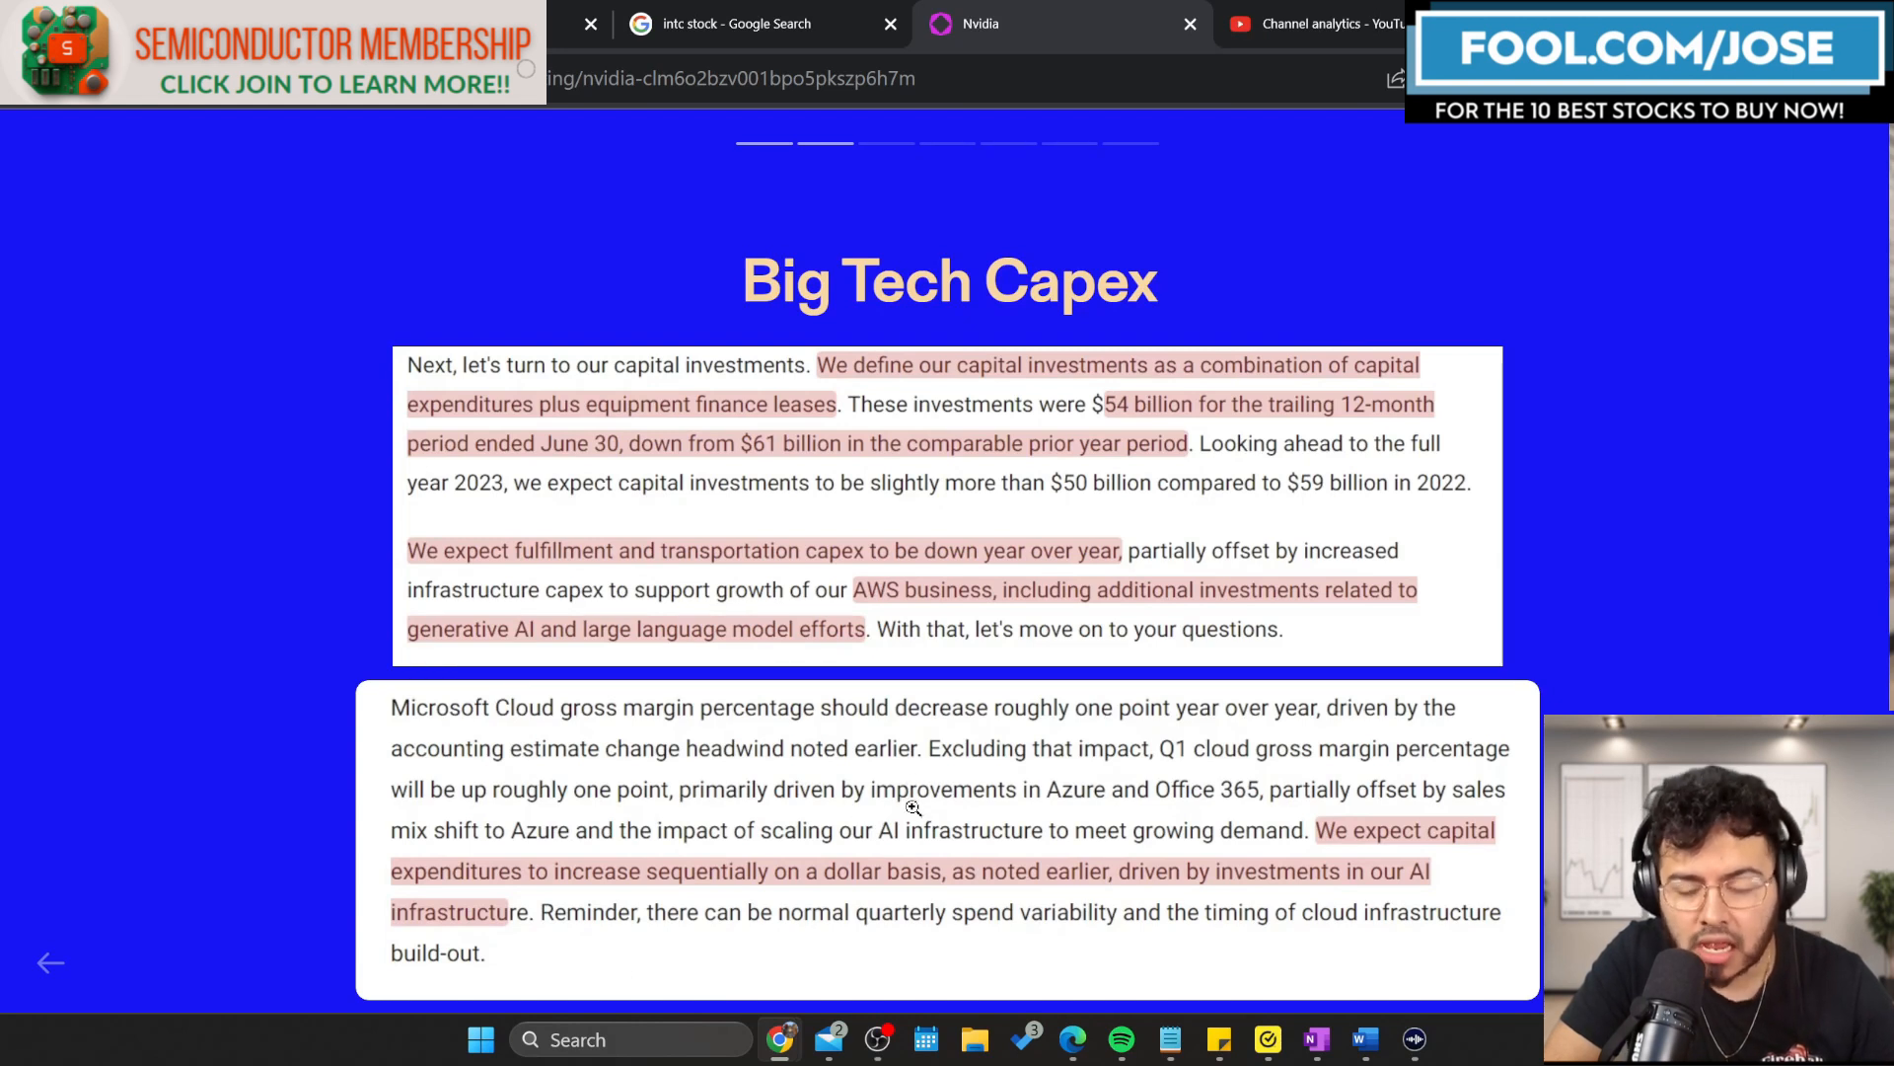
{"action": "mouse_move", "coordinate": [851, 903]}
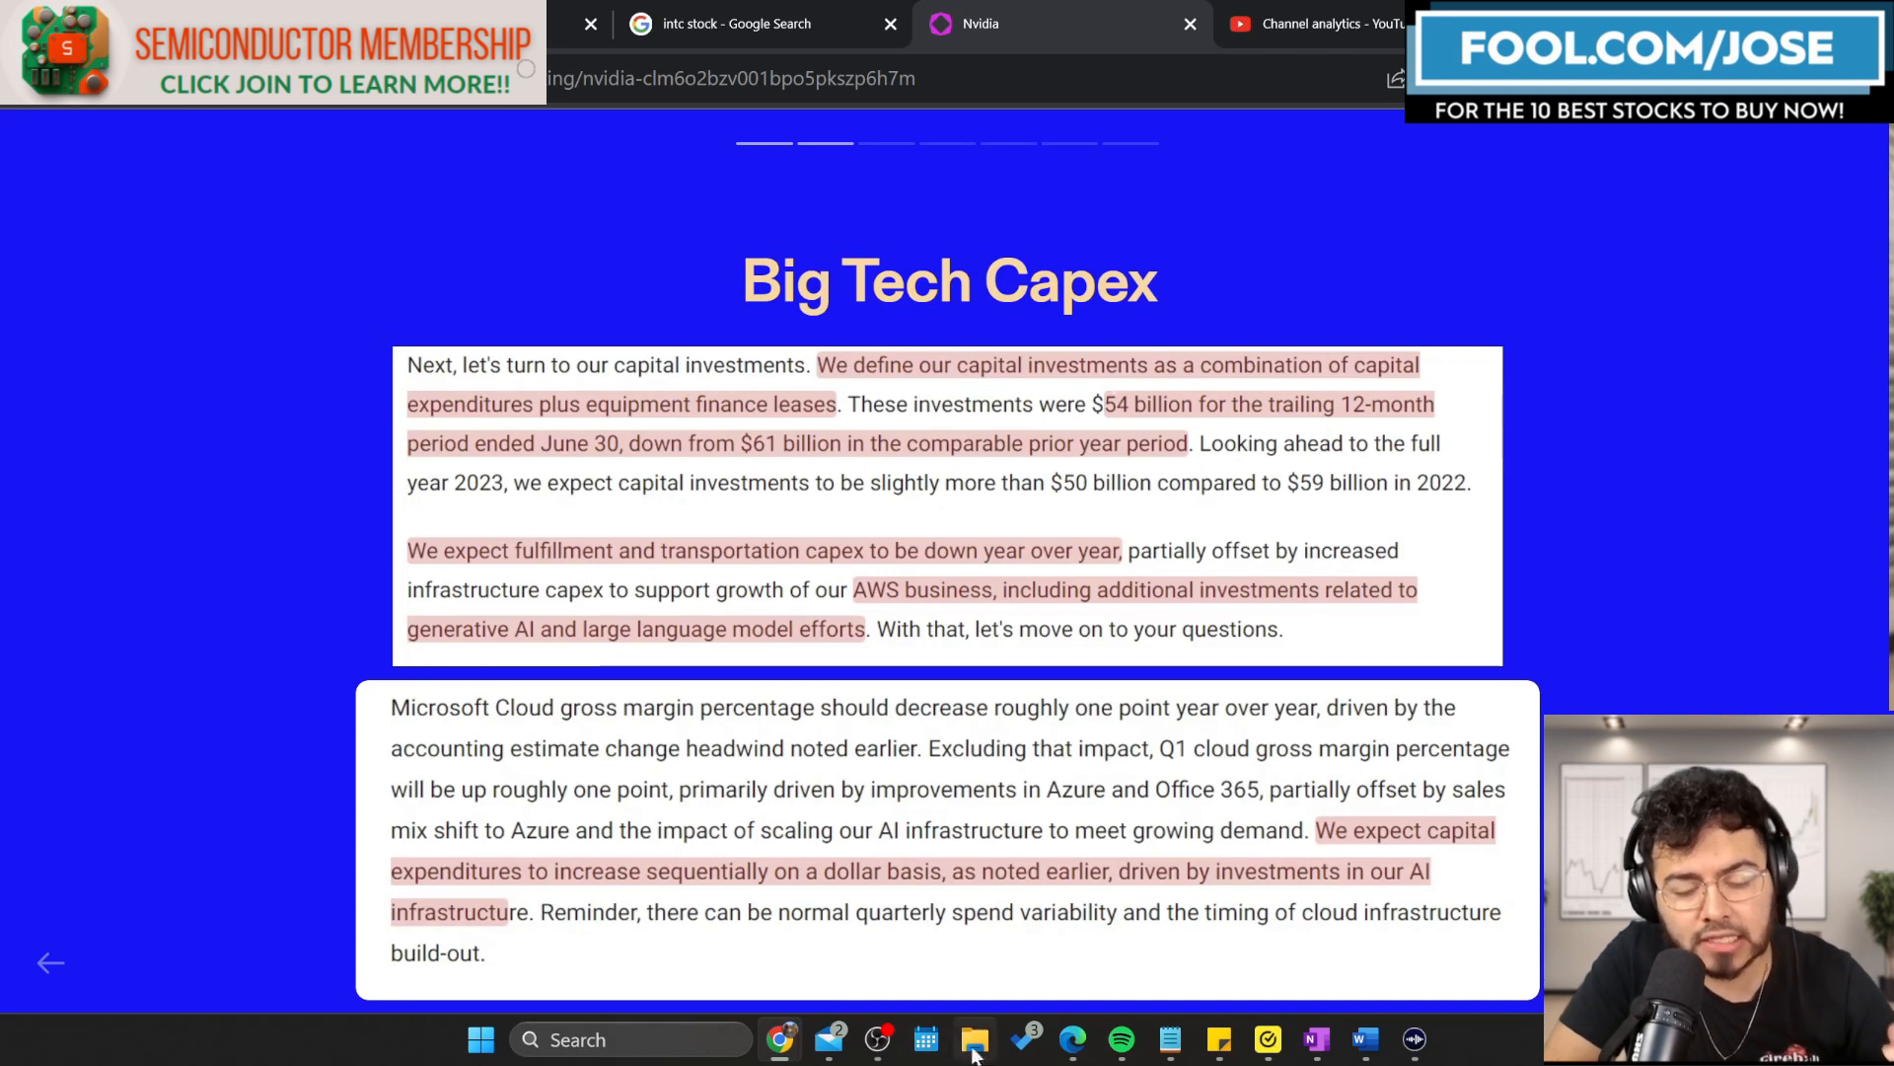
{"action": "mouse_move", "coordinate": [1118, 725]}
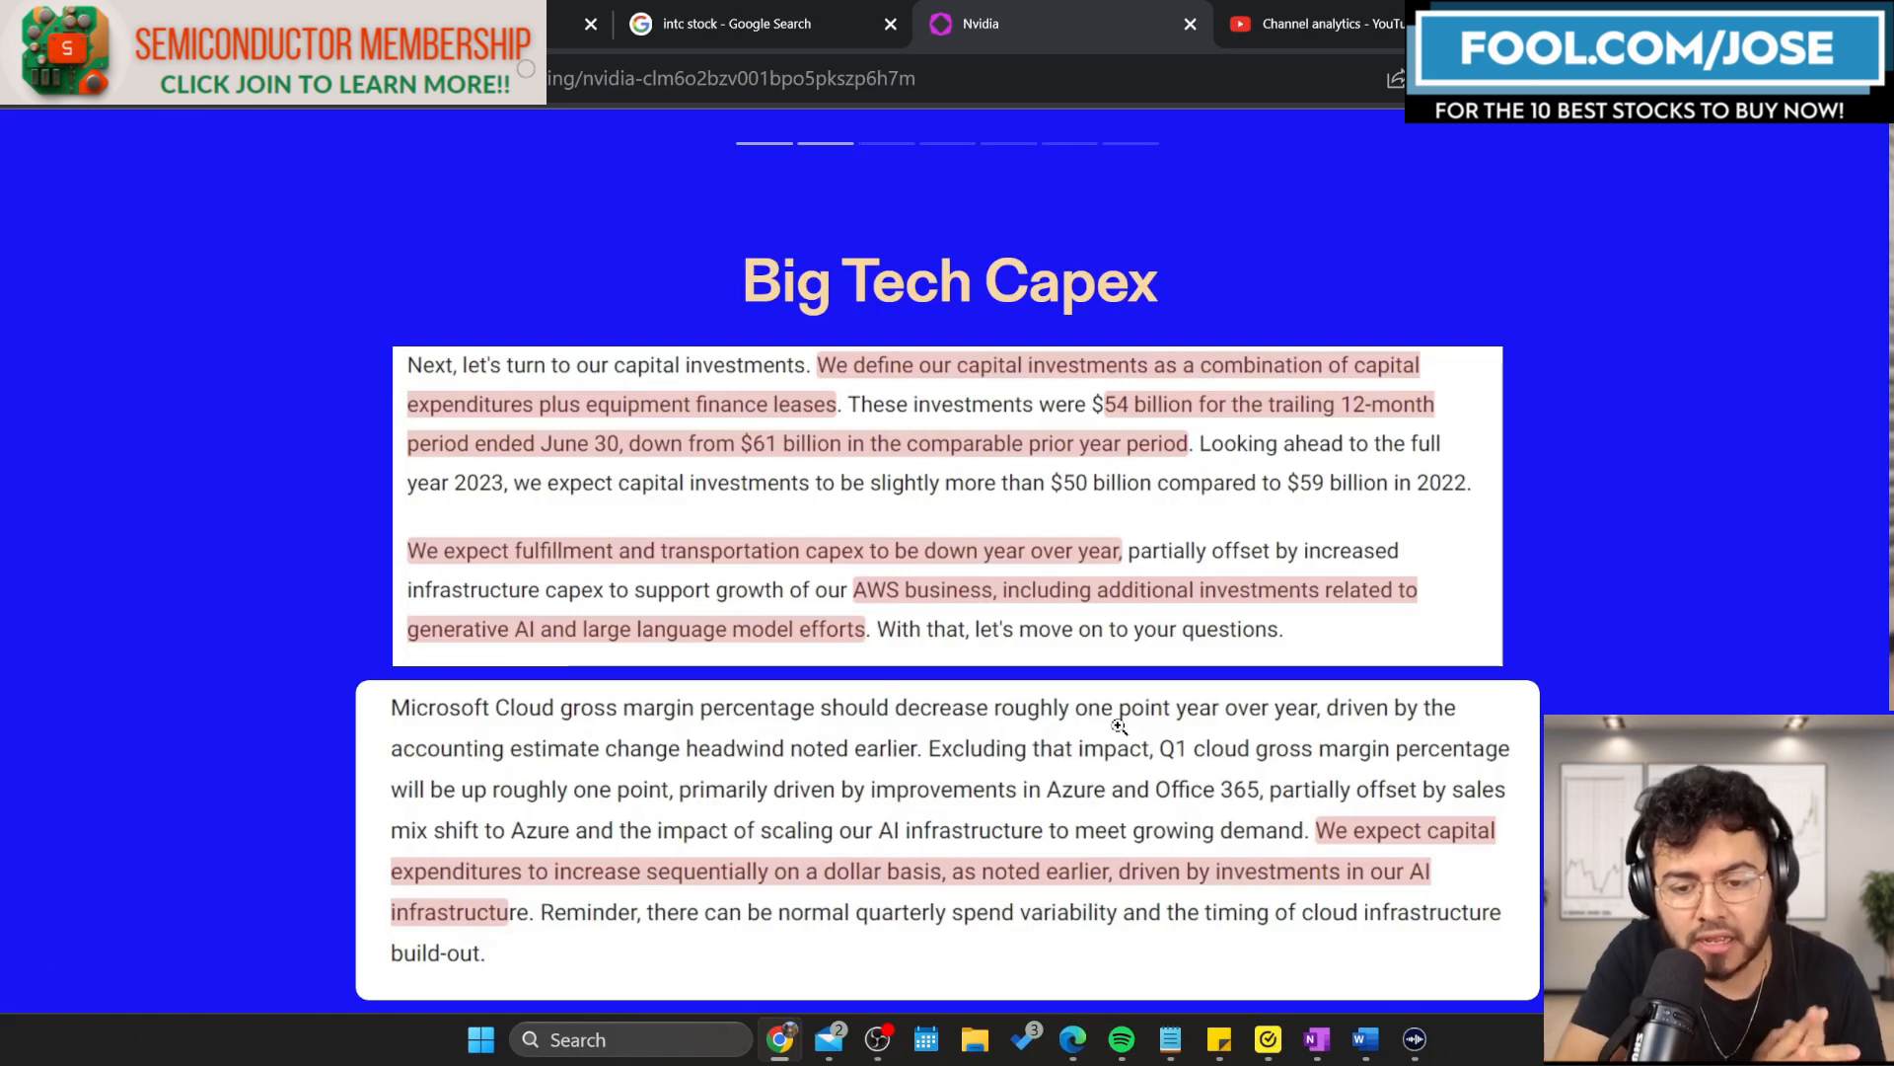
{"action": "mouse_move", "coordinate": [1564, 430]}
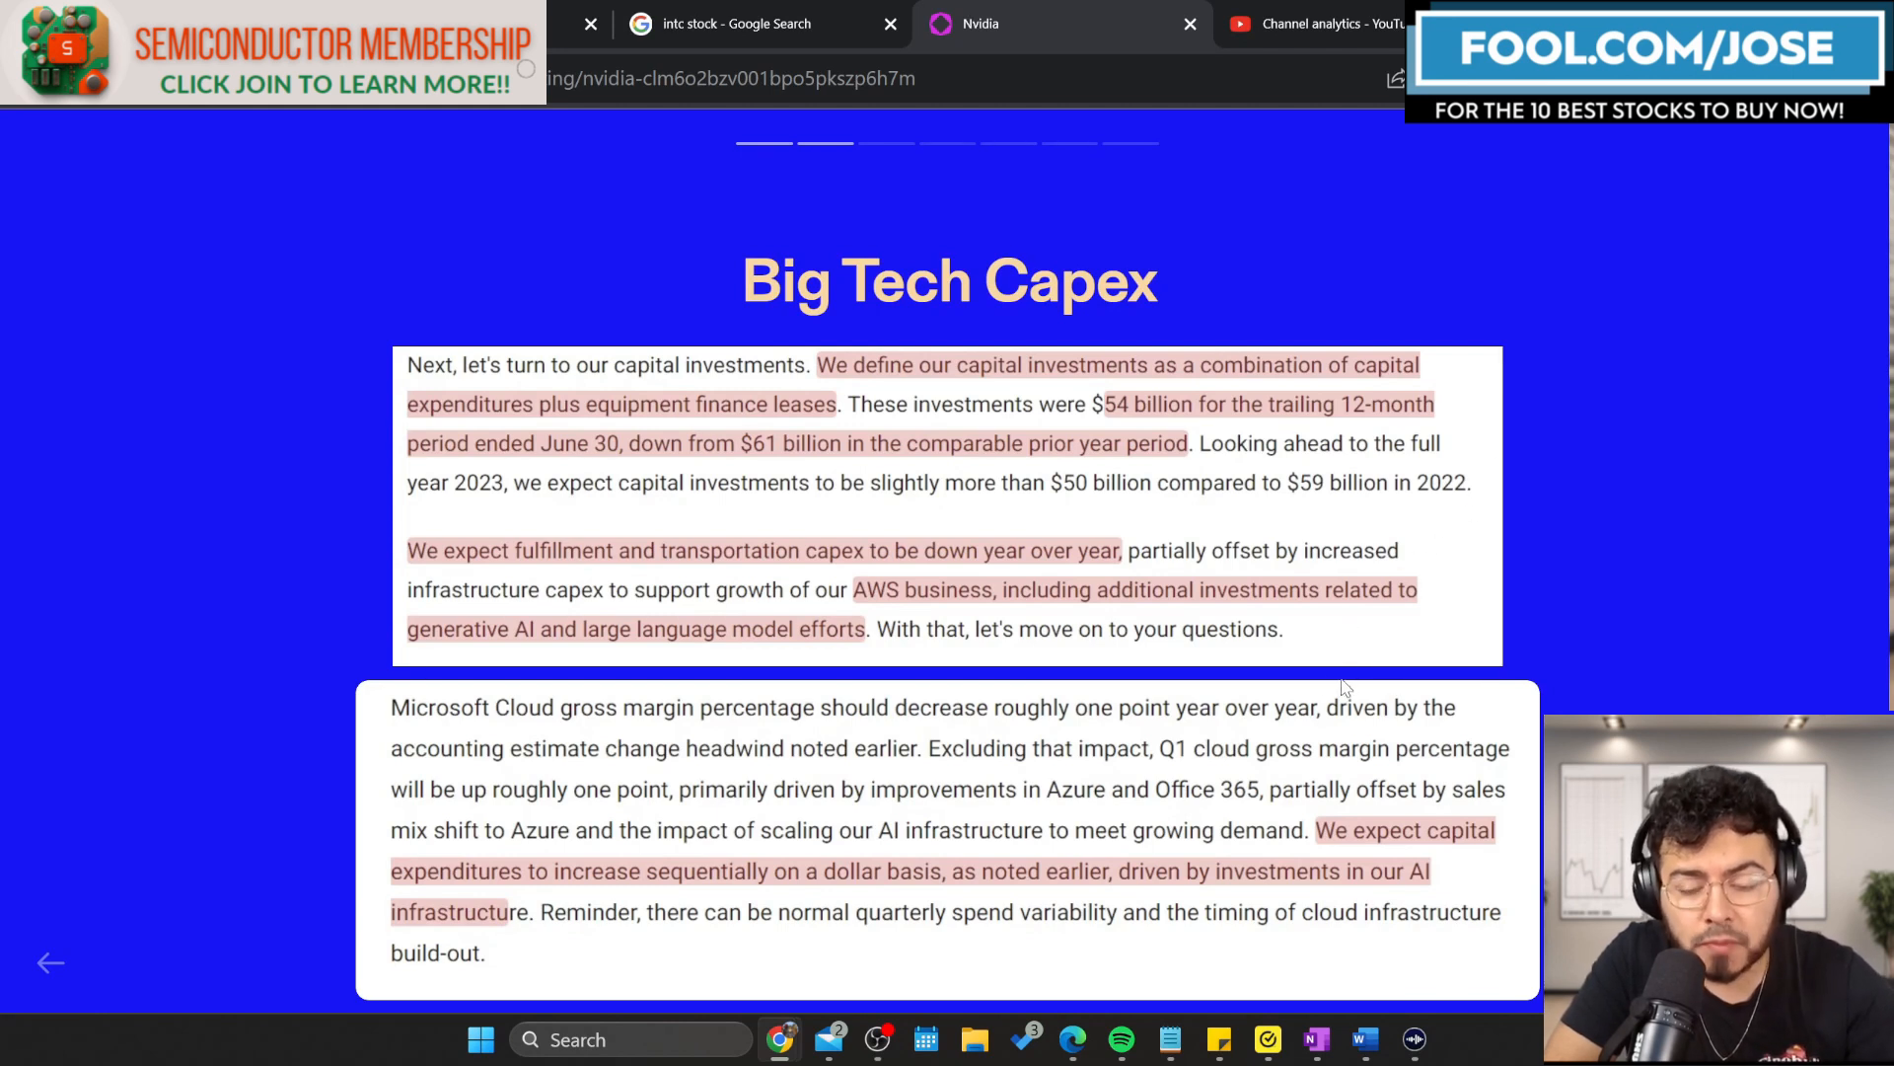
{"action": "mouse_move", "coordinate": [1339, 687]}
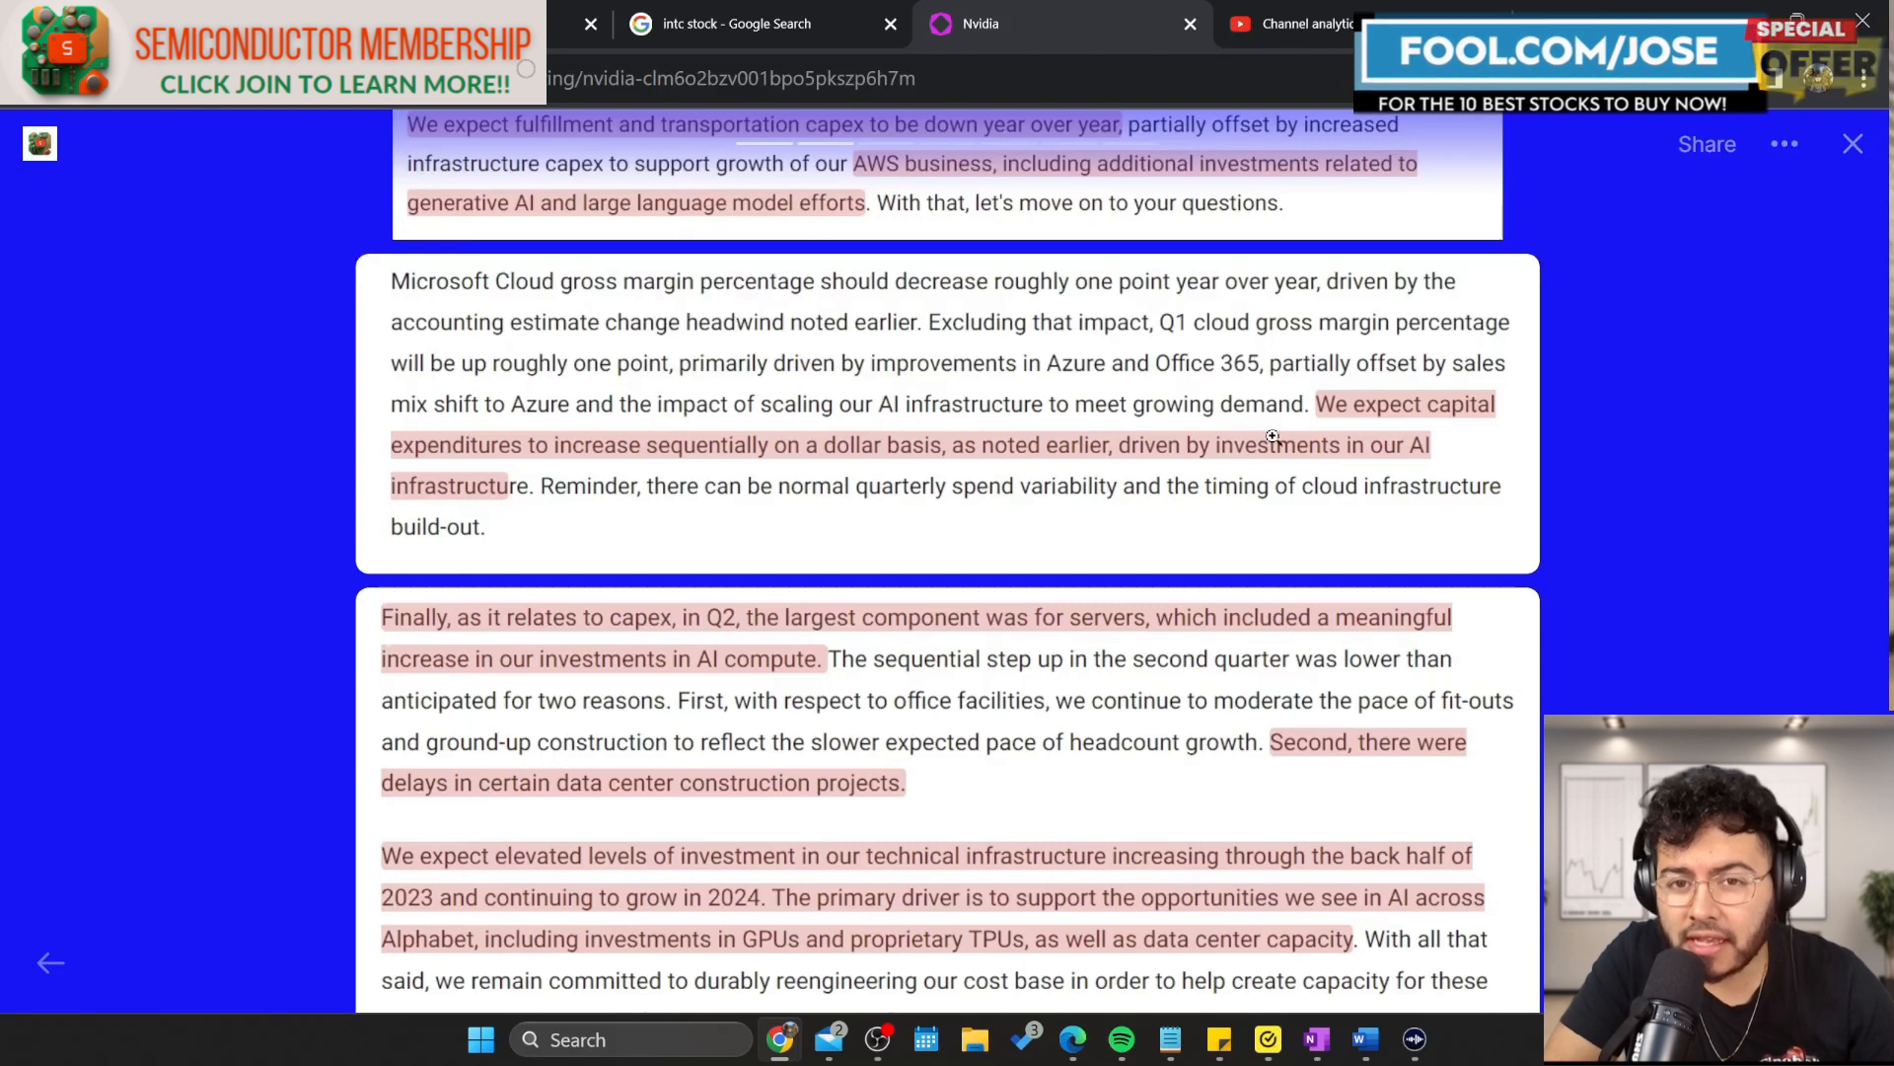
{"action": "mouse_move", "coordinate": [743, 475]}
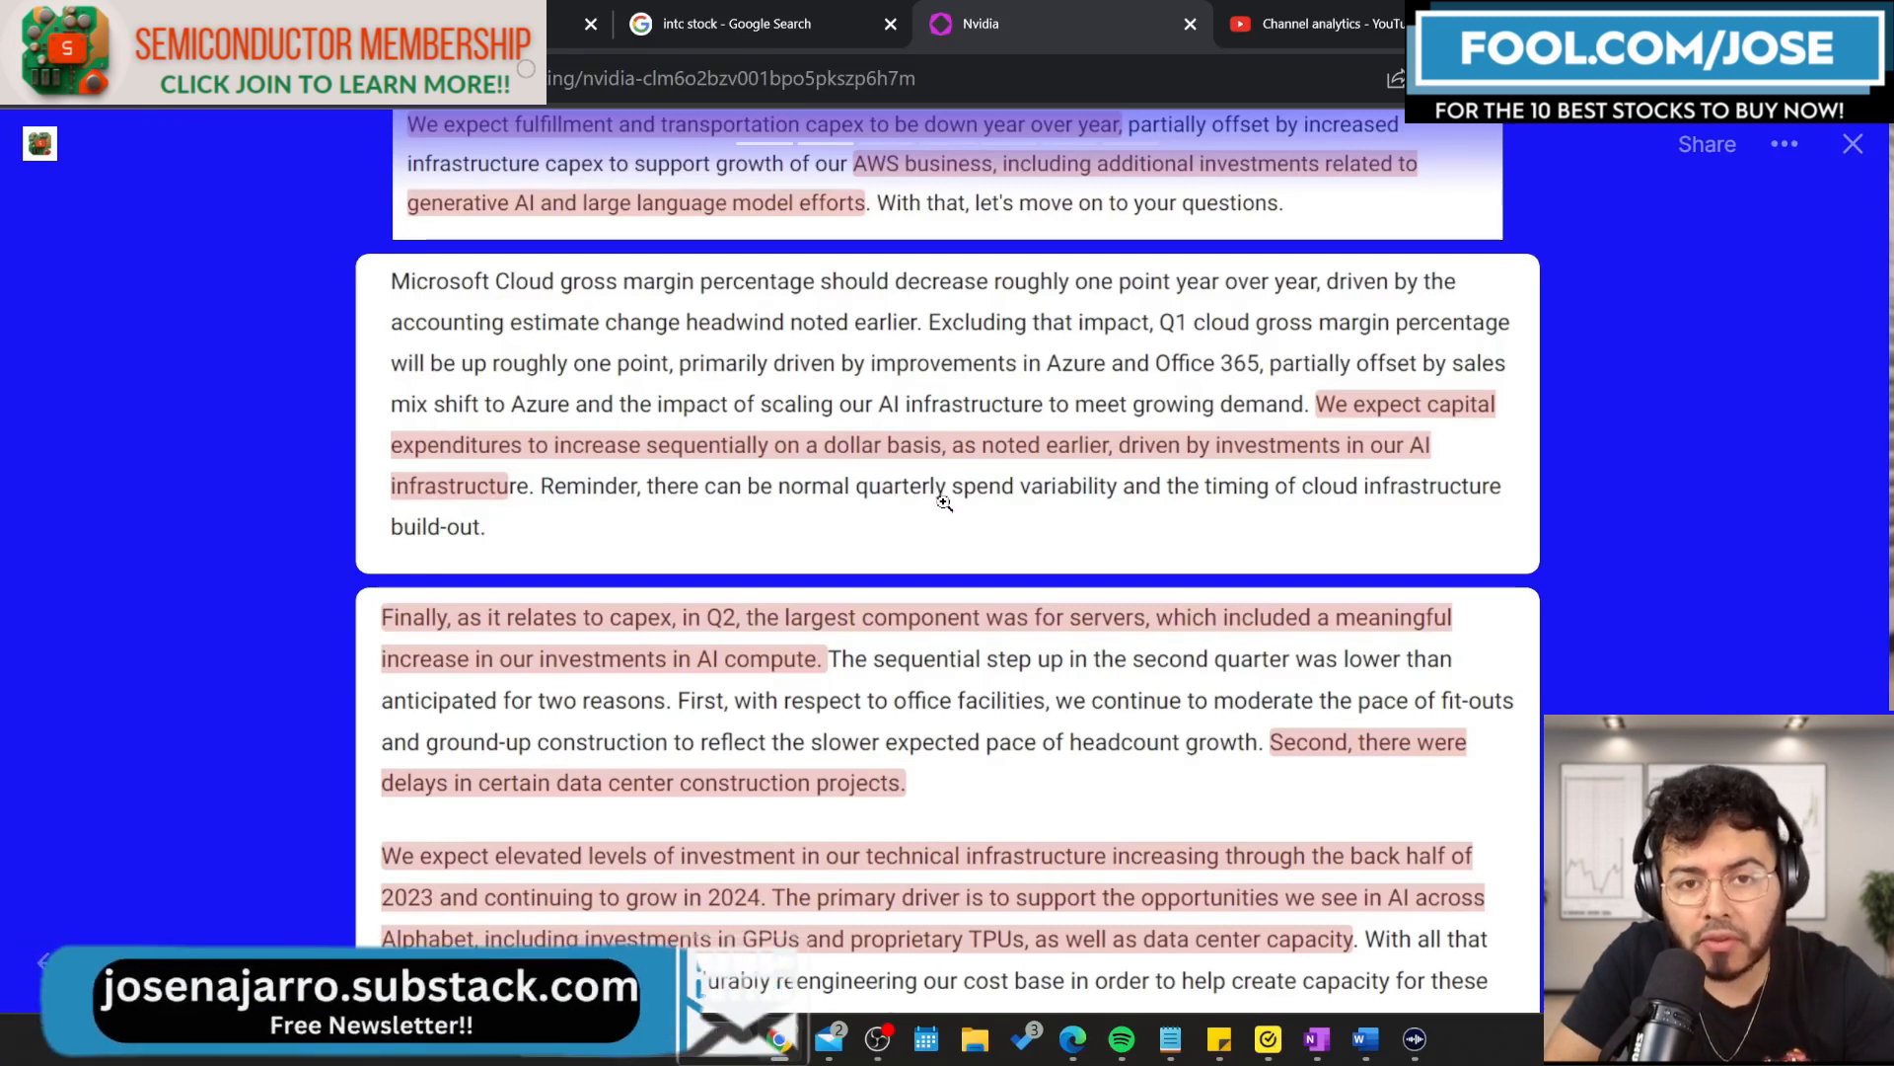
{"action": "mouse_move", "coordinate": [1048, 481]}
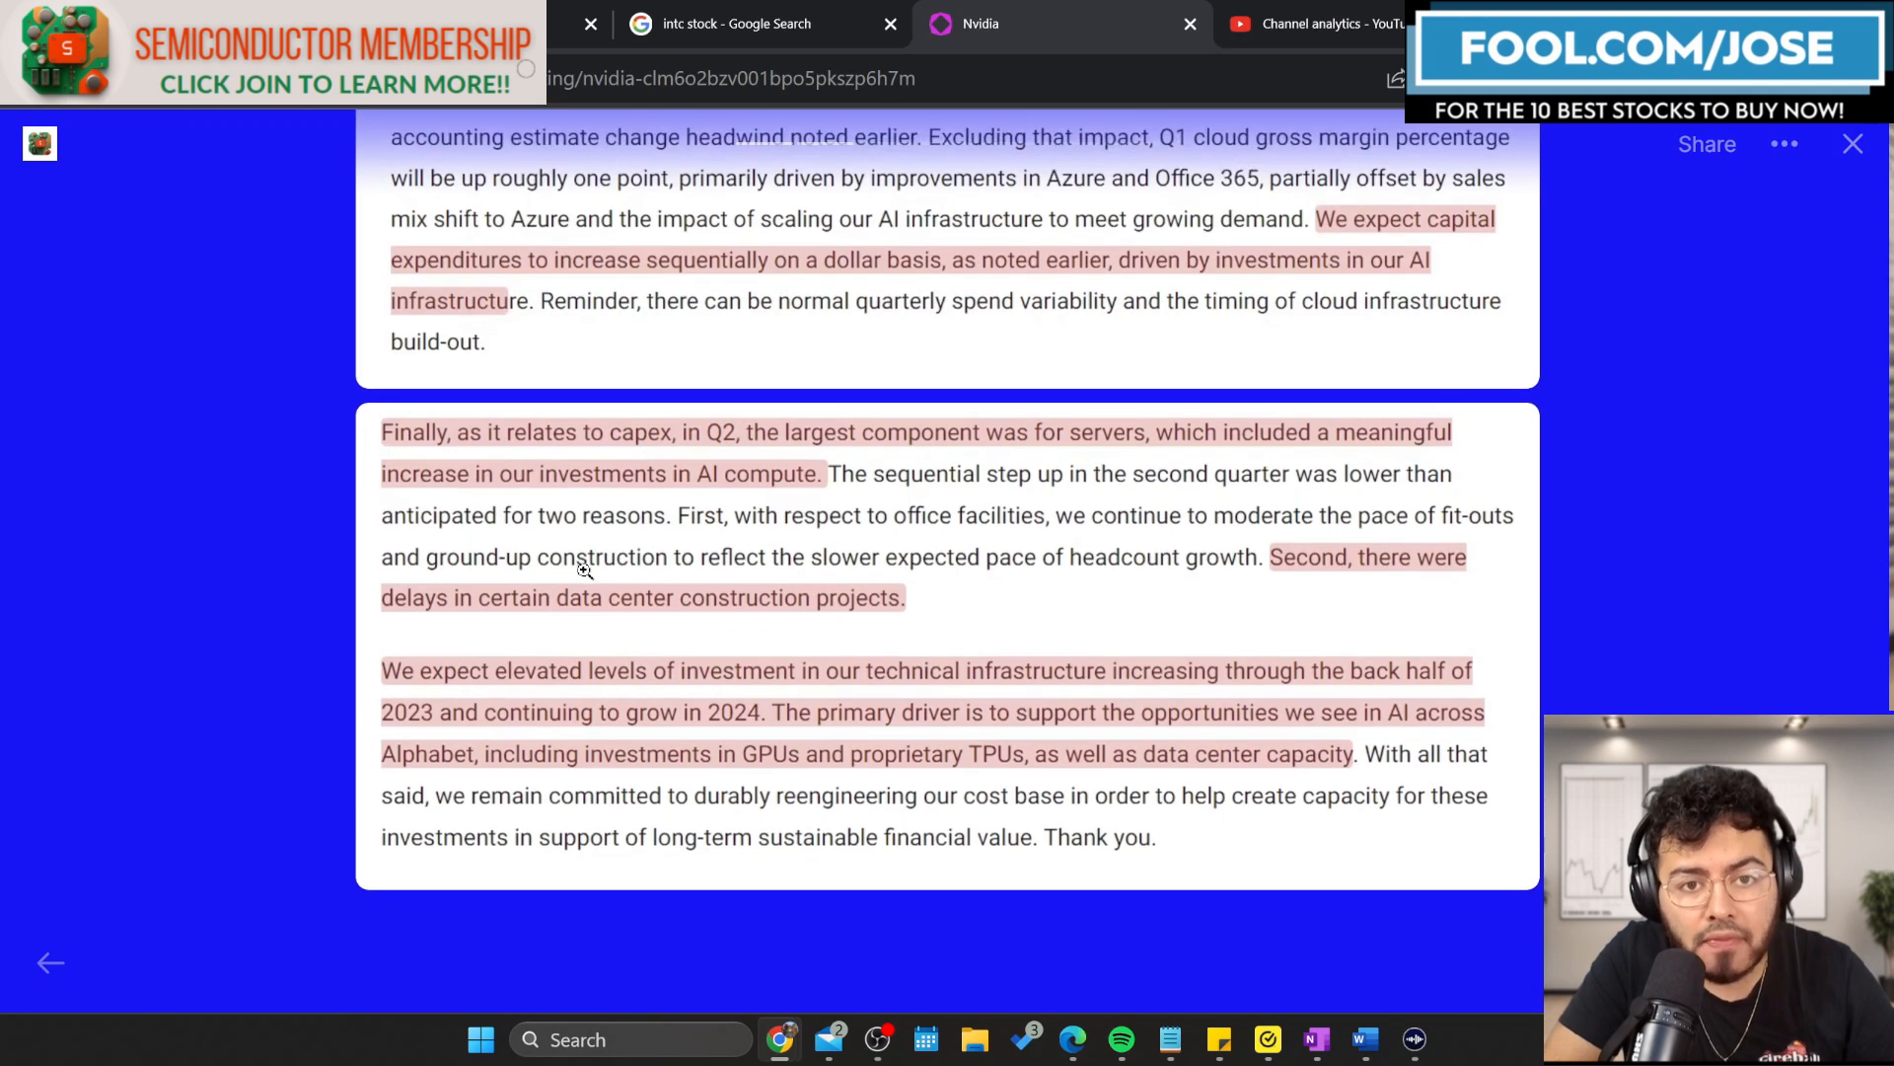
{"action": "mouse_move", "coordinate": [662, 679]}
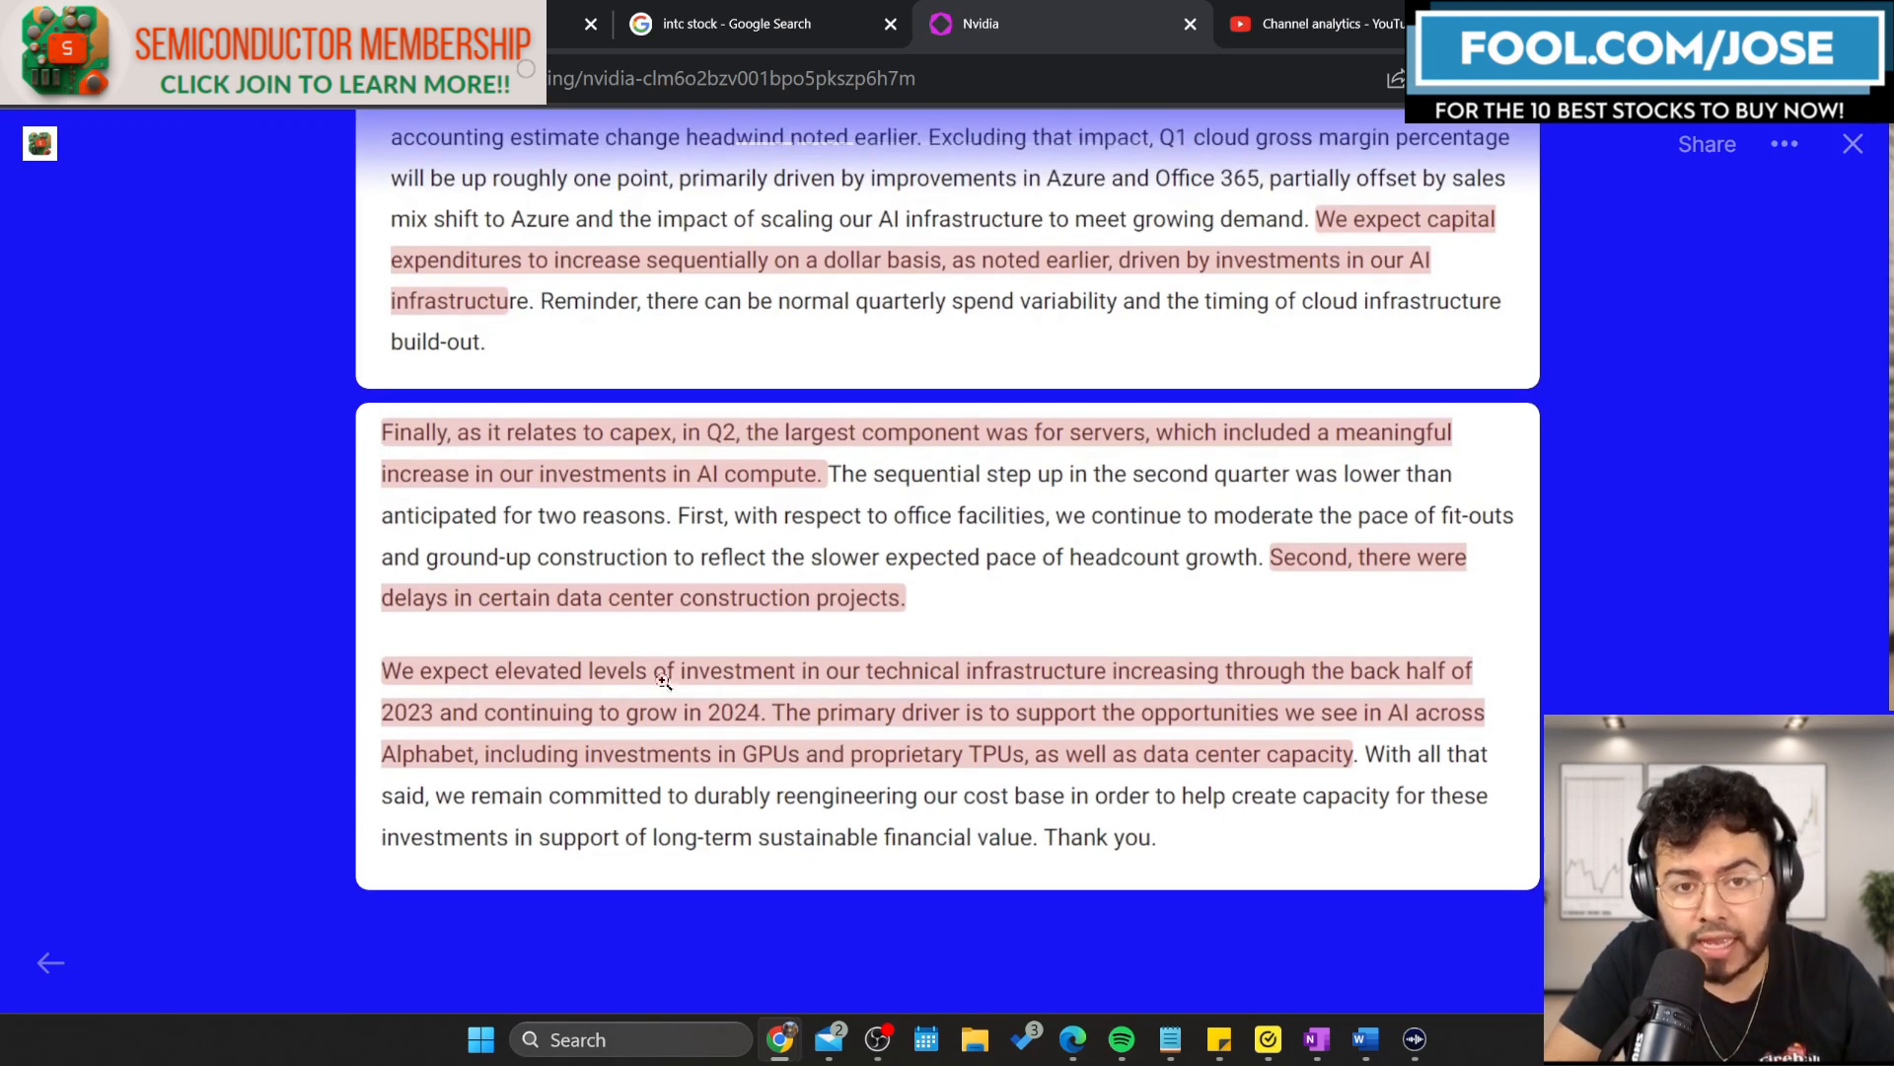
{"action": "mouse_move", "coordinate": [534, 508]}
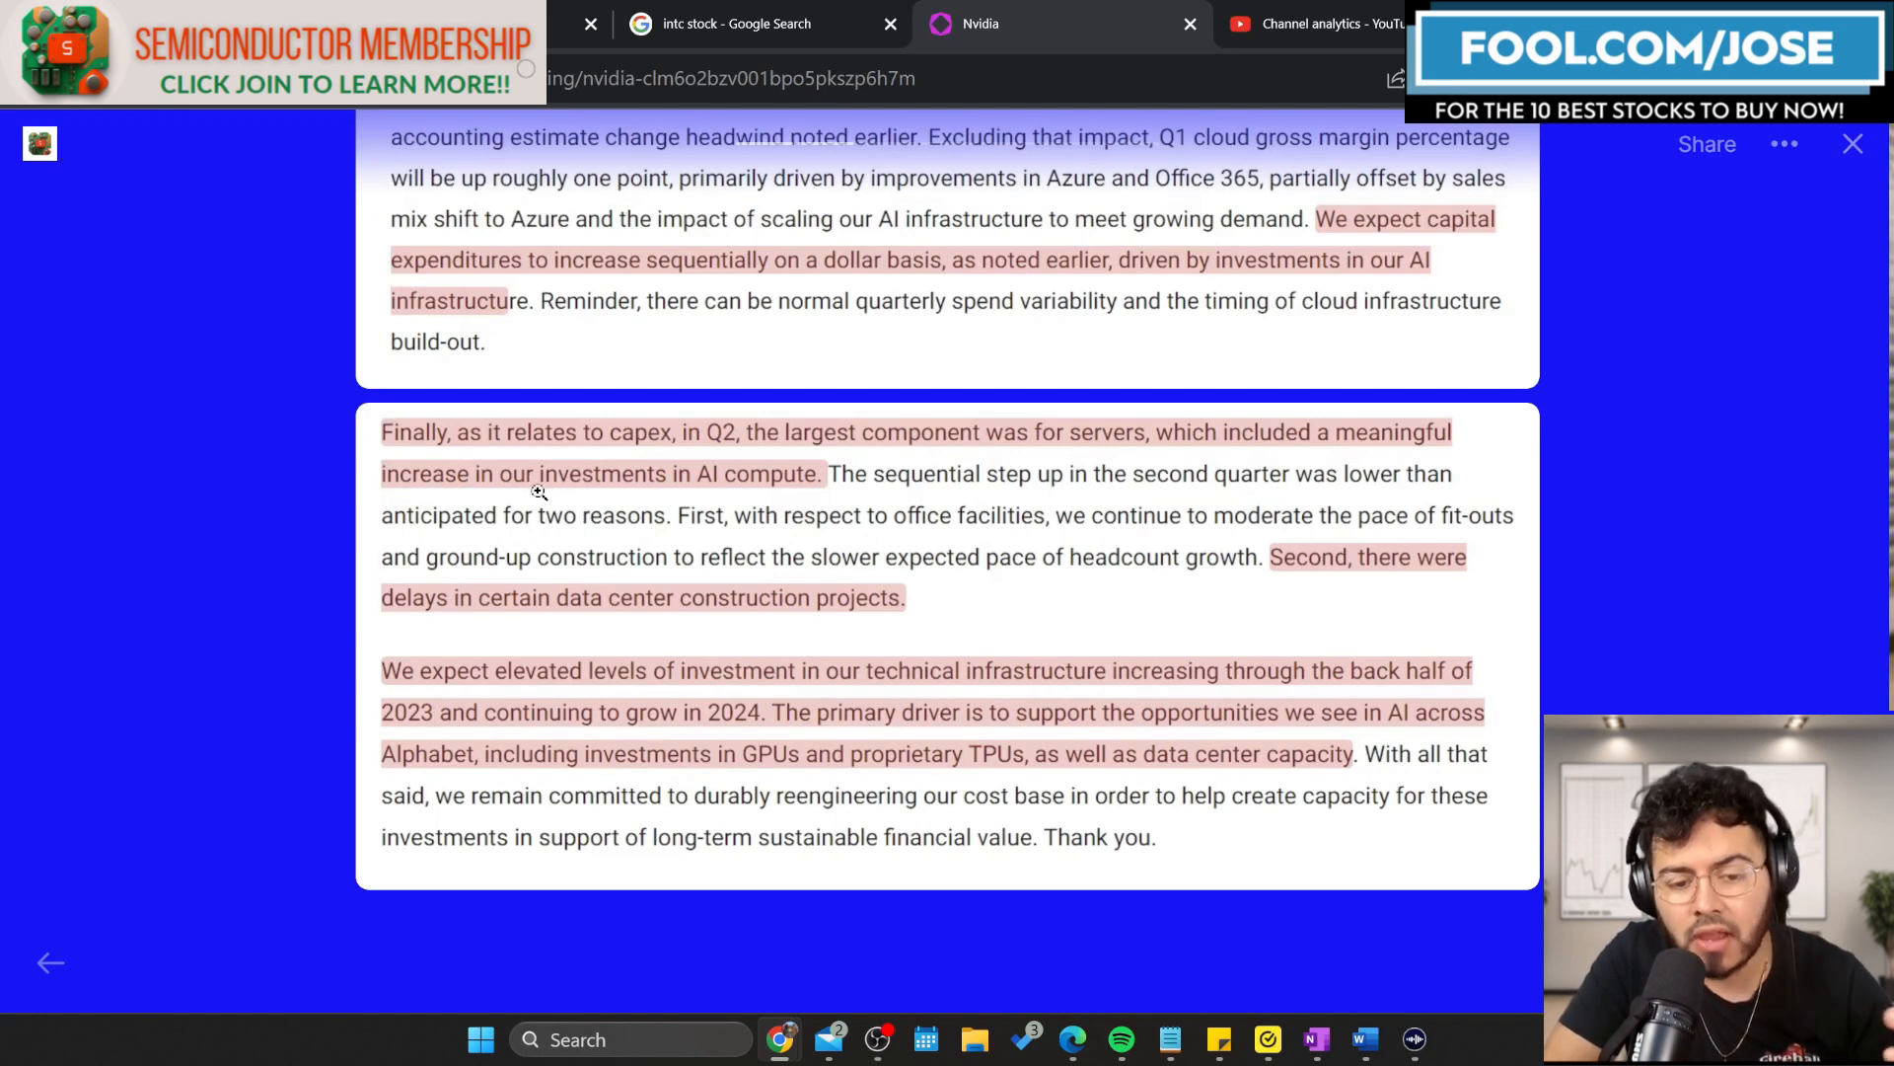
{"action": "mouse_move", "coordinate": [543, 507]}
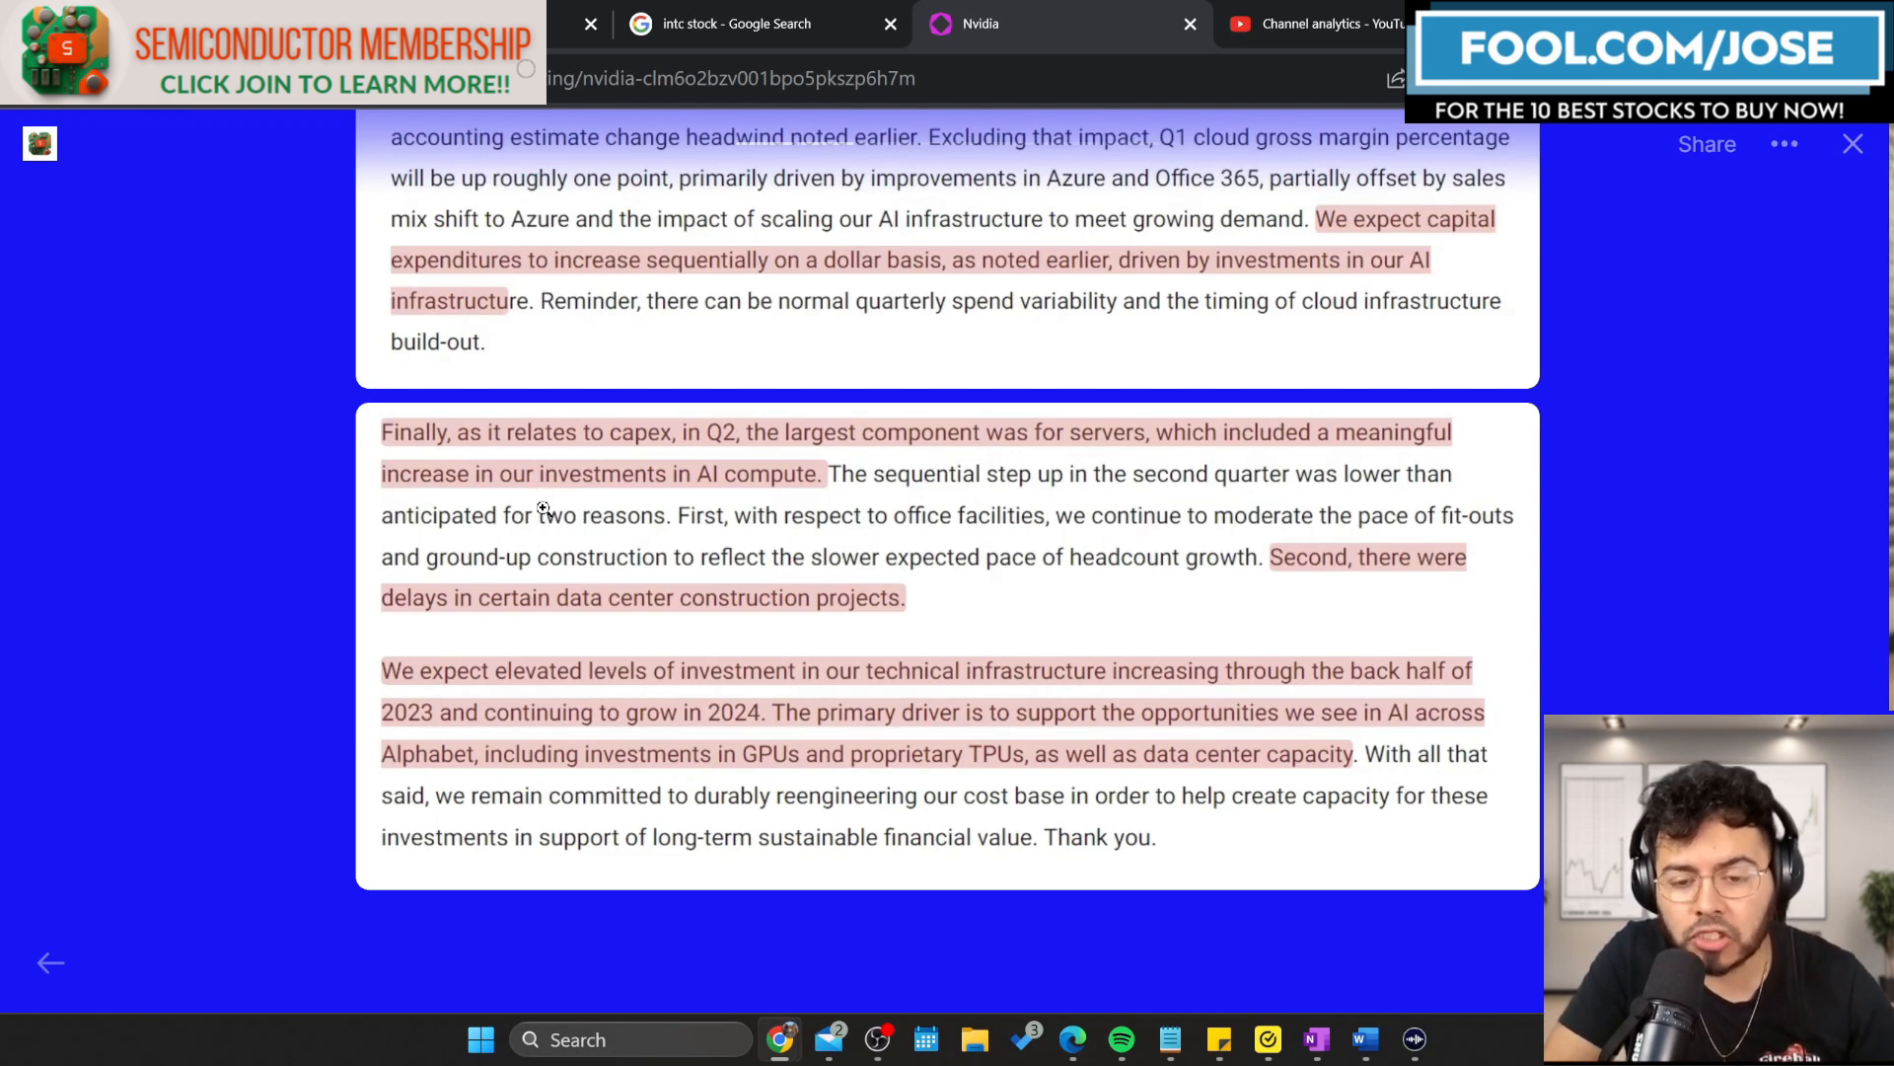
{"action": "mouse_move", "coordinate": [495, 554]}
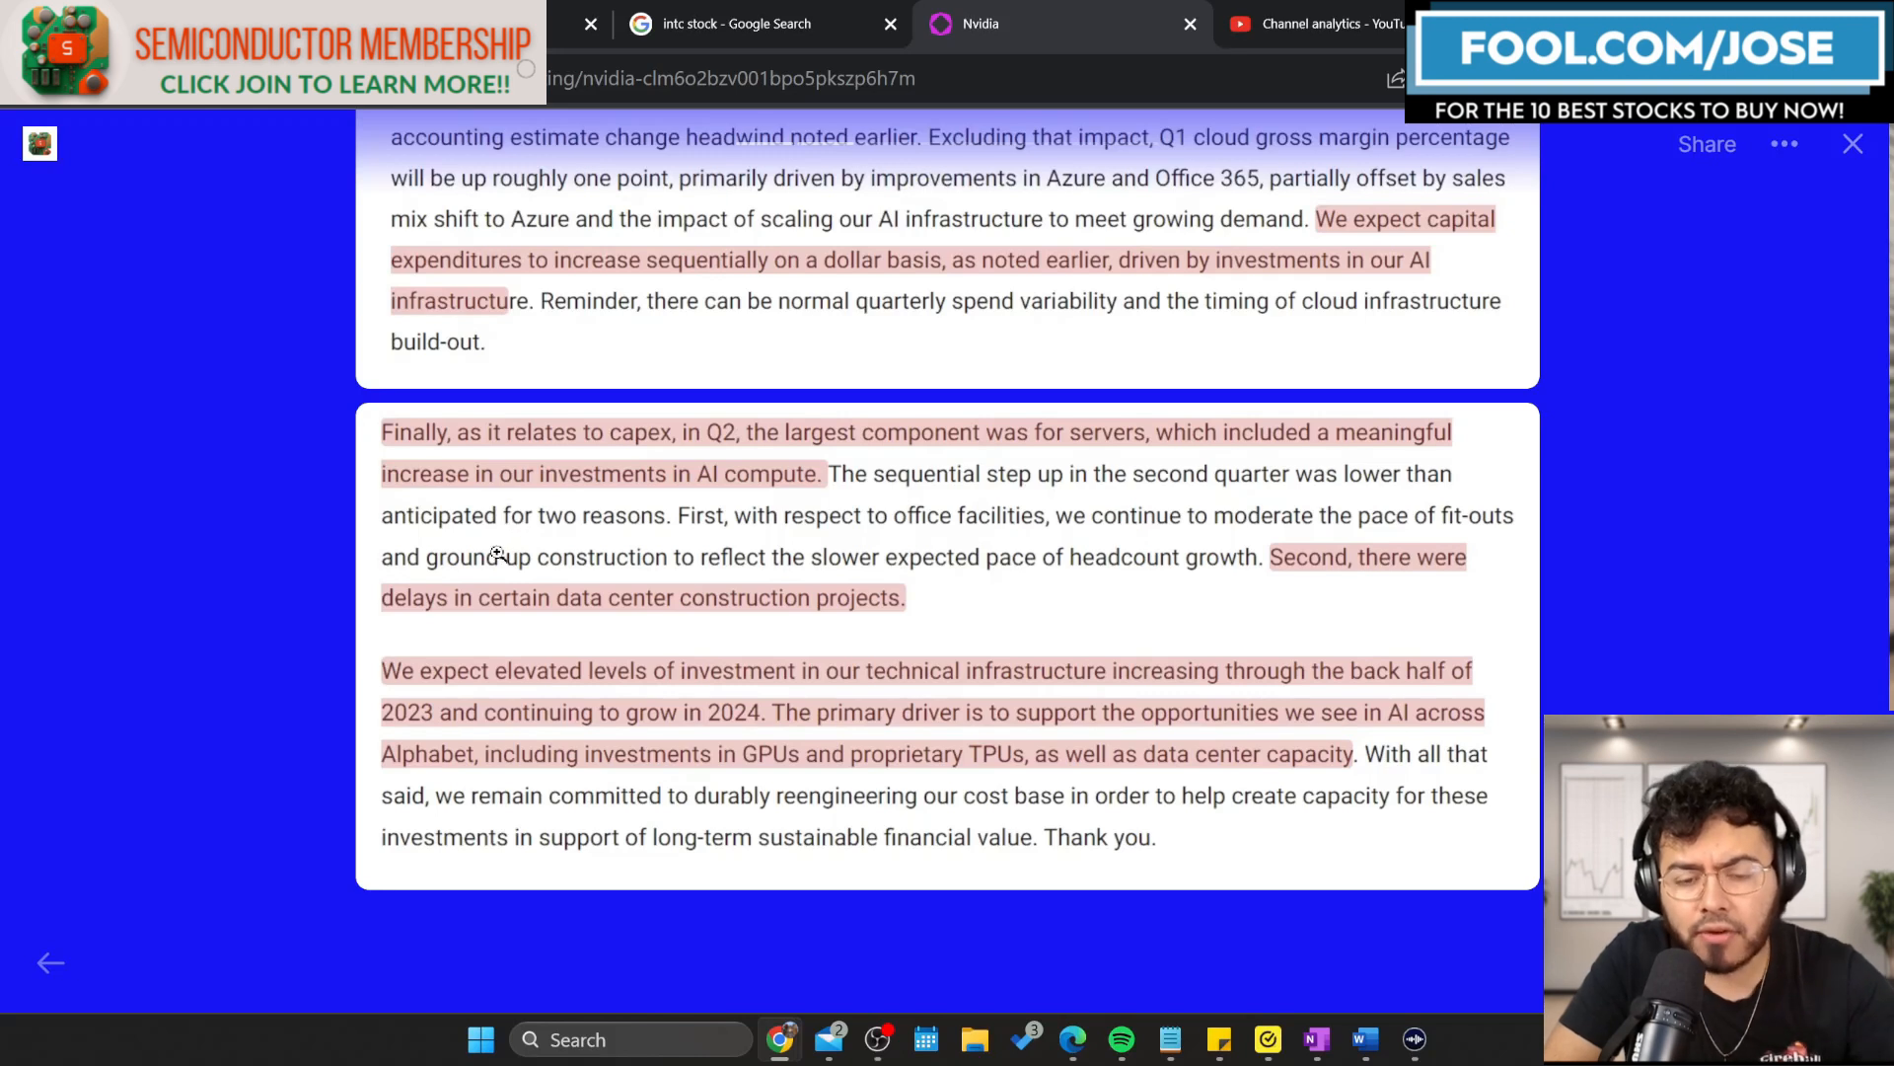
{"action": "mouse_move", "coordinate": [586, 617]}
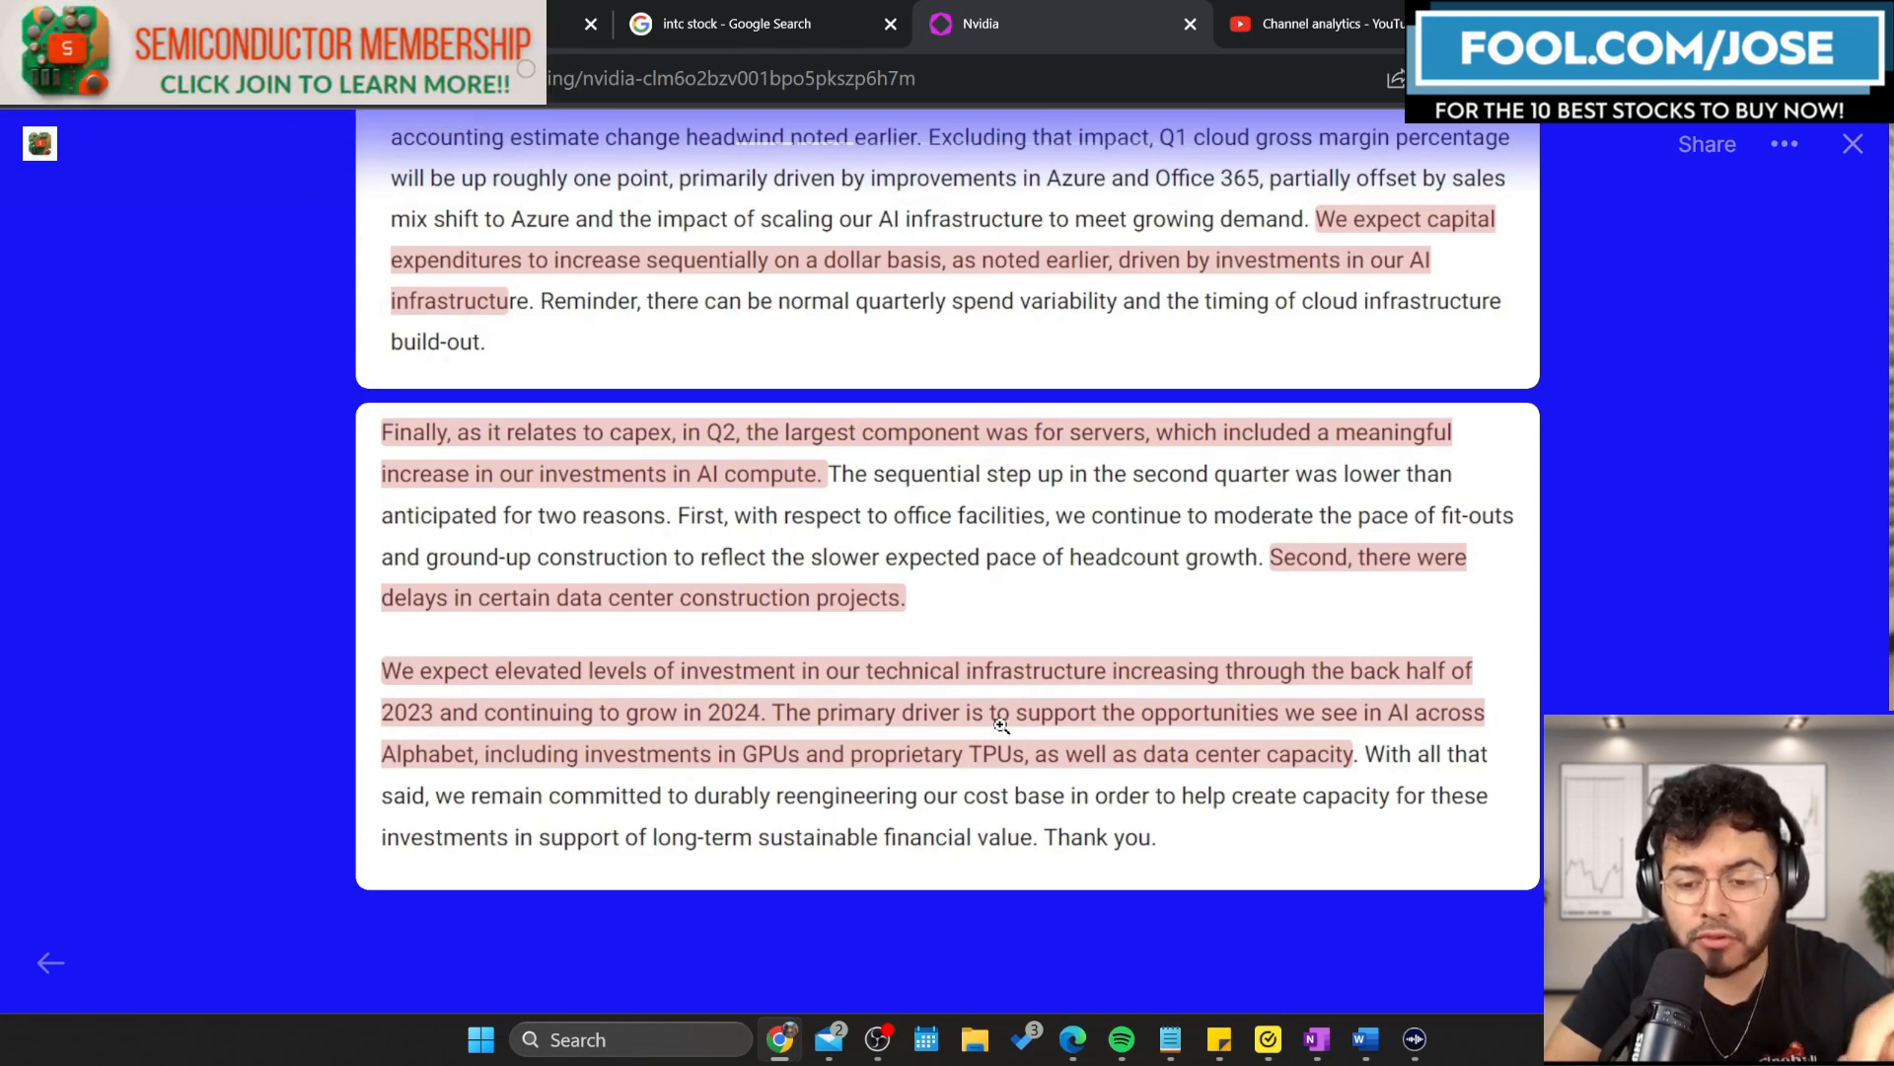
{"action": "mouse_move", "coordinate": [947, 759]}
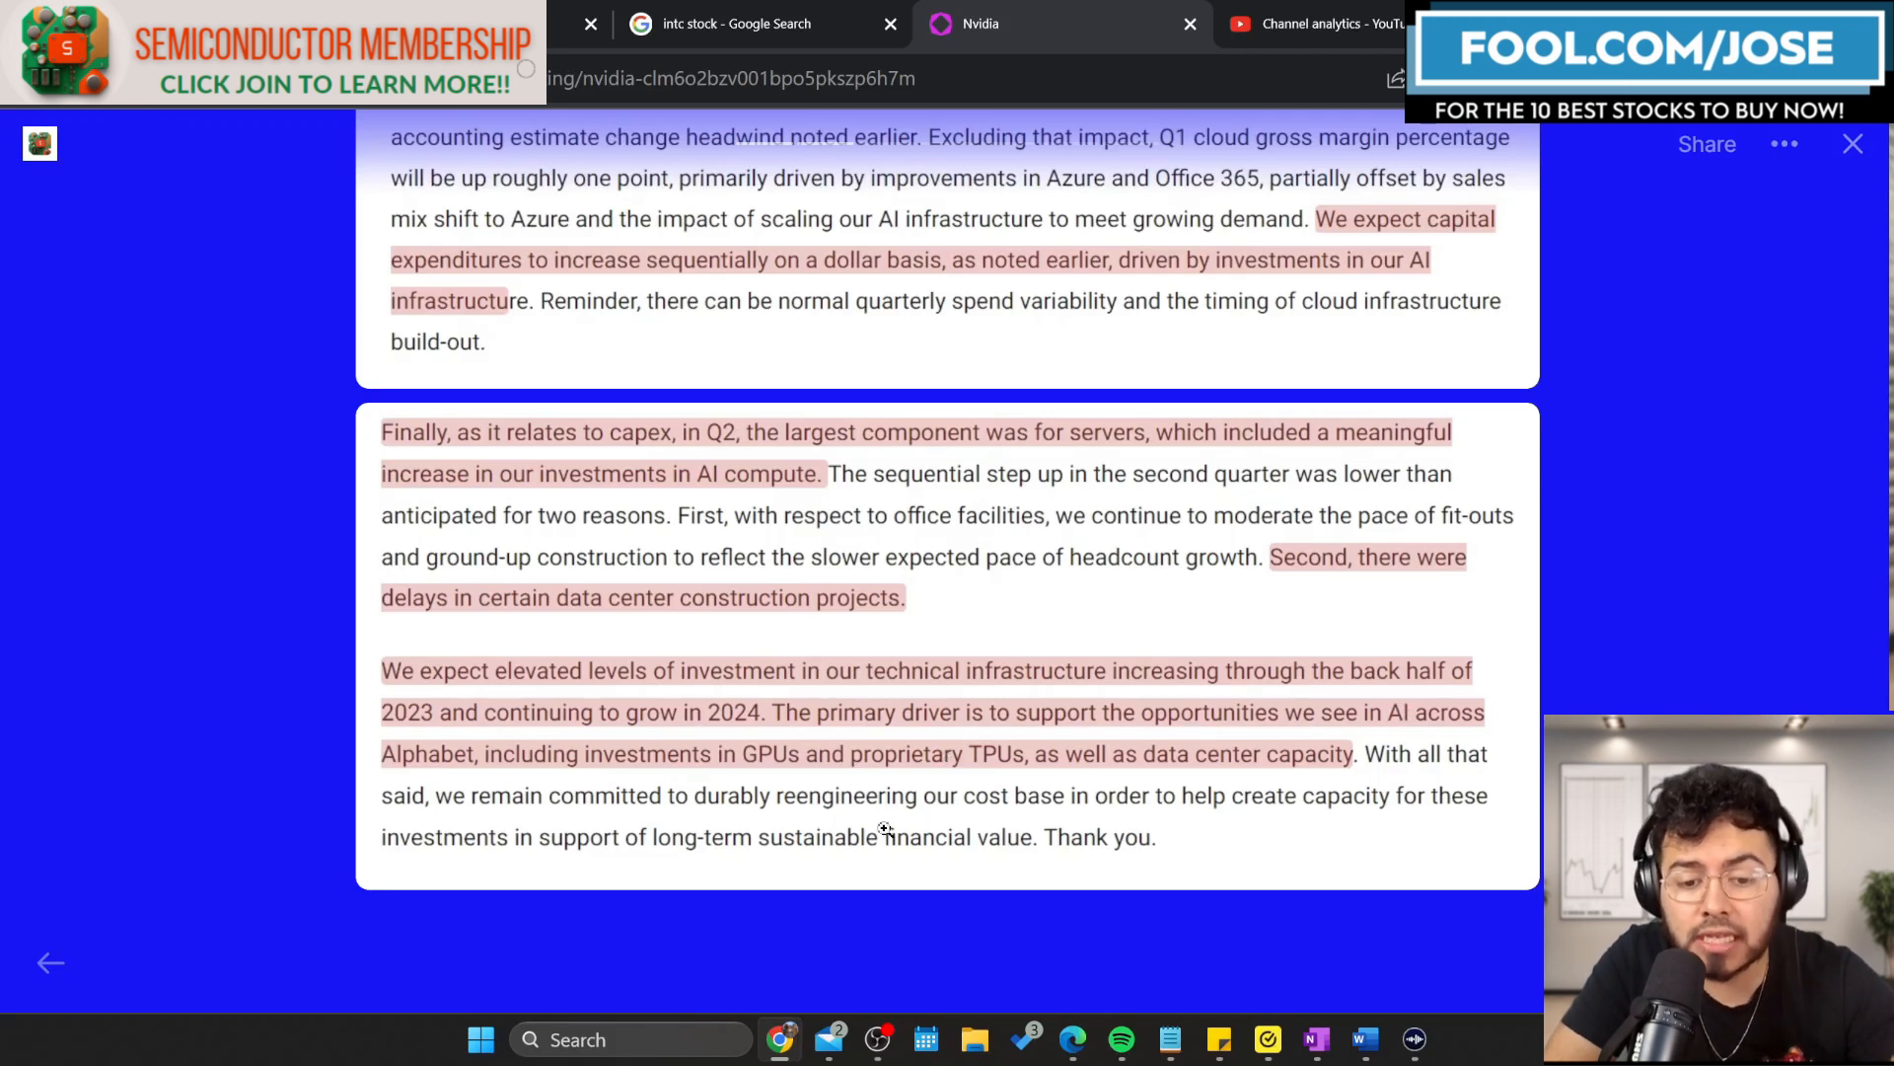
{"action": "mouse_move", "coordinate": [871, 878]}
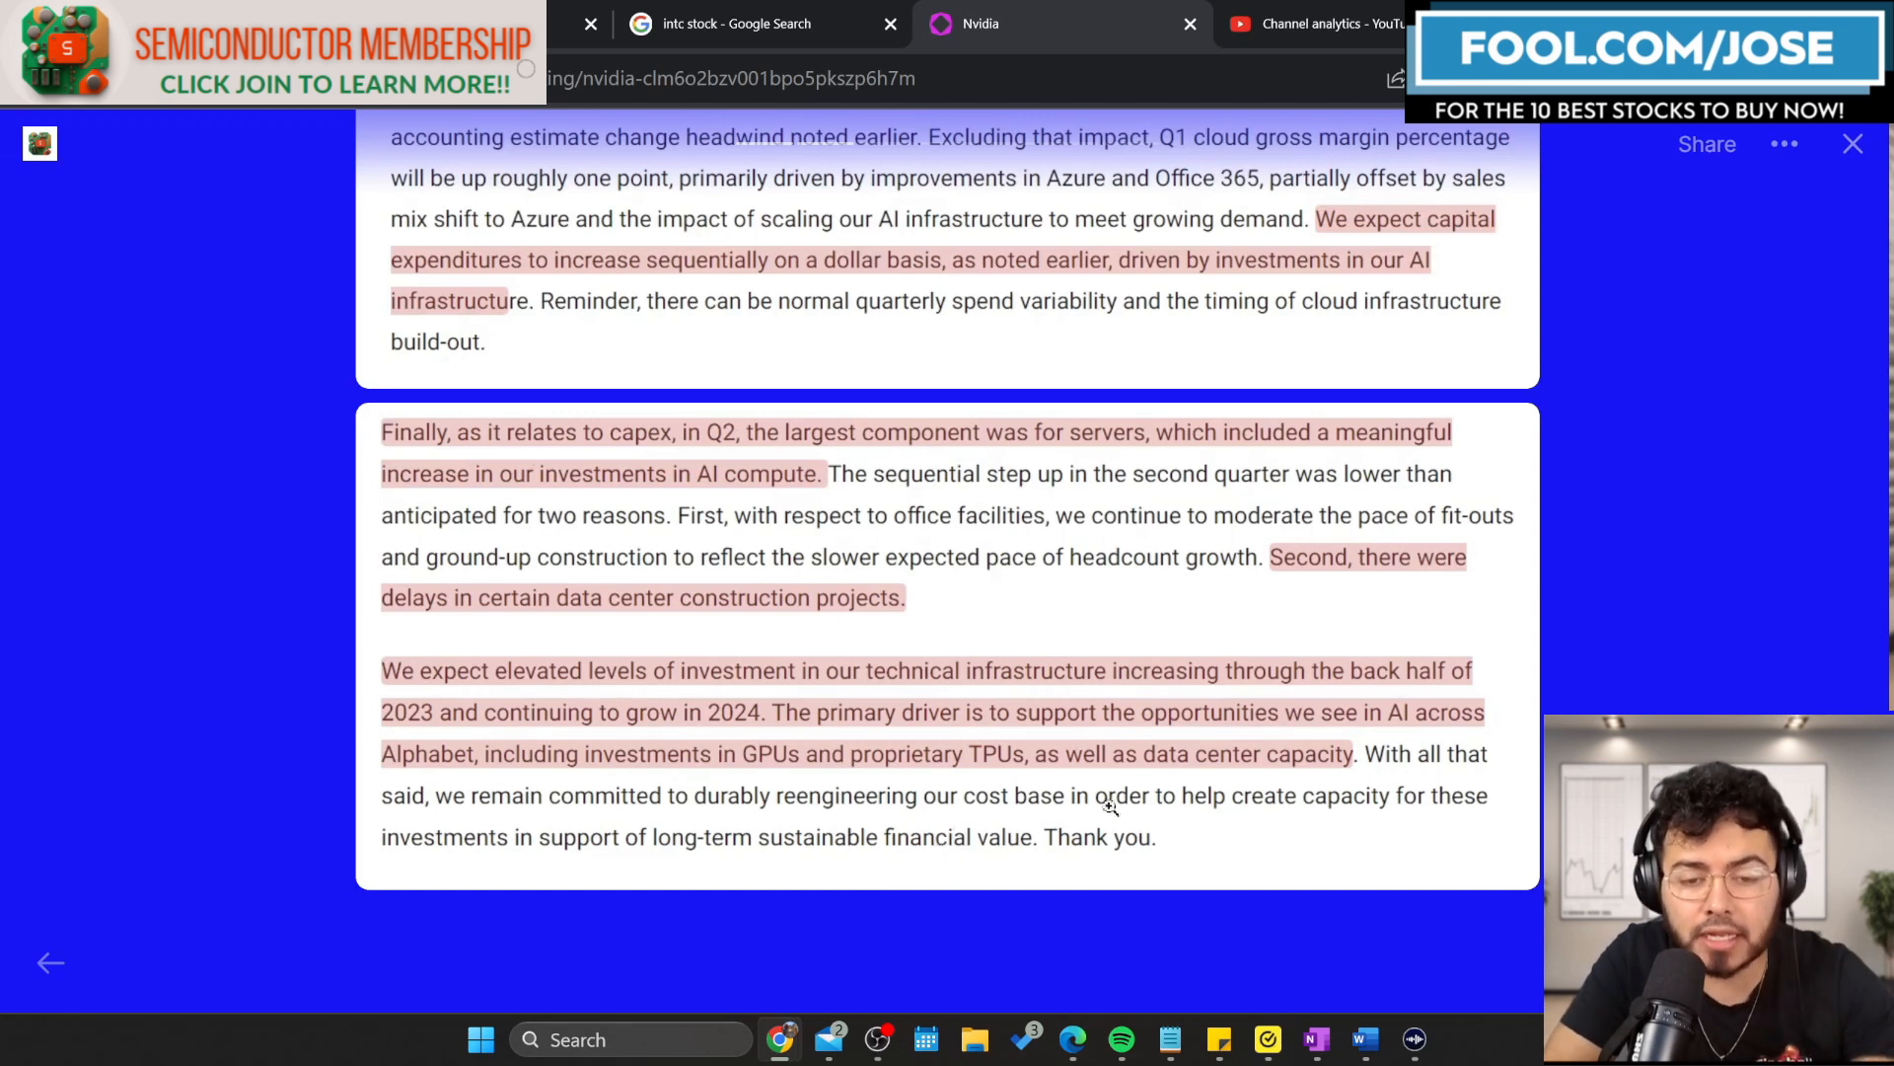
{"action": "mouse_move", "coordinate": [1814, 314]}
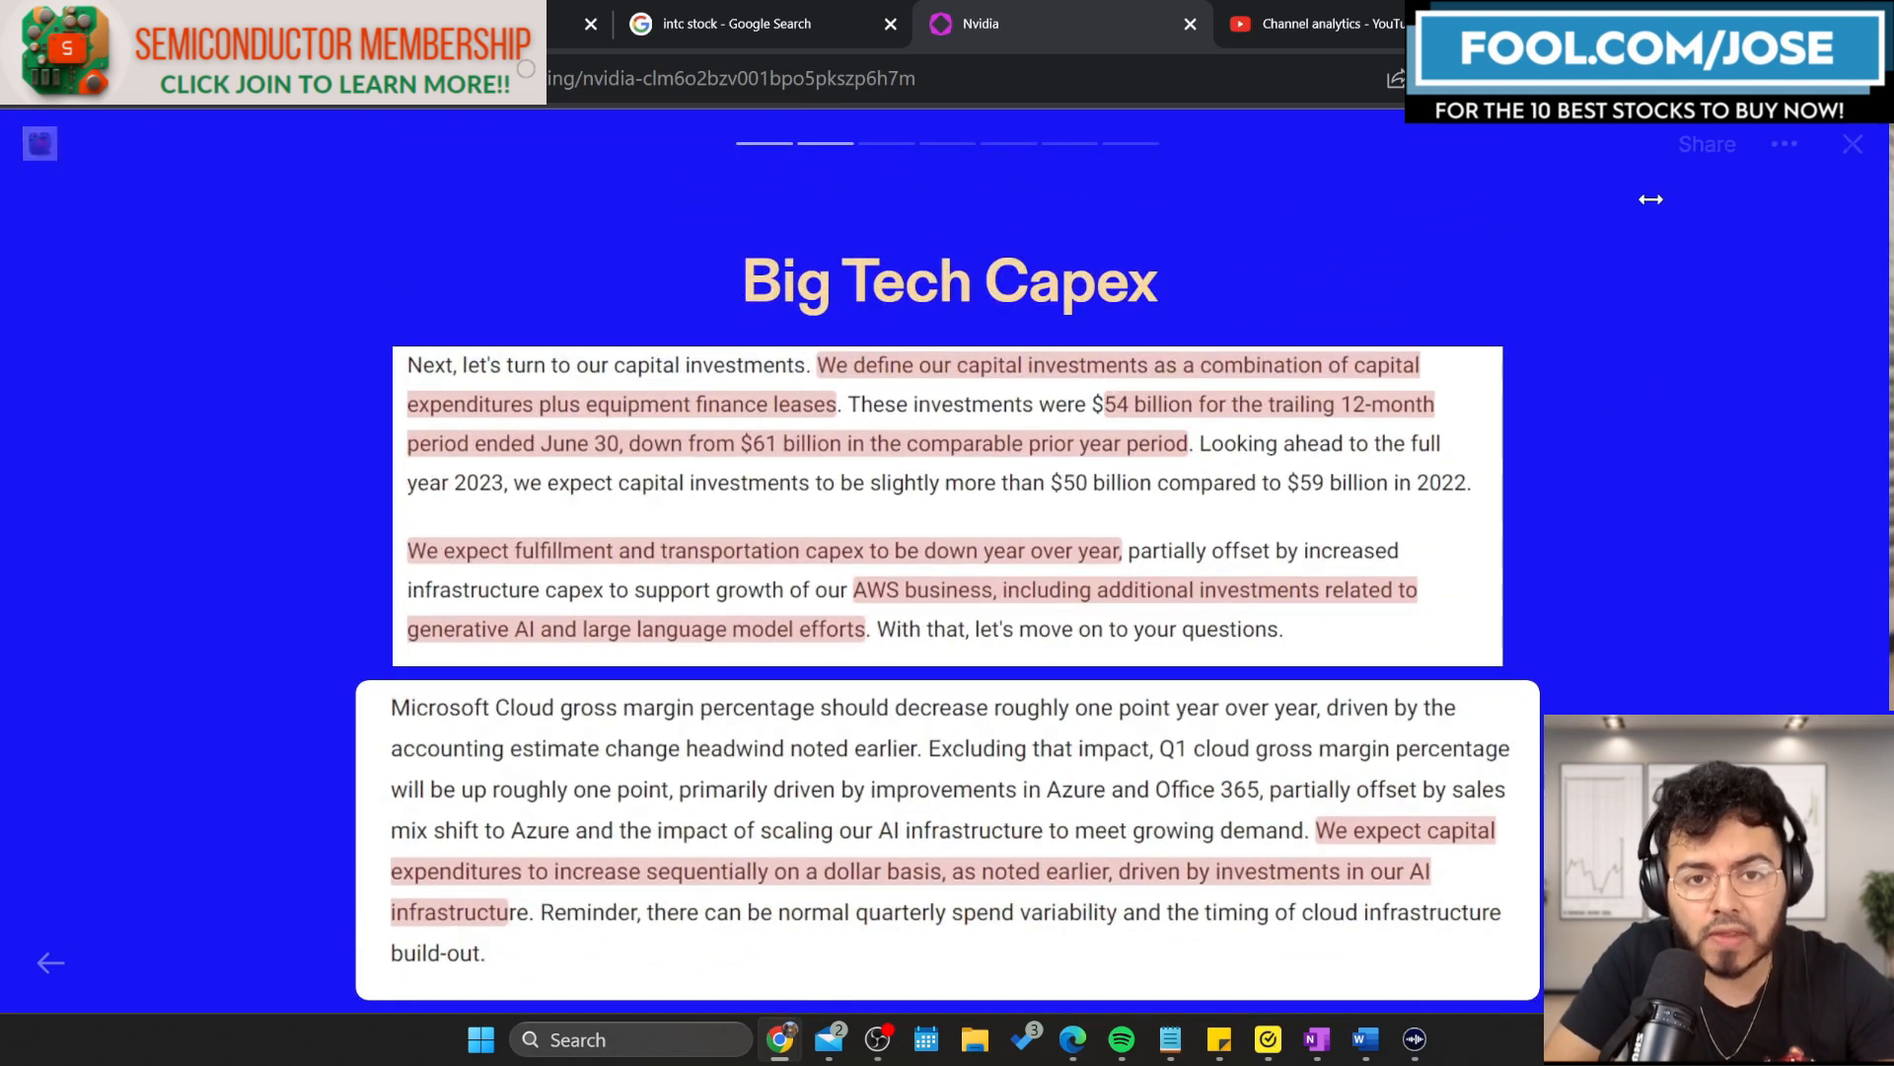
Scroll past the capex quotes to the 'What Are Accelerated Servers?' slide.
{"action": "scroll", "scroll_direction": "down", "scroll_amount": 3}
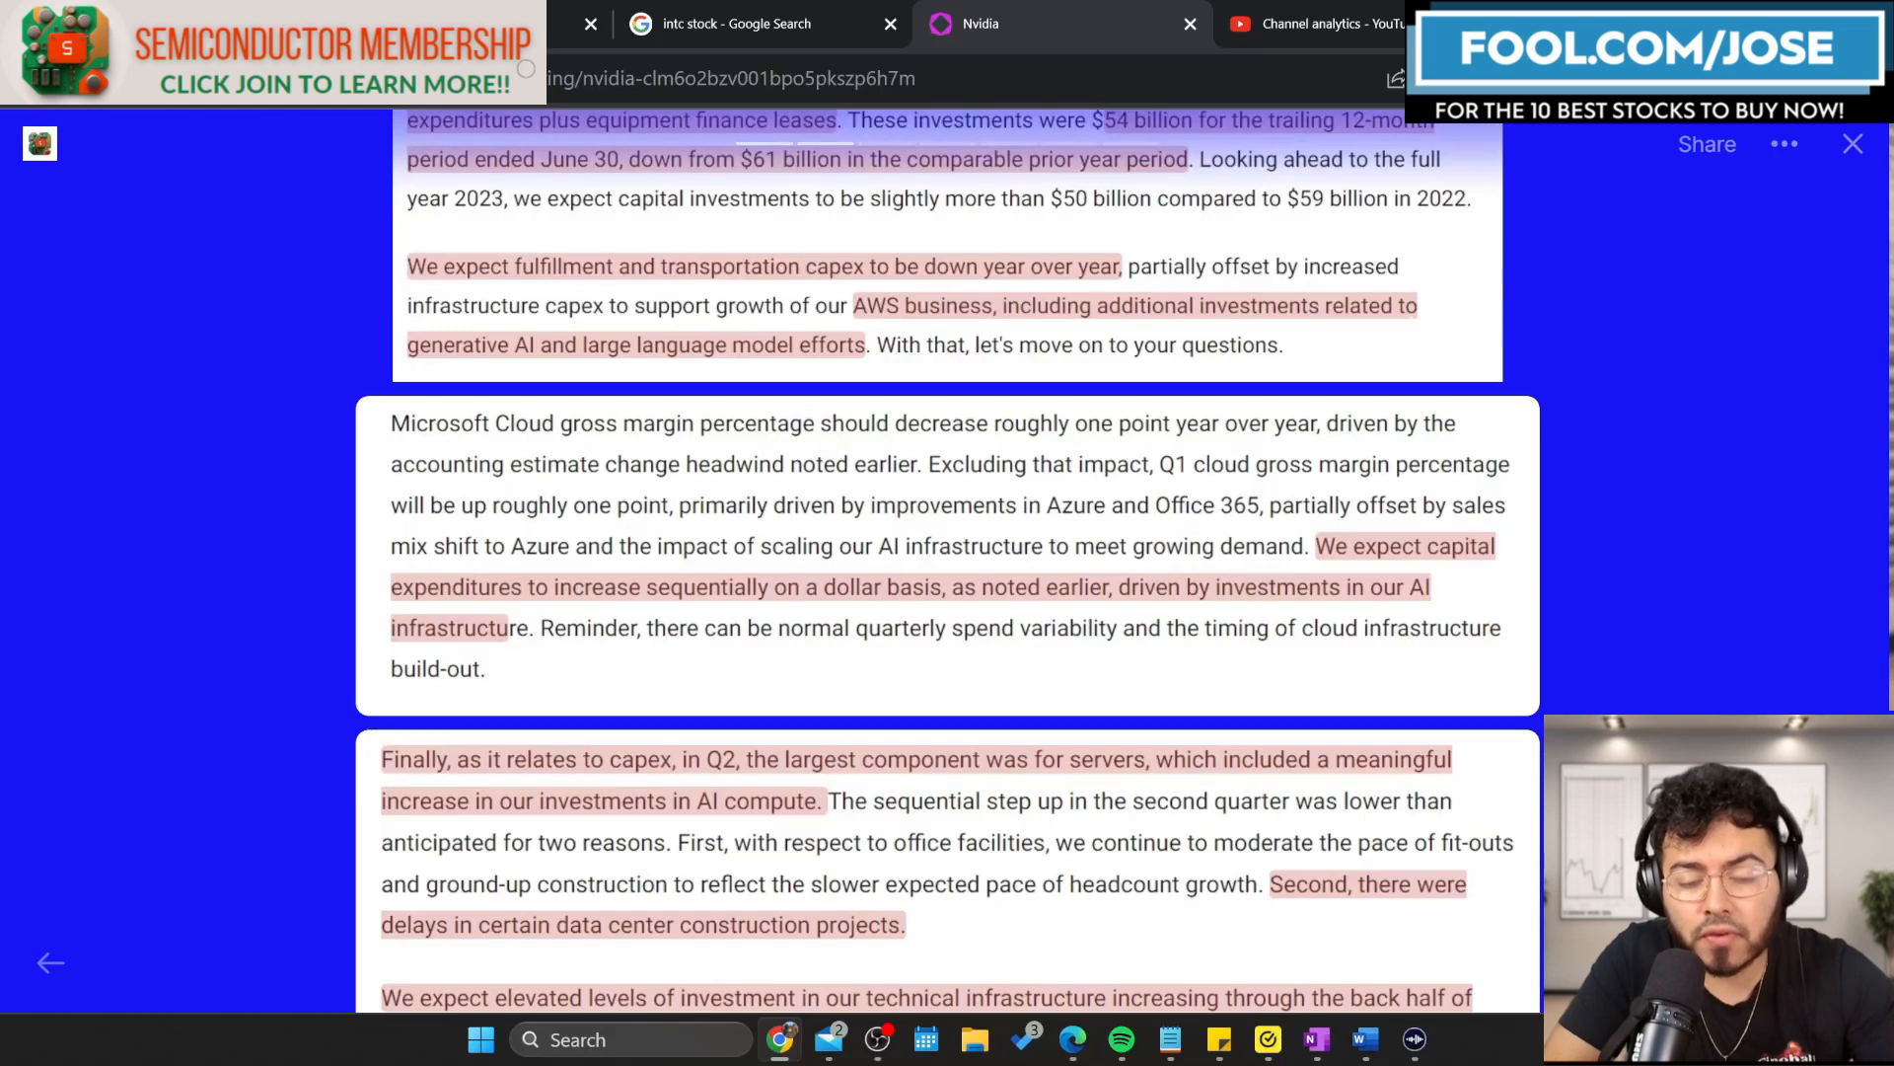
{"action": "scroll", "scroll_direction": "down", "scroll_amount": 3}
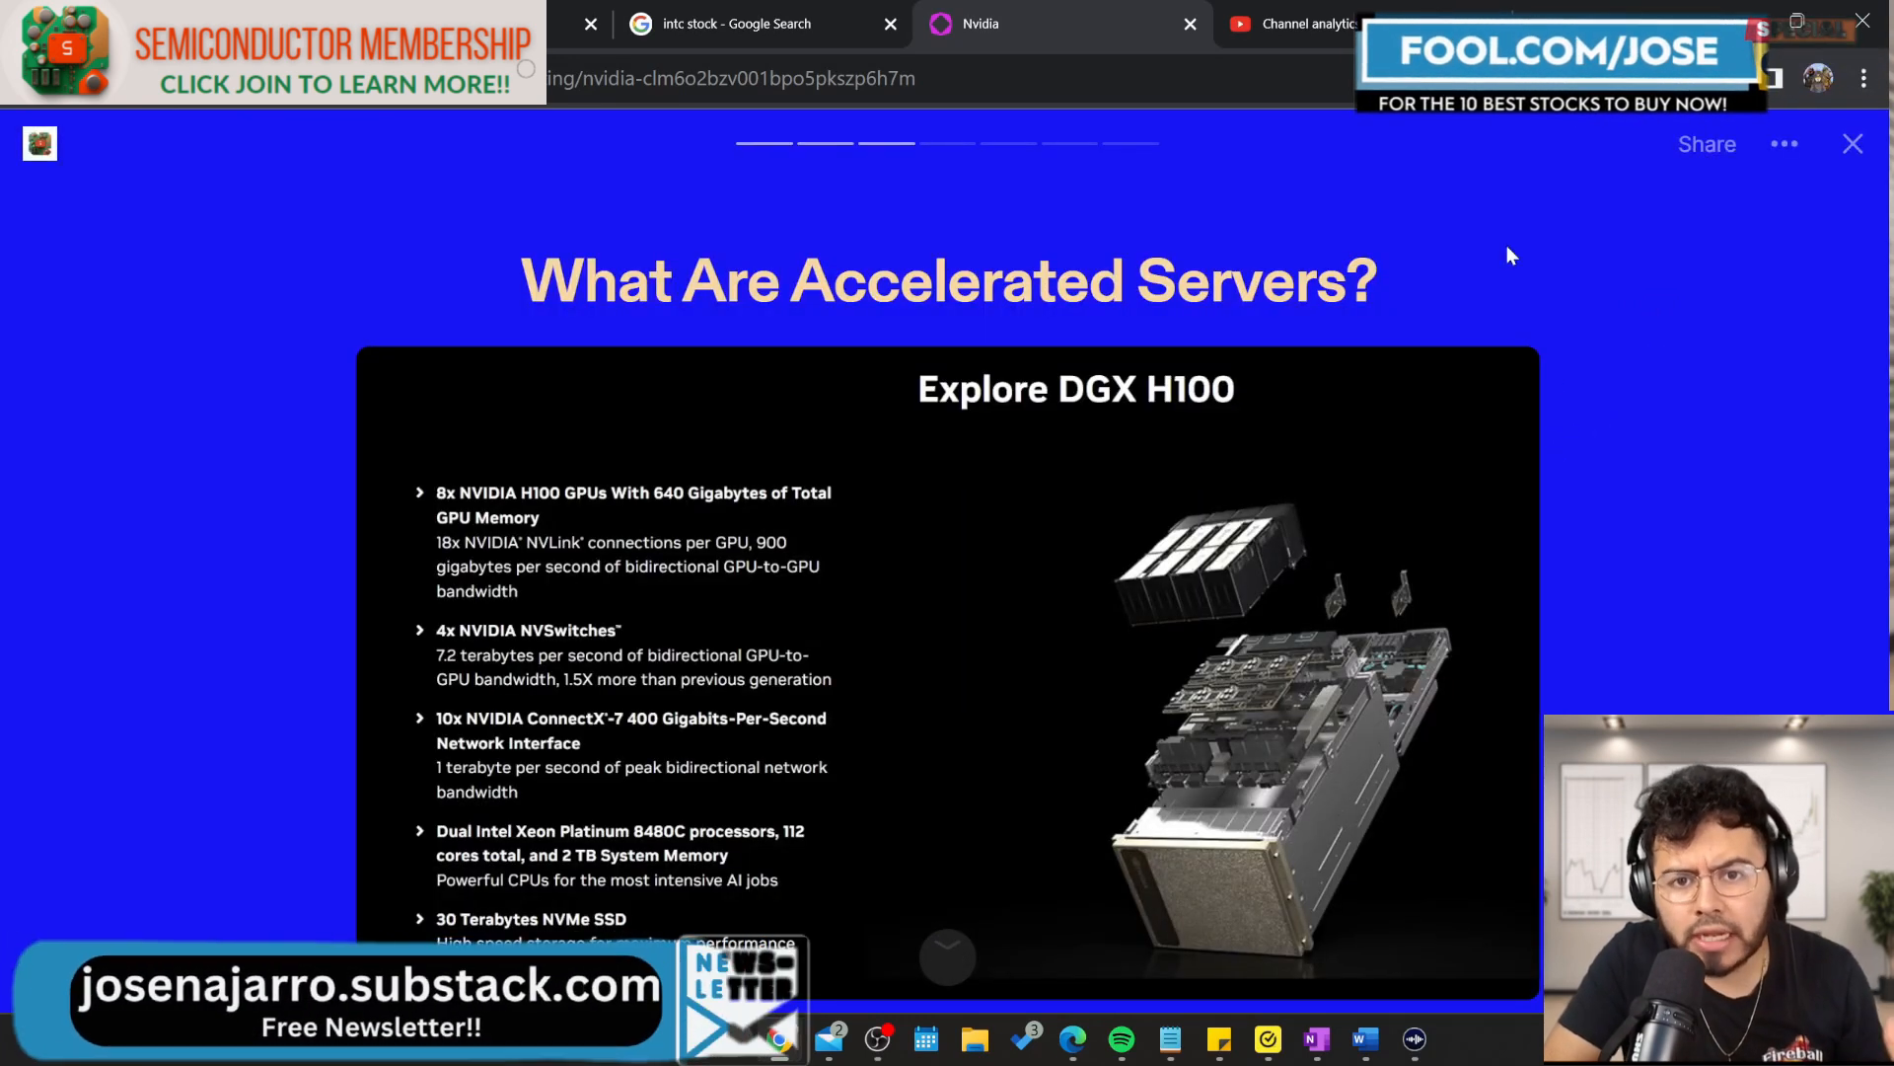
Bring up the enlarged DGX H100 specification image.
{"action": "scroll", "scroll_direction": "down", "scroll_amount": 3}
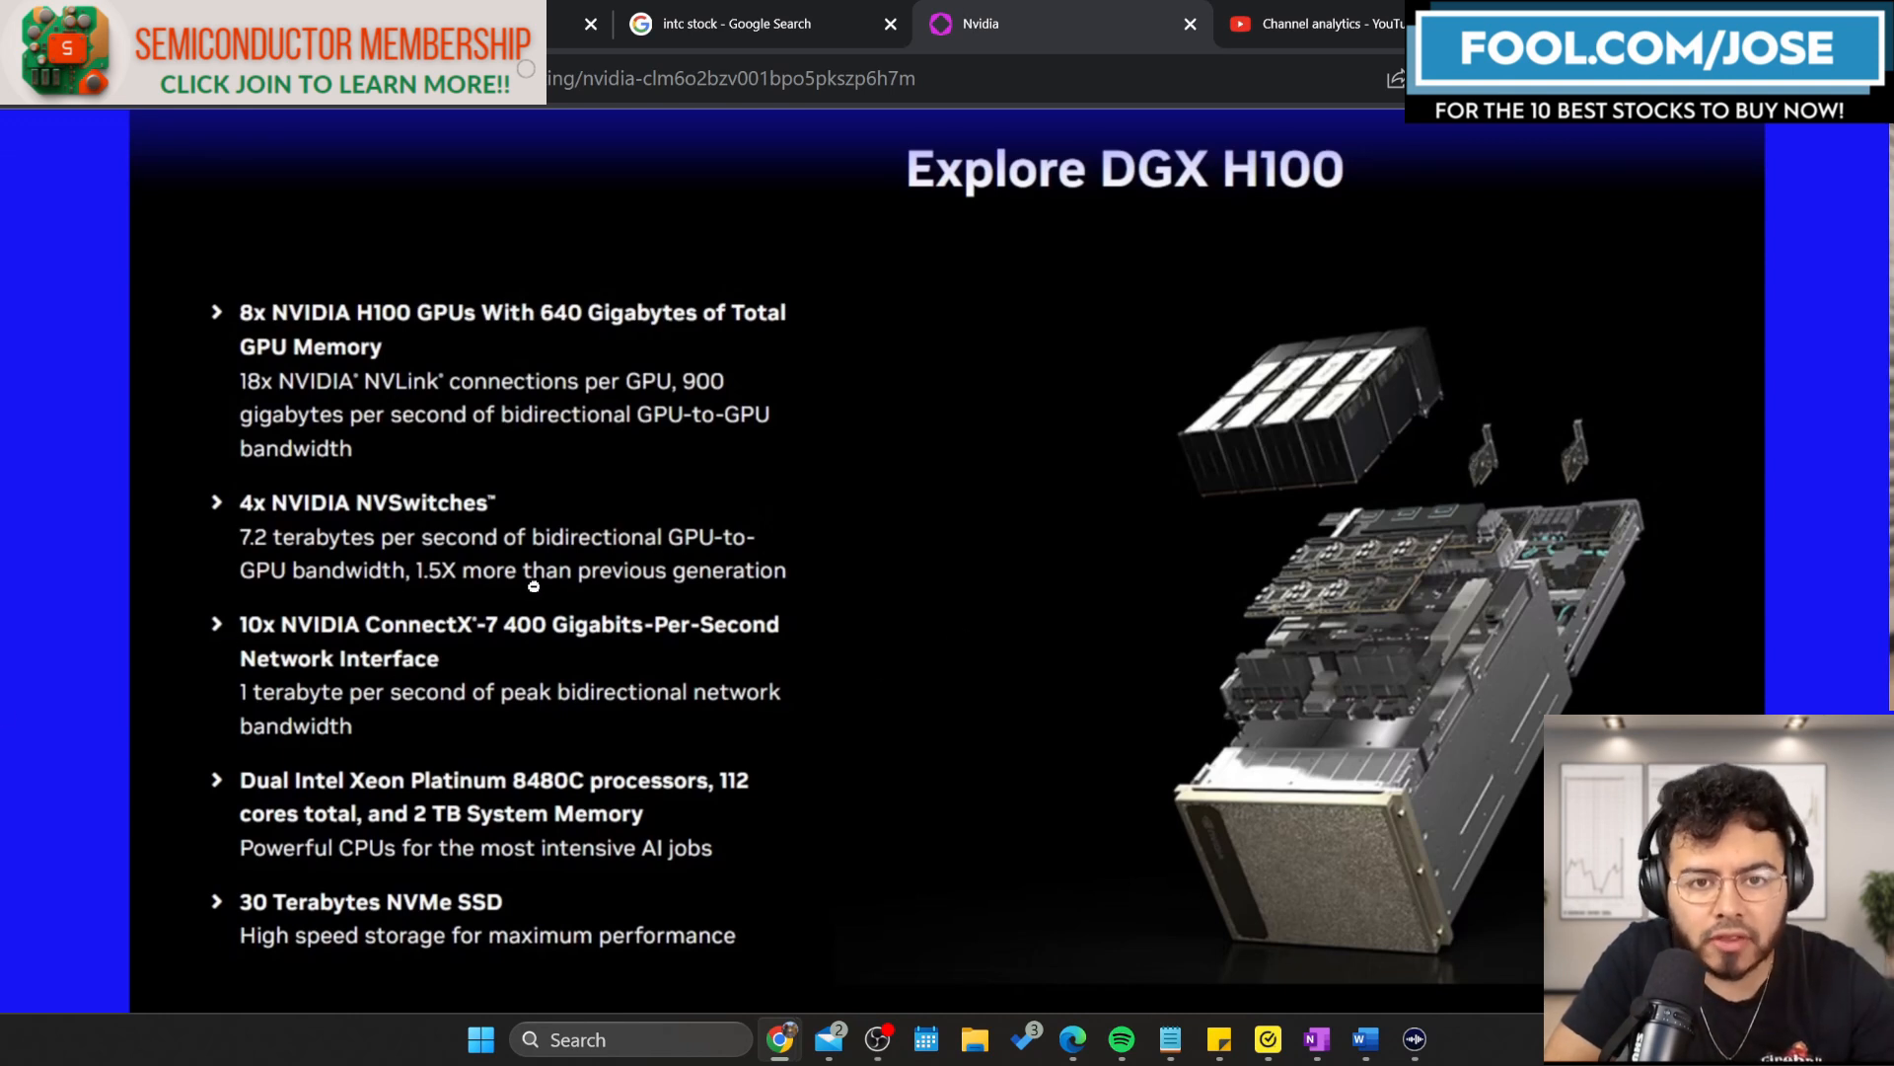
{"action": "mouse_move", "coordinate": [487, 797]}
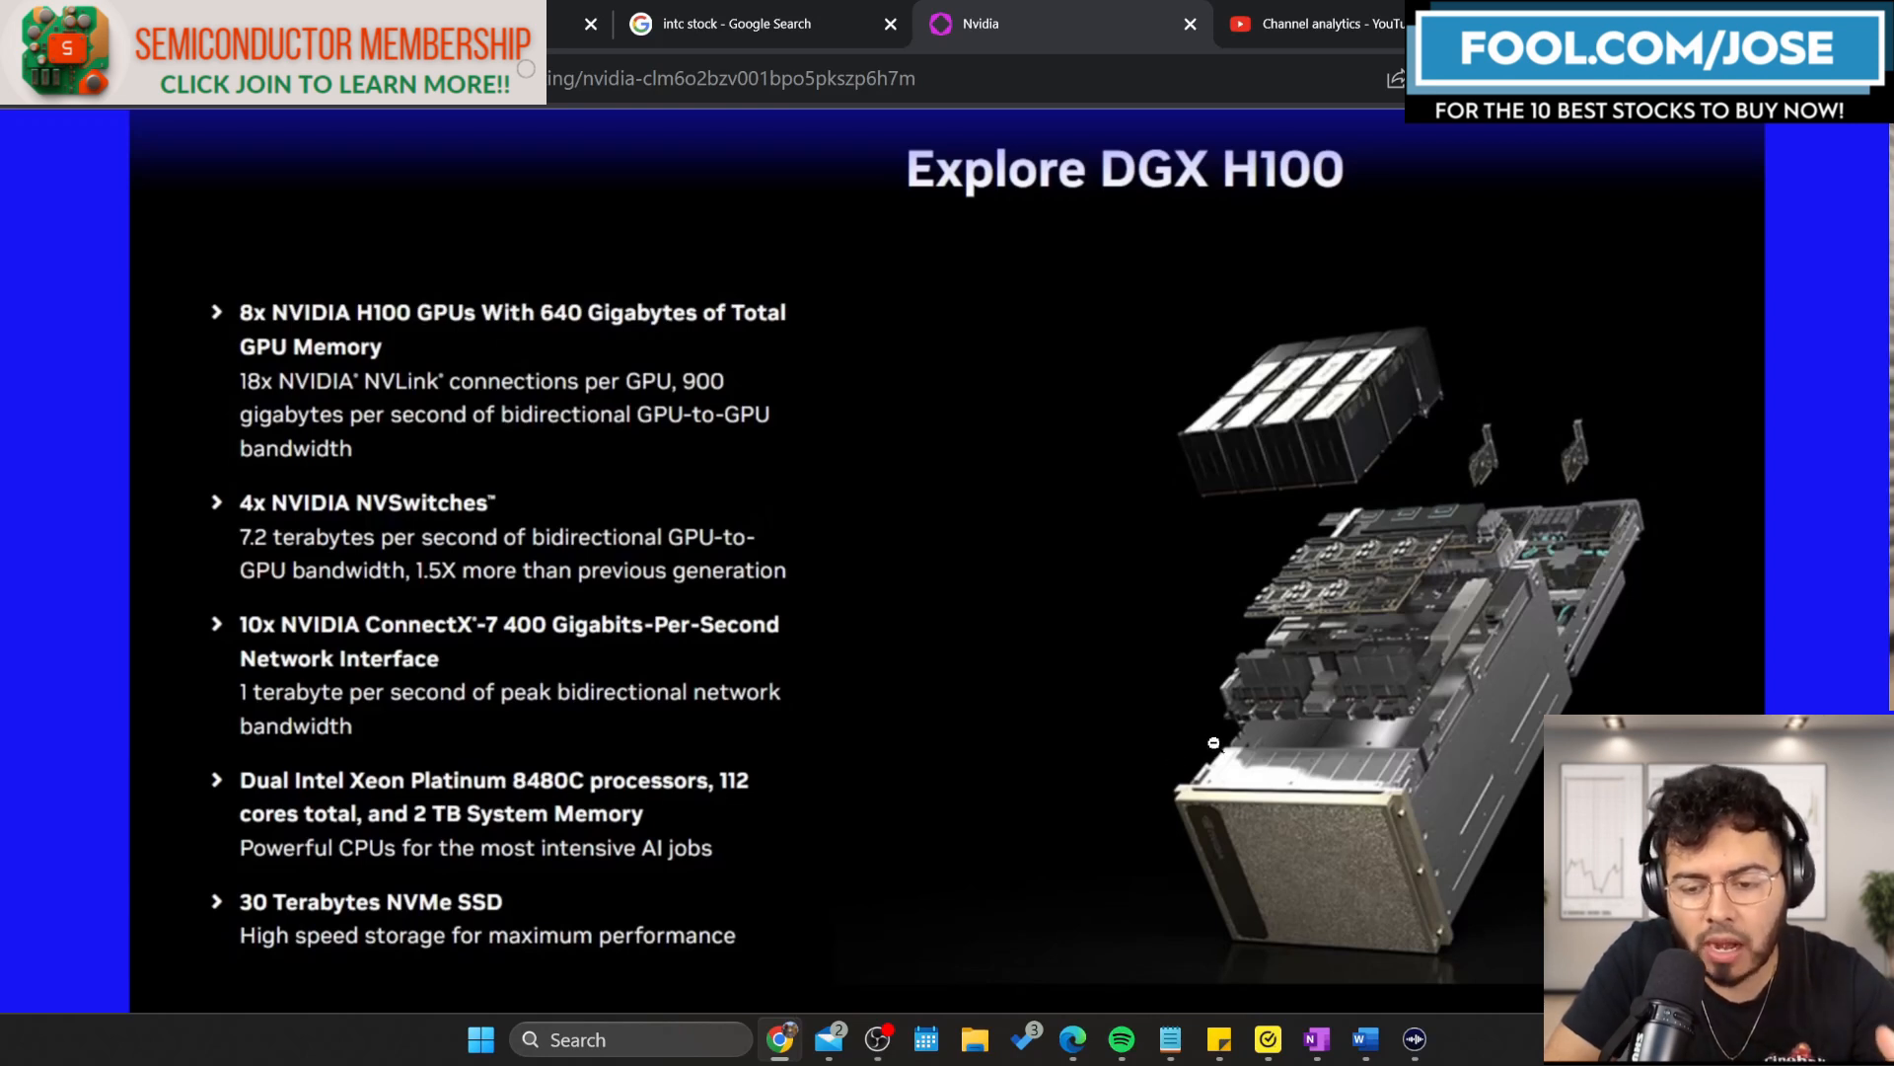
{"action": "mouse_move", "coordinate": [1265, 645]}
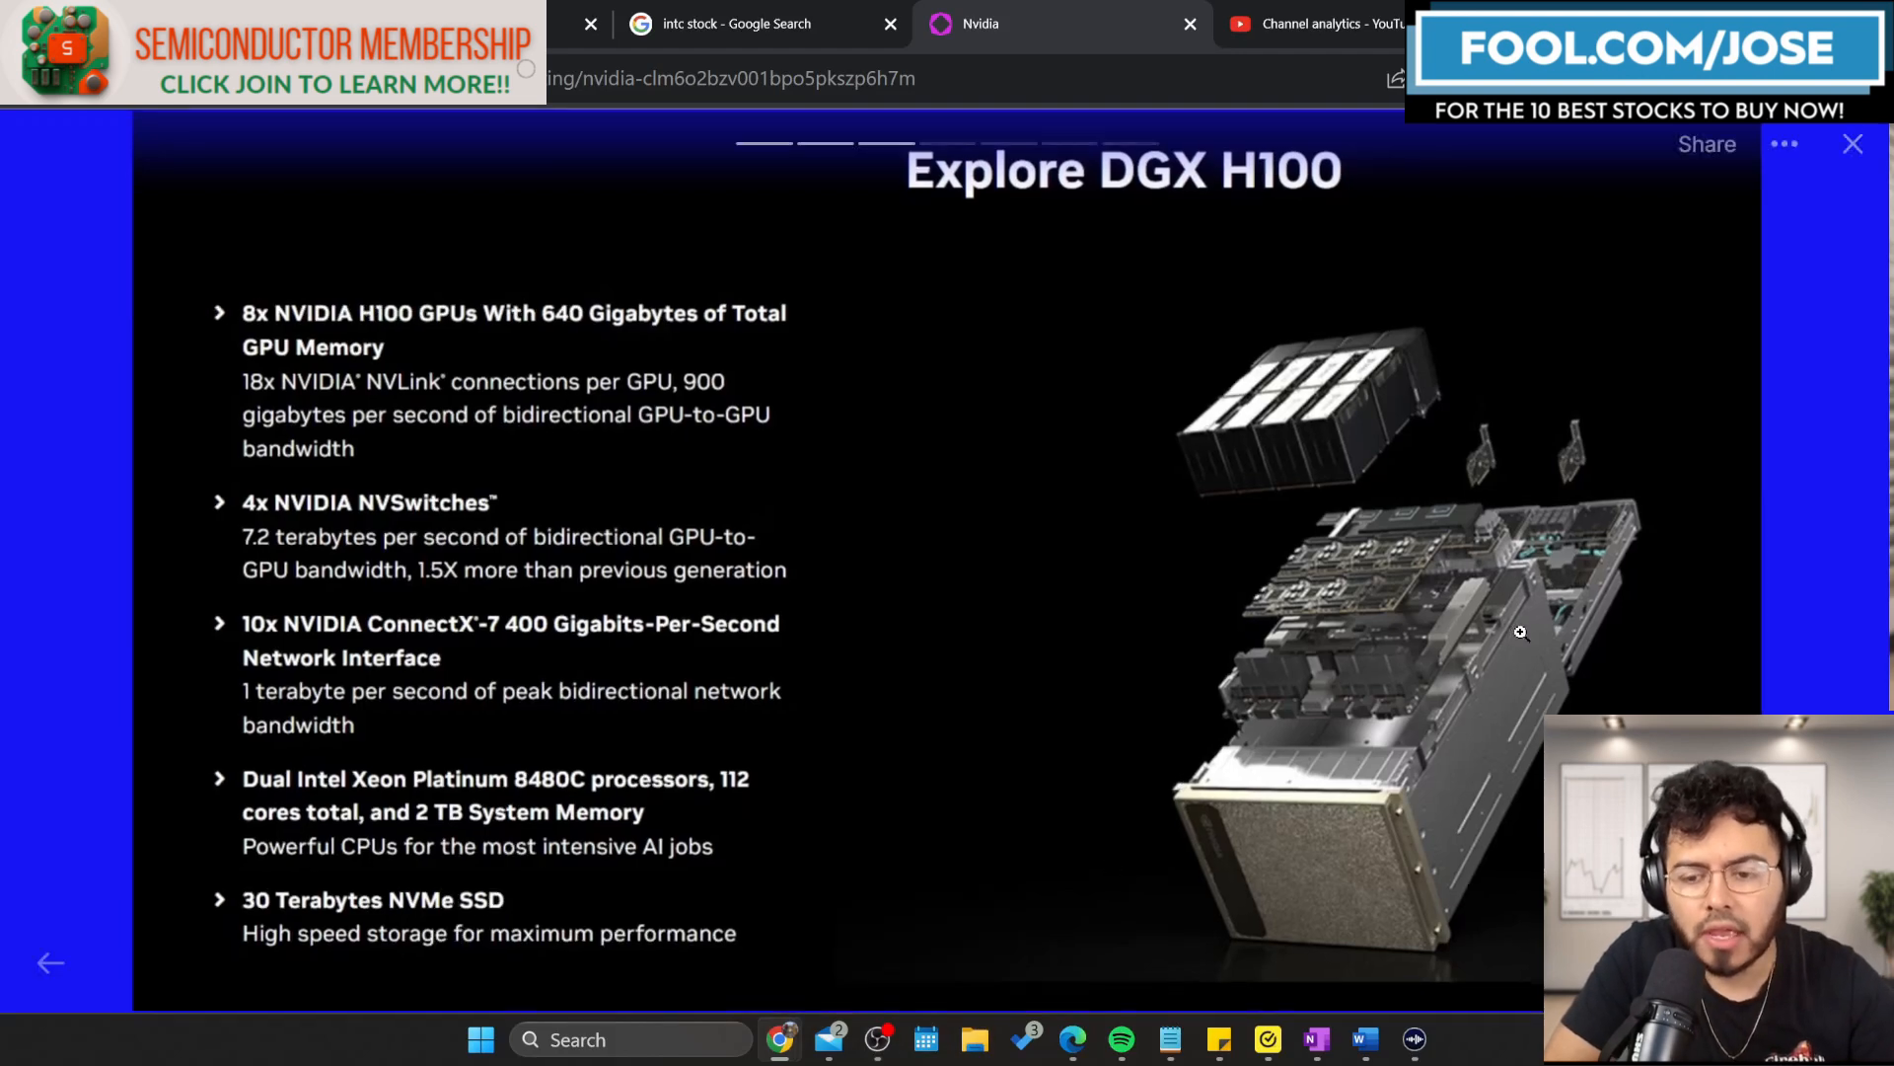
Return the DGX H100 image to normal size with the SuperPOD section below.
{"action": "scroll", "scroll_direction": "down", "scroll_amount": 3}
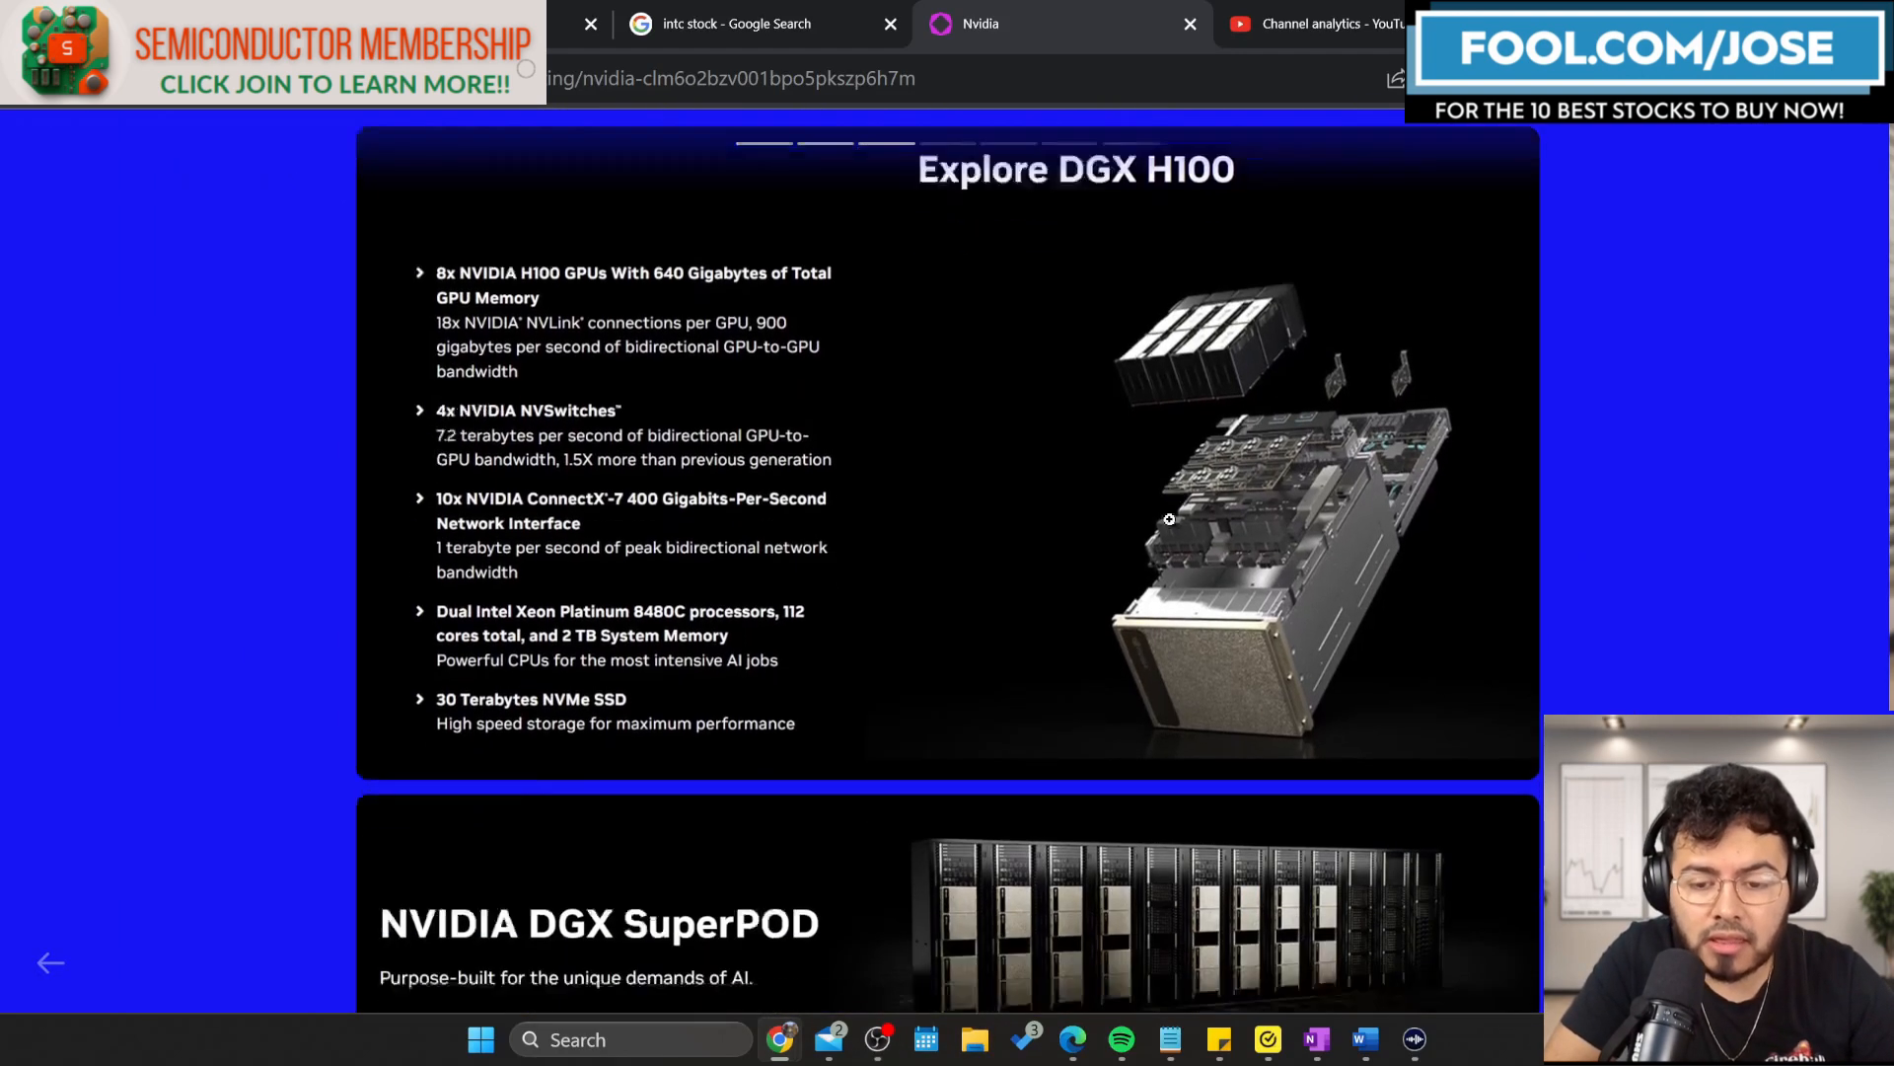
{"action": "scroll", "scroll_direction": "down", "scroll_amount": 3}
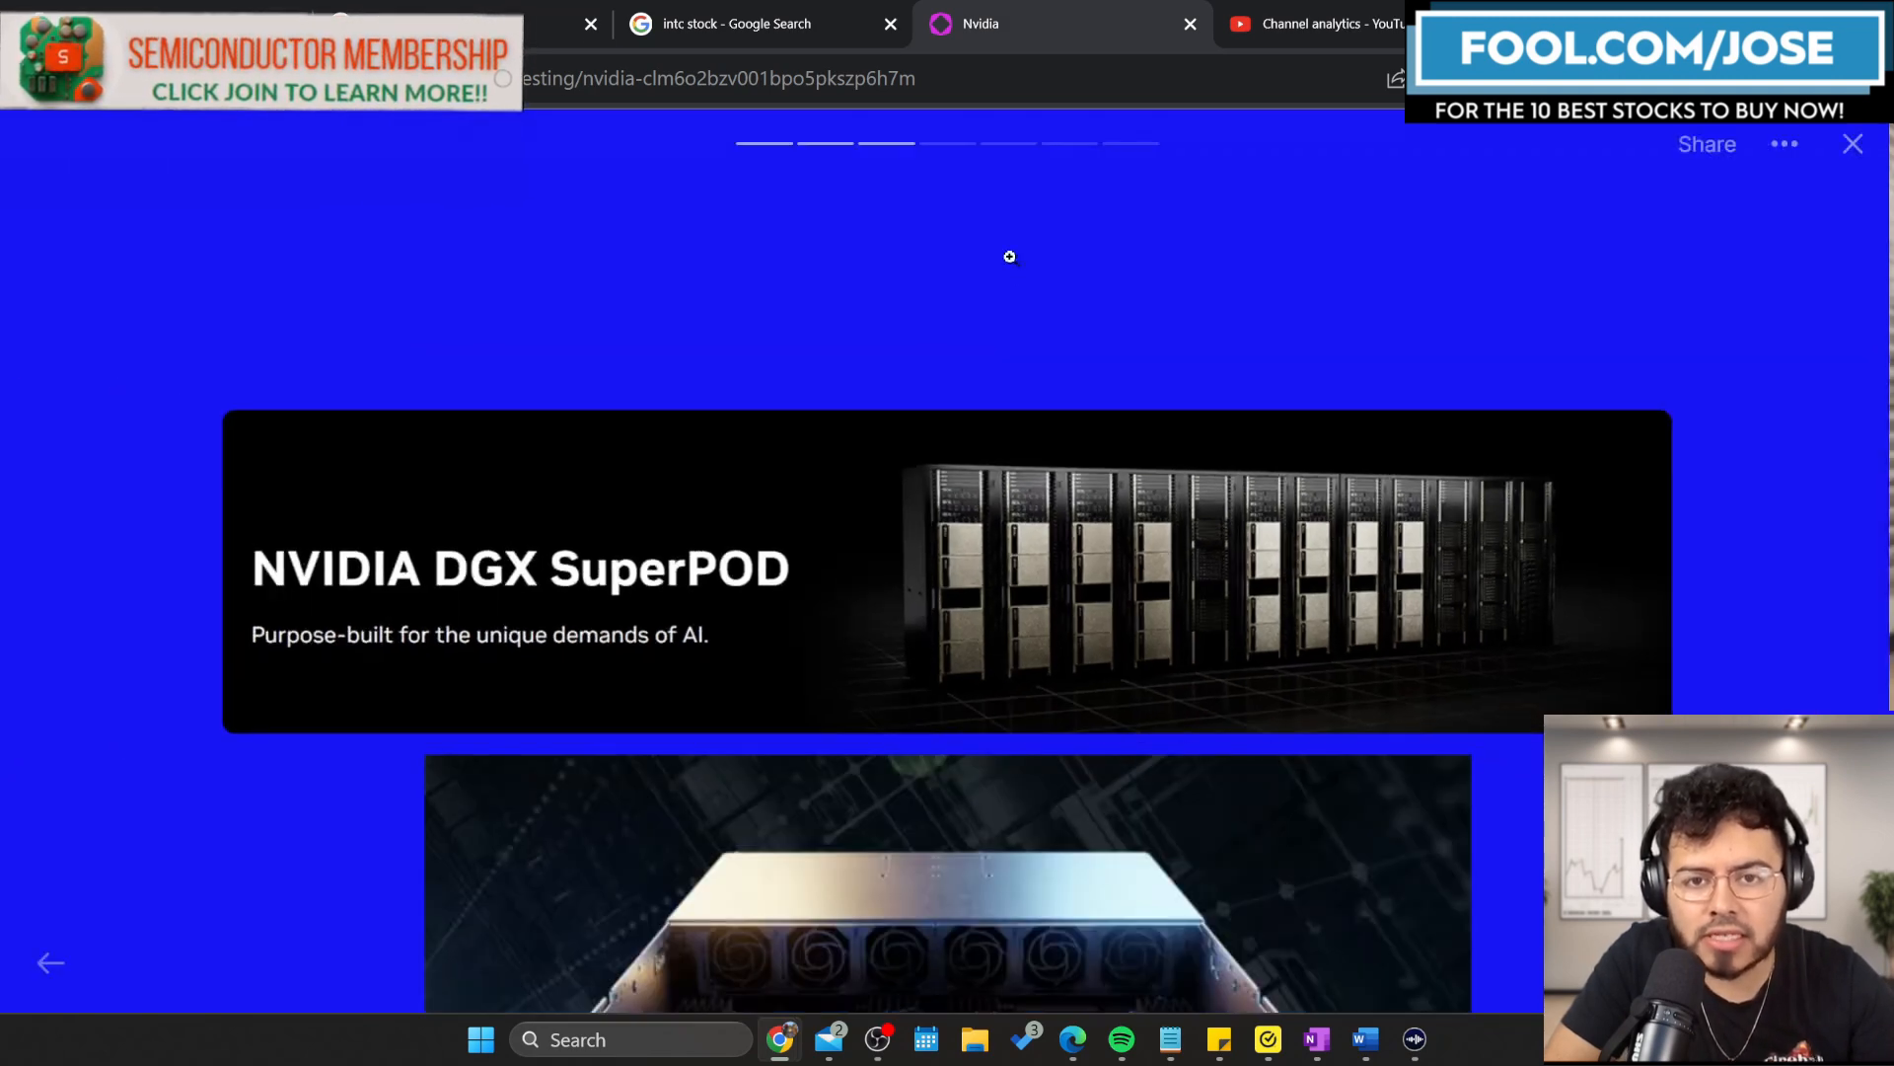
{"action": "scroll", "scroll_direction": "down", "scroll_amount": 3}
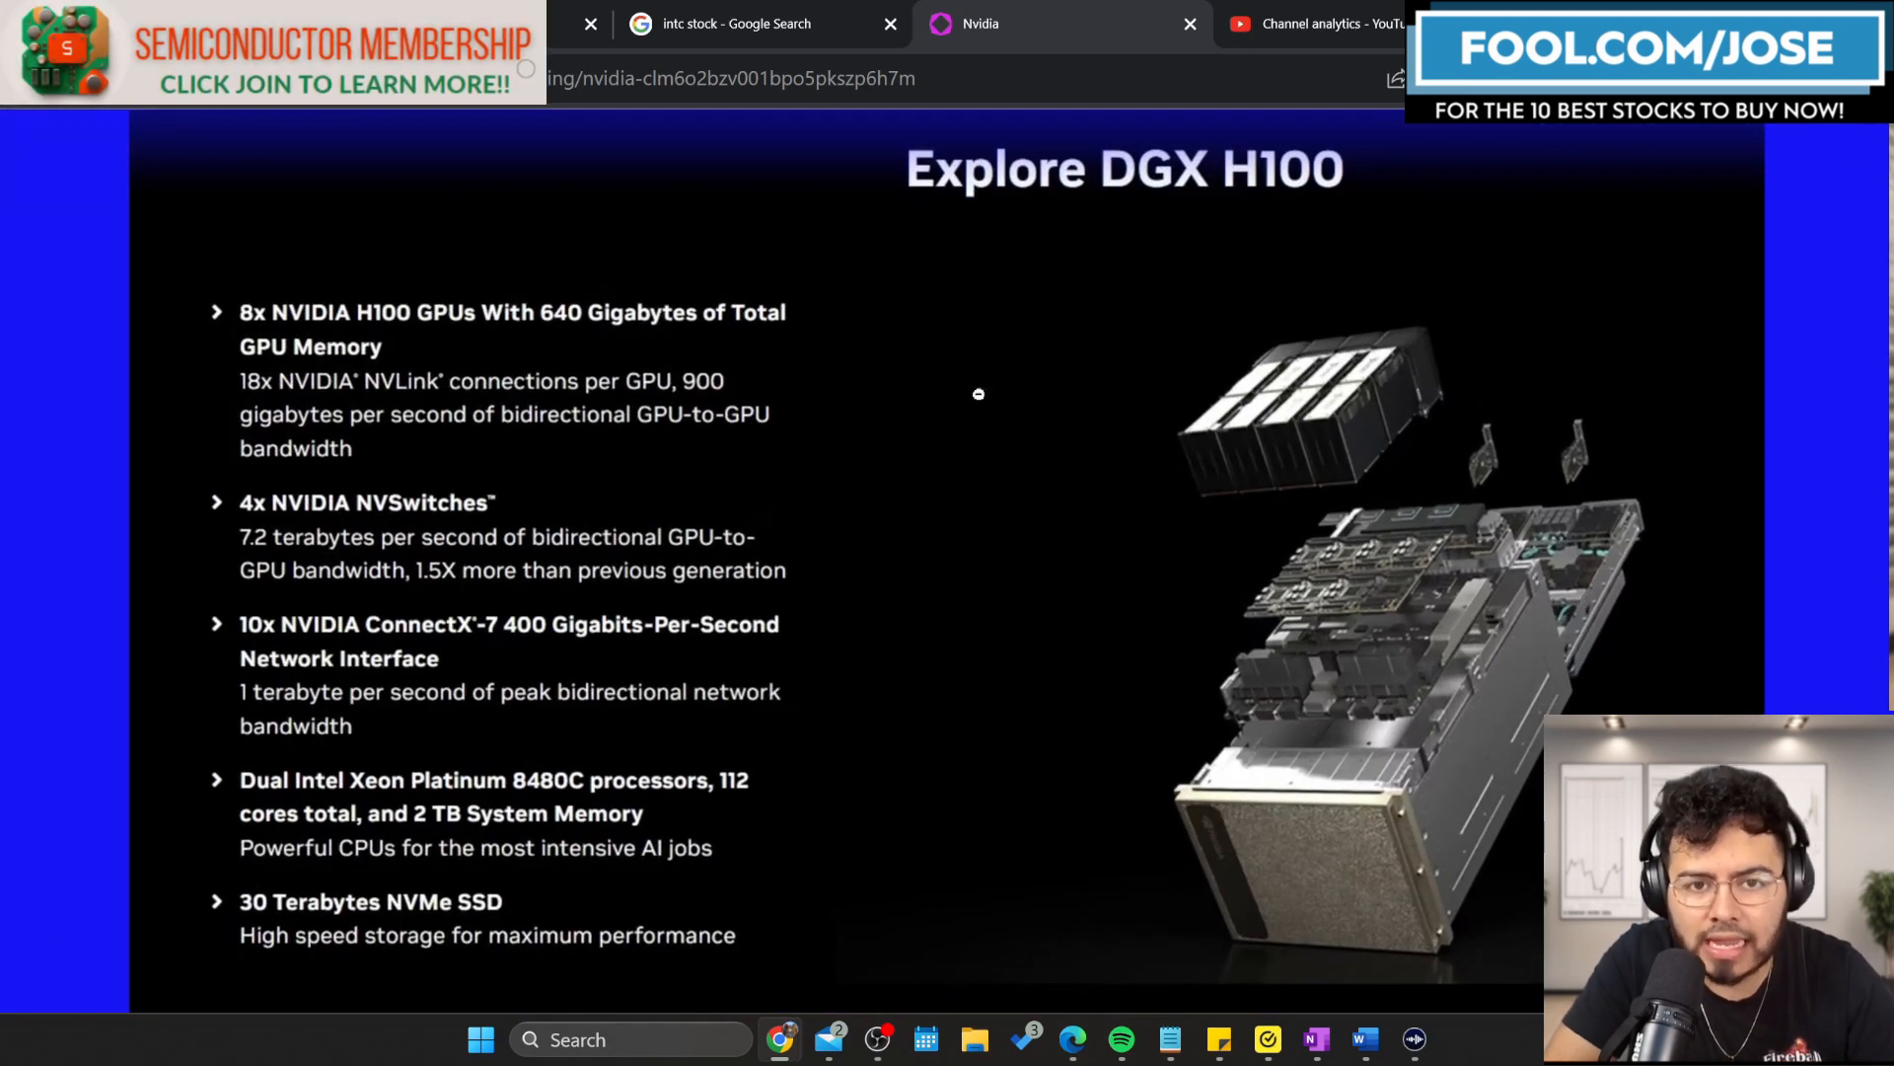
{"action": "mouse_move", "coordinate": [1308, 497]}
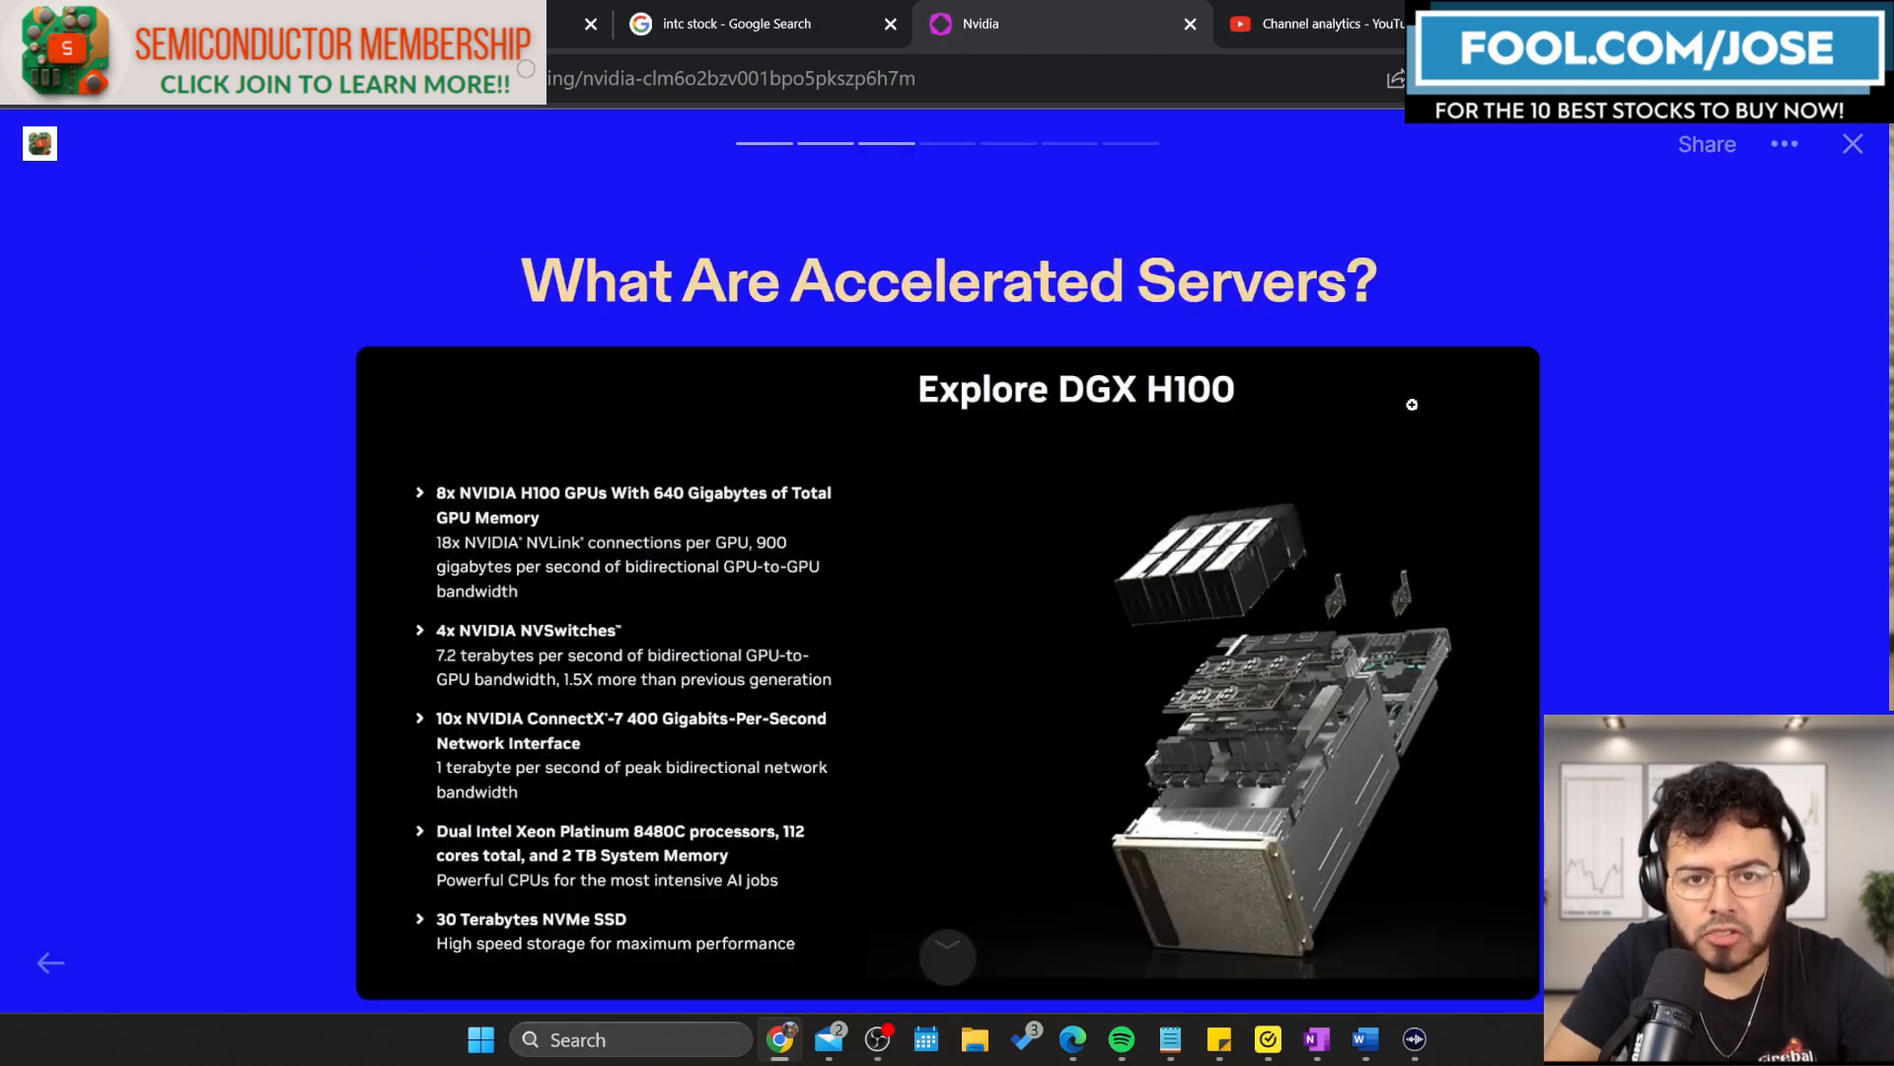
{"action": "scroll", "scroll_direction": "down", "scroll_amount": 3}
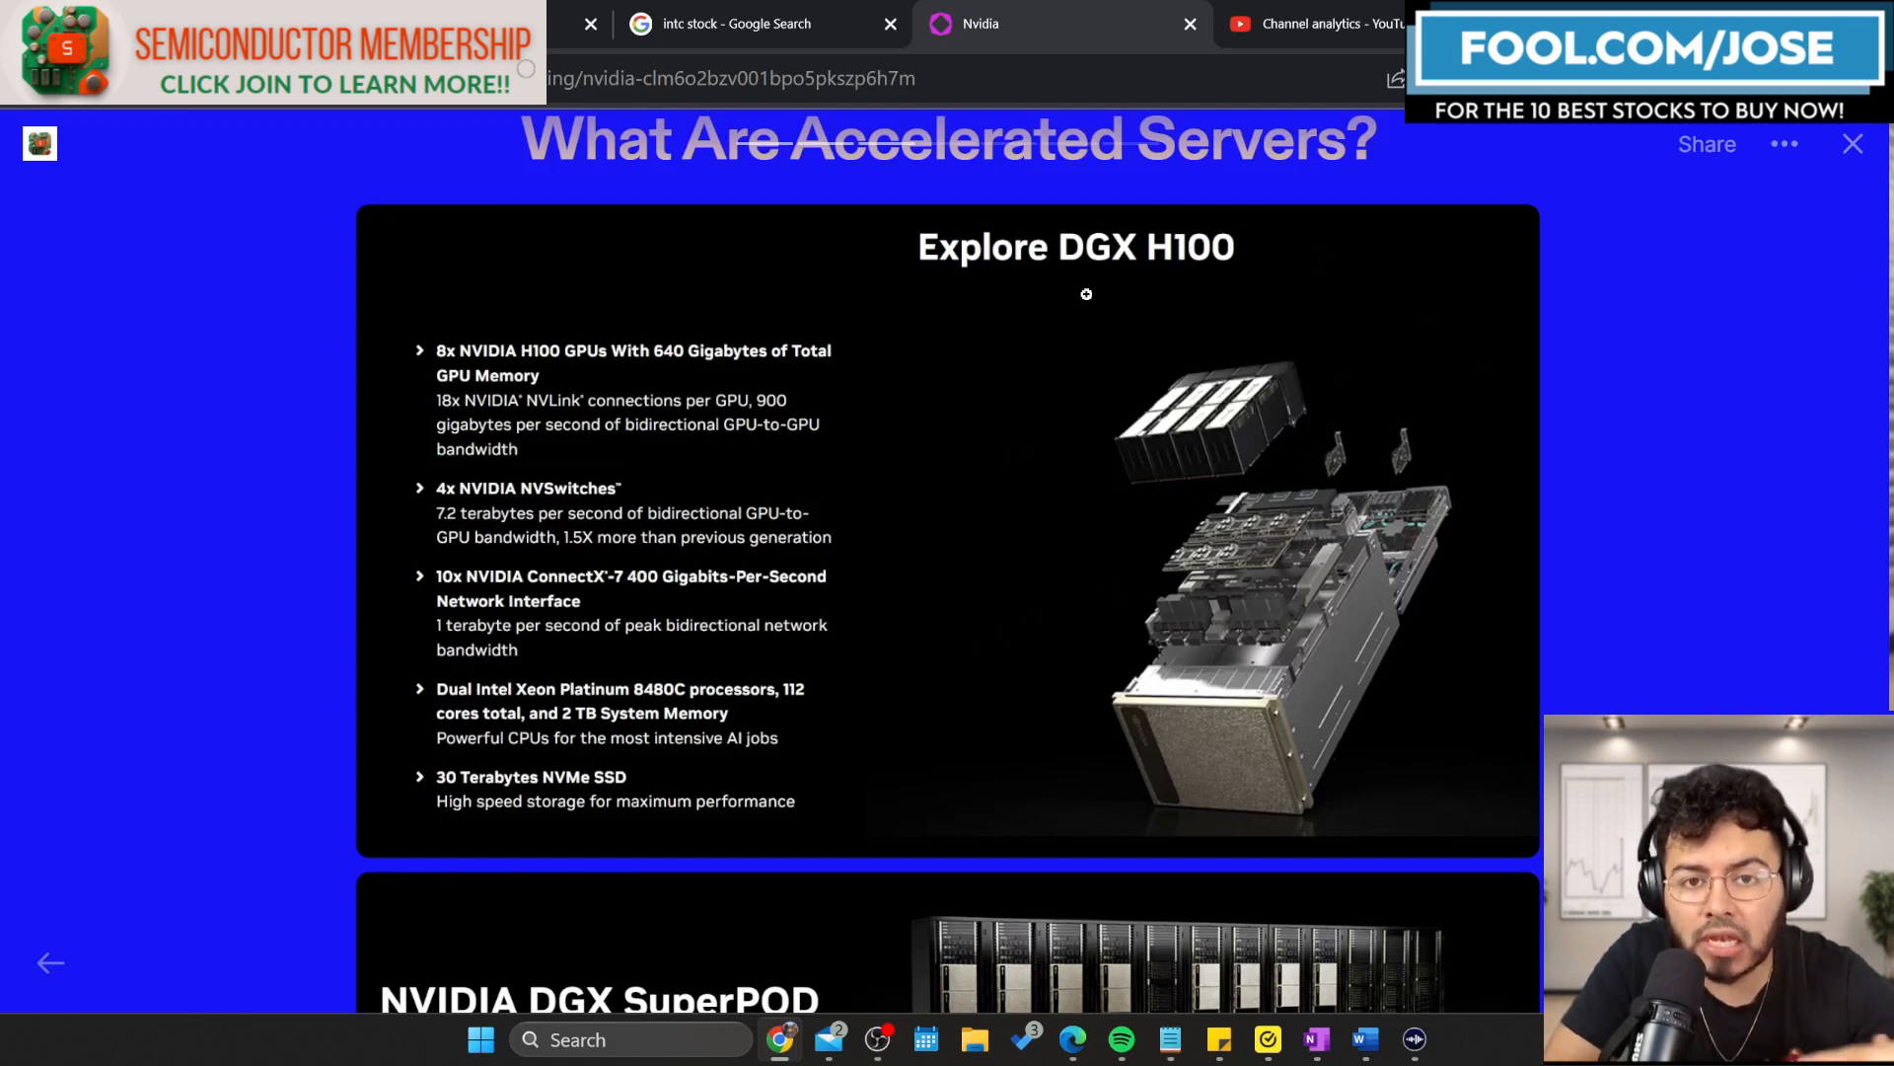
{"action": "mouse_move", "coordinate": [690, 680]}
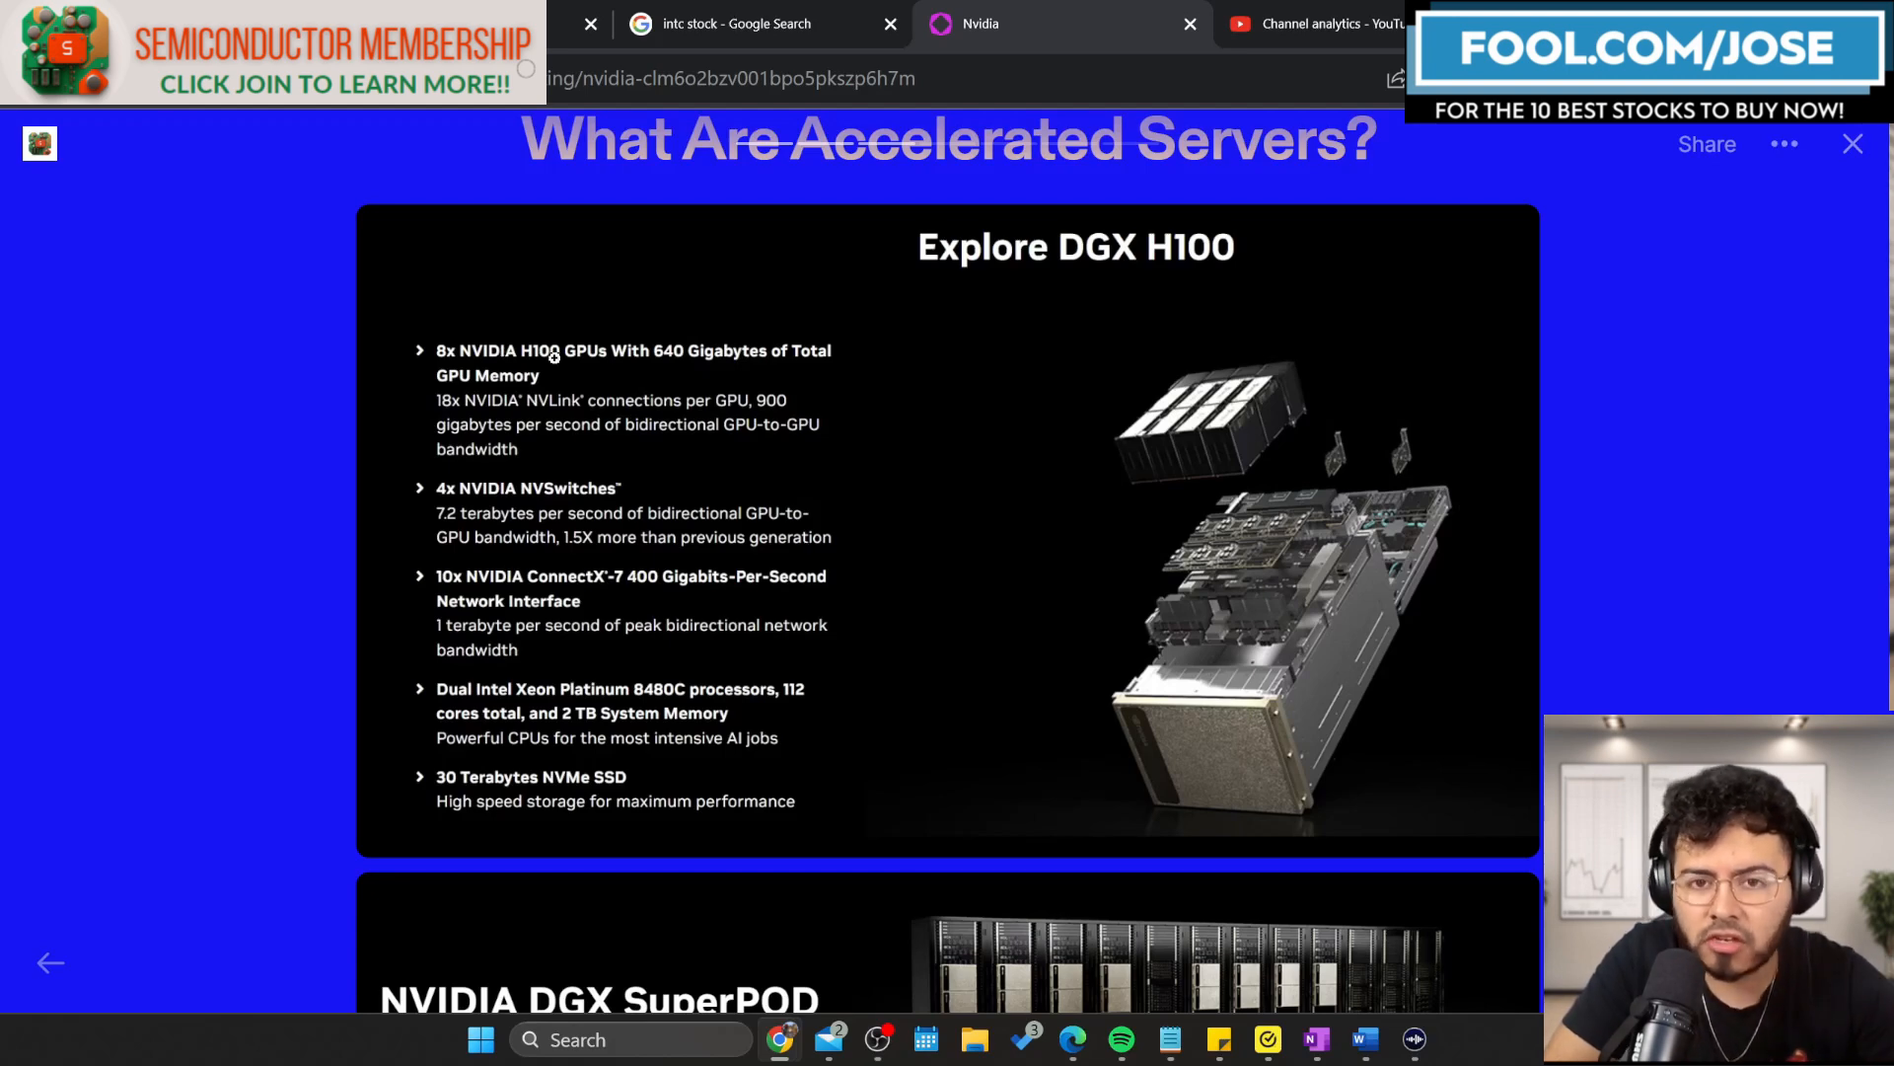
Scroll to the DGX SuperPOD banner and enlarge the server chassis image.
{"action": "scroll", "scroll_direction": "down", "scroll_amount": 3}
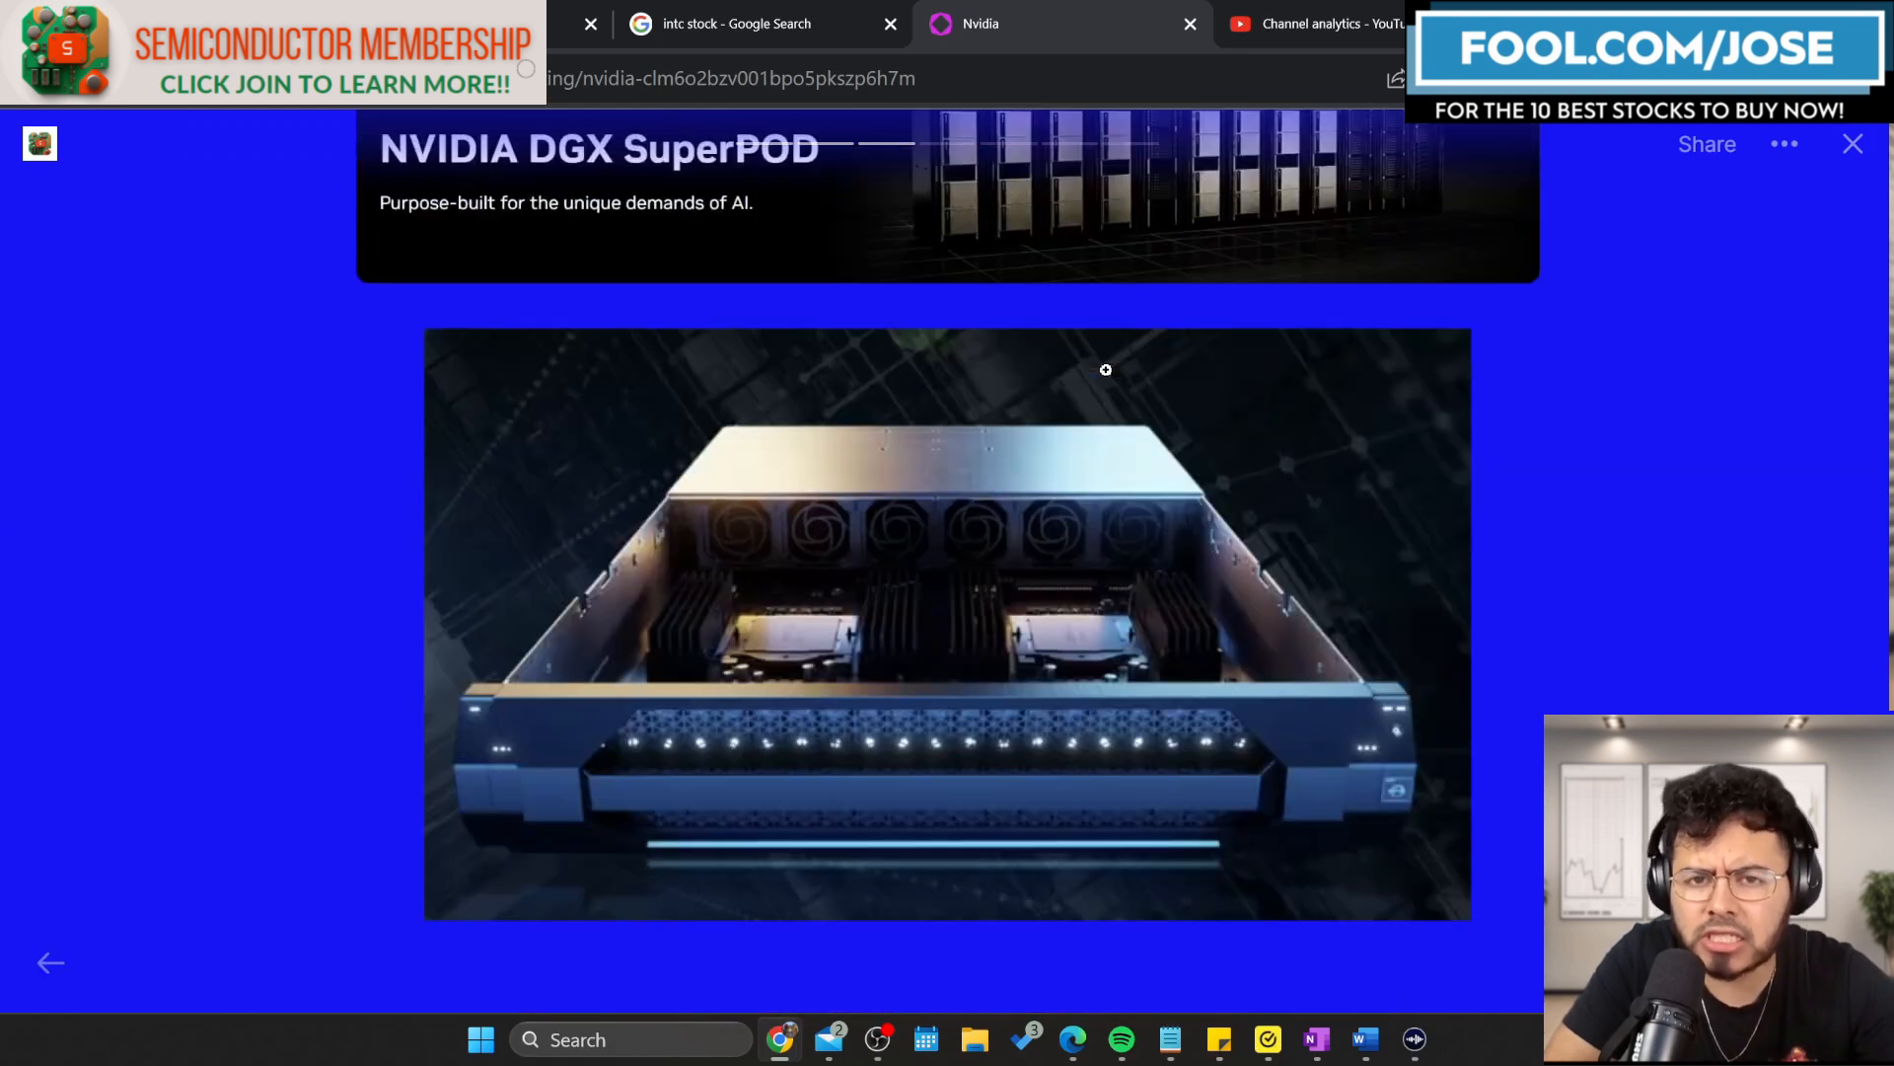
{"action": "mouse_move", "coordinate": [1027, 463]}
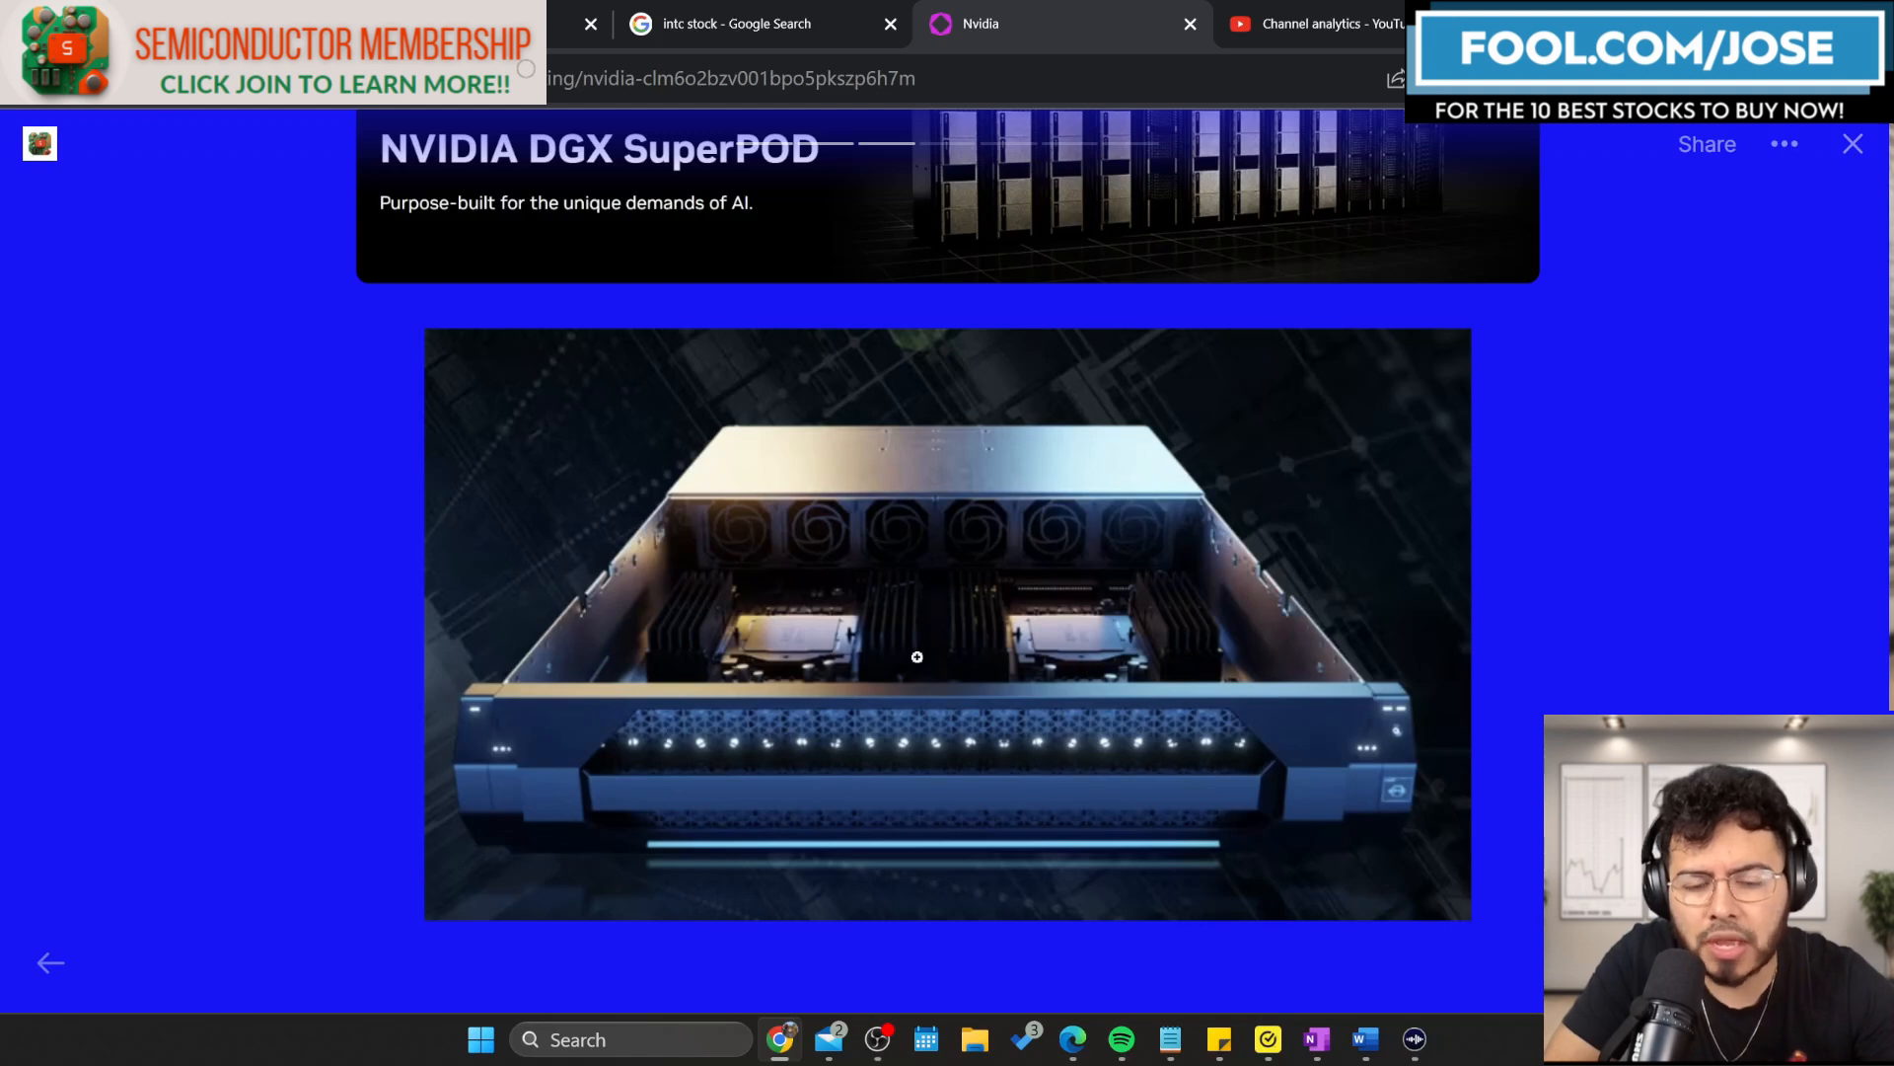
{"action": "left_click", "coordinate": [915, 656]}
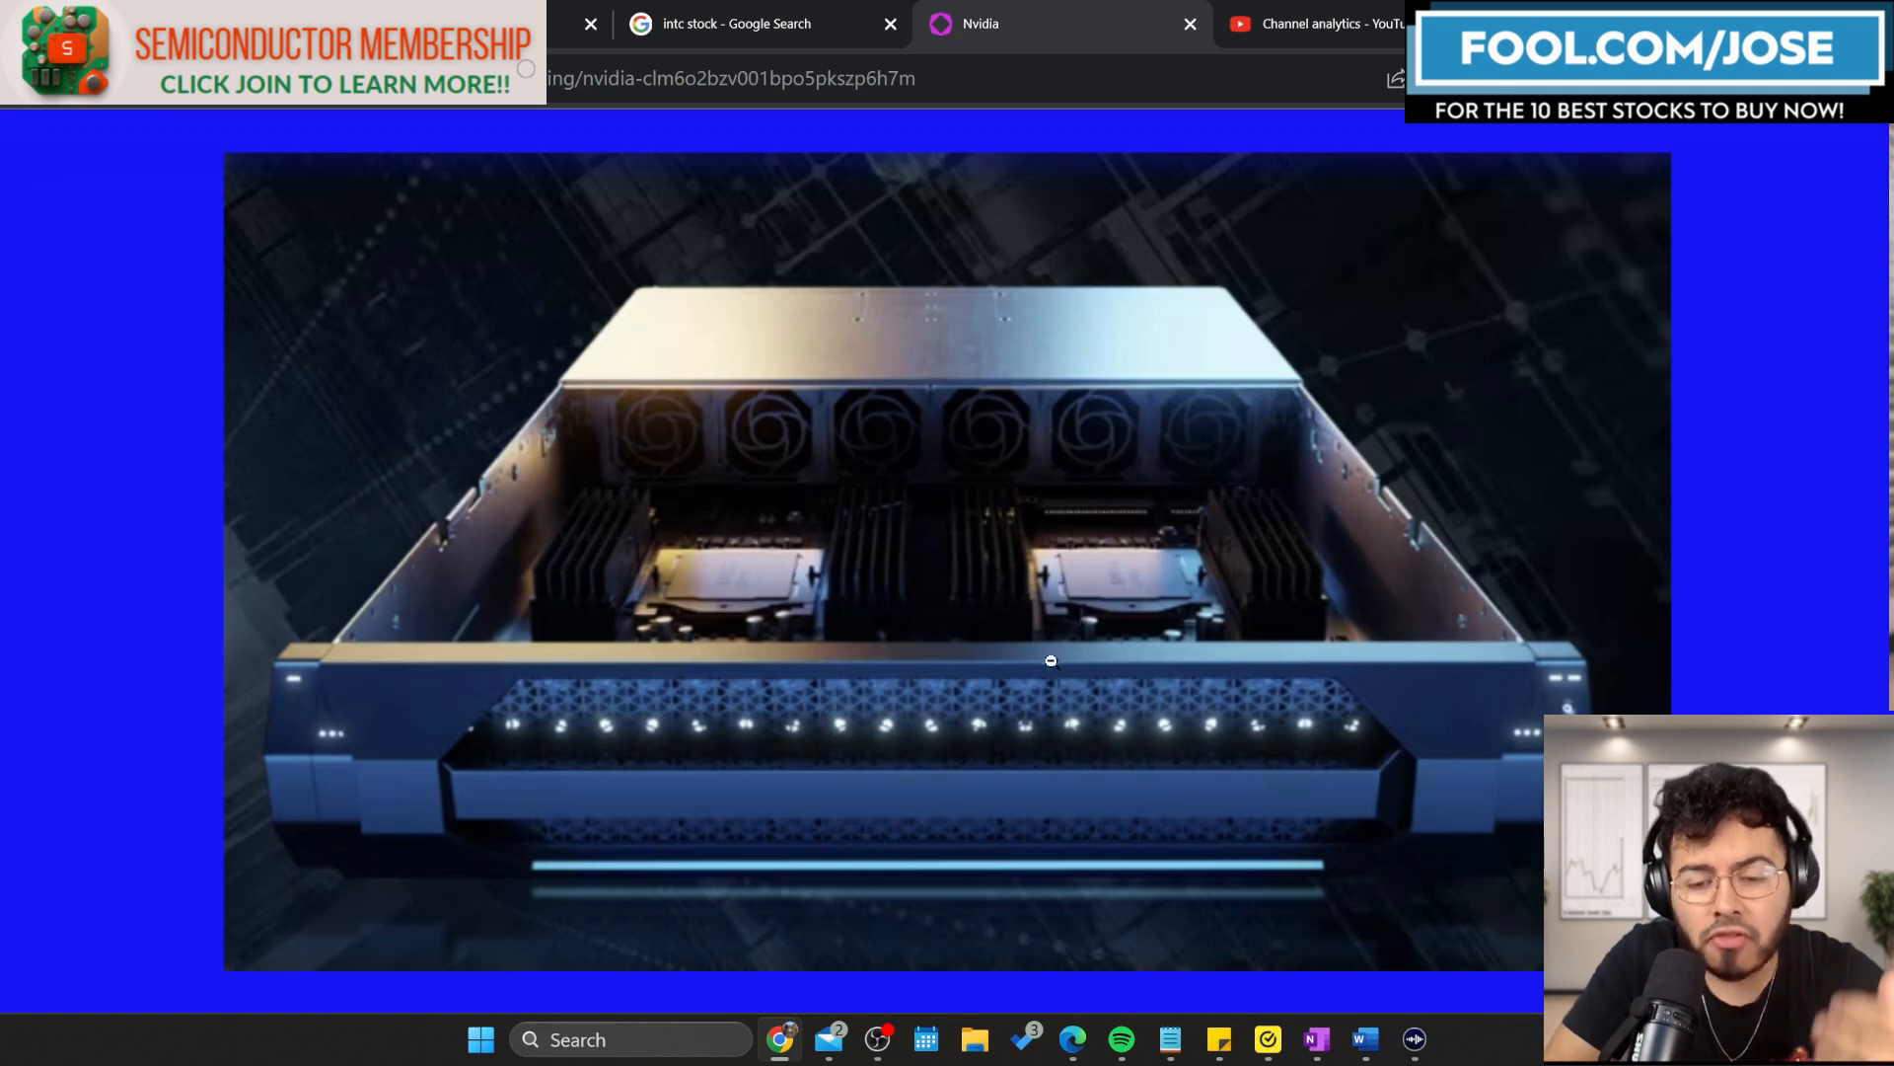
{"action": "mouse_move", "coordinate": [888, 507]}
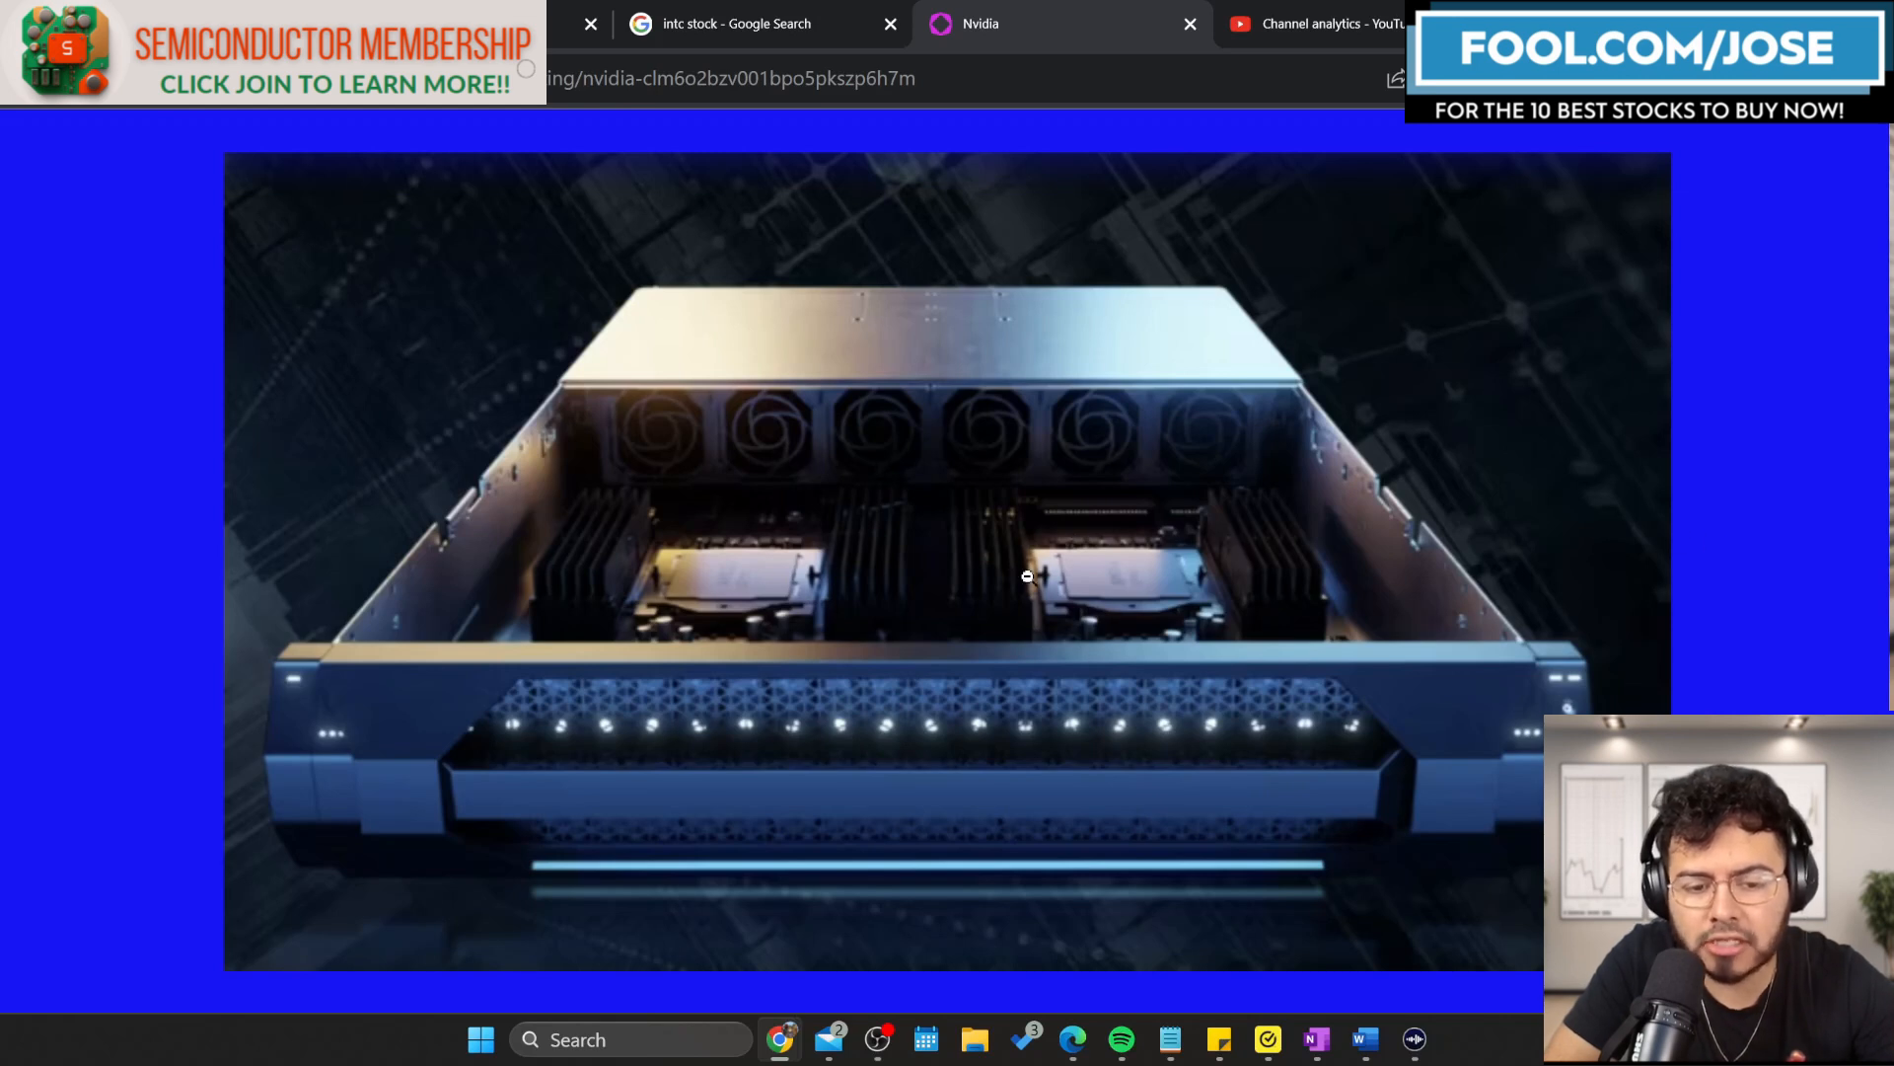
{"action": "mouse_move", "coordinate": [1042, 441]}
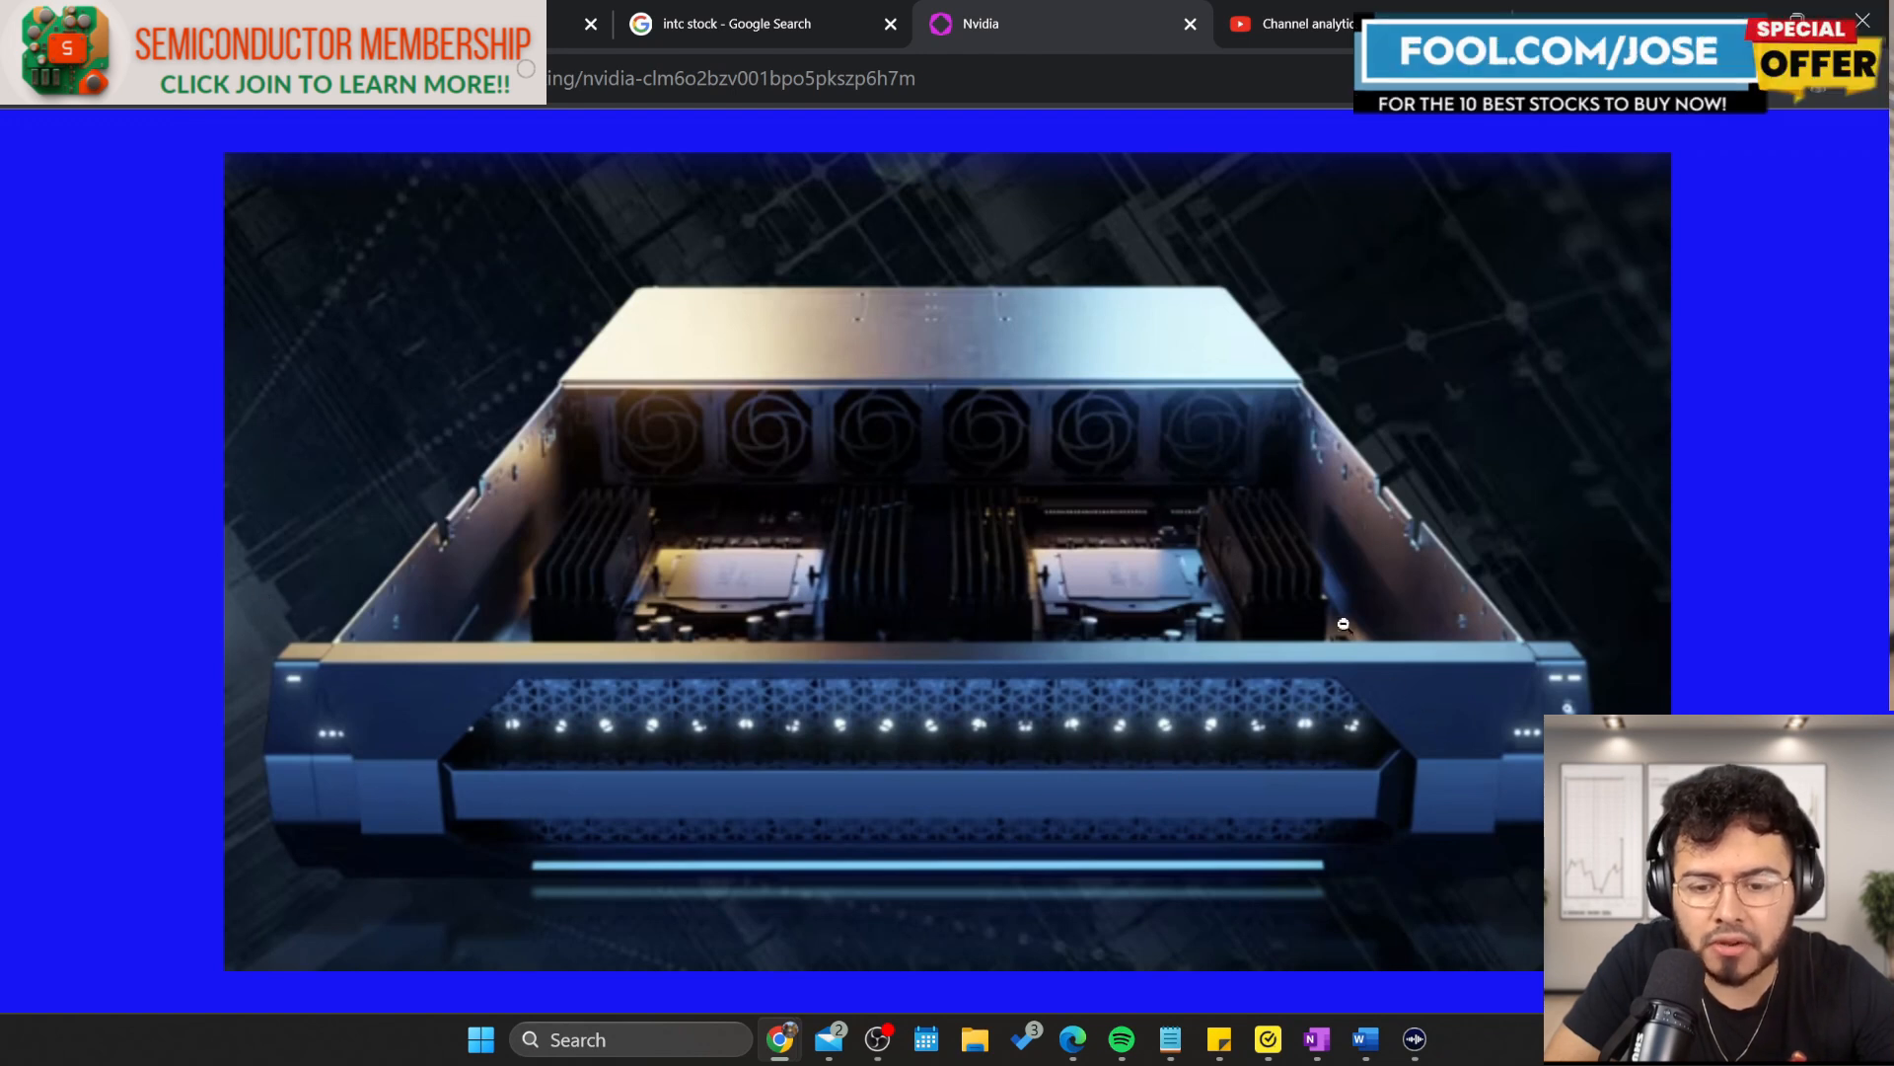
{"action": "mouse_move", "coordinate": [811, 479]}
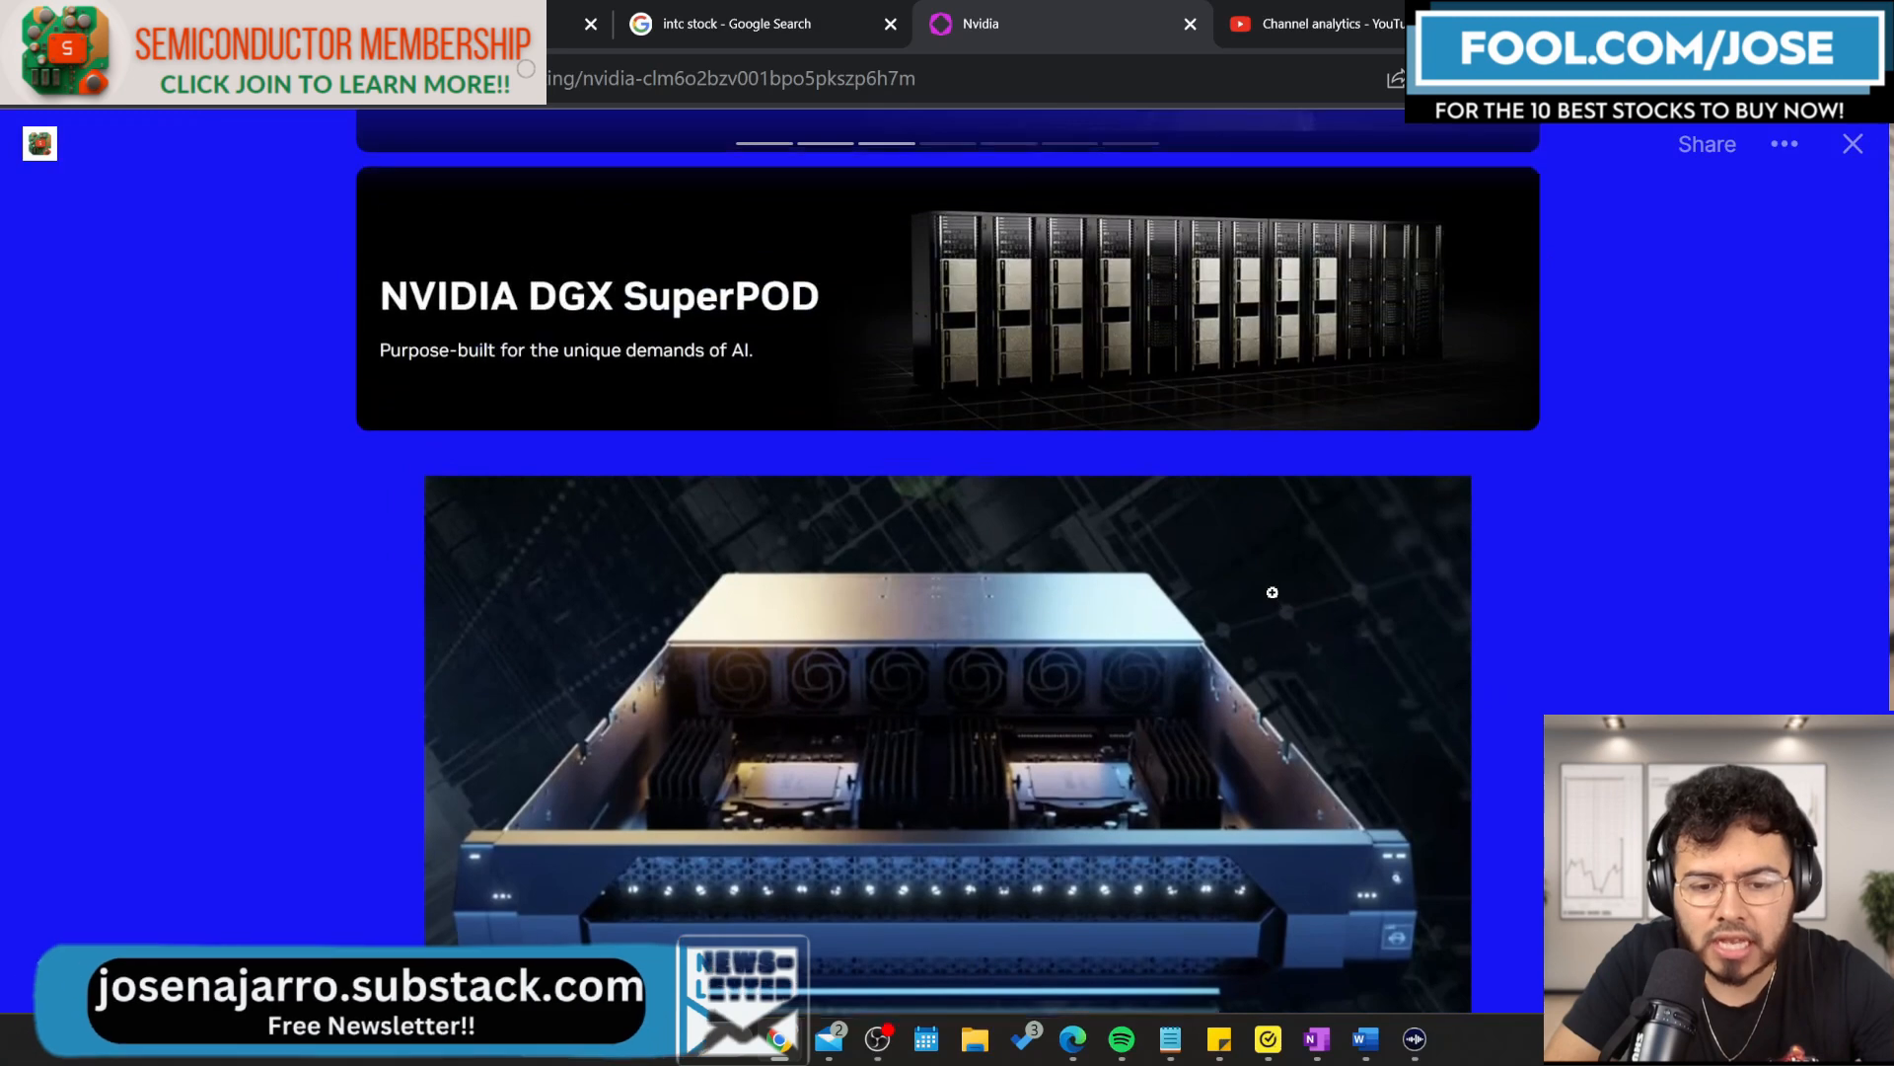
Scroll past the DGX H100 spec list toward the DGX SuperPOD card.
{"action": "scroll", "scroll_direction": "down", "scroll_amount": 3}
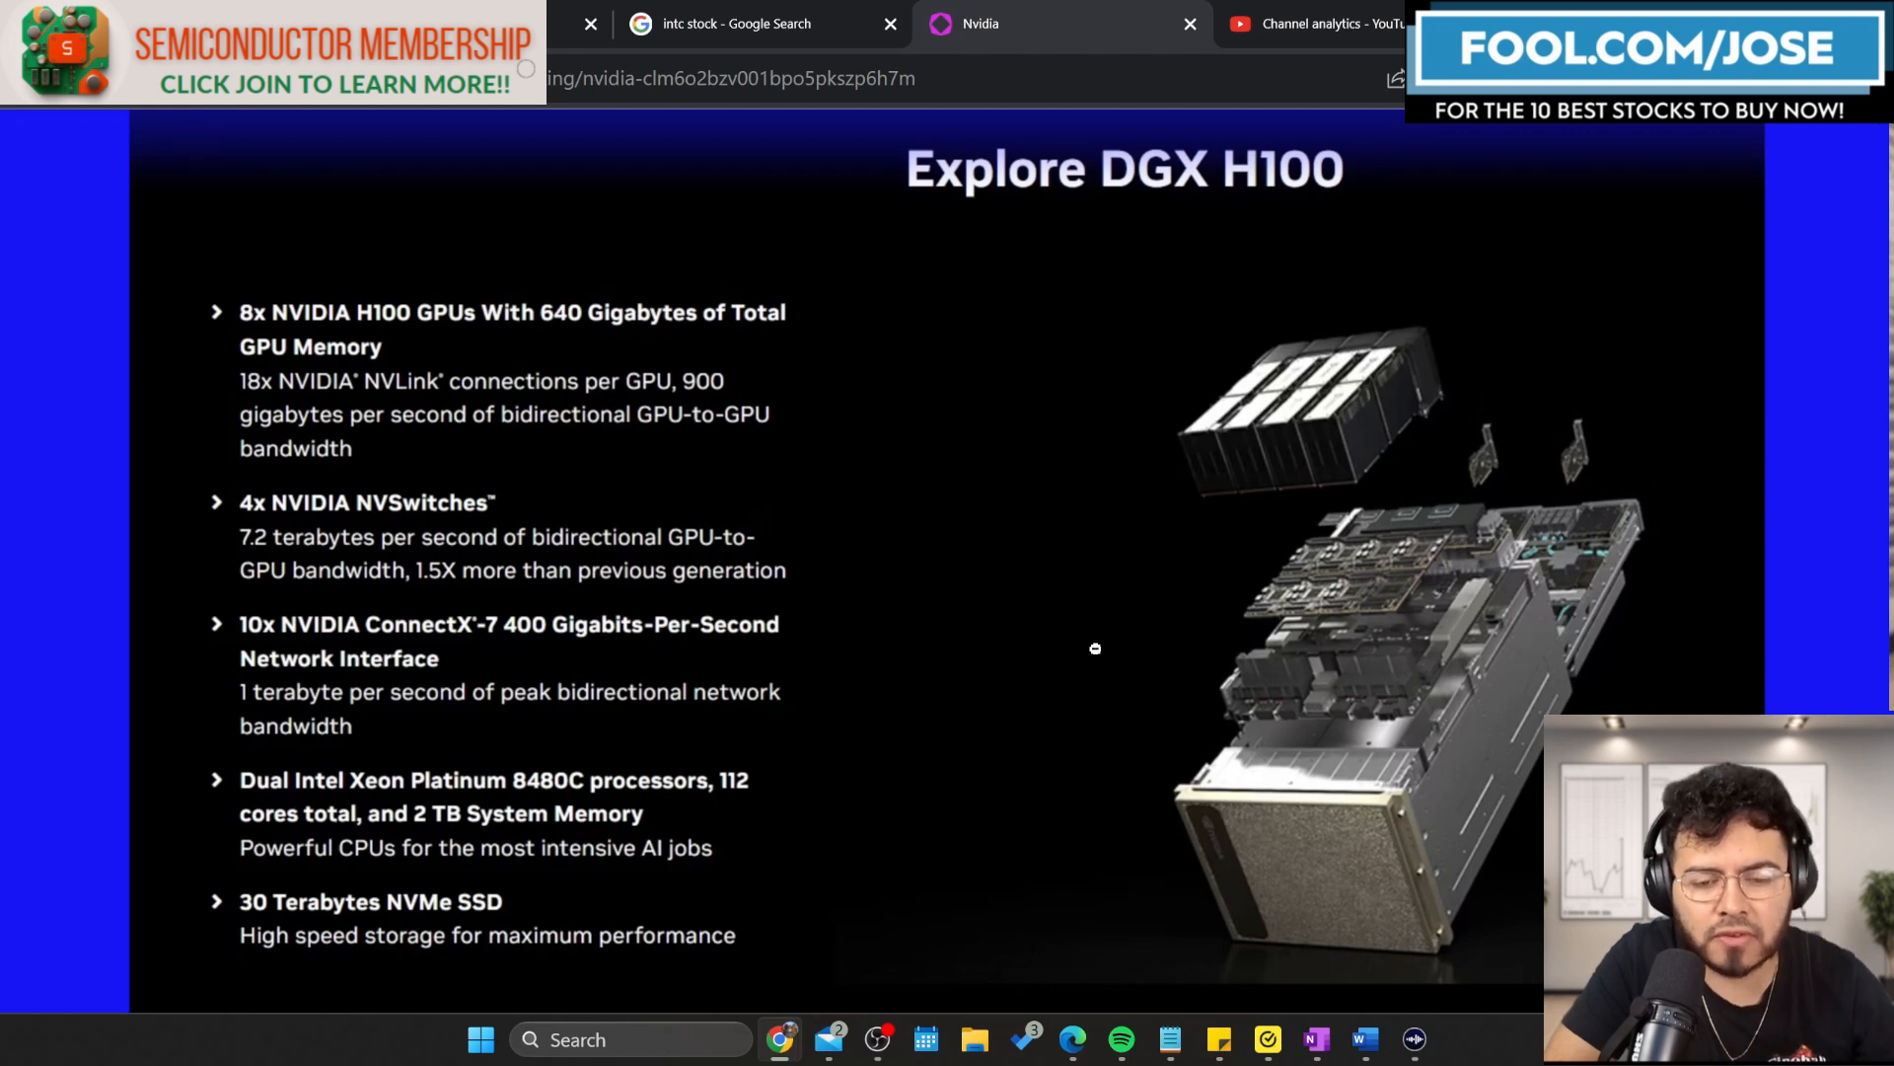
{"action": "mouse_move", "coordinate": [1007, 668]}
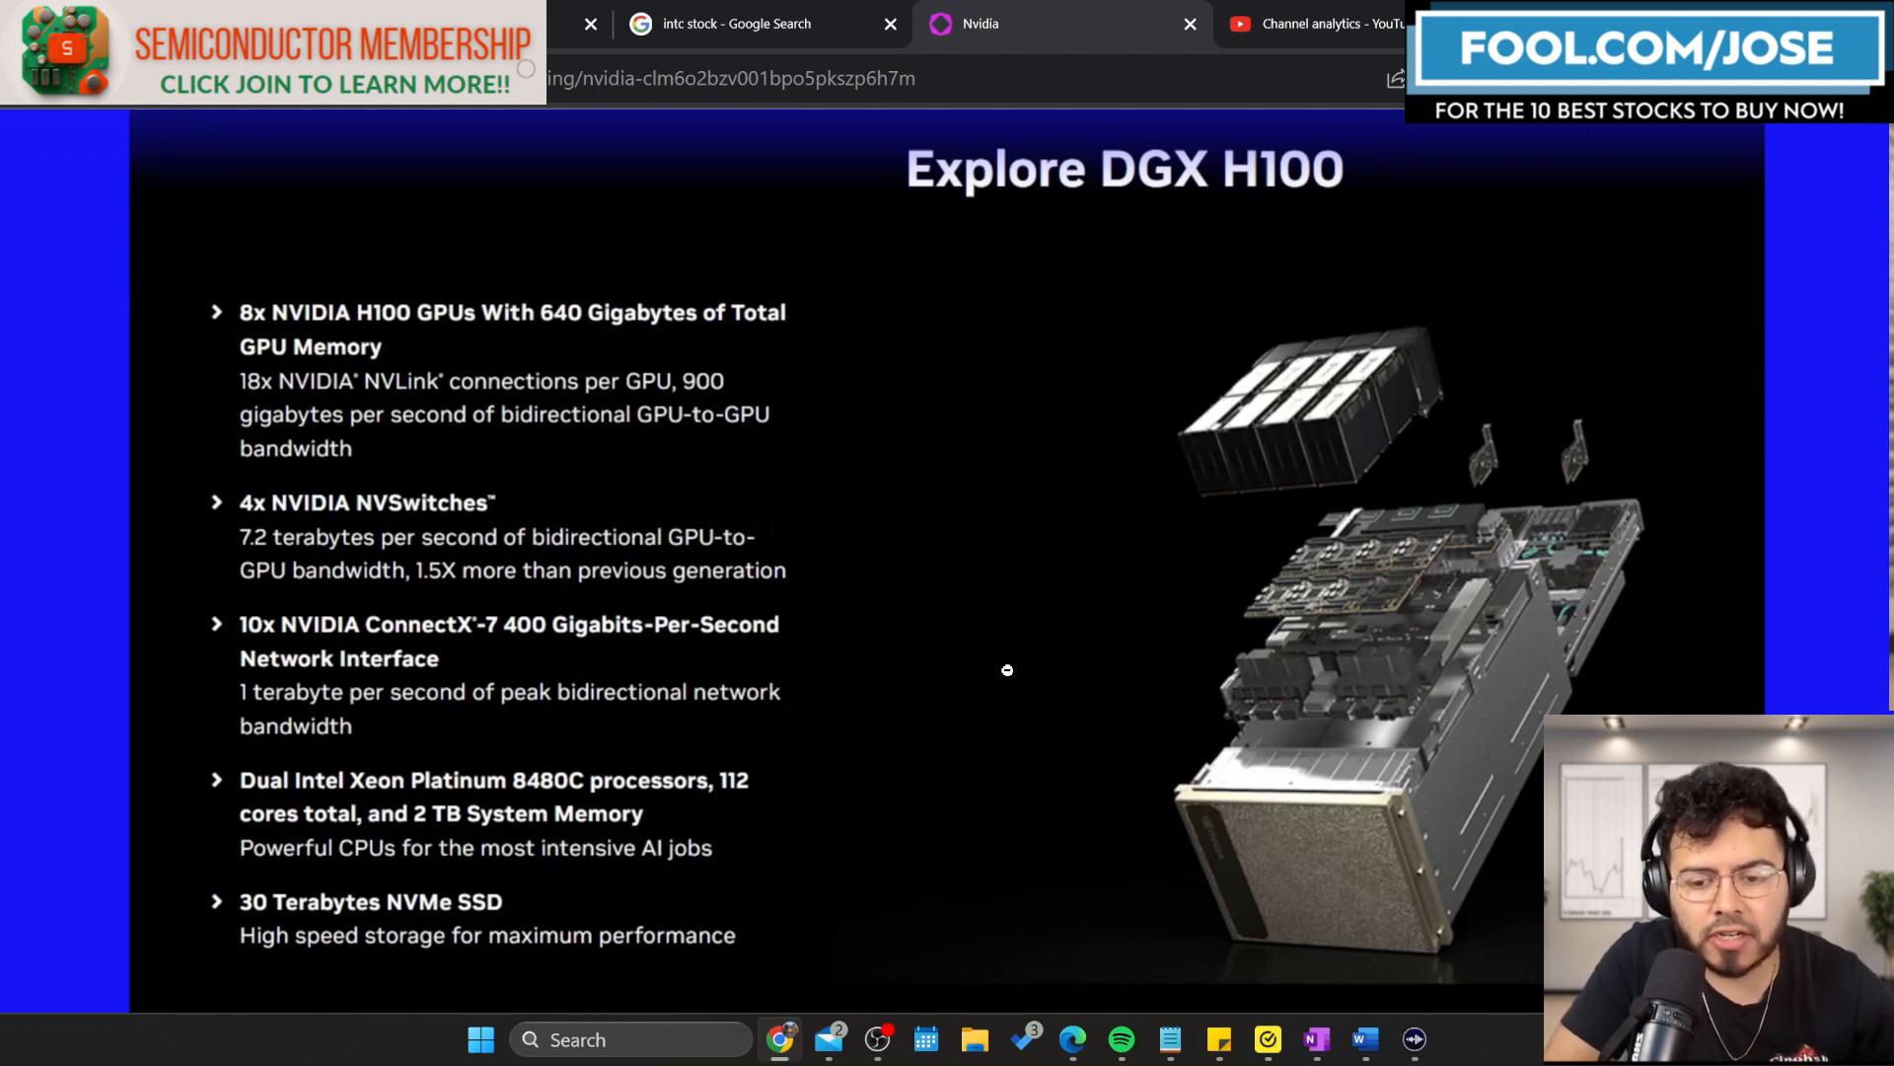
{"action": "mouse_move", "coordinate": [829, 641]}
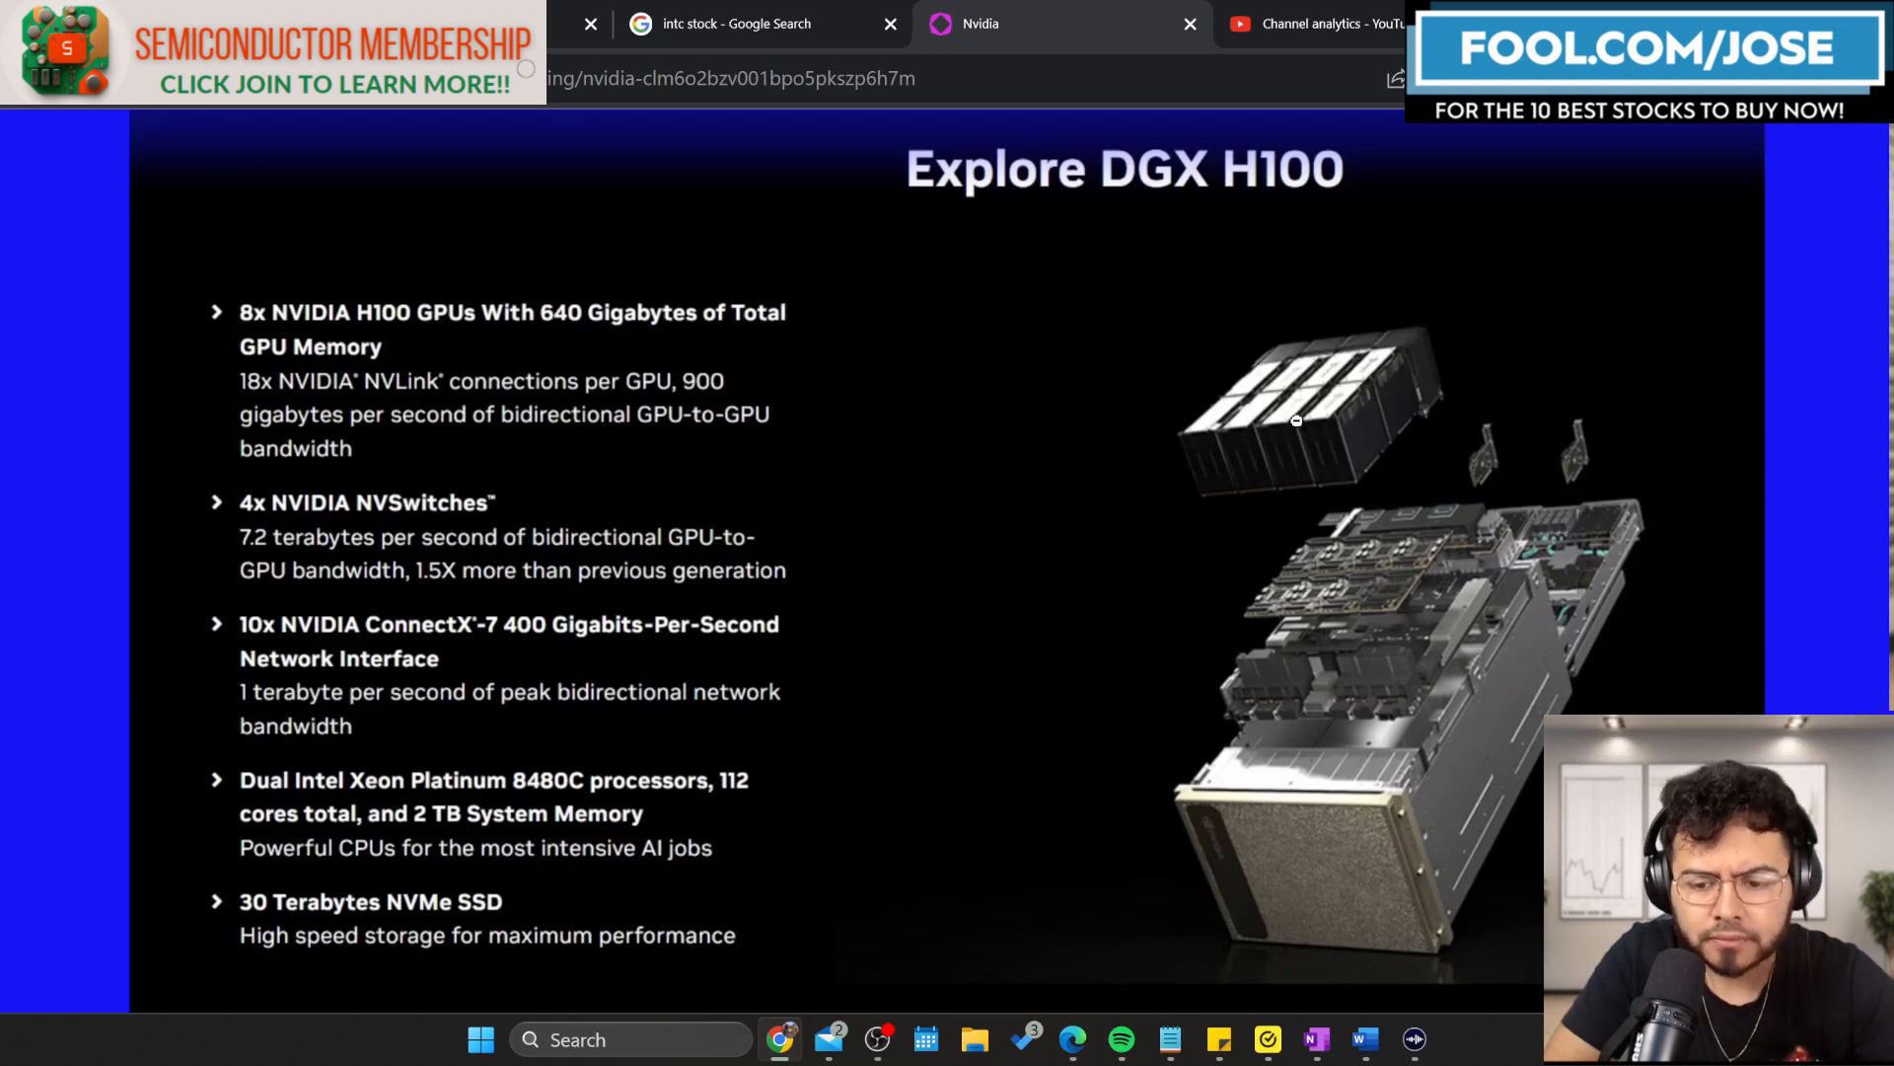
{"action": "mouse_move", "coordinate": [1334, 454]}
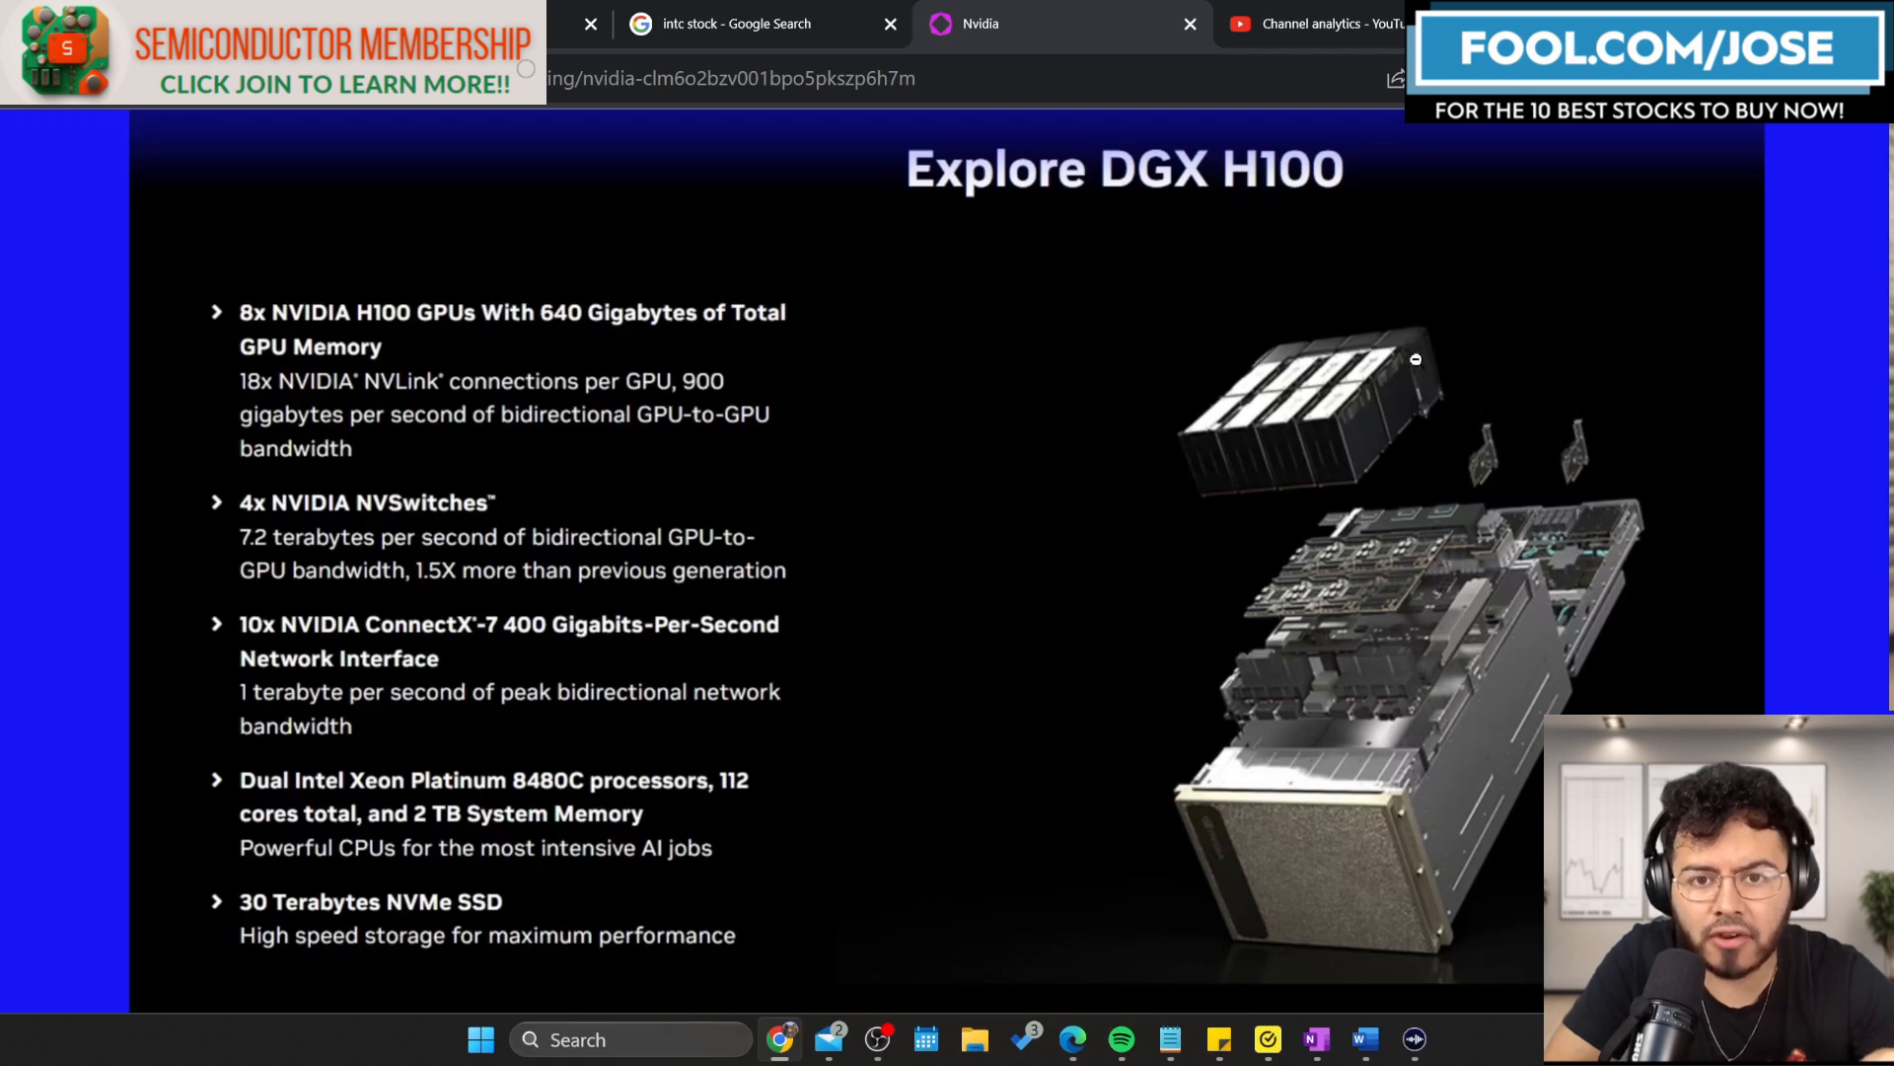
{"action": "mouse_move", "coordinate": [1250, 409]}
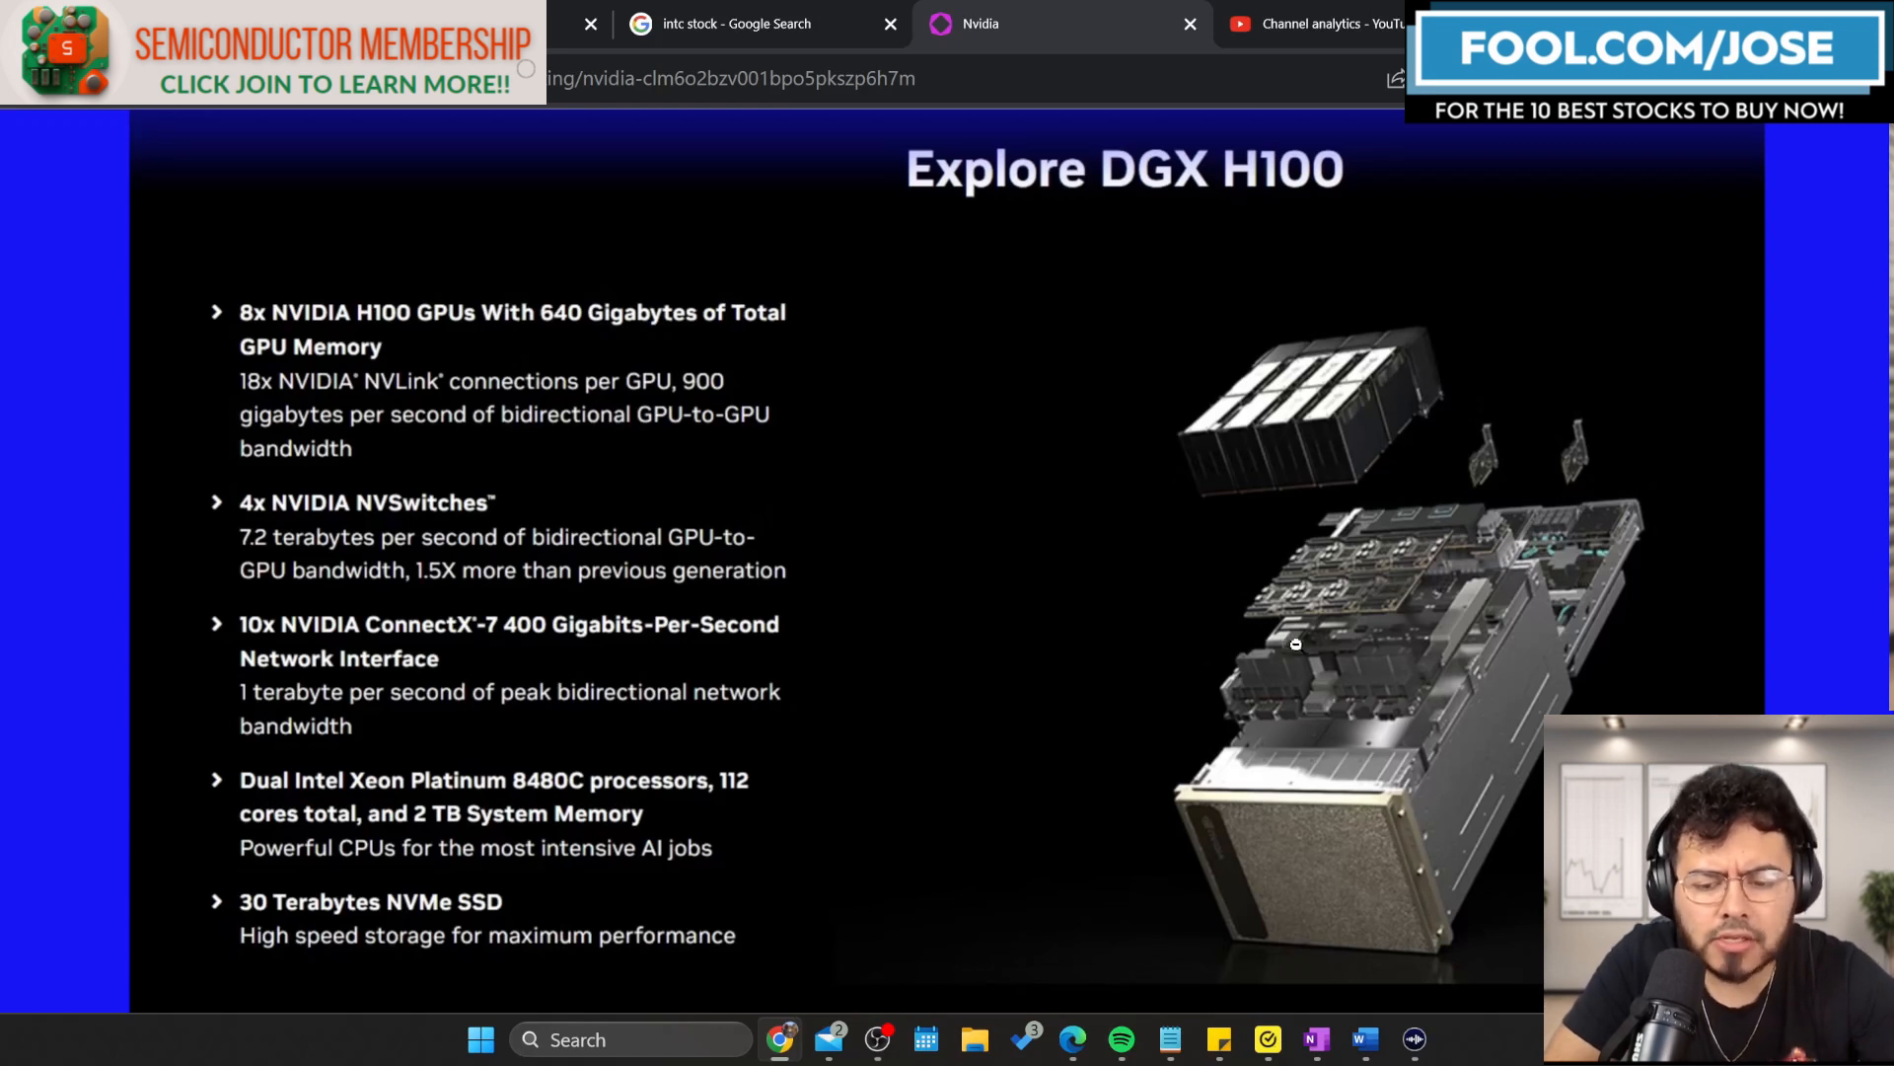
{"action": "mouse_move", "coordinate": [1361, 695]}
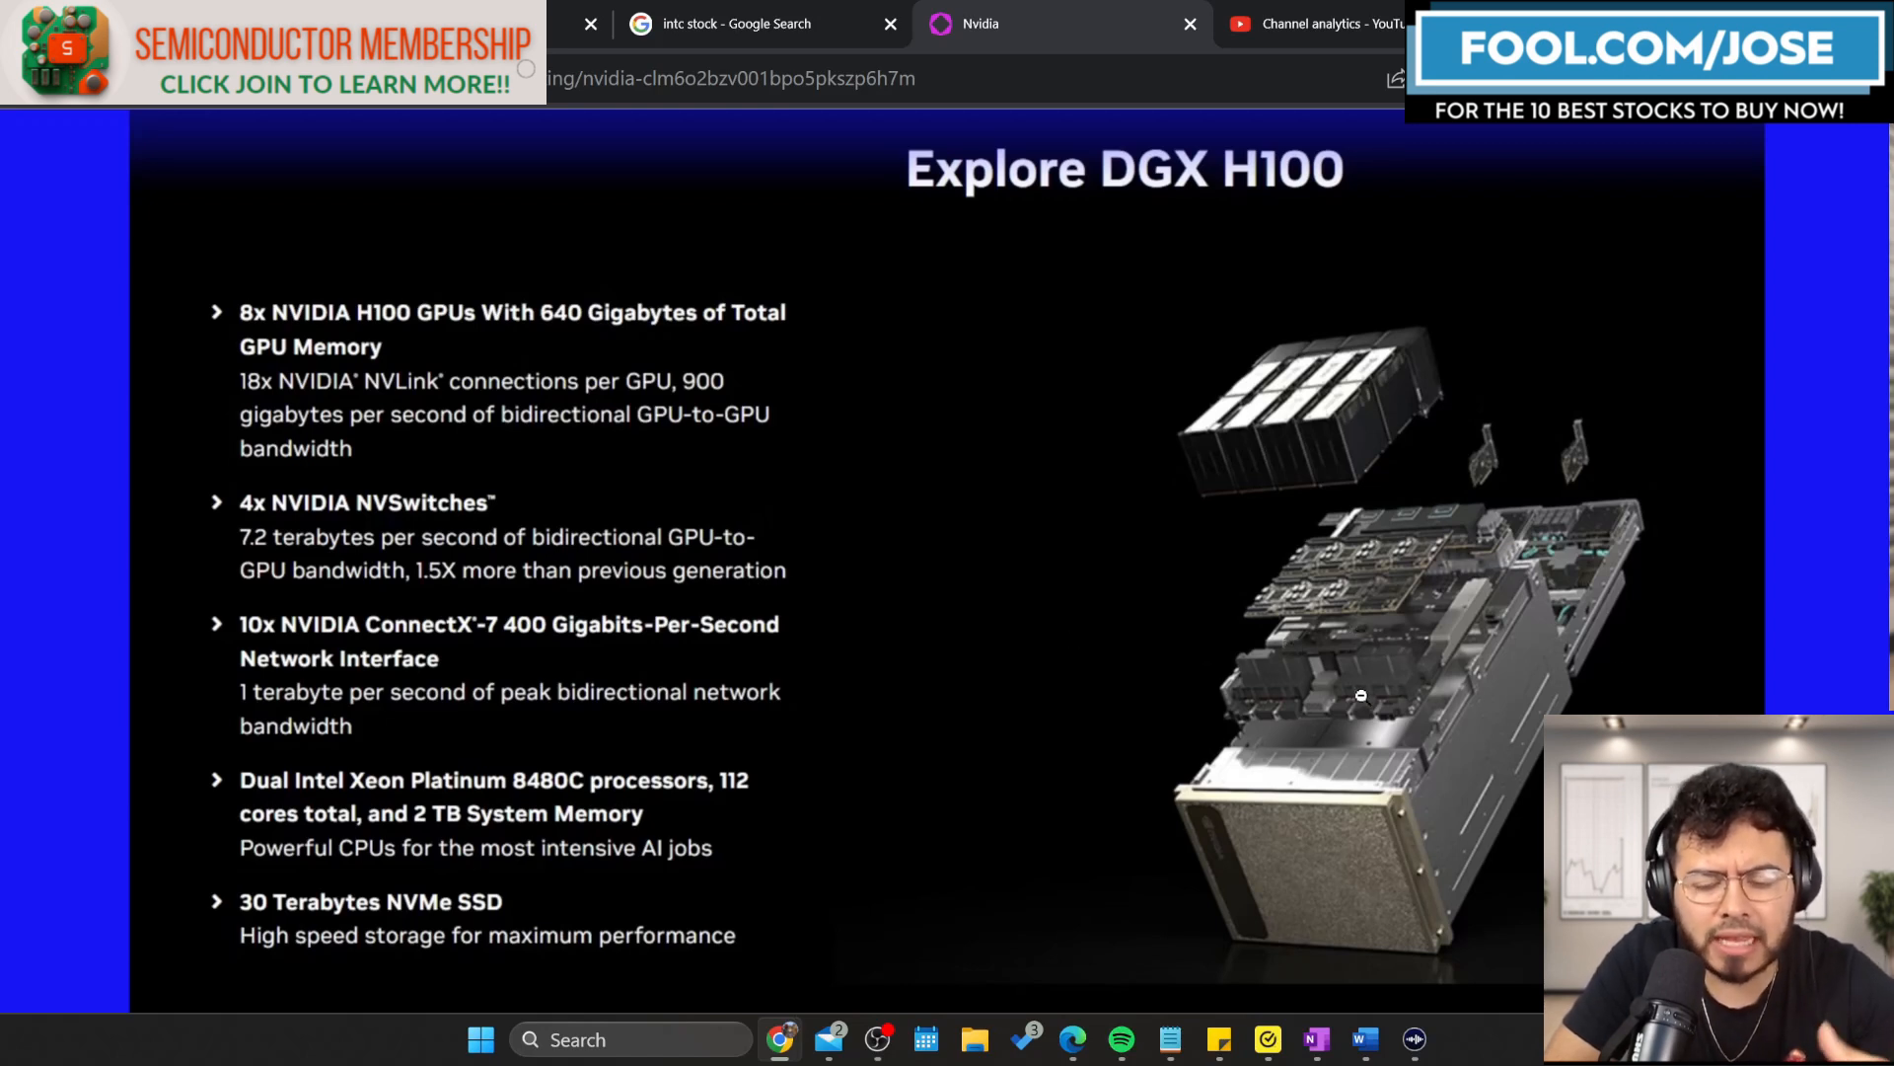
{"action": "mouse_move", "coordinate": [1736, 401]}
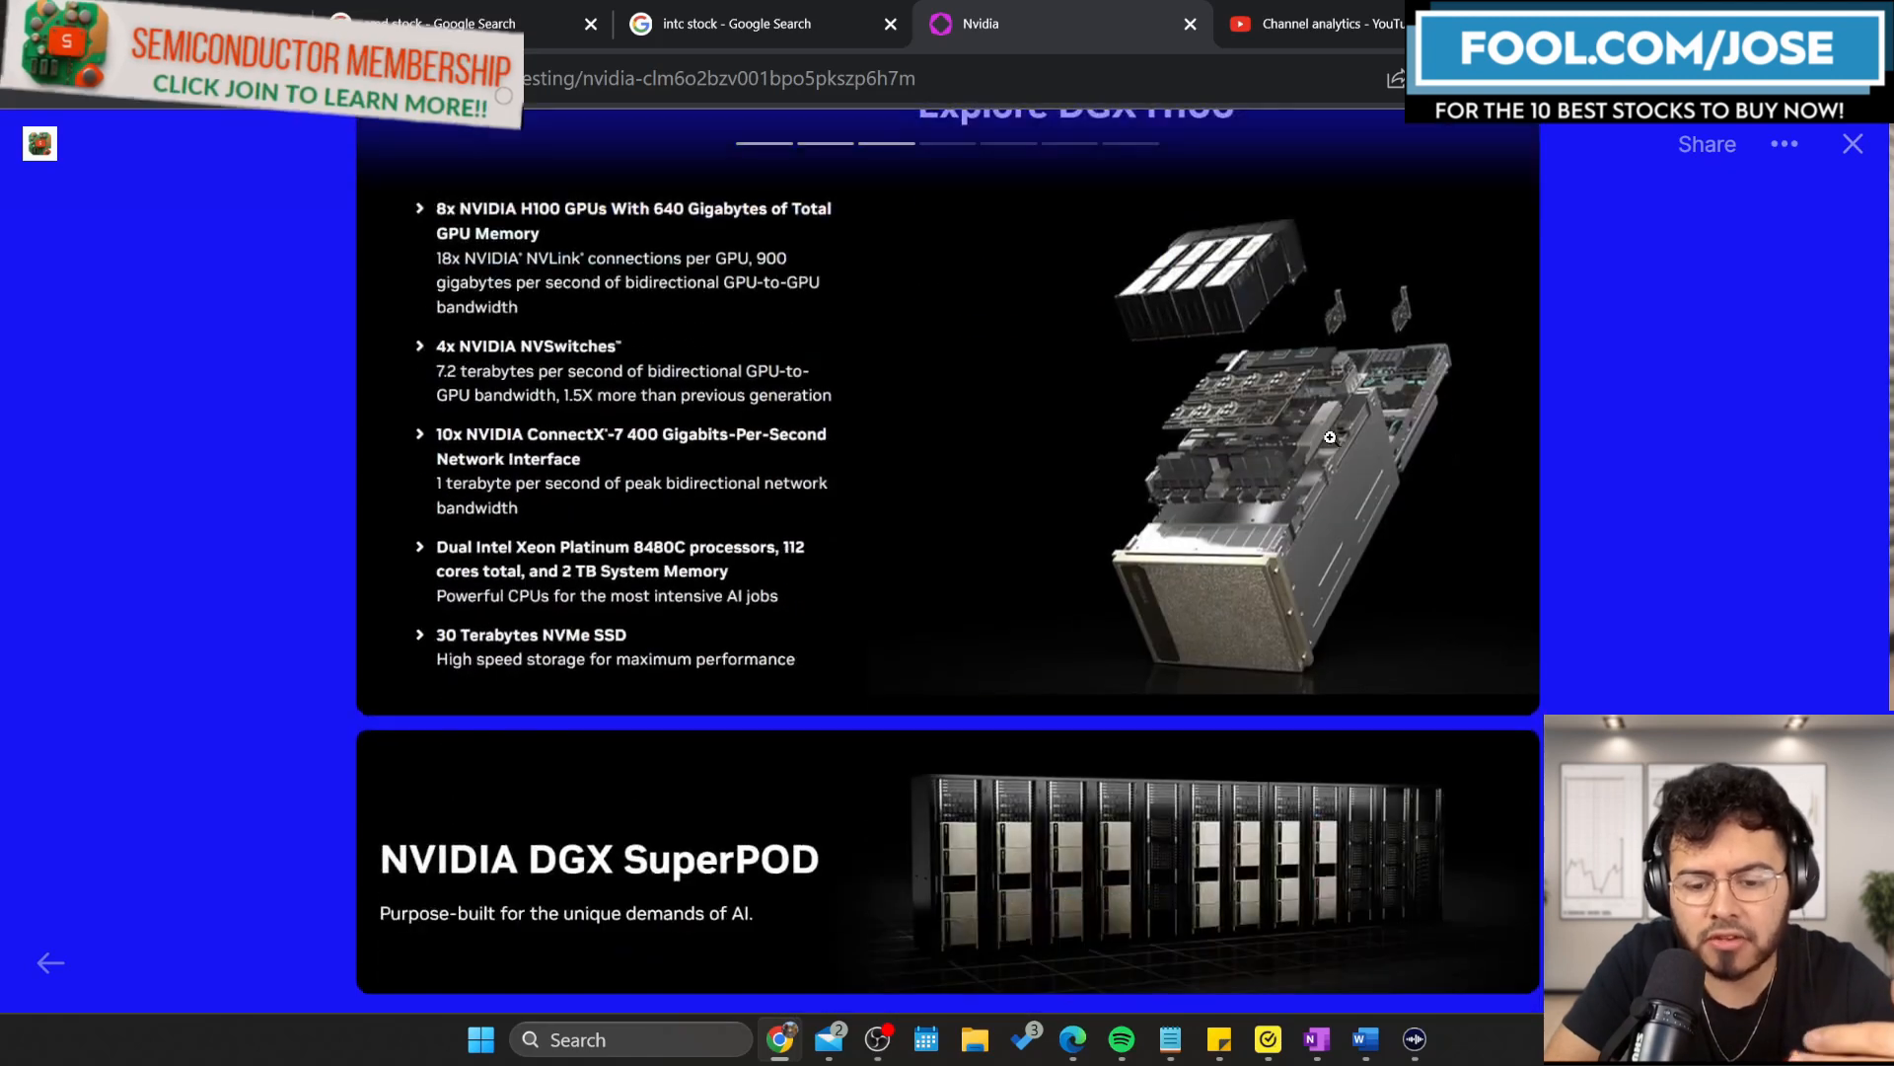
Scroll past the server photo toward the Thank You — Support page.
{"action": "scroll", "scroll_direction": "down", "scroll_amount": 3}
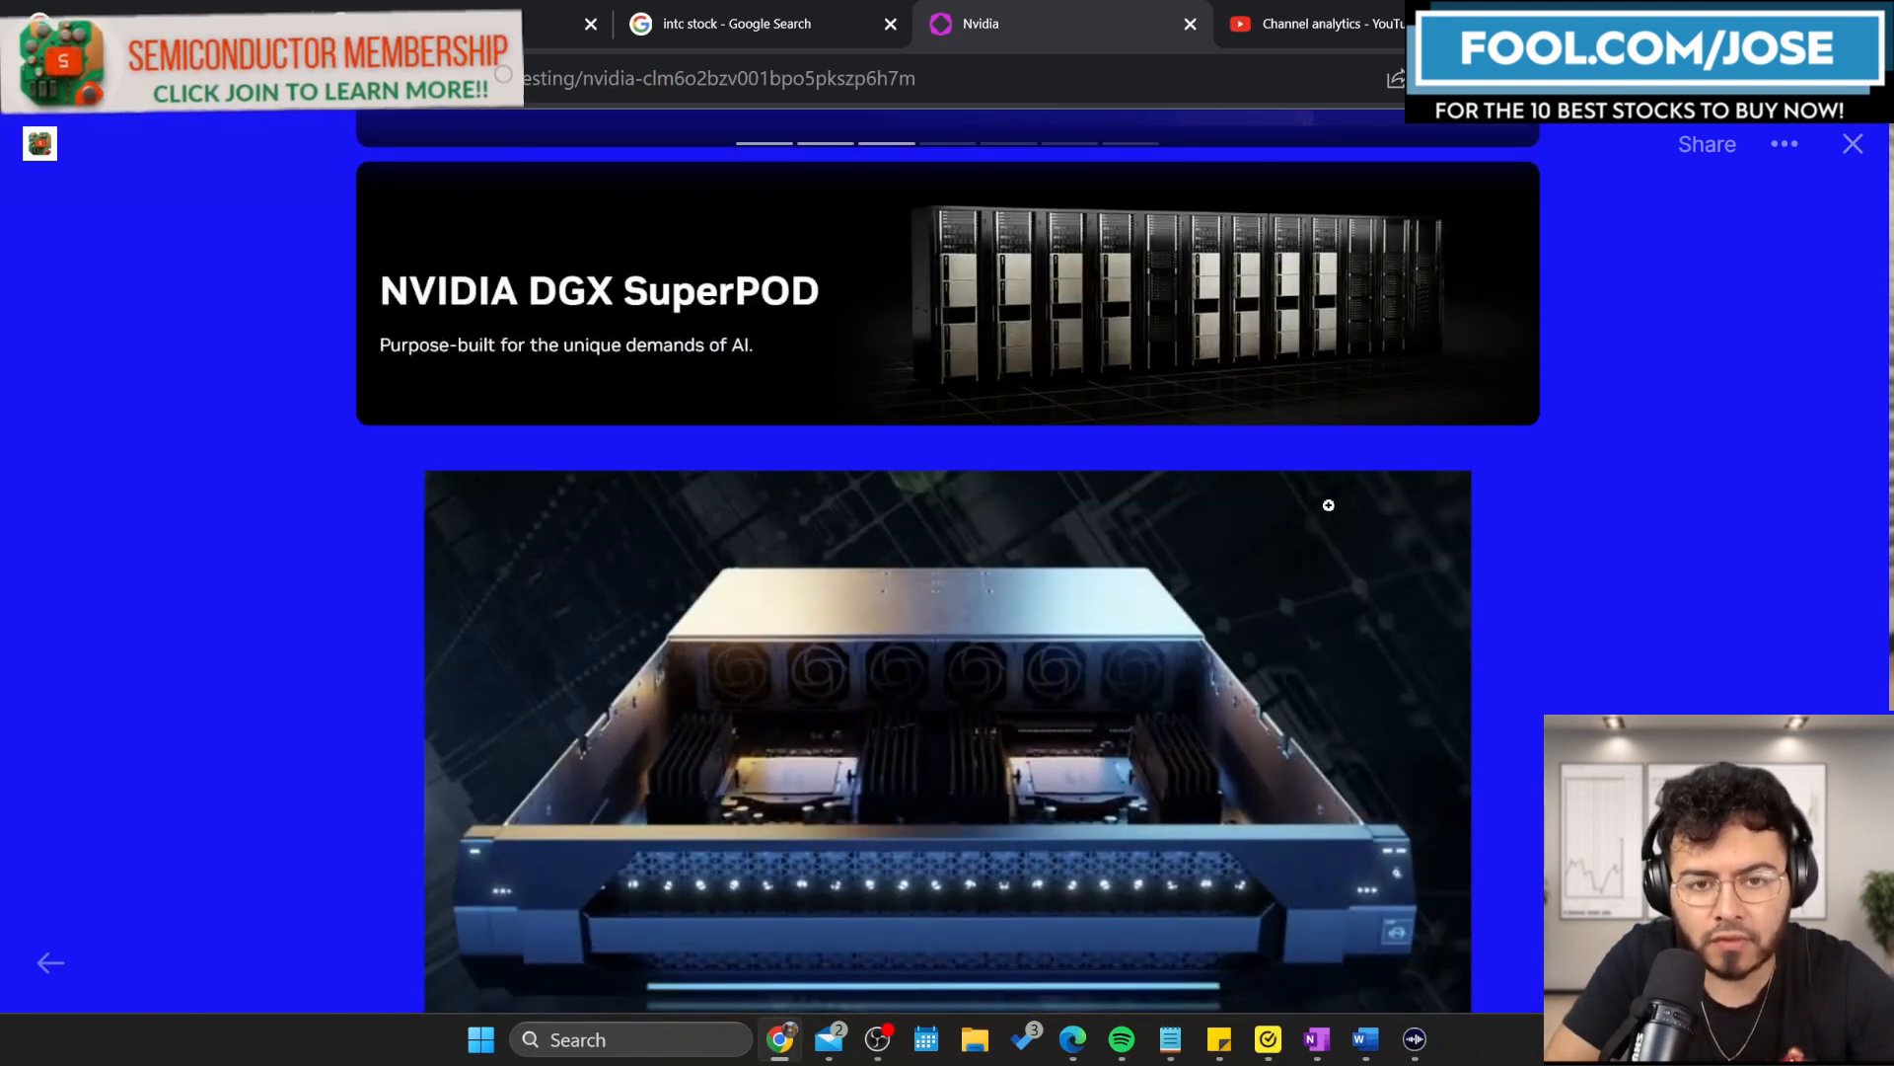
{"action": "scroll", "scroll_direction": "down", "scroll_amount": 3}
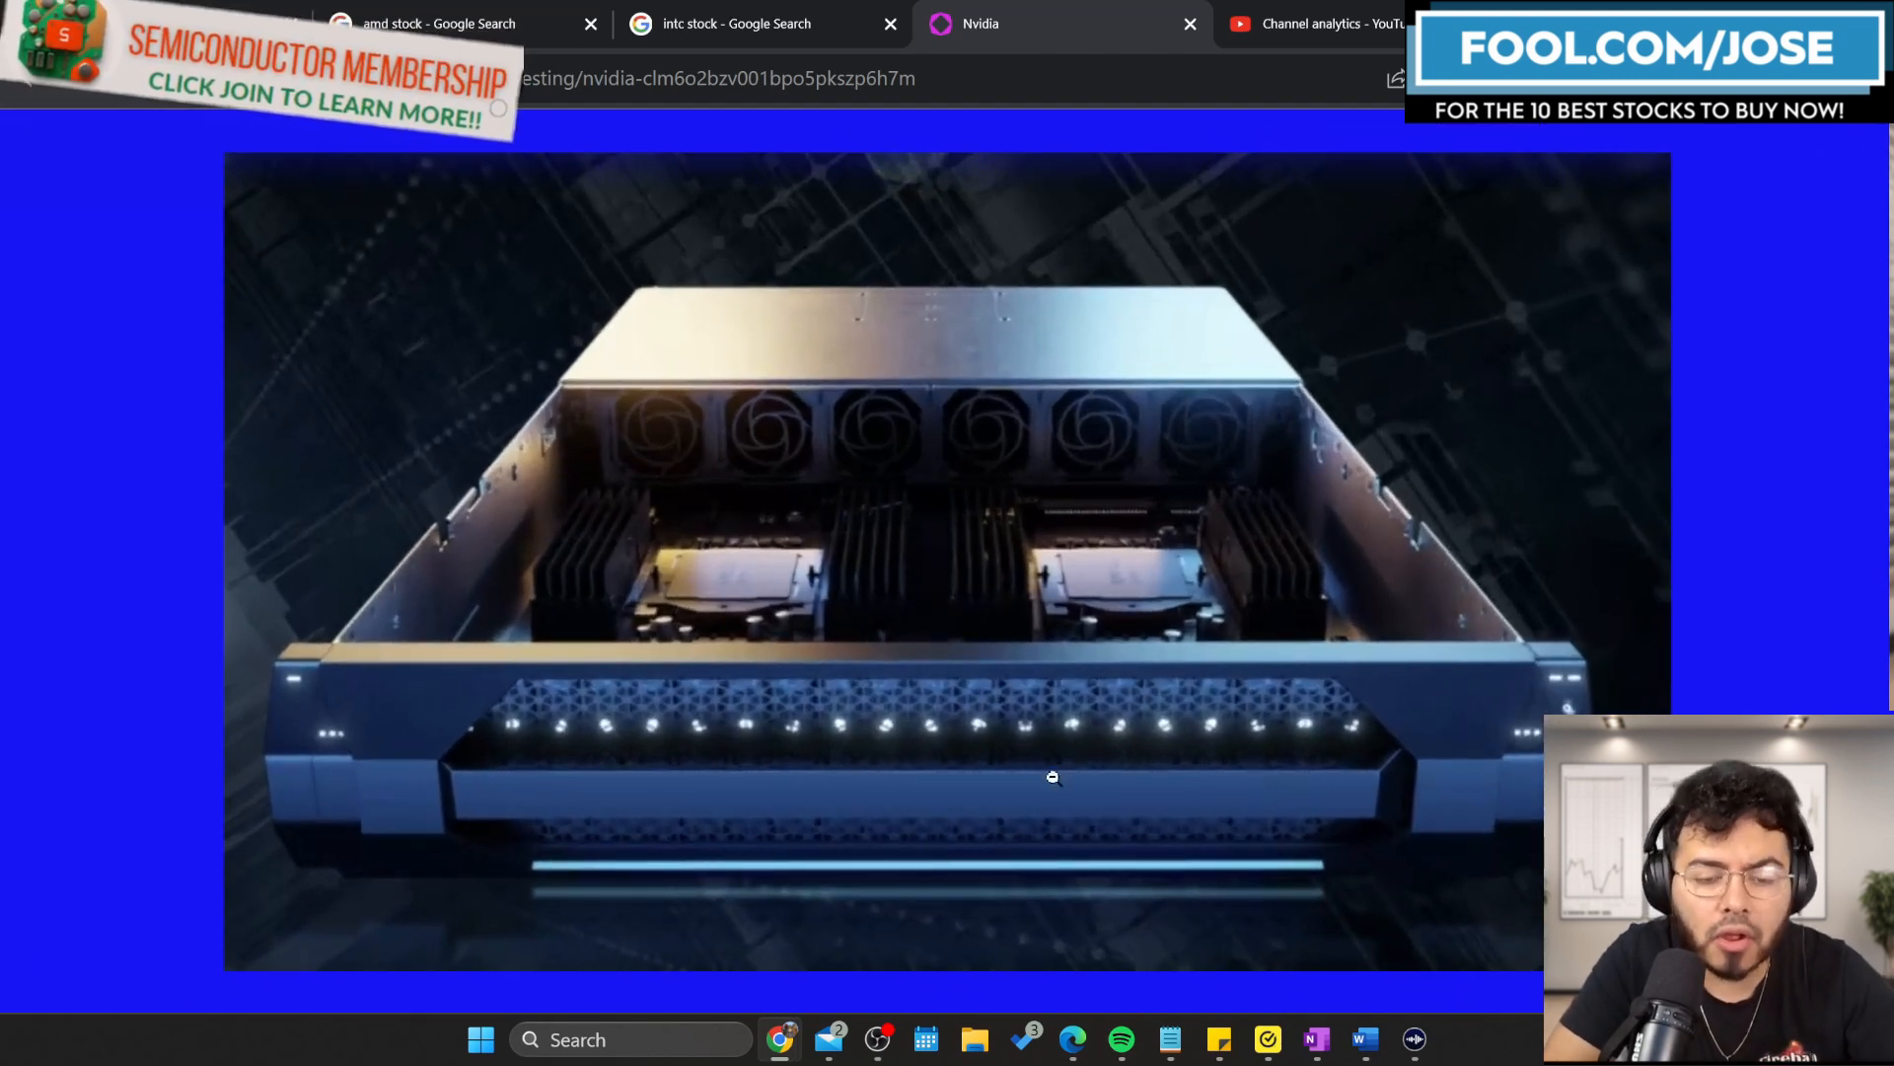
{"action": "left_click", "coordinate": [591, 22]}
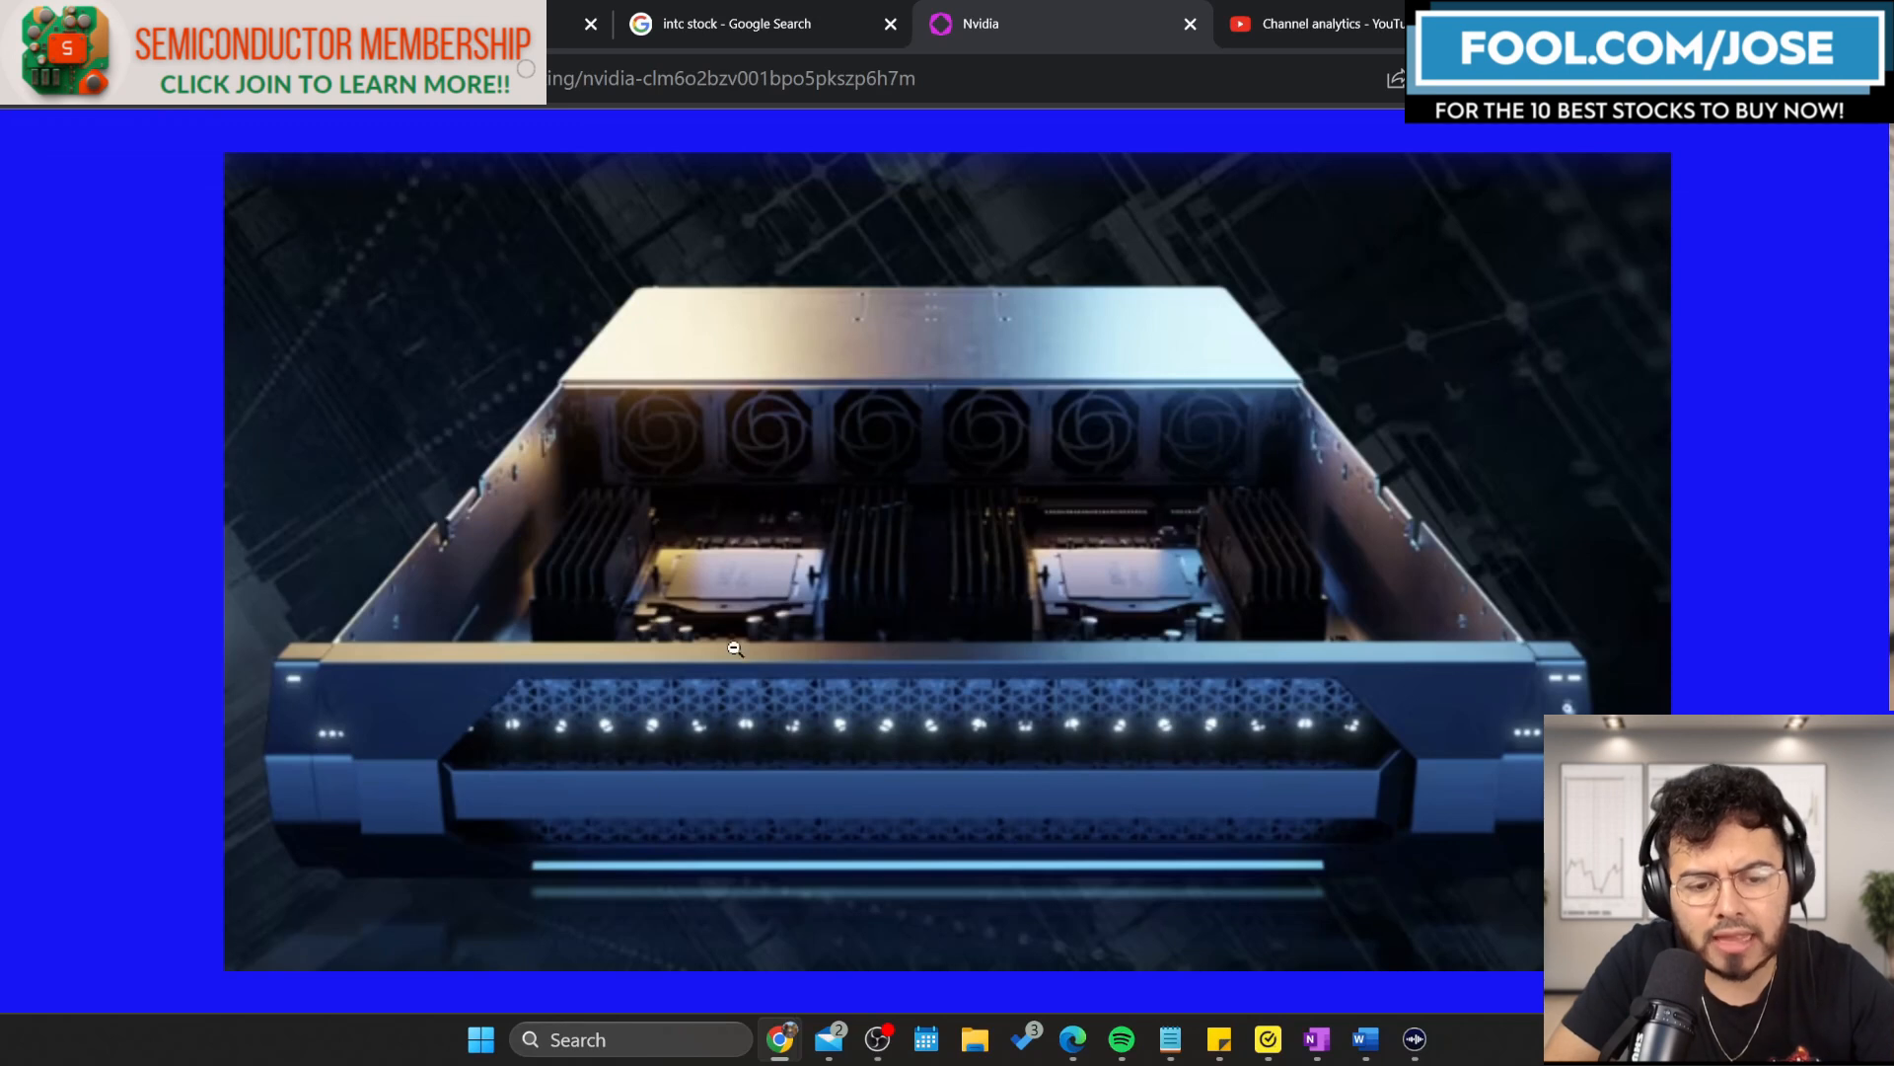
{"action": "mouse_move", "coordinate": [1126, 394]}
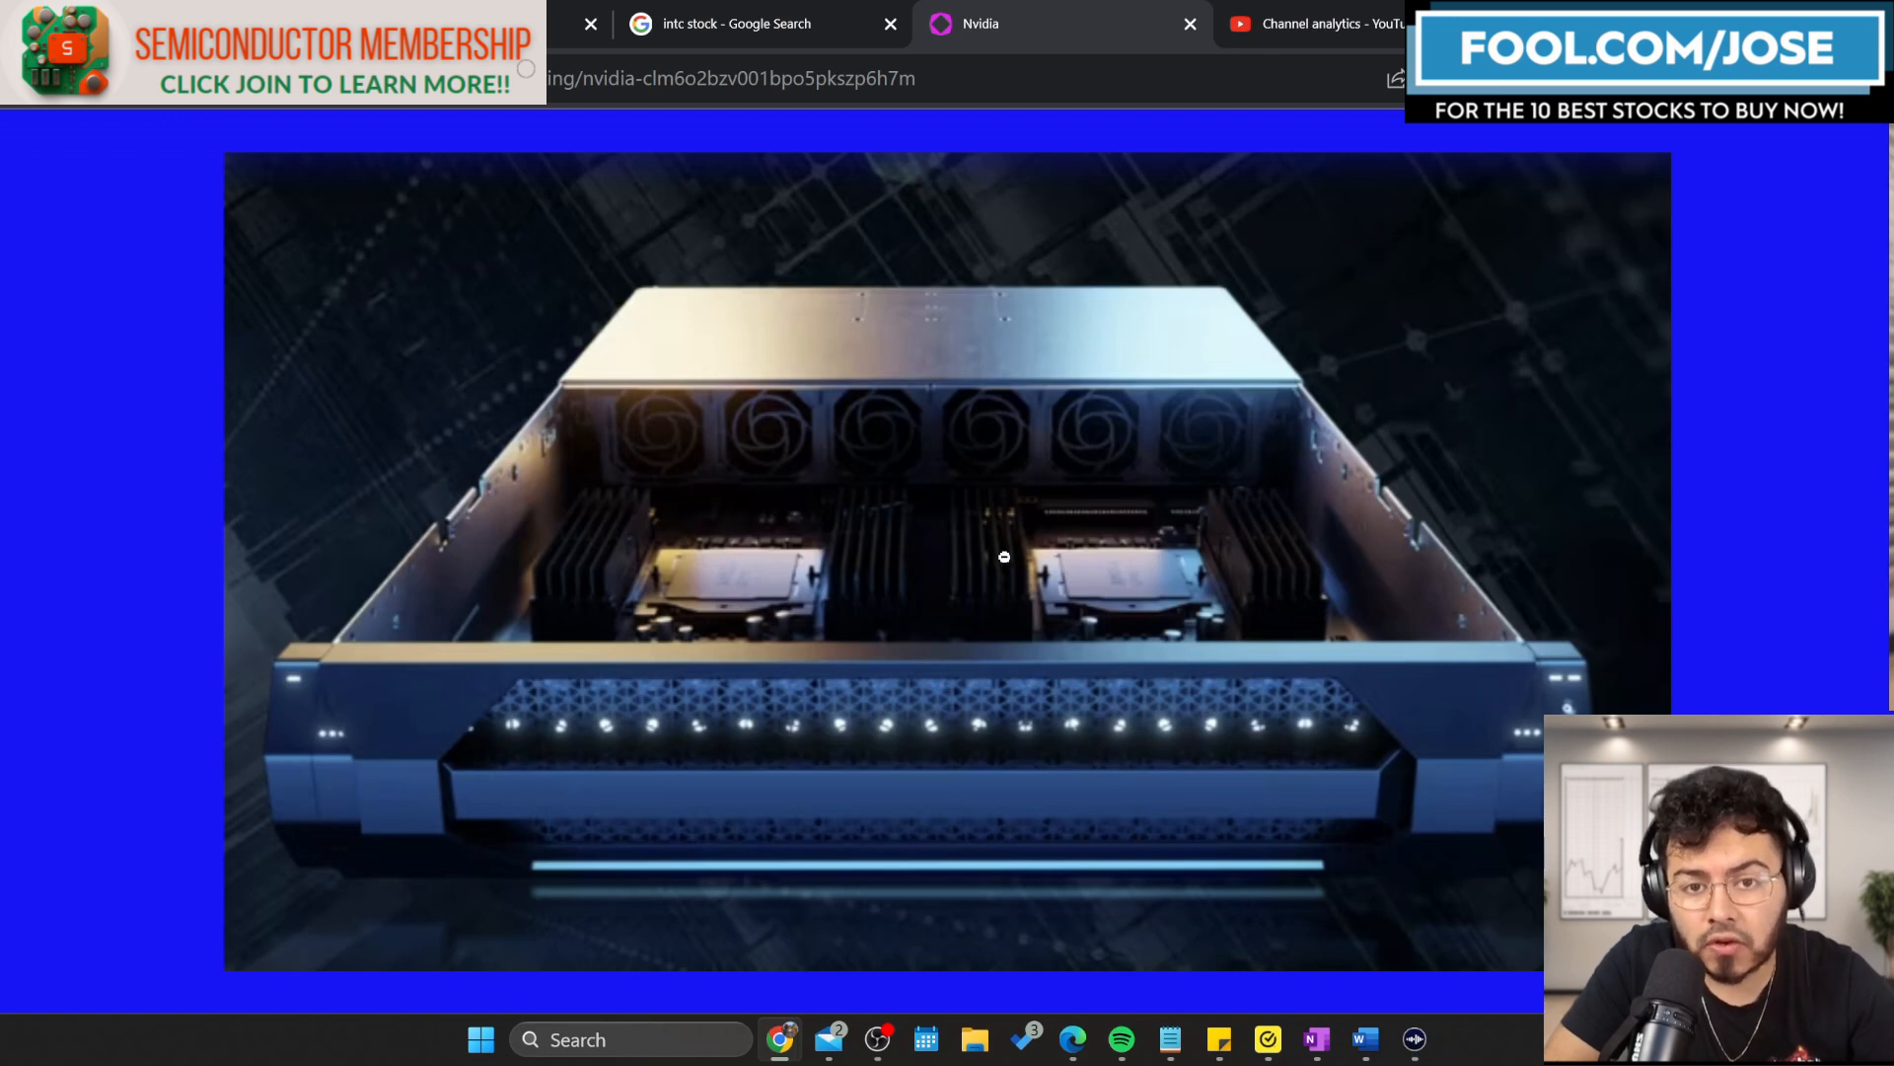
{"action": "mouse_move", "coordinate": [685, 658]}
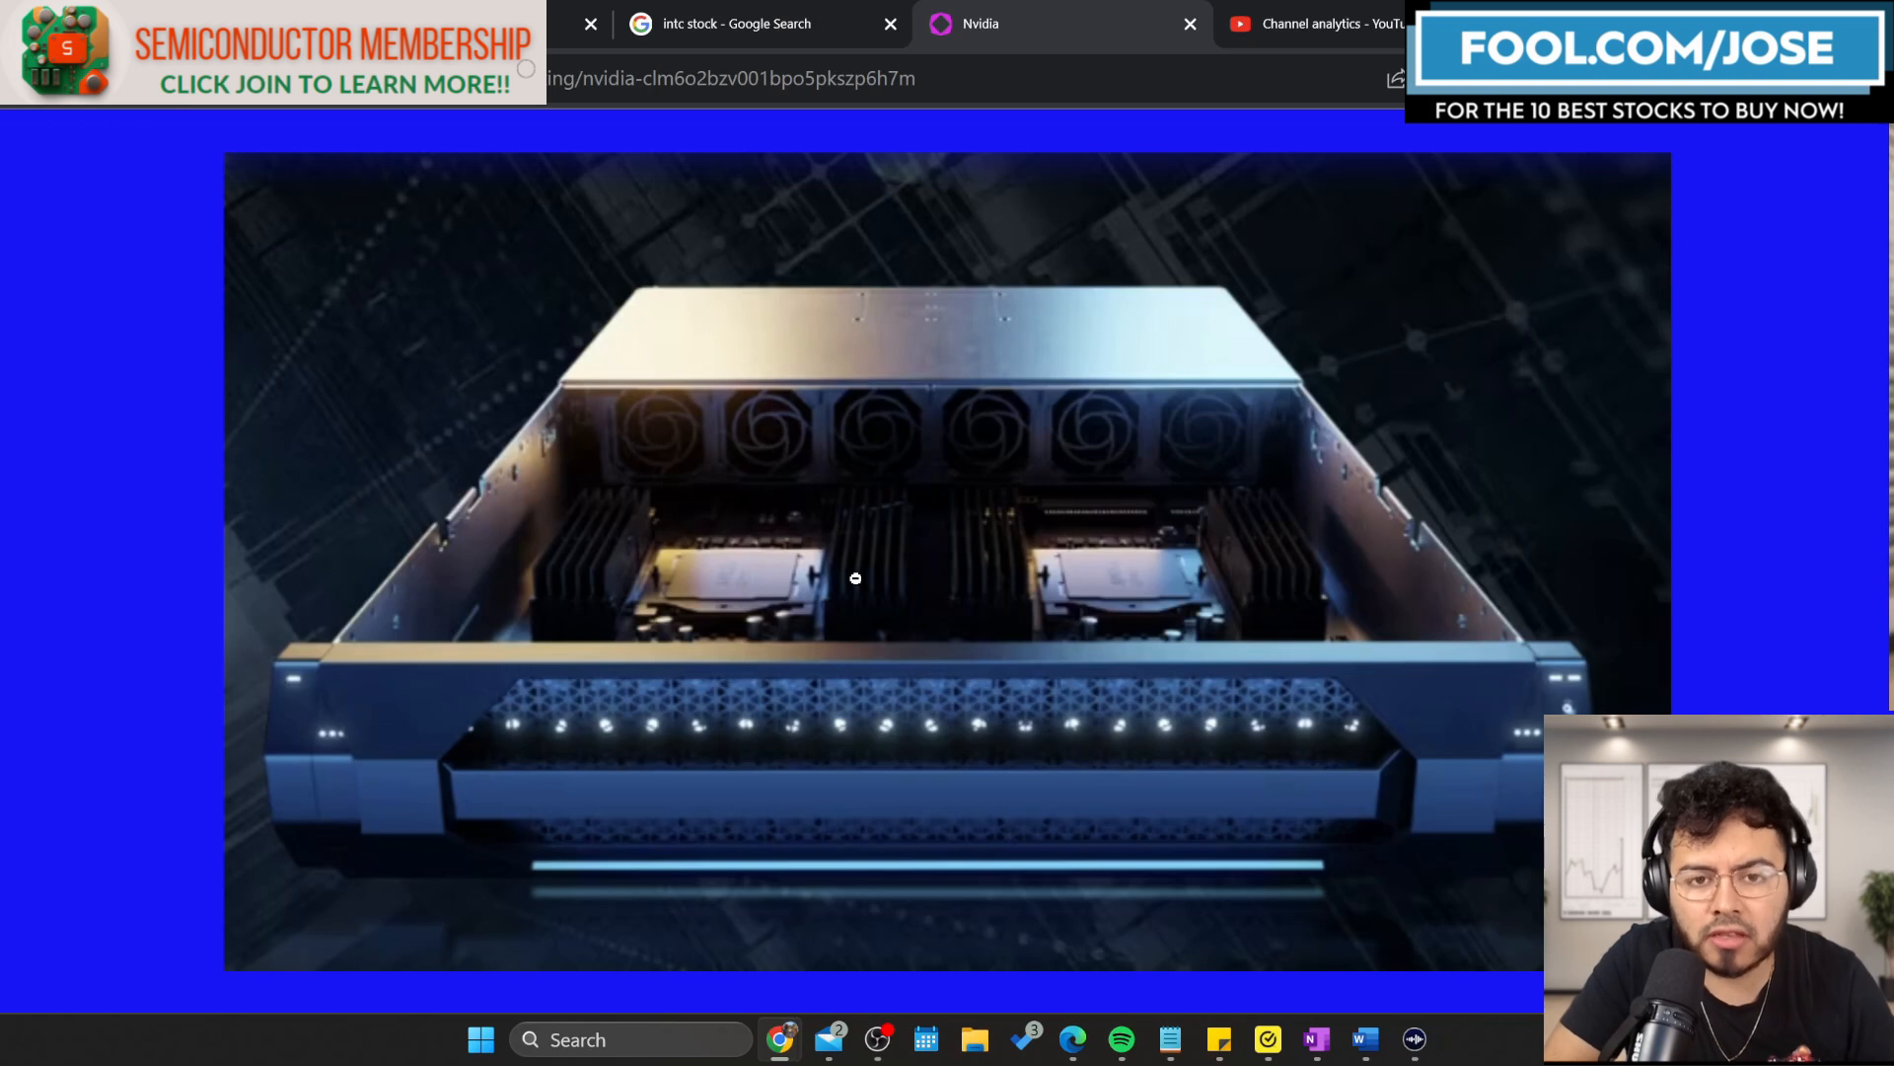
{"action": "mouse_move", "coordinate": [894, 563]}
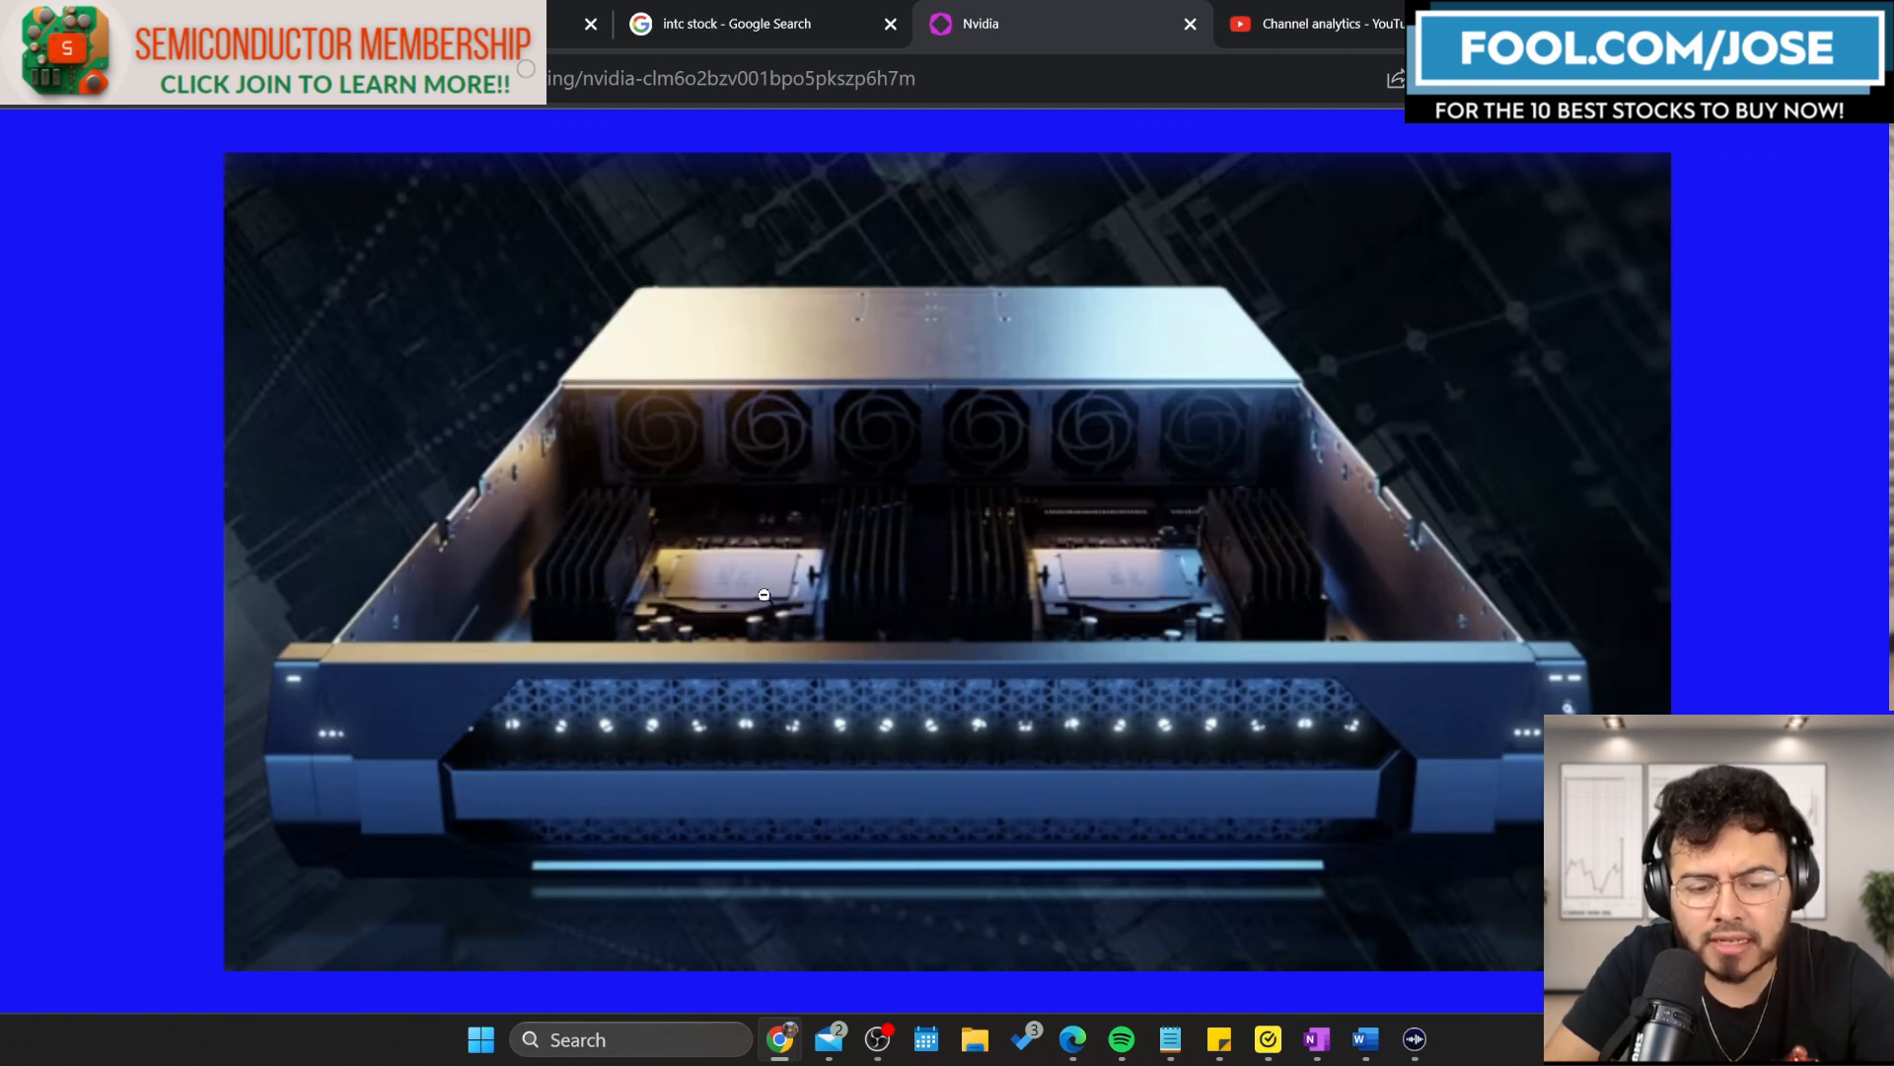
{"action": "mouse_move", "coordinate": [1271, 656]}
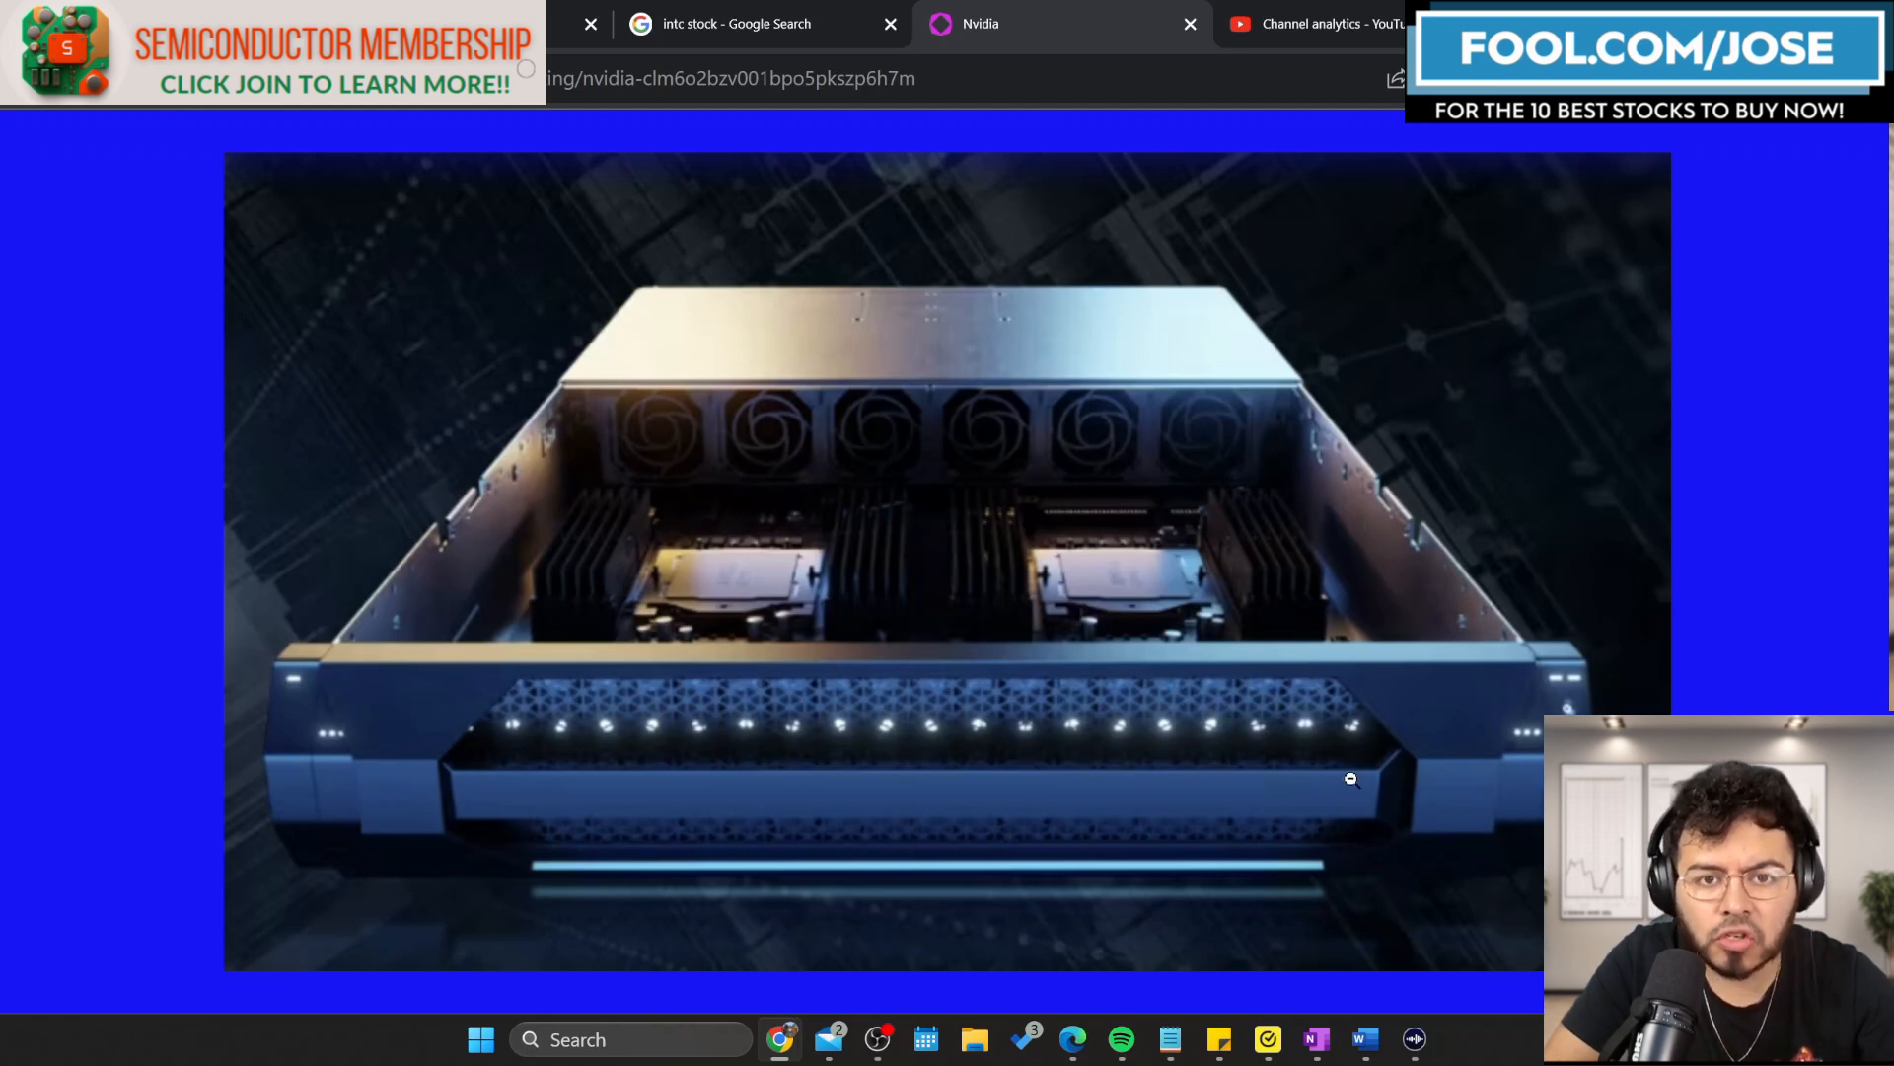
{"action": "mouse_move", "coordinate": [1604, 475]}
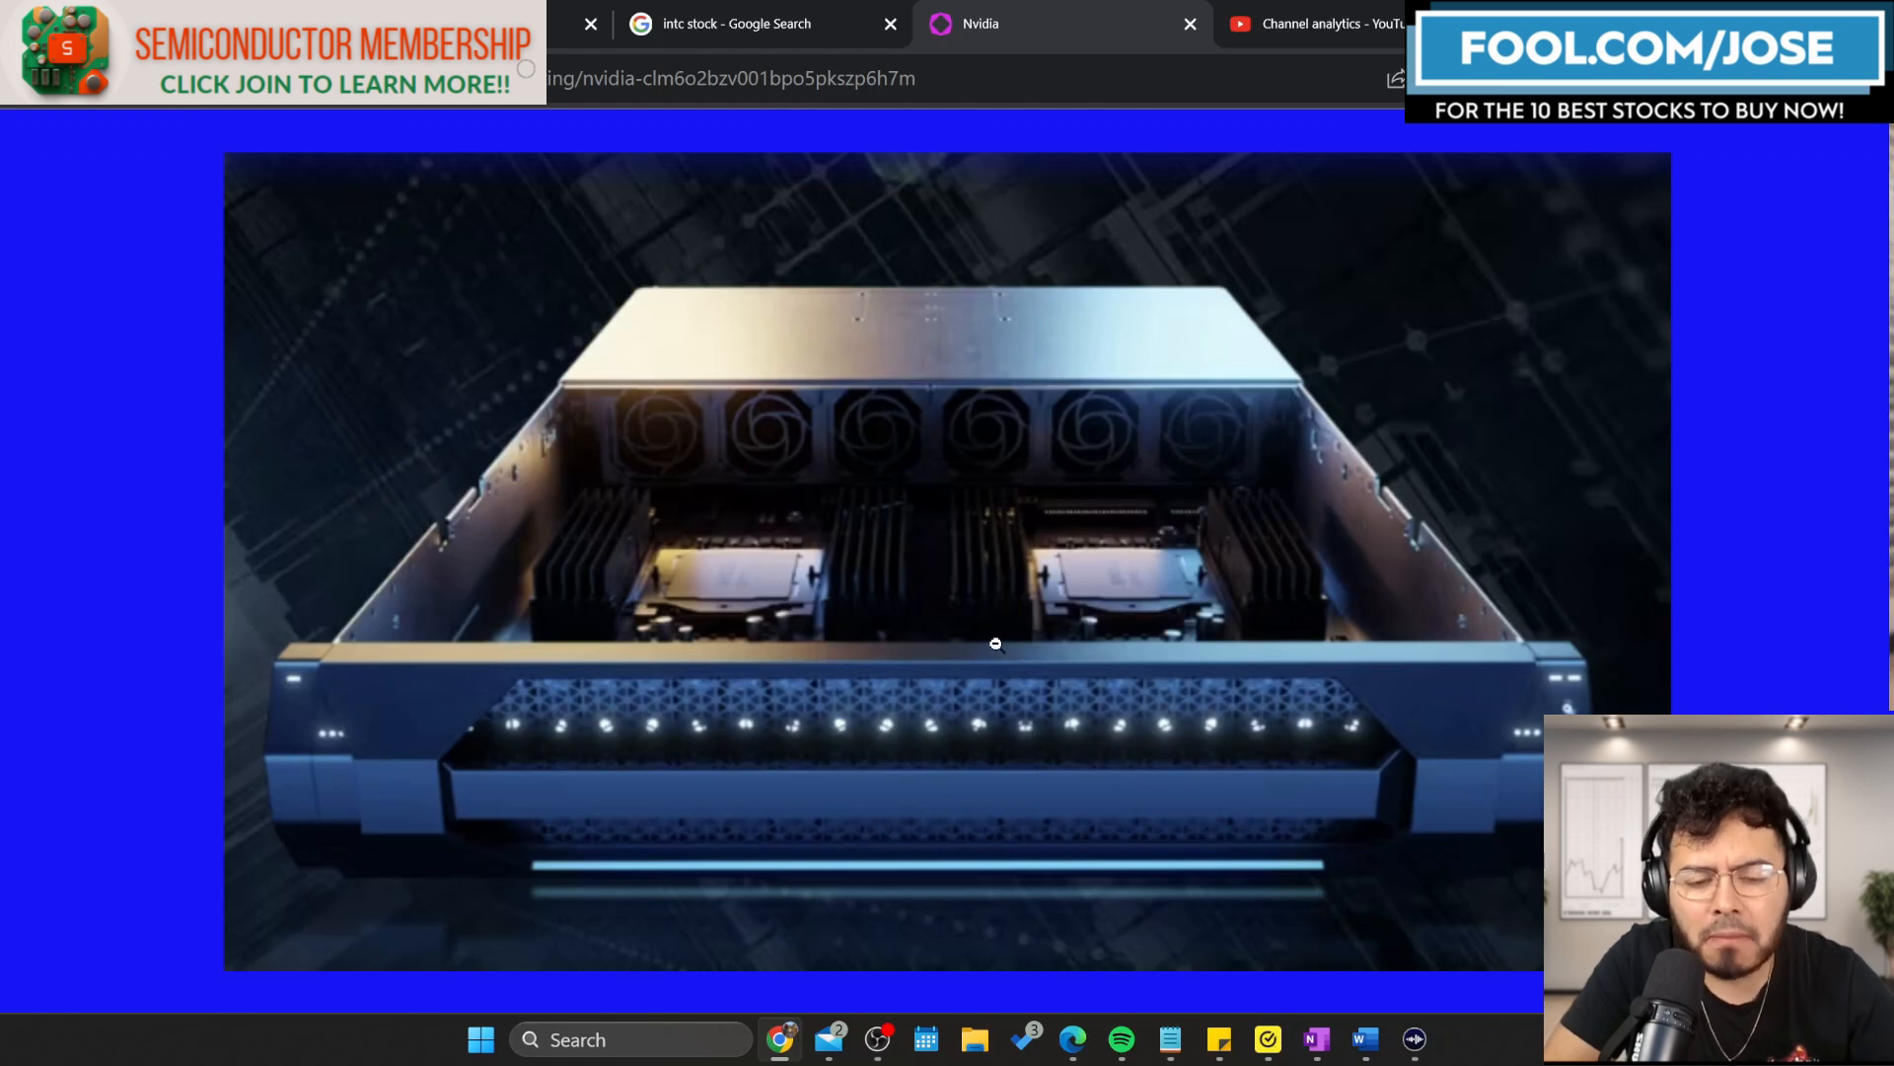
{"action": "mouse_move", "coordinate": [797, 809]}
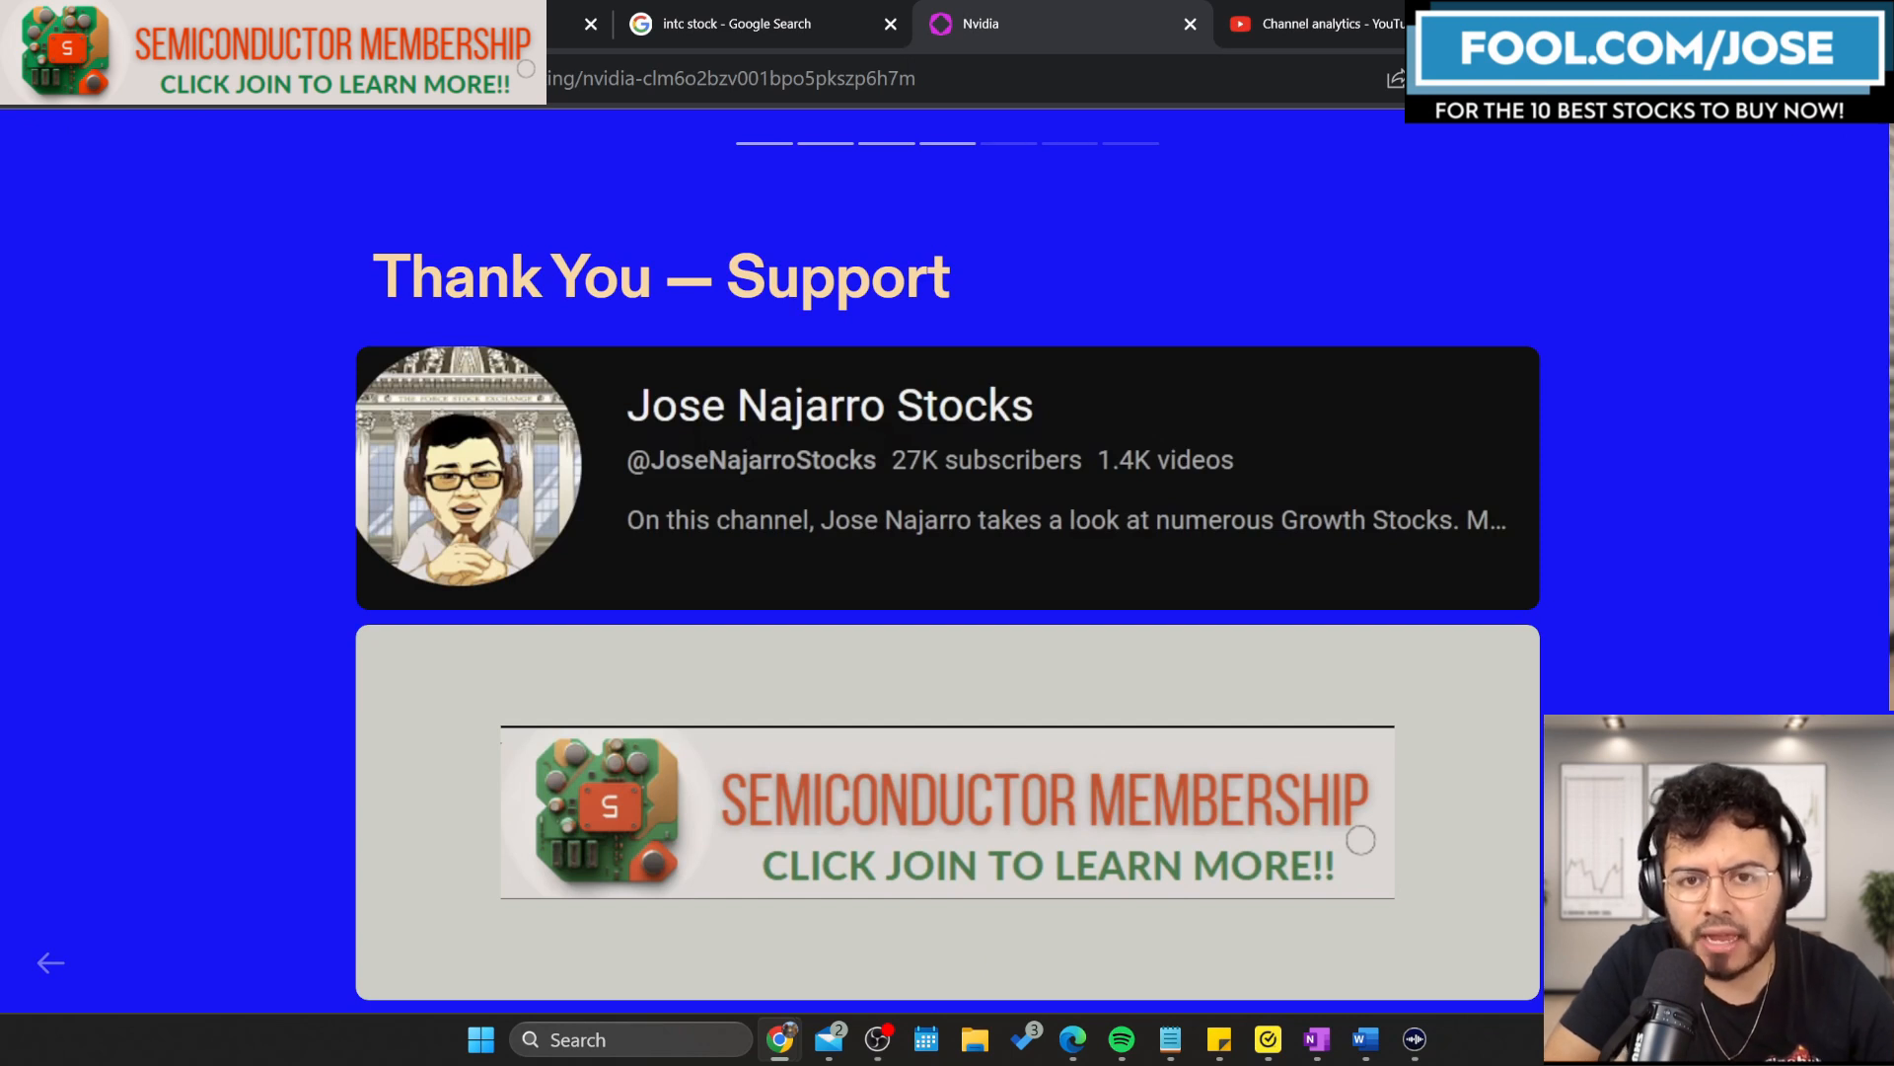
Scroll past support banners and SemiconductorWatch links to the Nvidia Q2 2024 earnings transcript.
{"action": "scroll", "scroll_direction": "down", "scroll_amount": 3}
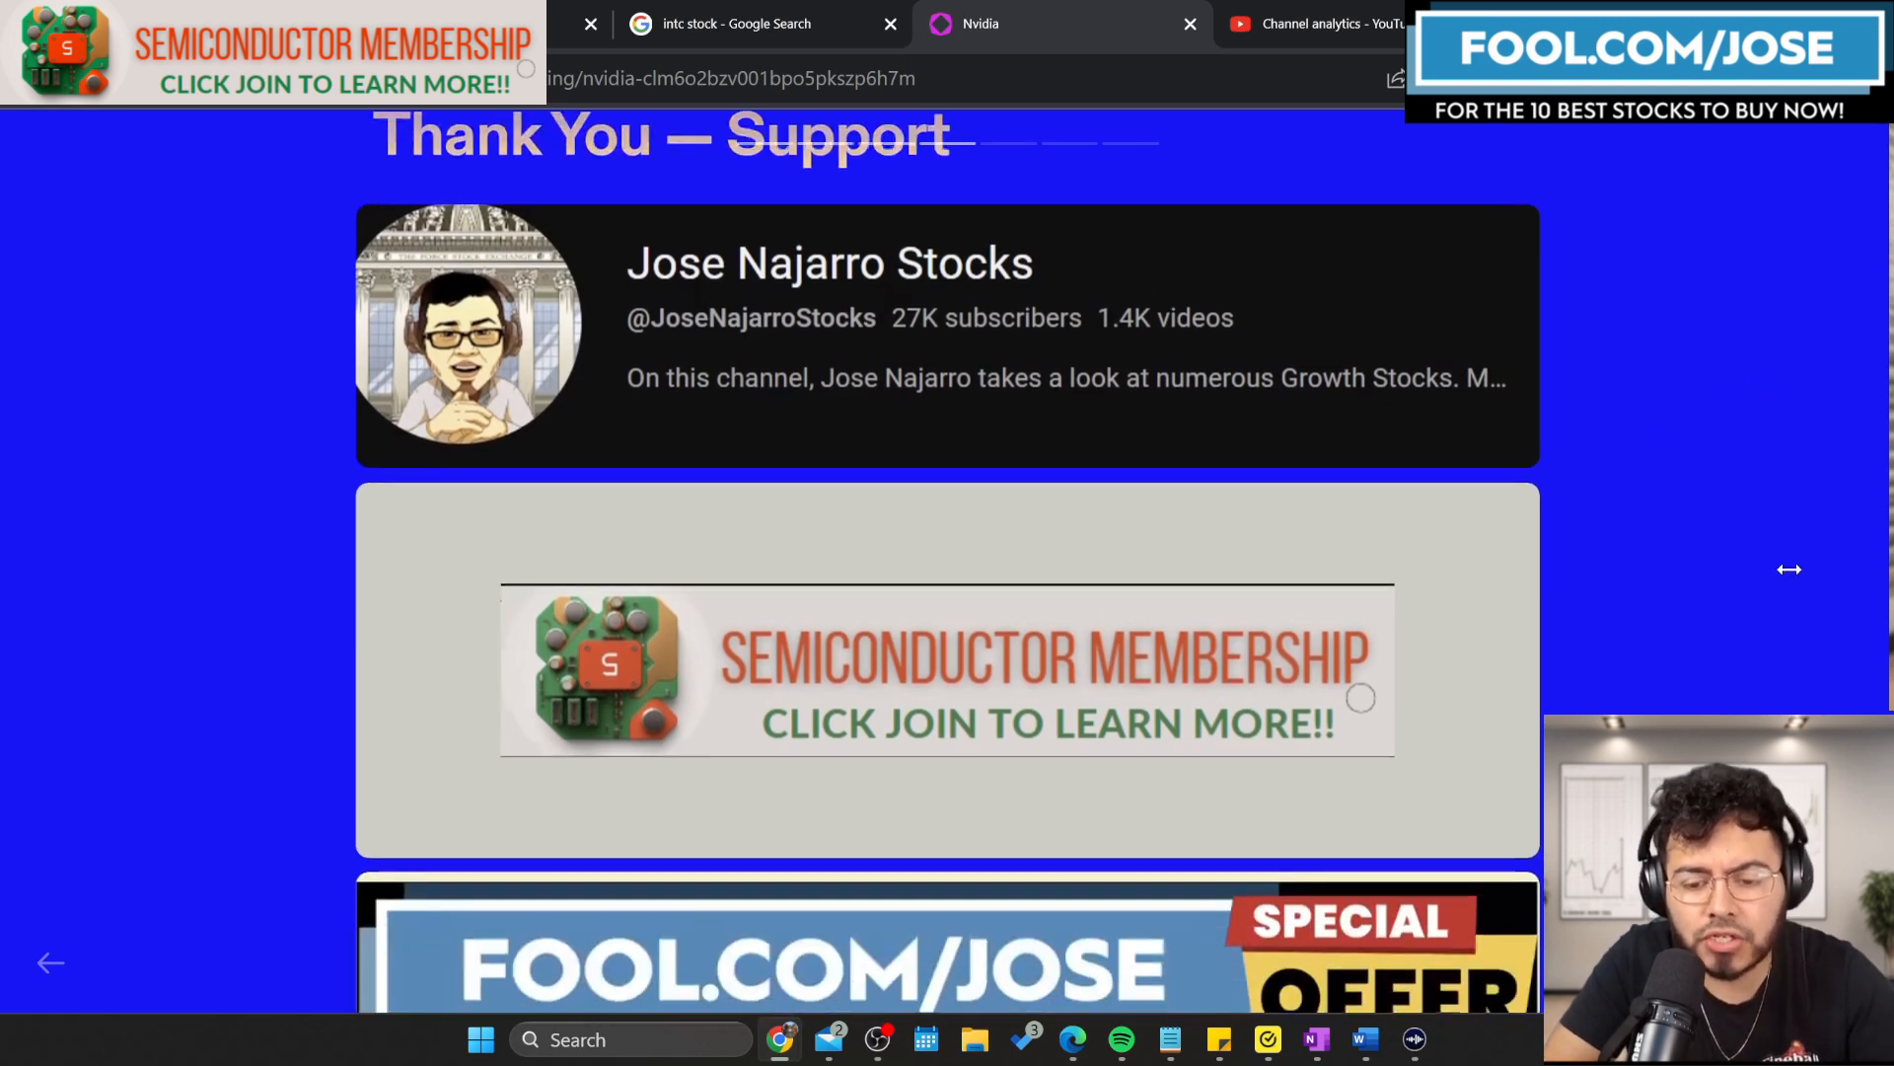
{"action": "scroll", "scroll_direction": "down", "scroll_amount": 3}
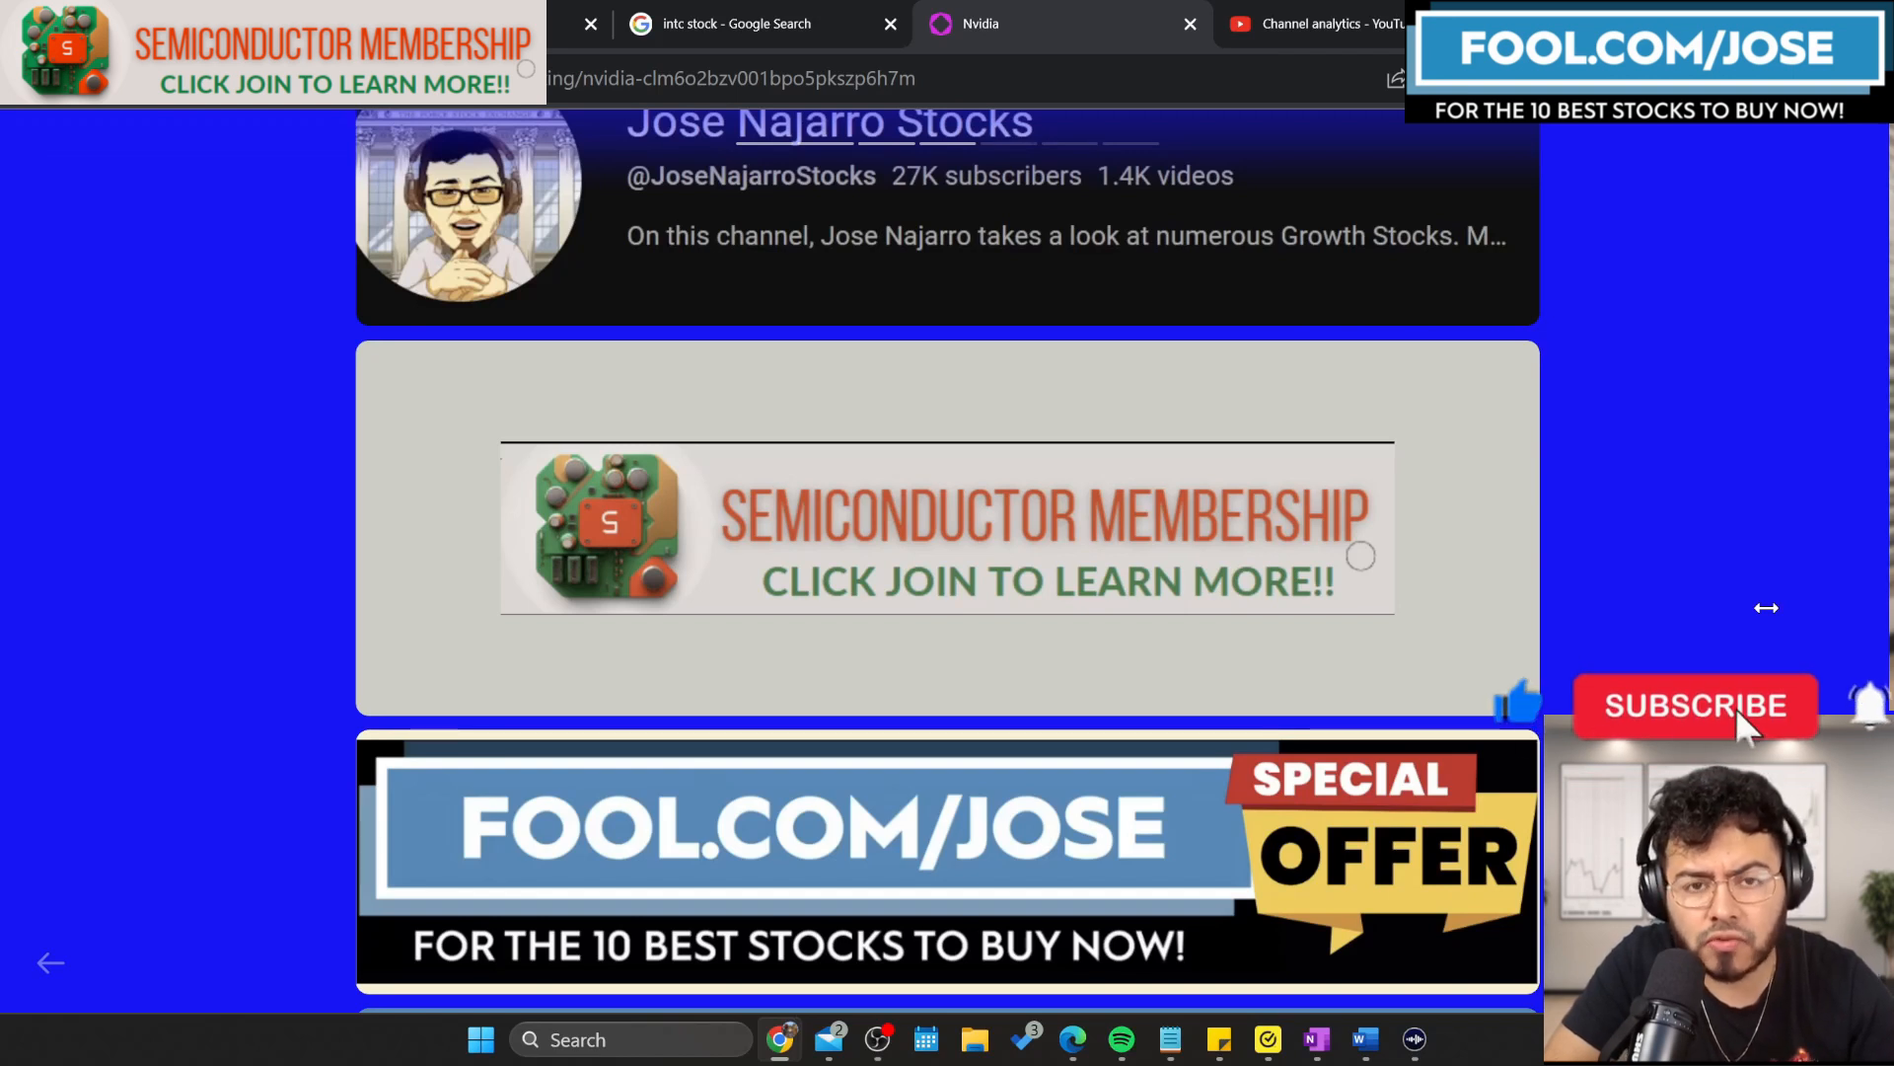
{"action": "left_click", "coordinate": [1695, 705]}
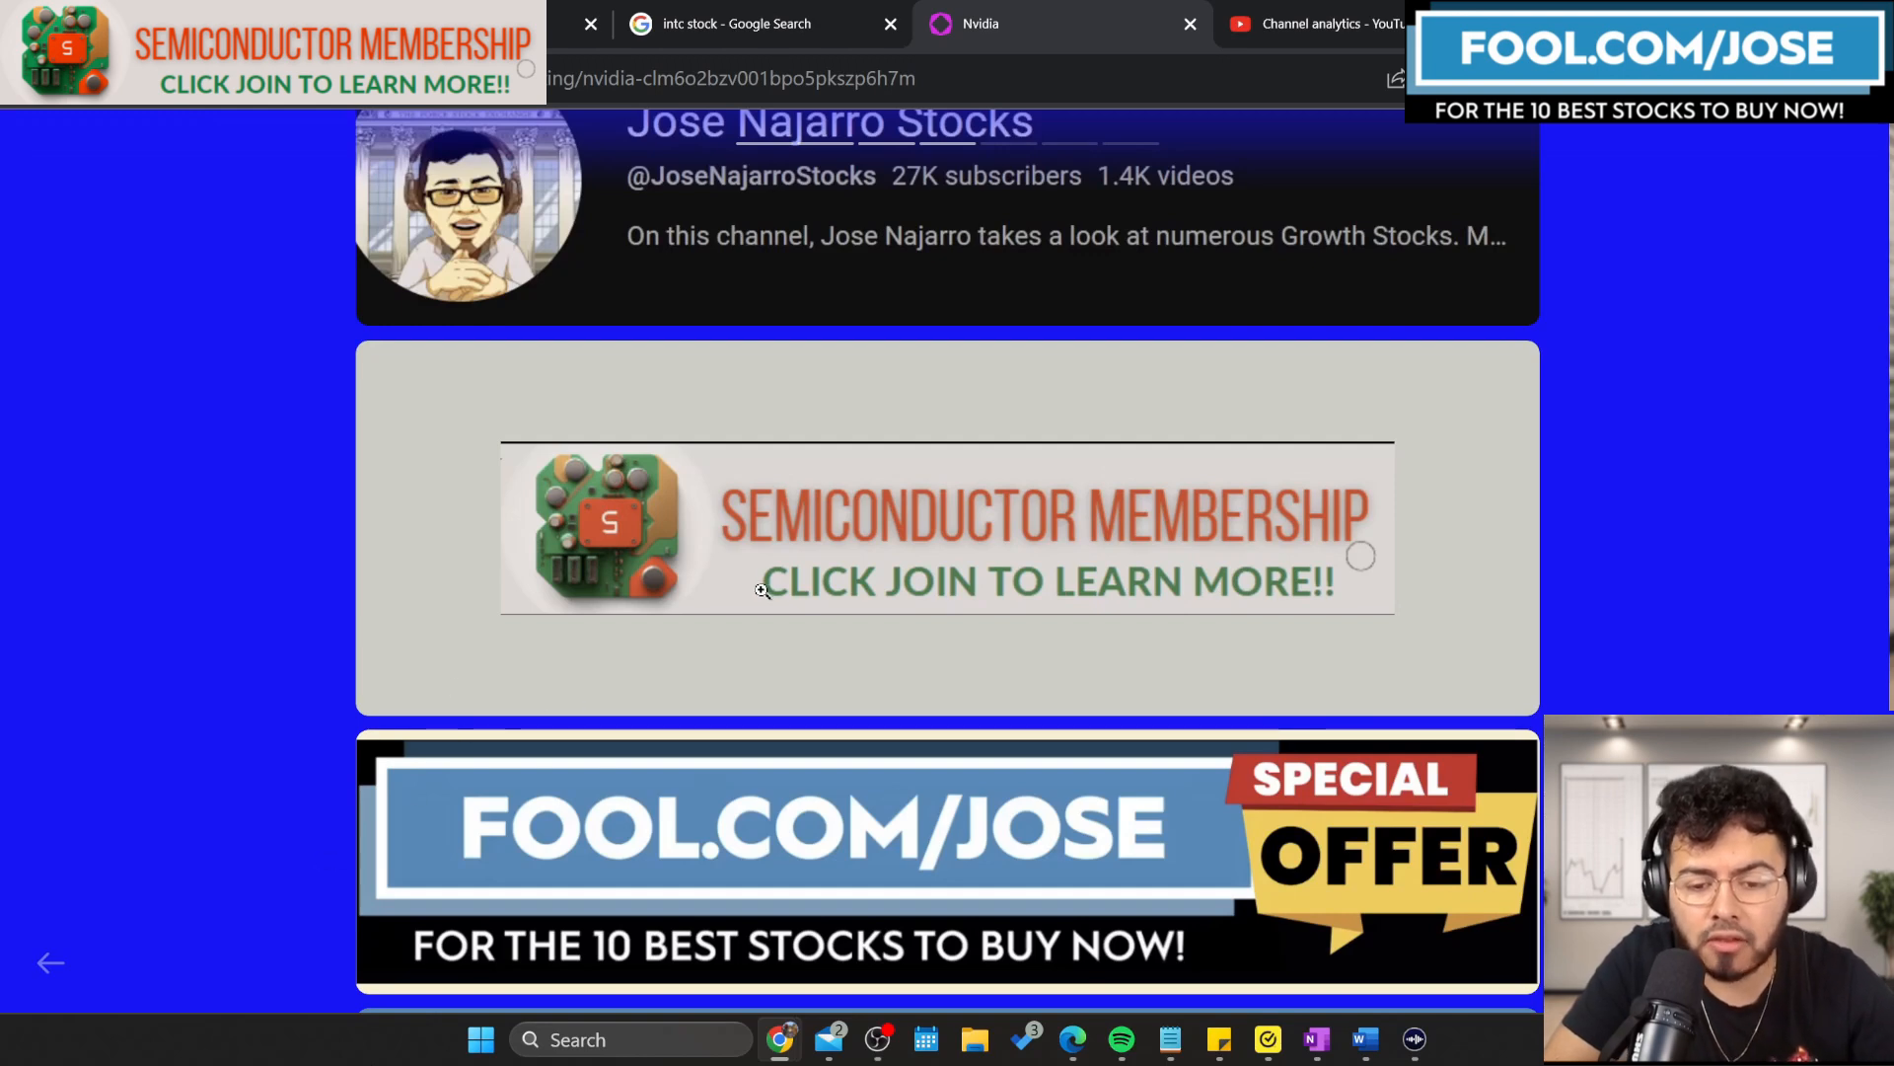
{"action": "scroll", "scroll_direction": "down", "scroll_amount": 3}
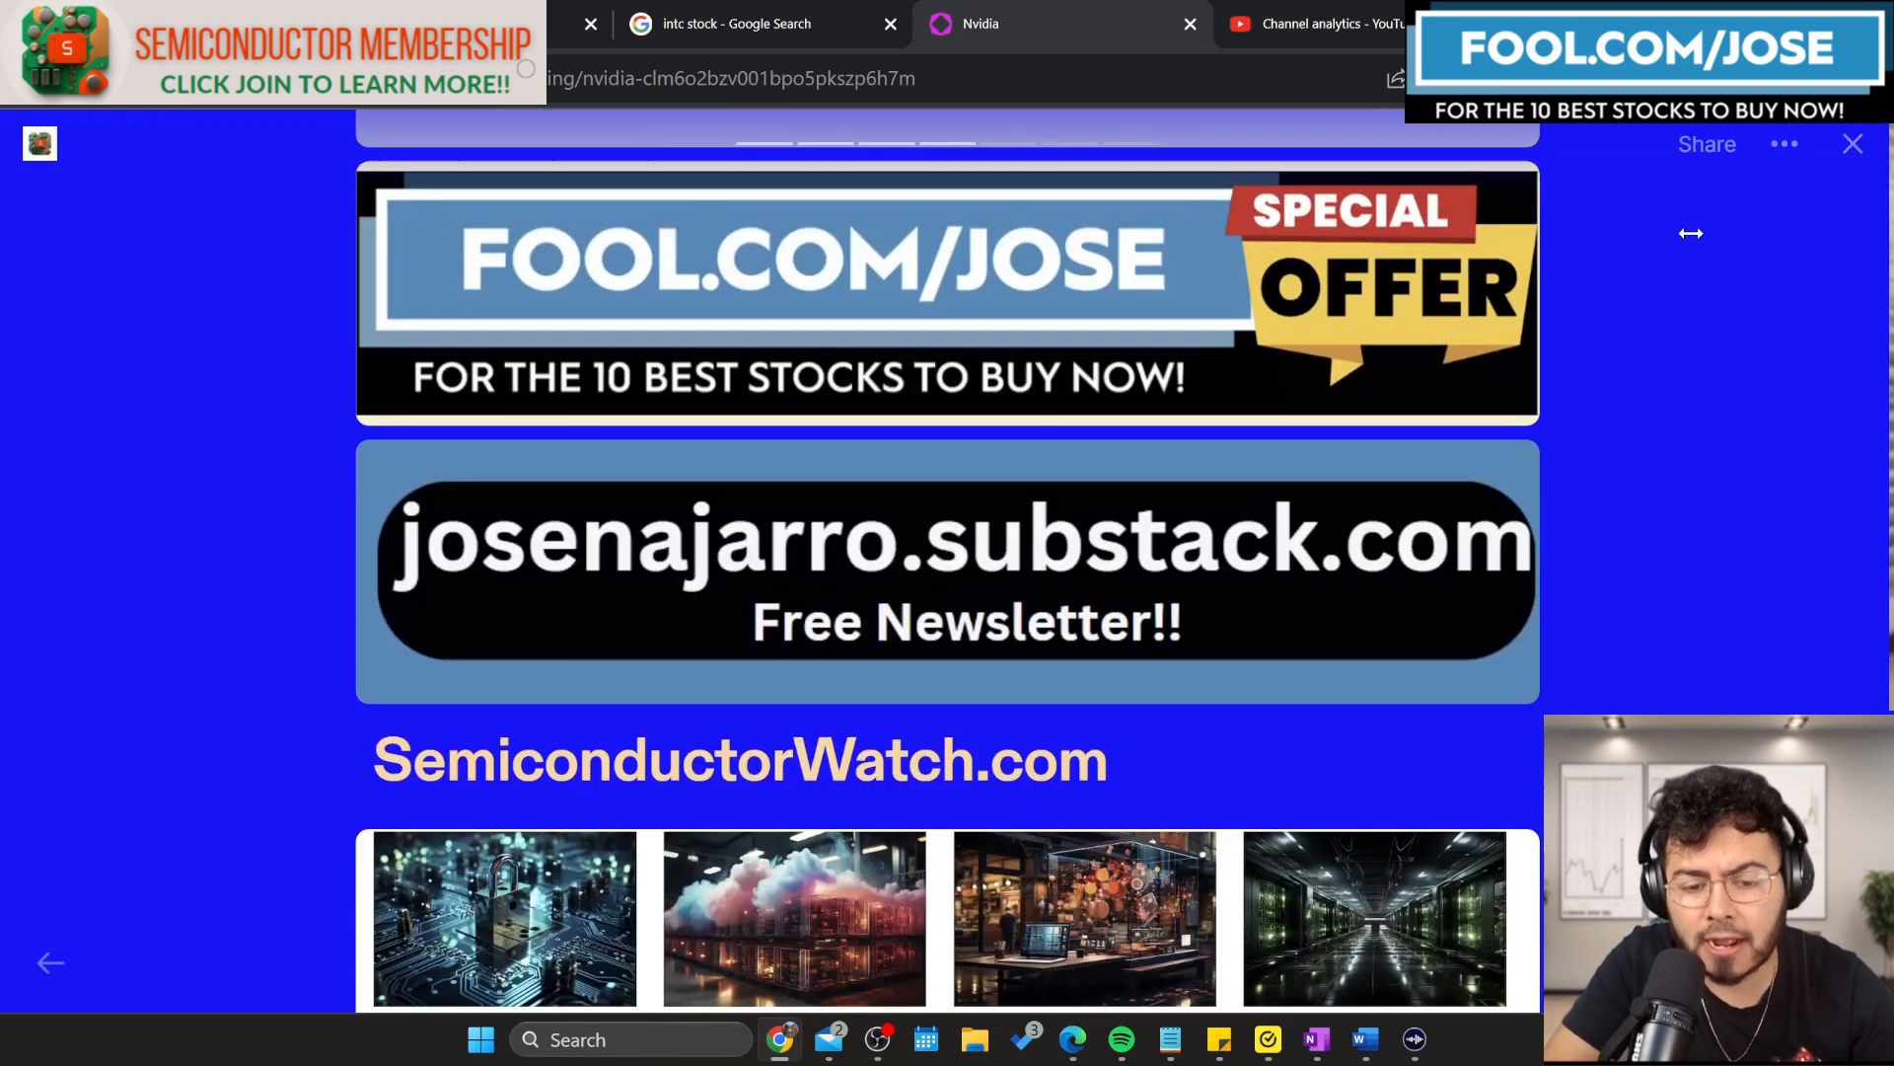
{"action": "scroll", "scroll_direction": "down", "scroll_amount": 3}
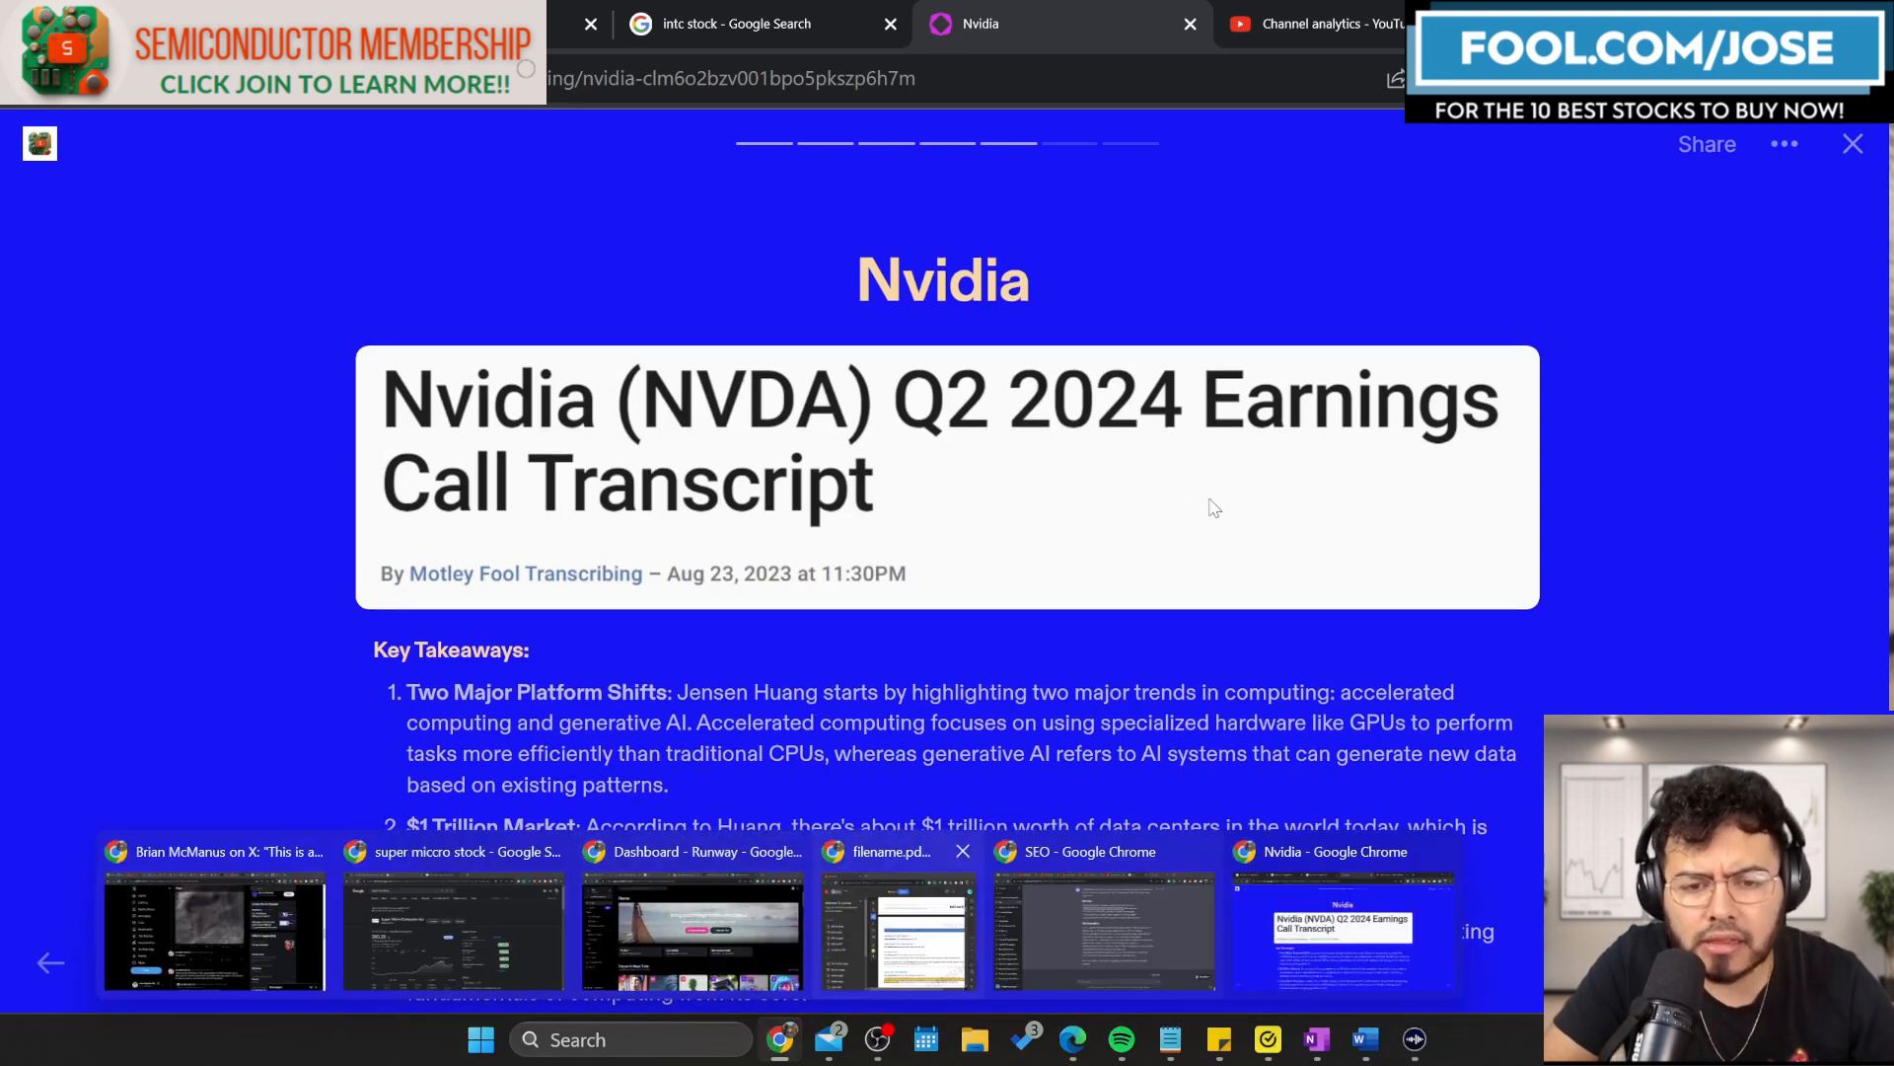
Scroll down through Nvidia's numbered key takeaways toward the Intel - Thoughts conference page.
{"action": "scroll", "scroll_direction": "down", "scroll_amount": 3}
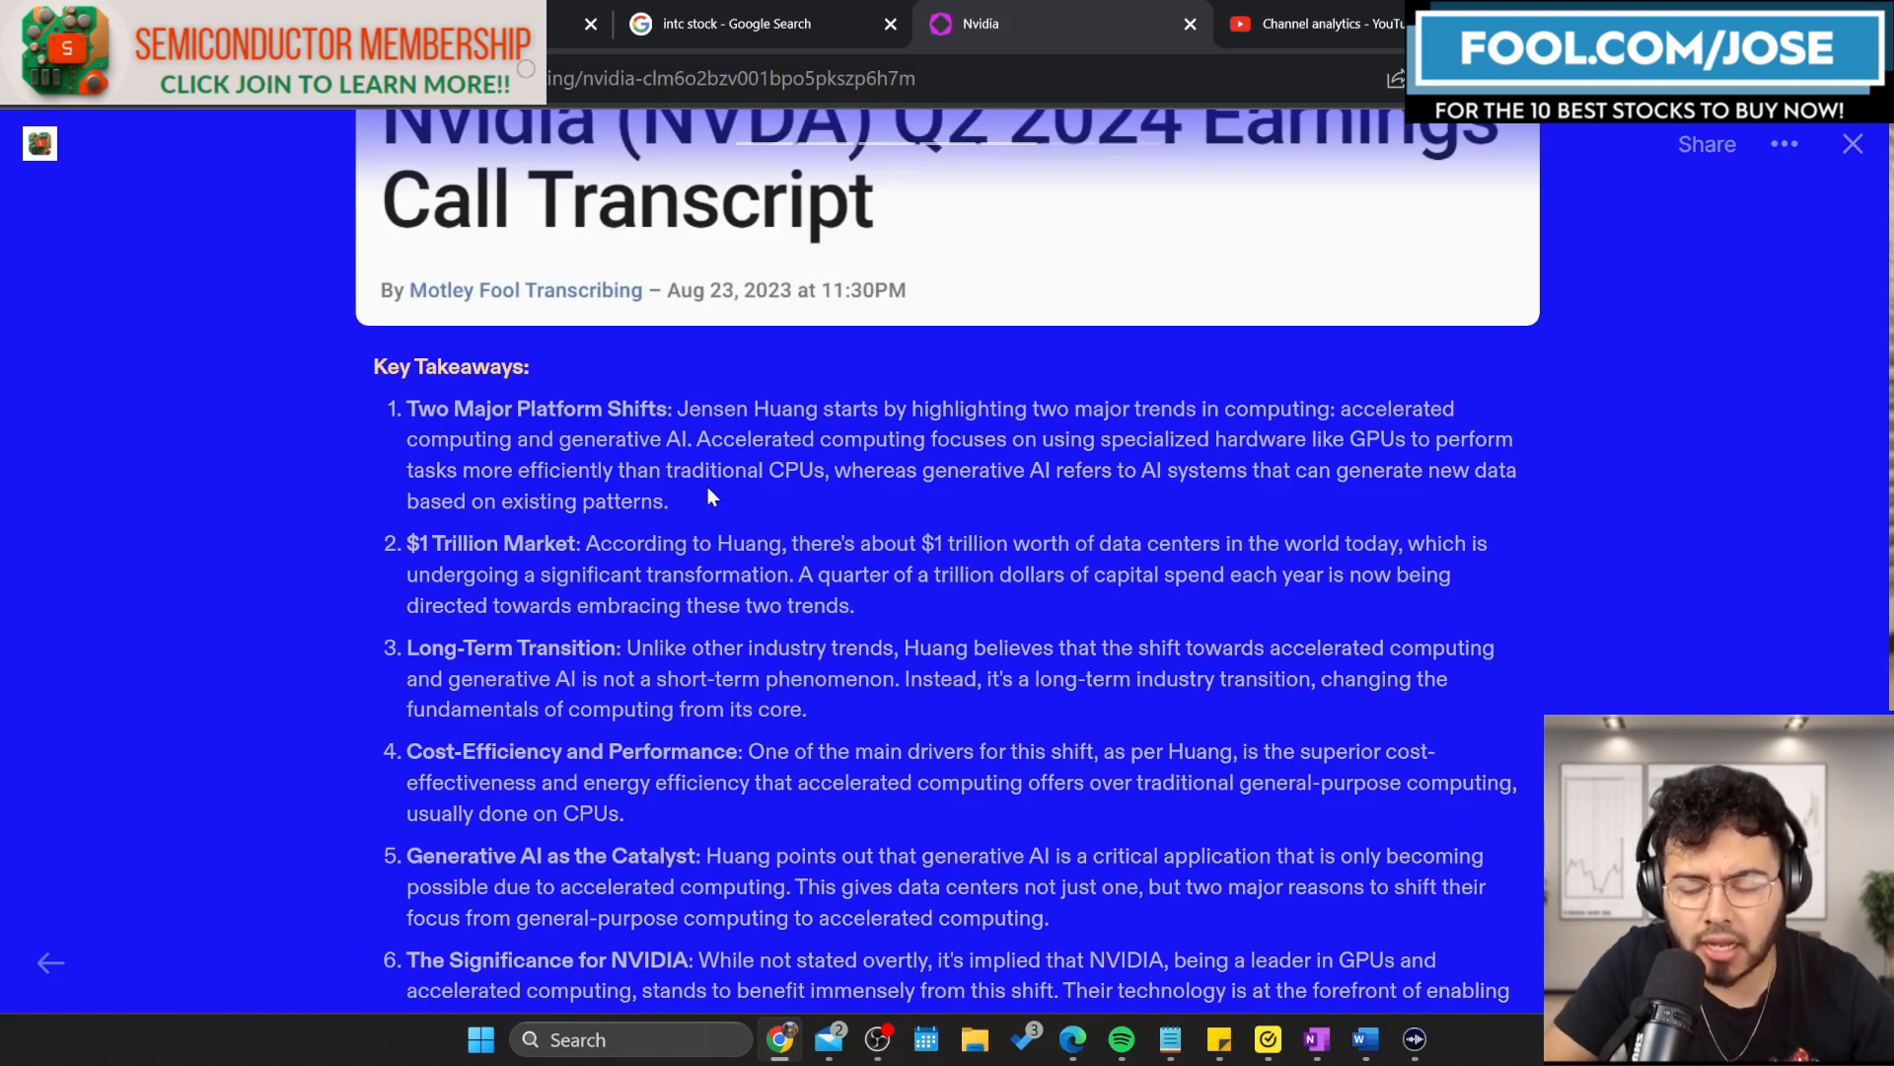
{"action": "mouse_move", "coordinate": [471, 719]}
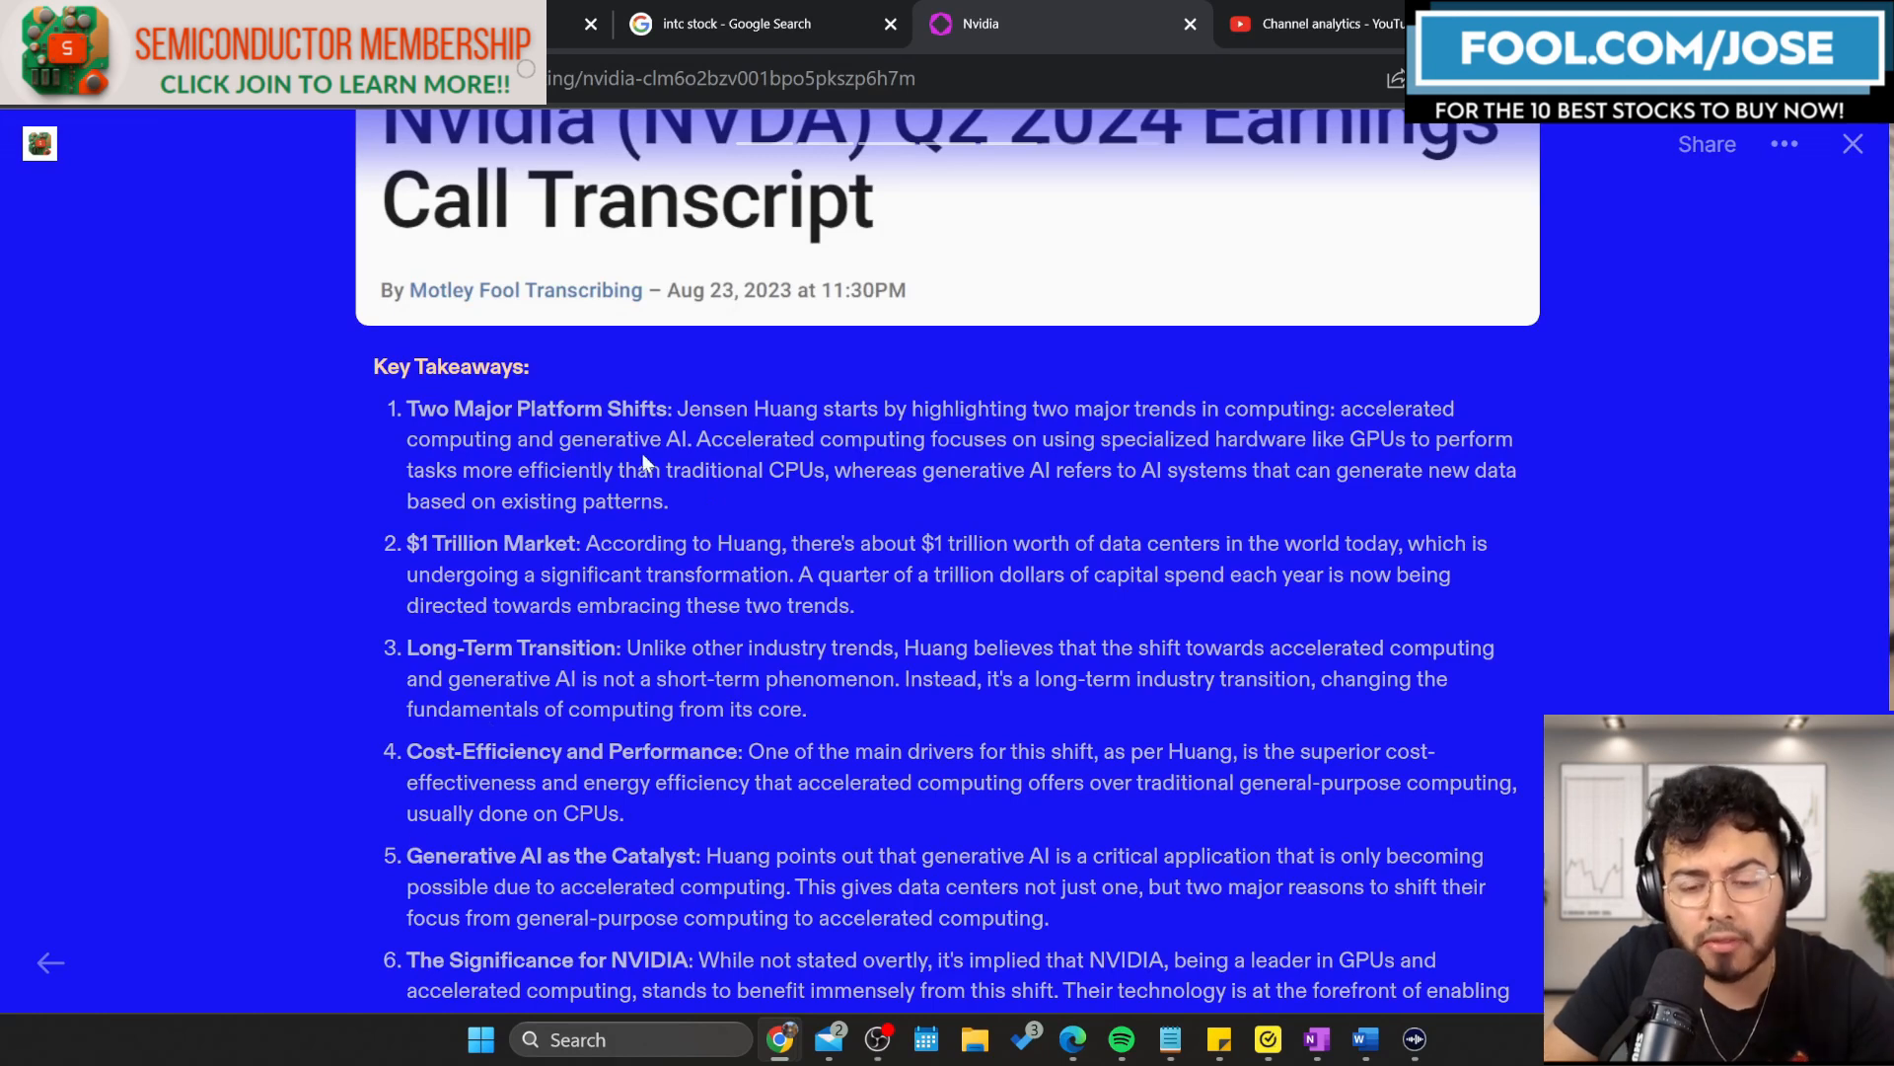
{"action": "mouse_move", "coordinate": [1145, 431]}
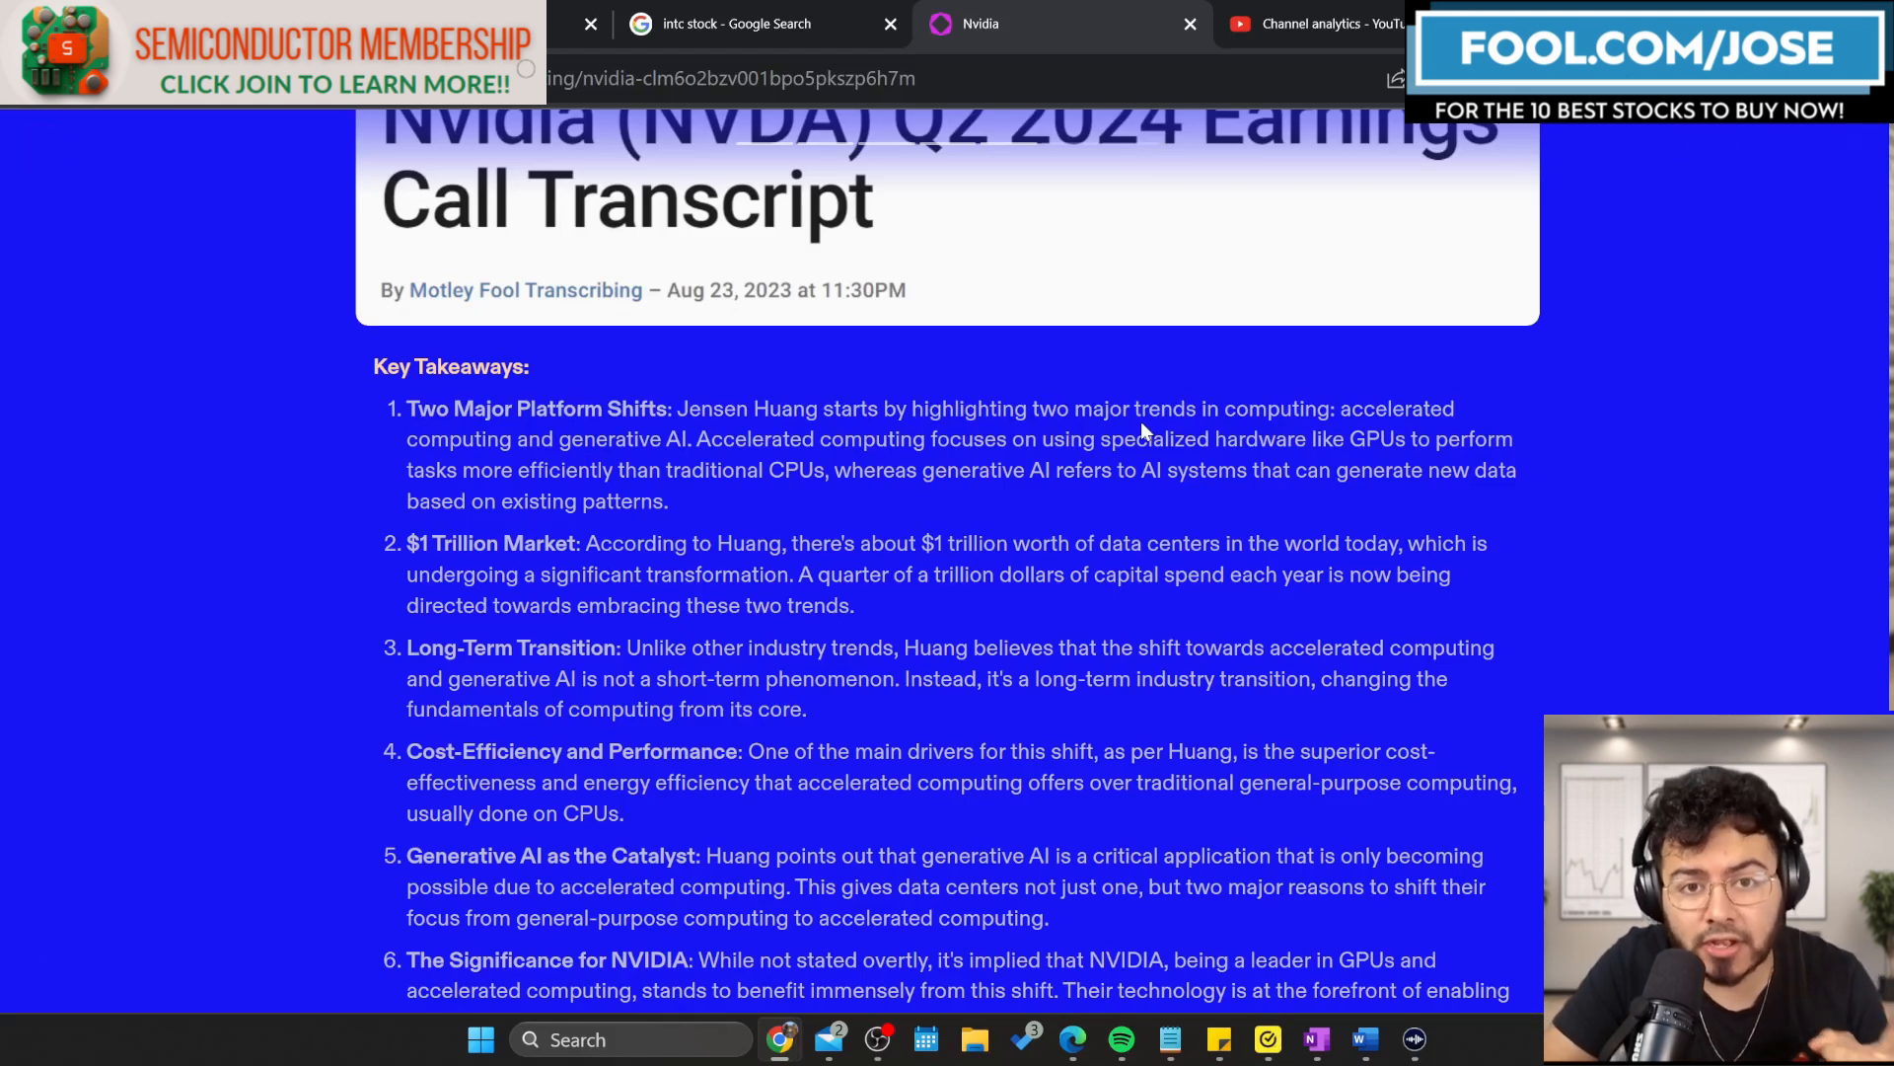
{"action": "mouse_move", "coordinate": [1214, 403]}
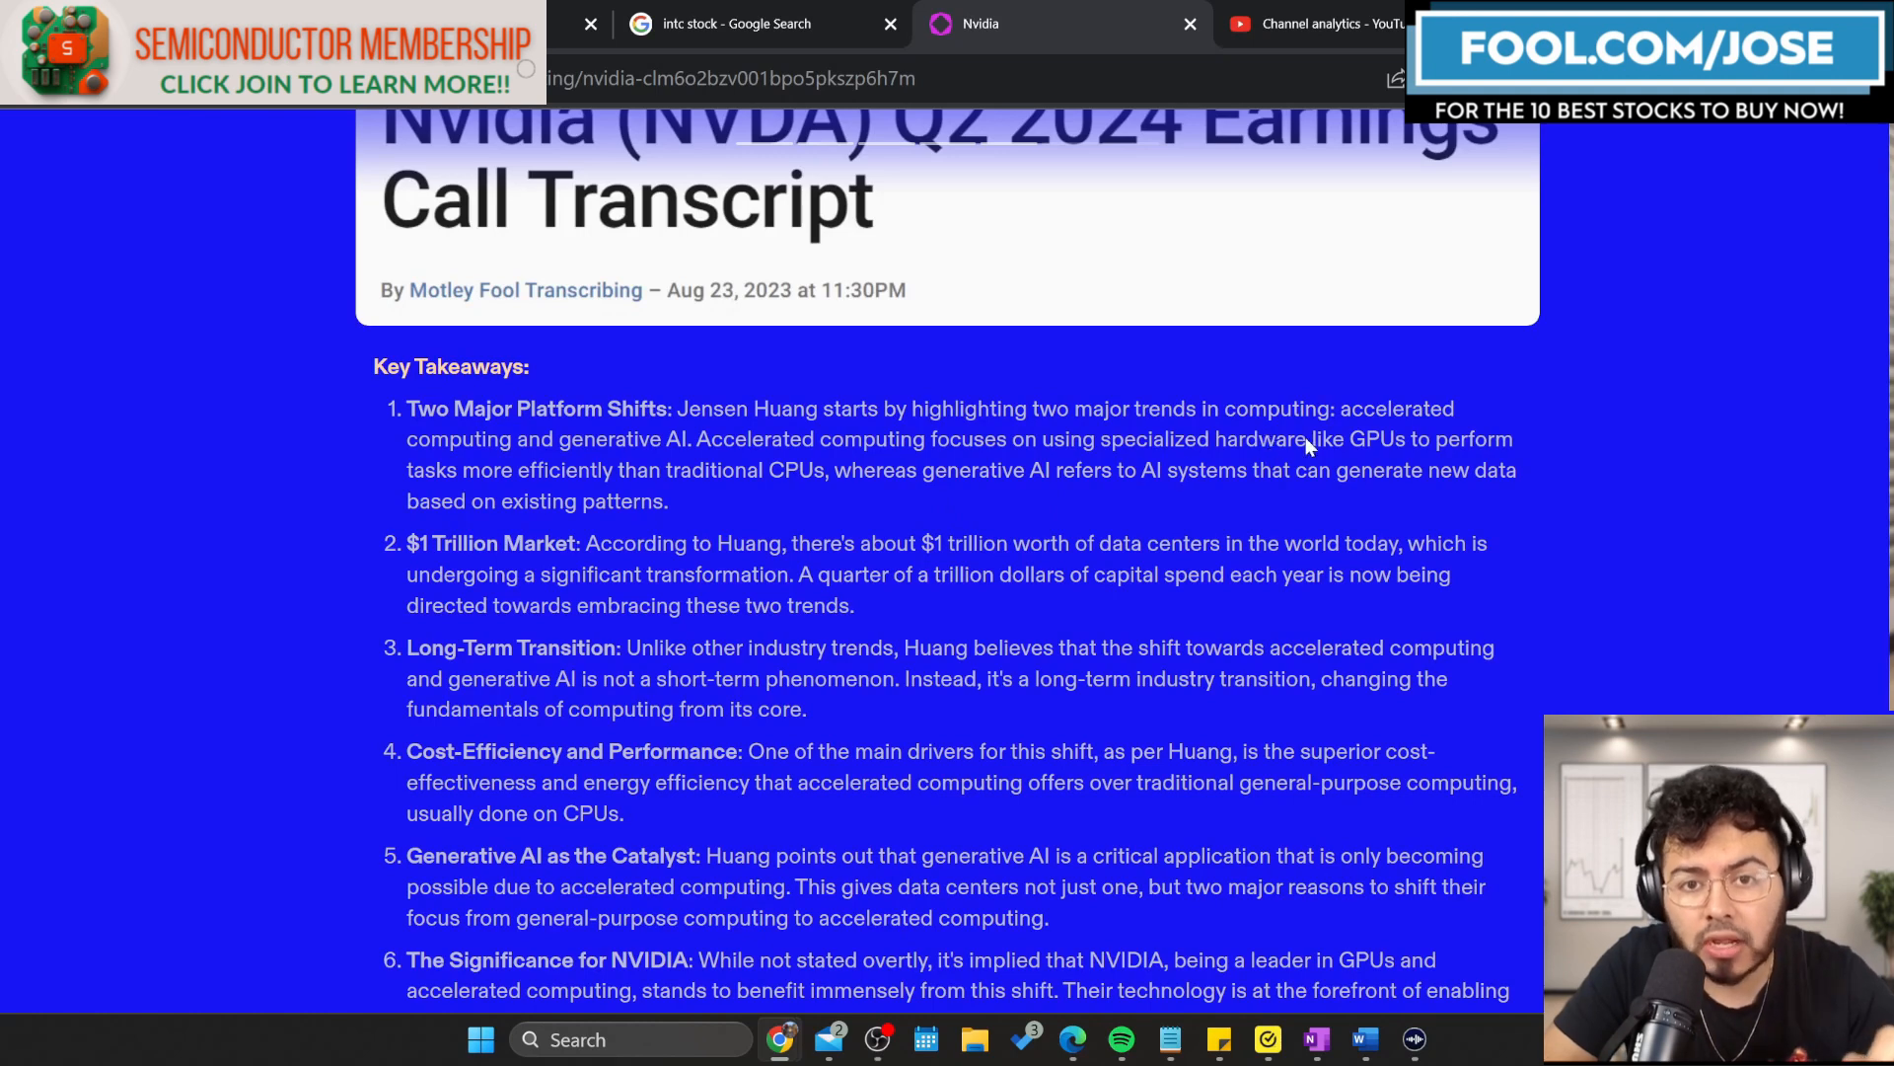
{"action": "mouse_move", "coordinate": [687, 577]}
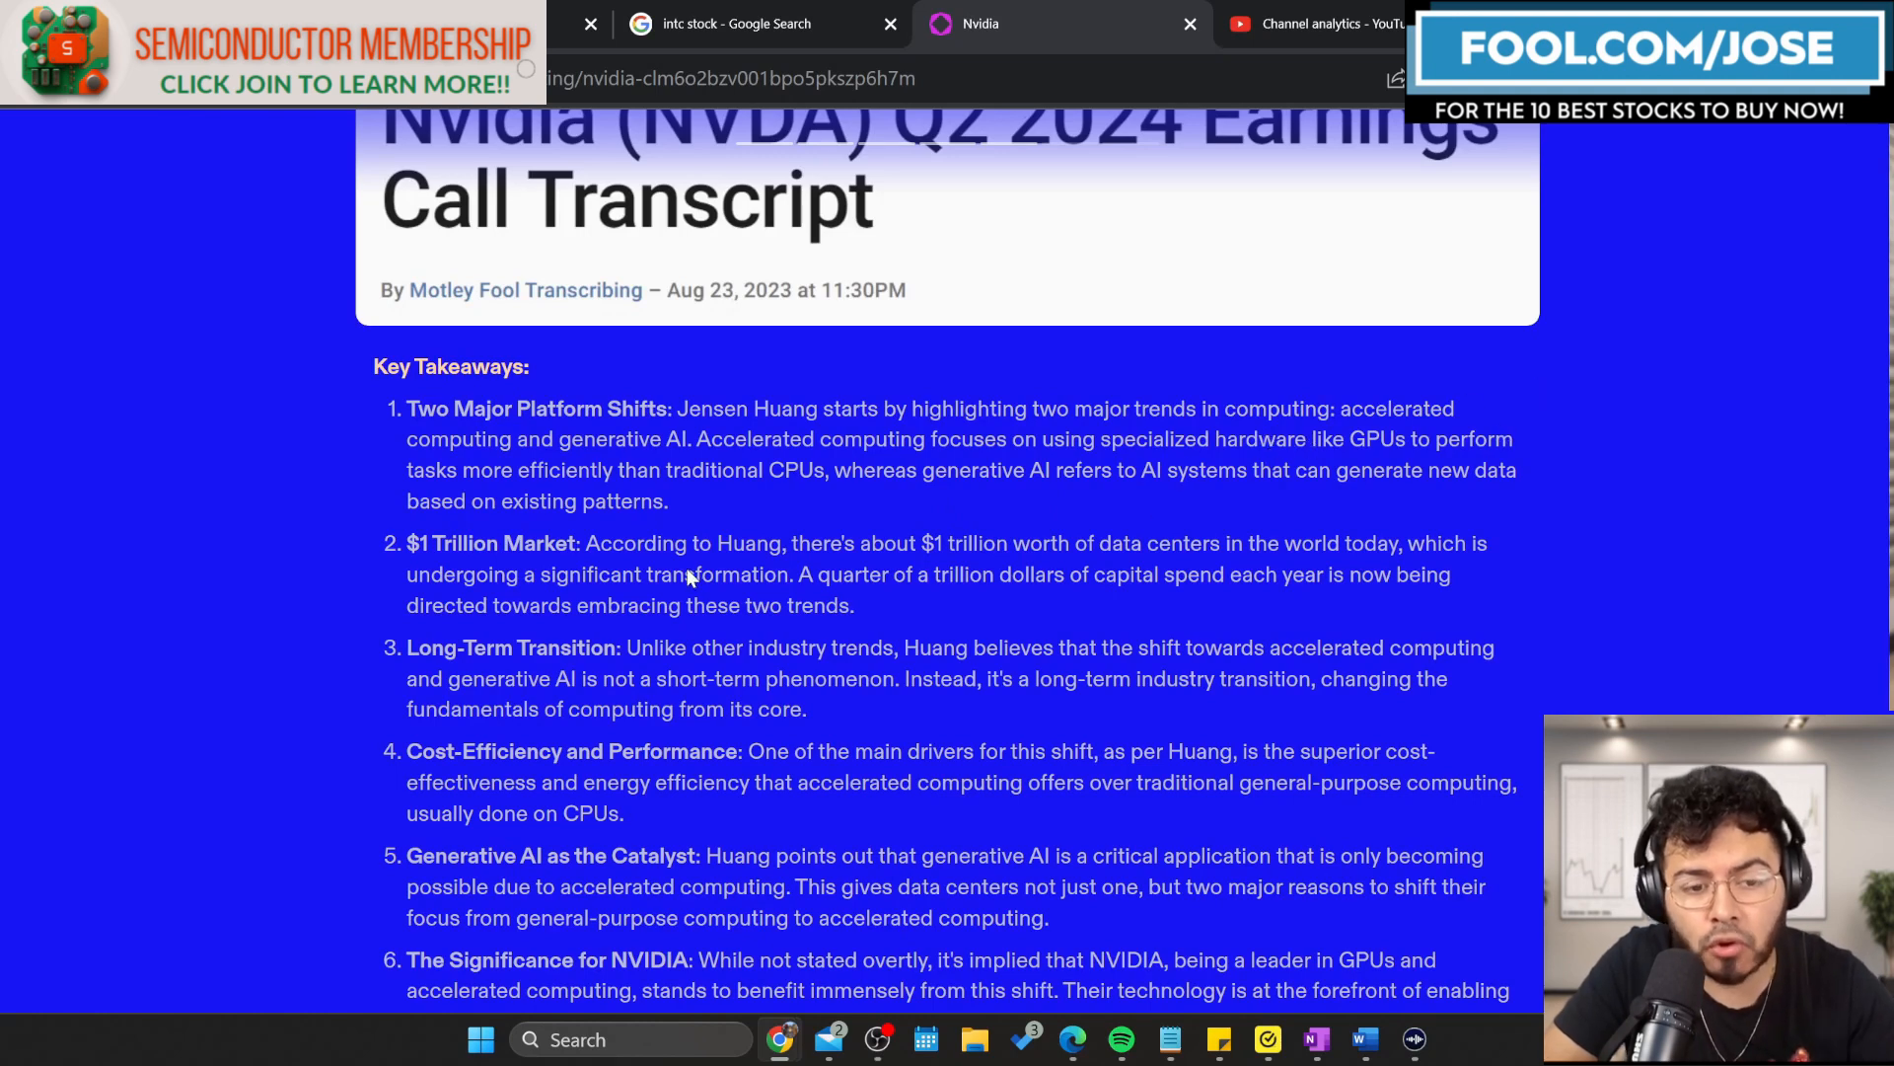
{"action": "mouse_move", "coordinate": [679, 607]}
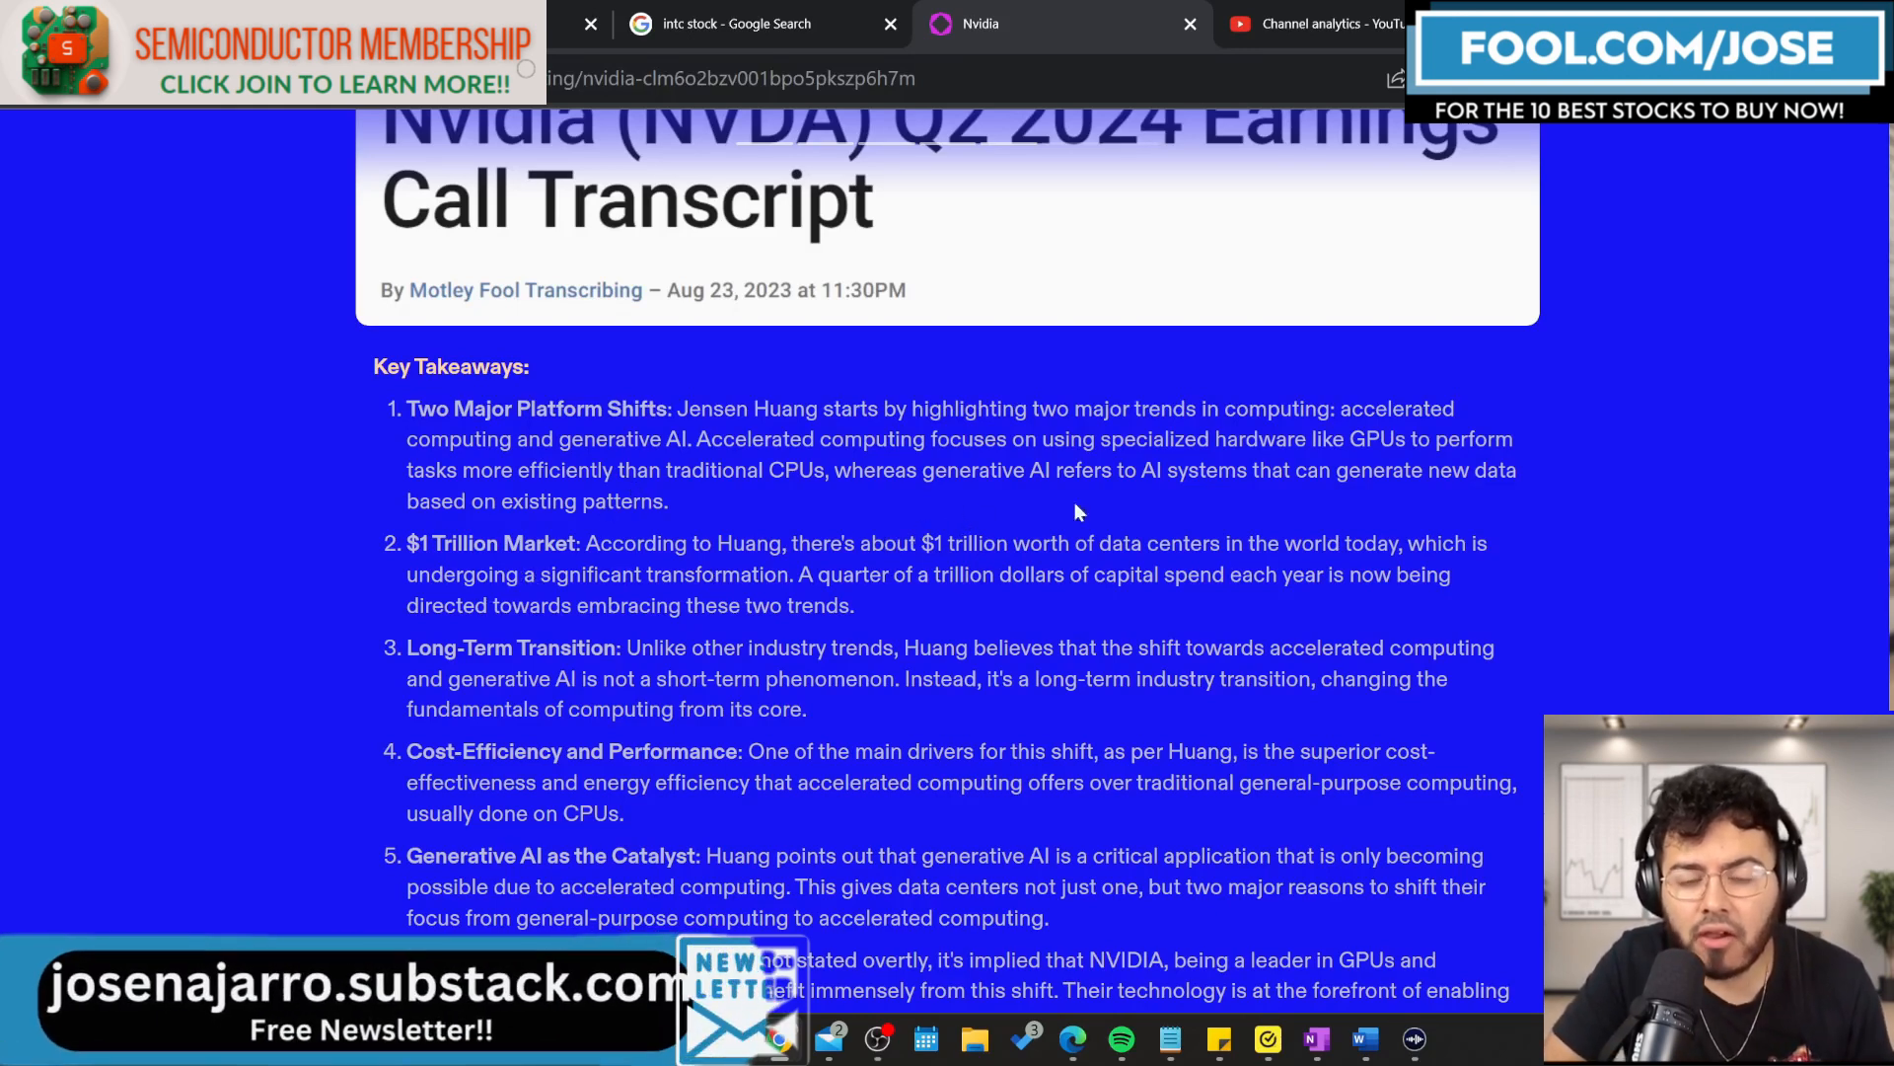
{"action": "mouse_move", "coordinate": [1437, 602]}
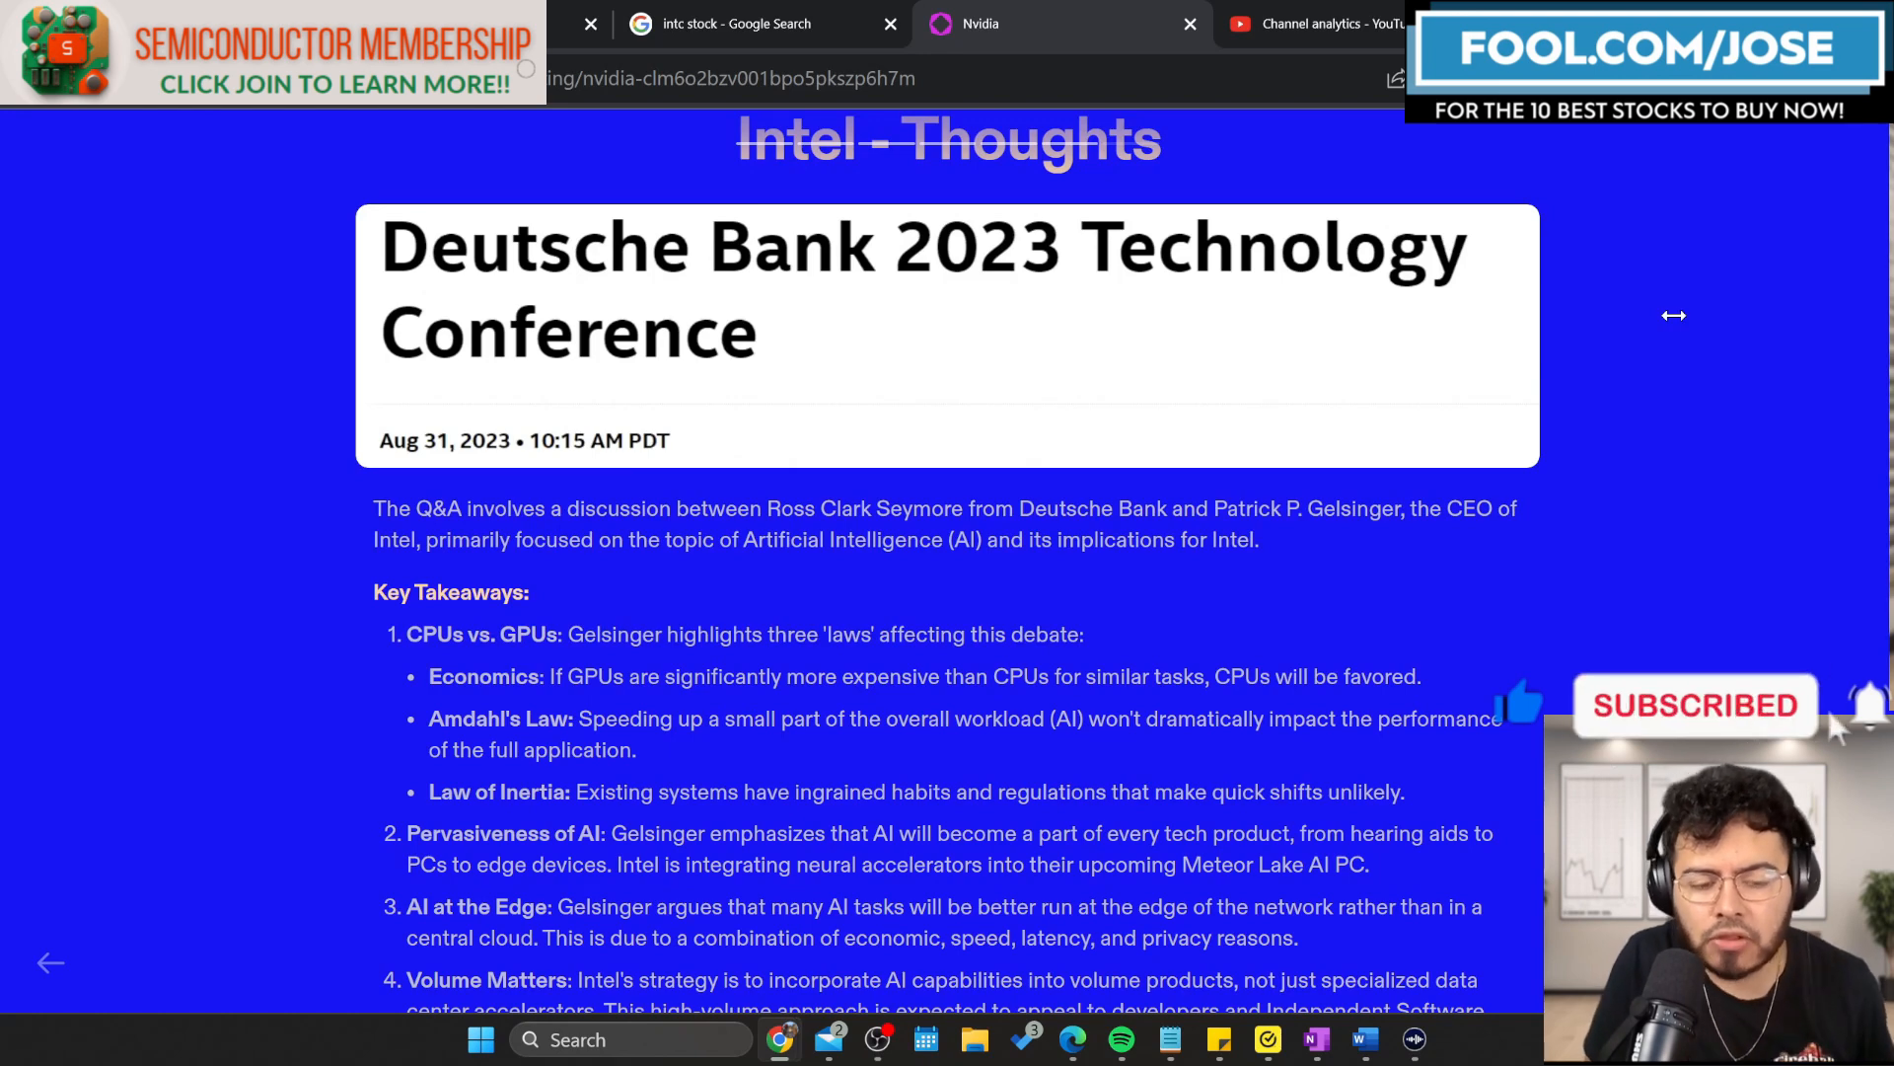
{"action": "scroll", "scroll_direction": "down", "scroll_amount": 3}
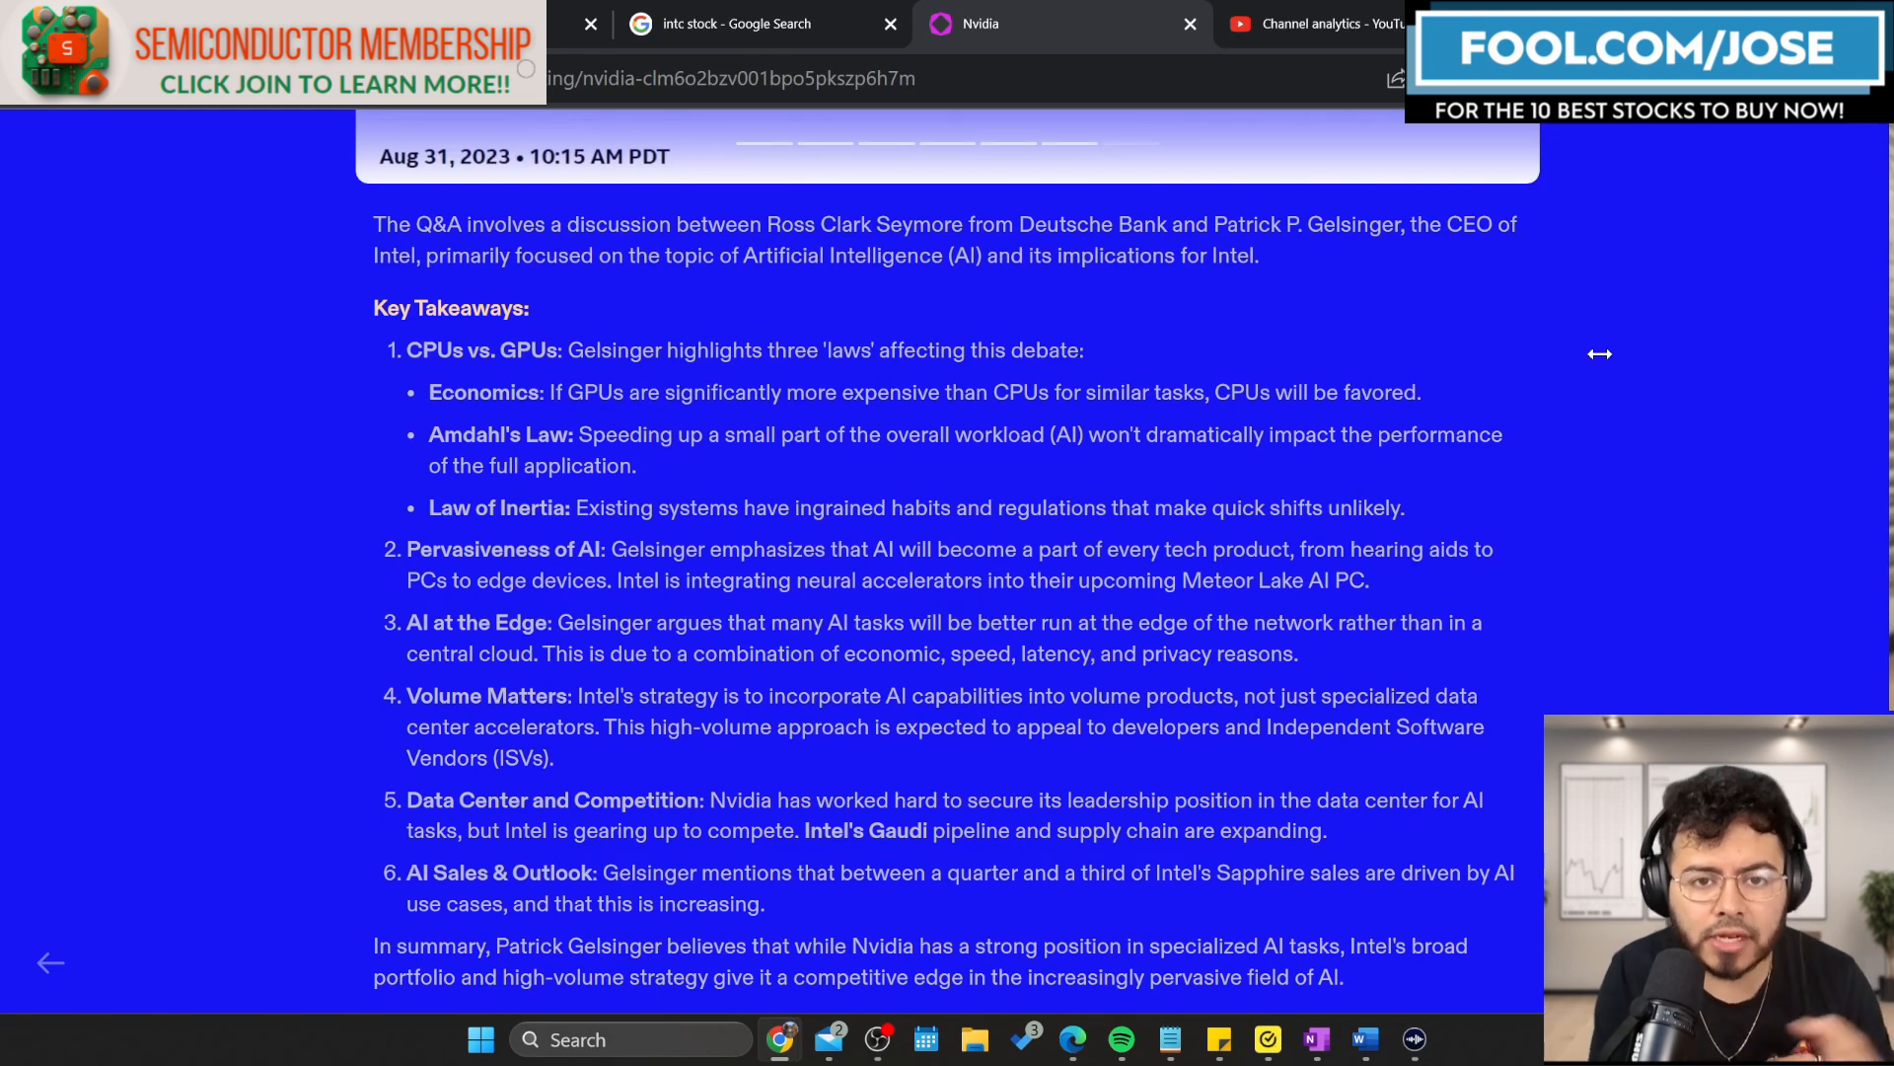
{"action": "left_click", "coordinate": [423, 23]}
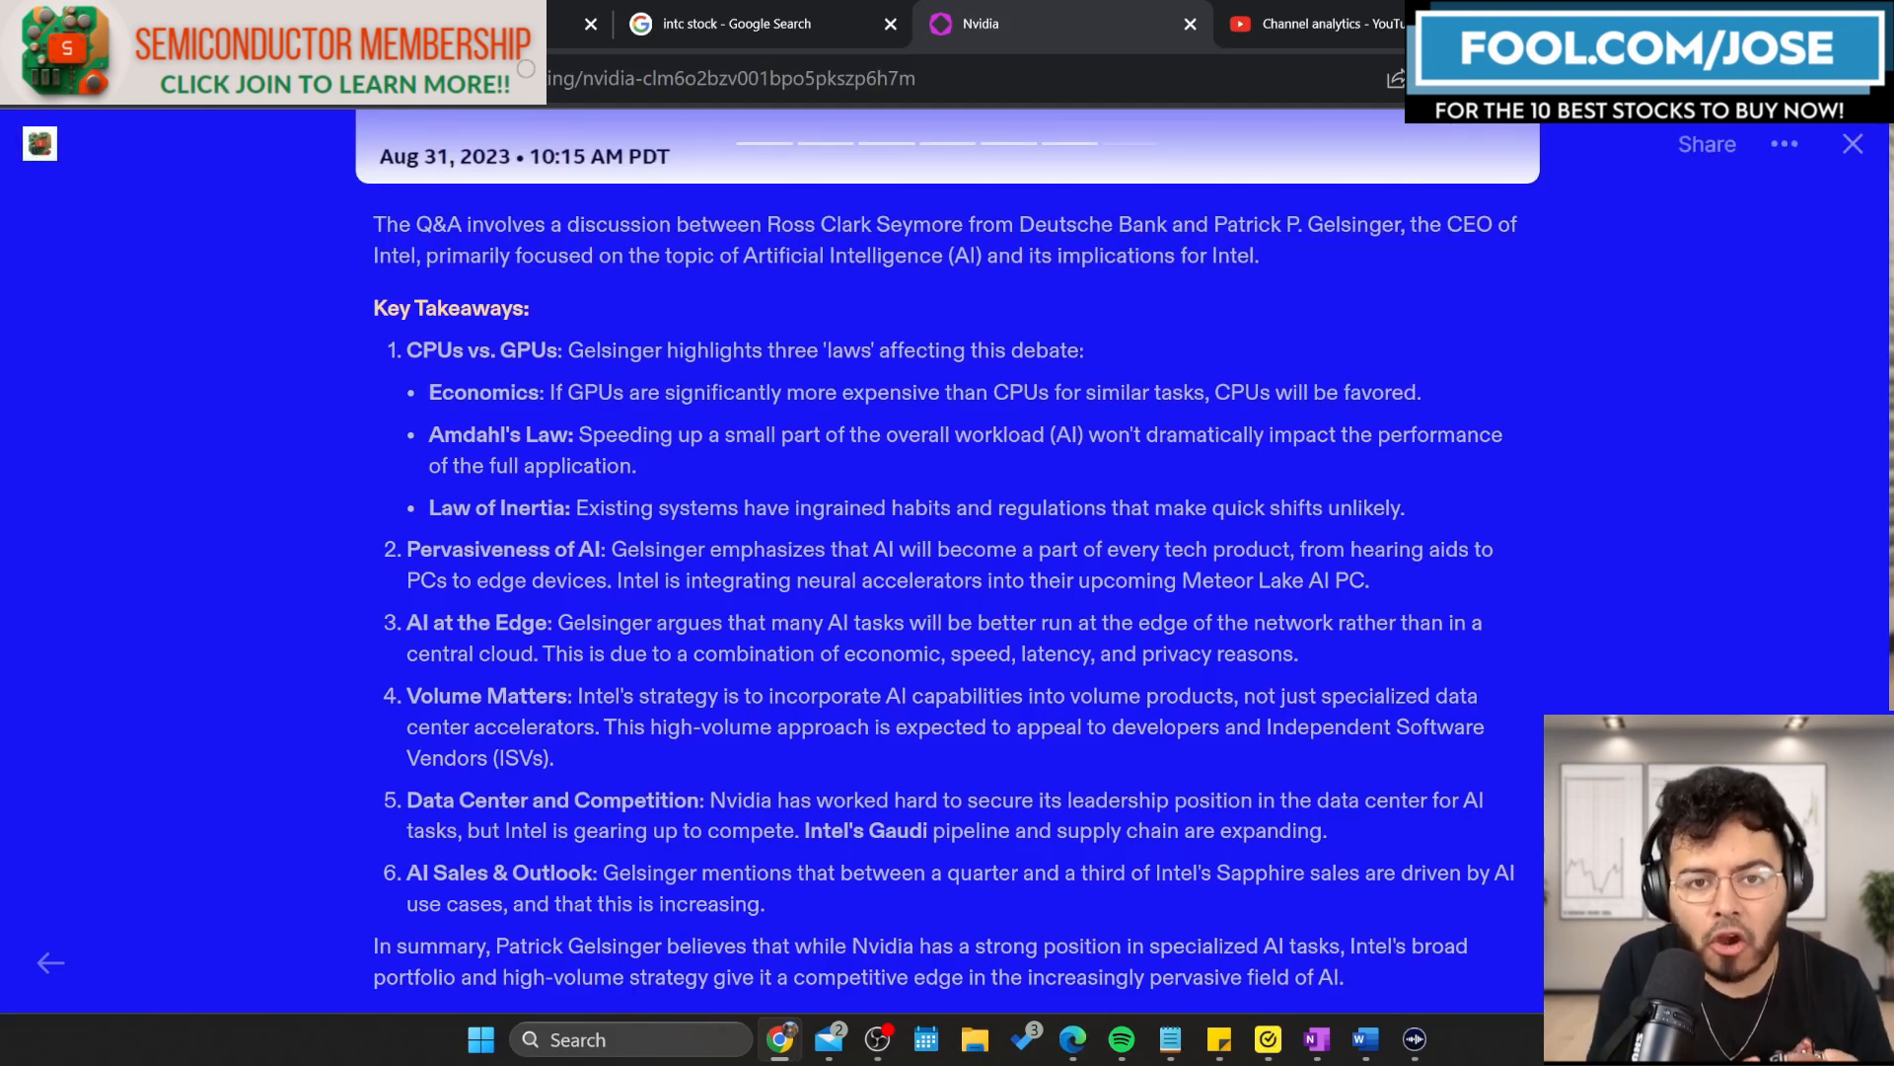
{"action": "scroll", "scroll_direction": "down", "scroll_amount": 3}
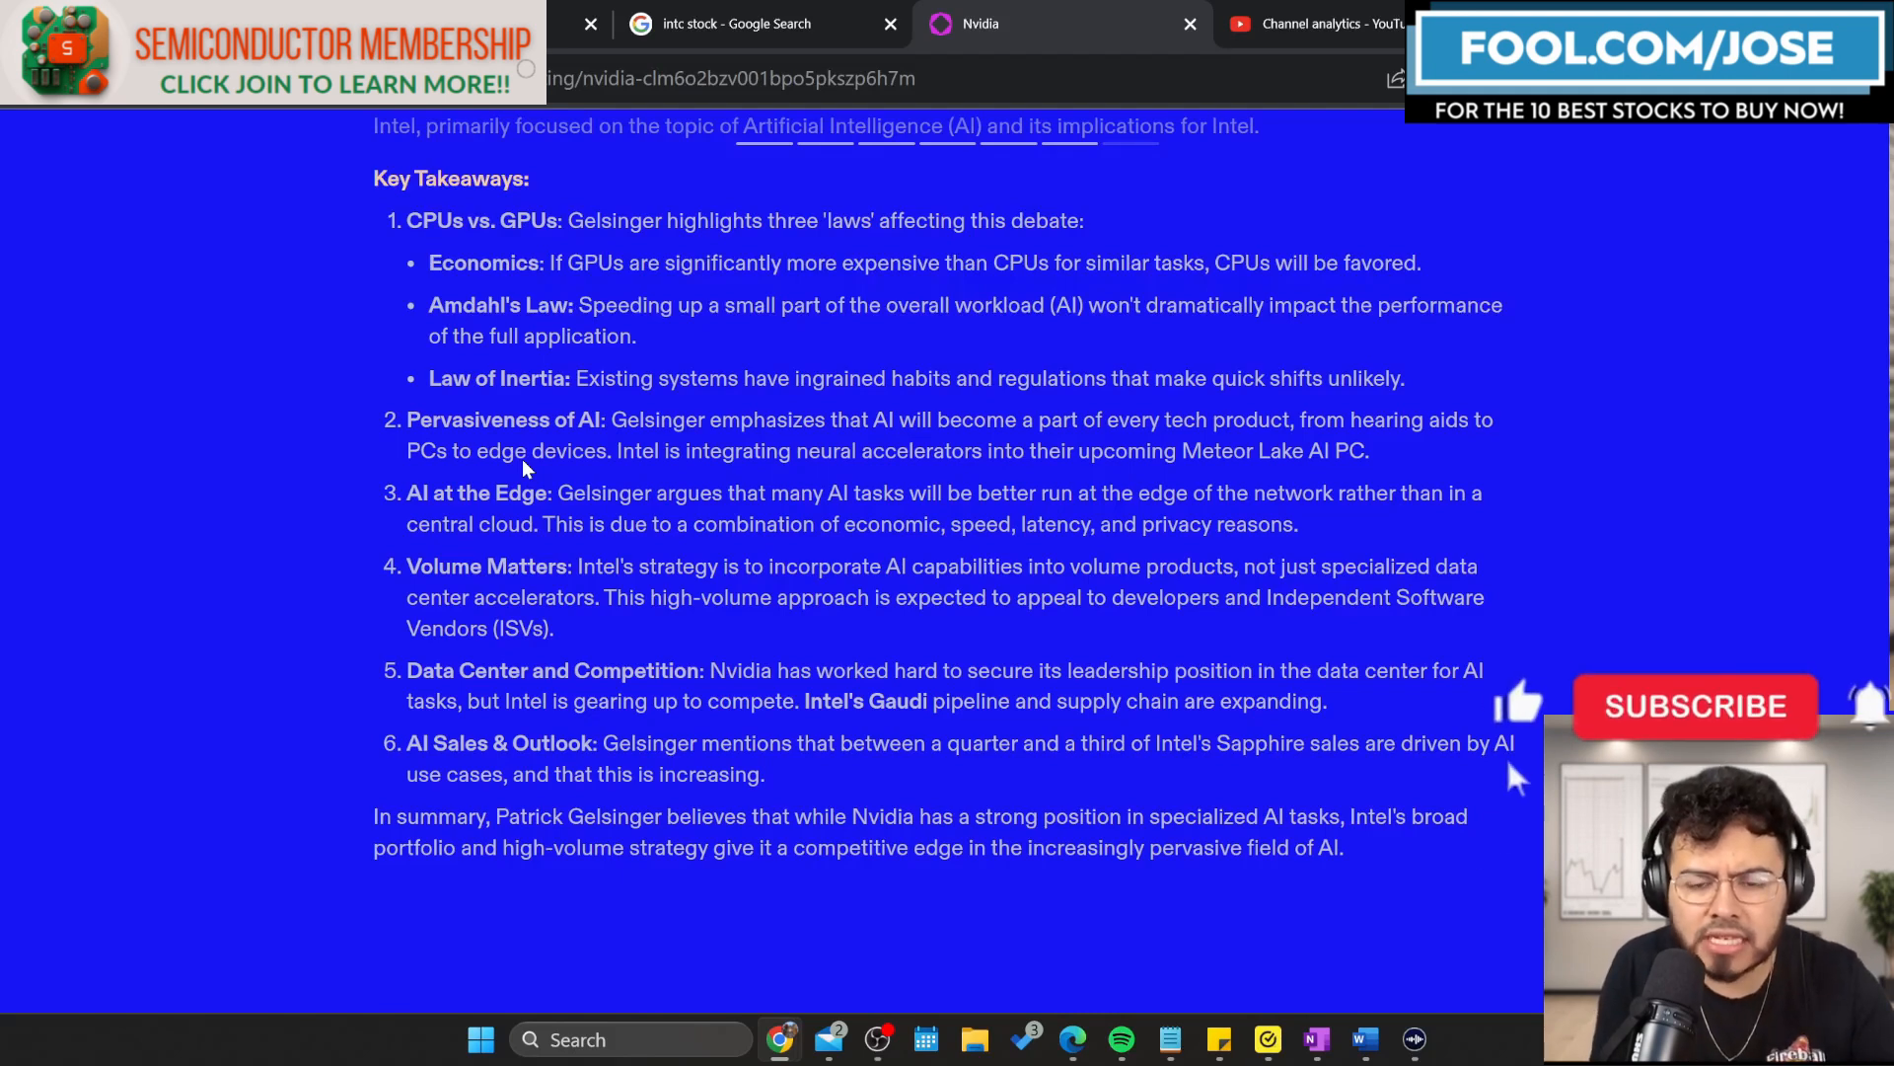
{"action": "left_click", "coordinate": [1694, 705]}
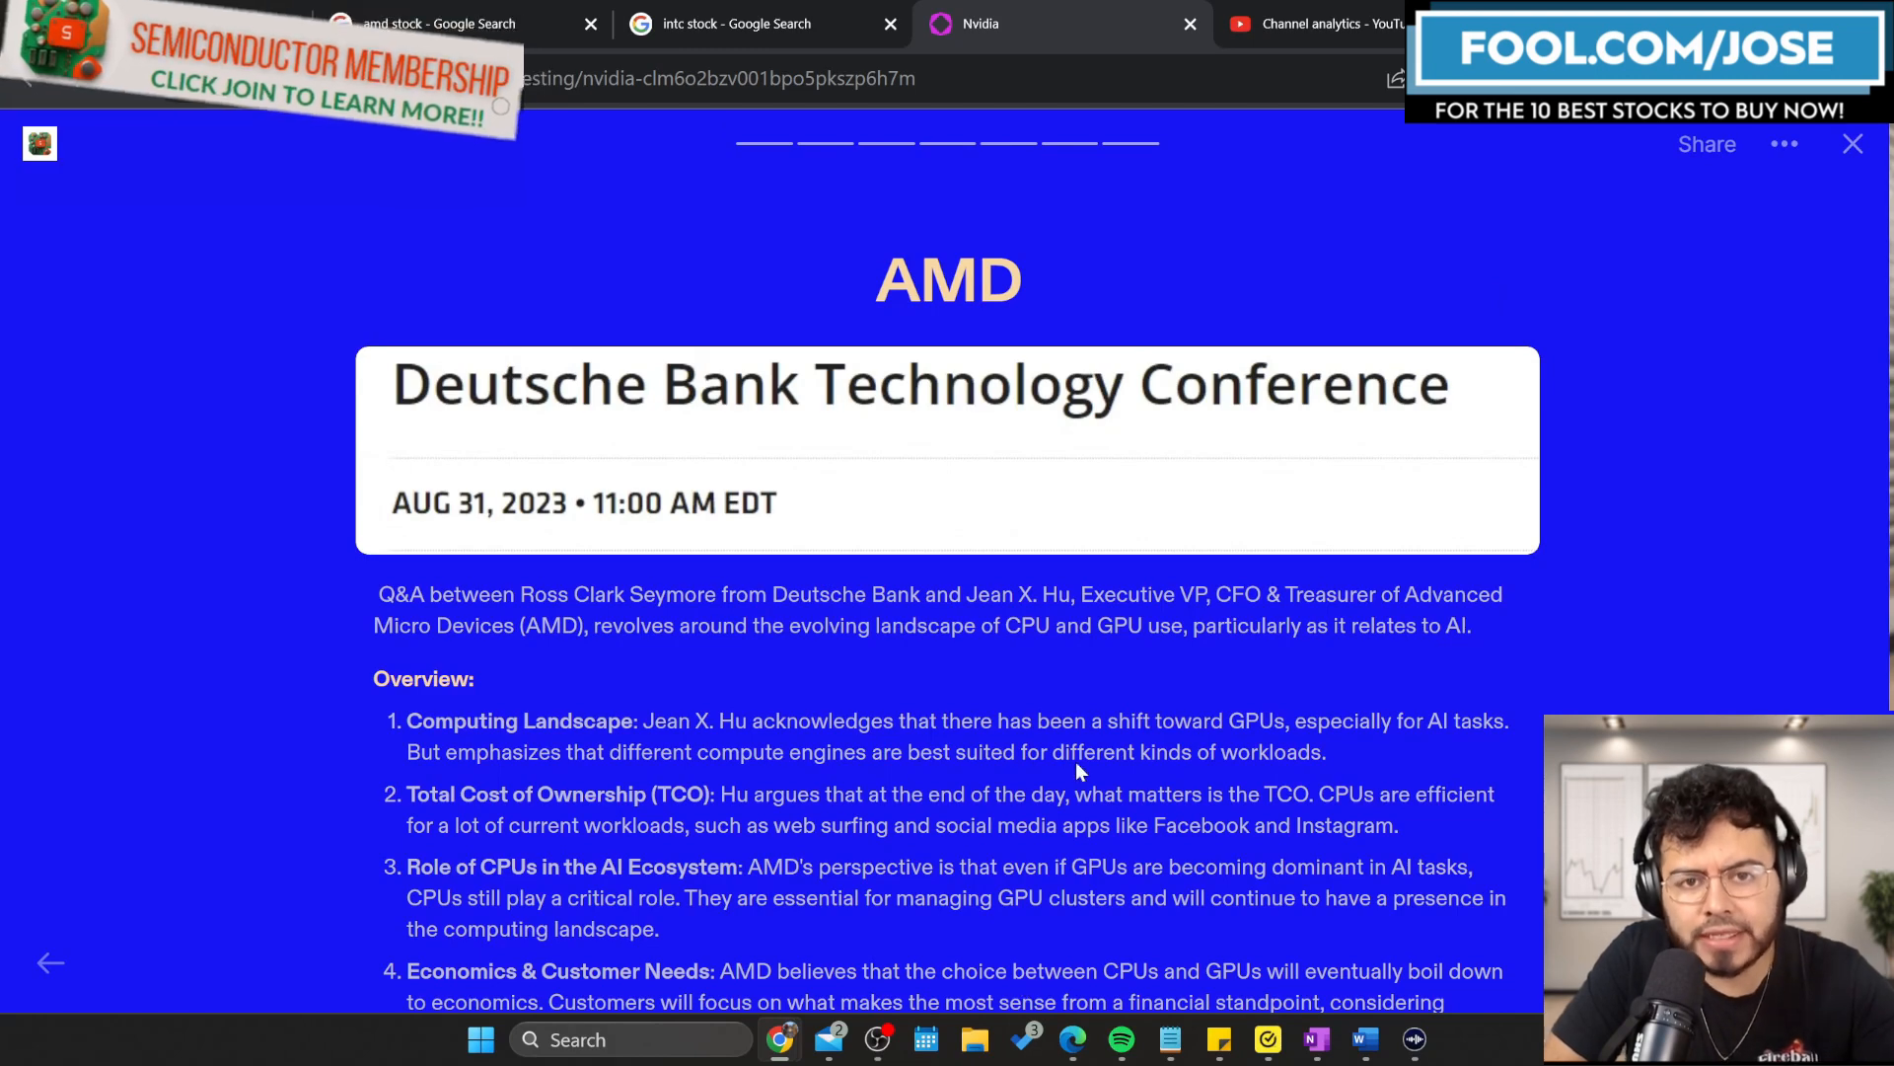
{"action": "left_click", "coordinate": [590, 23]}
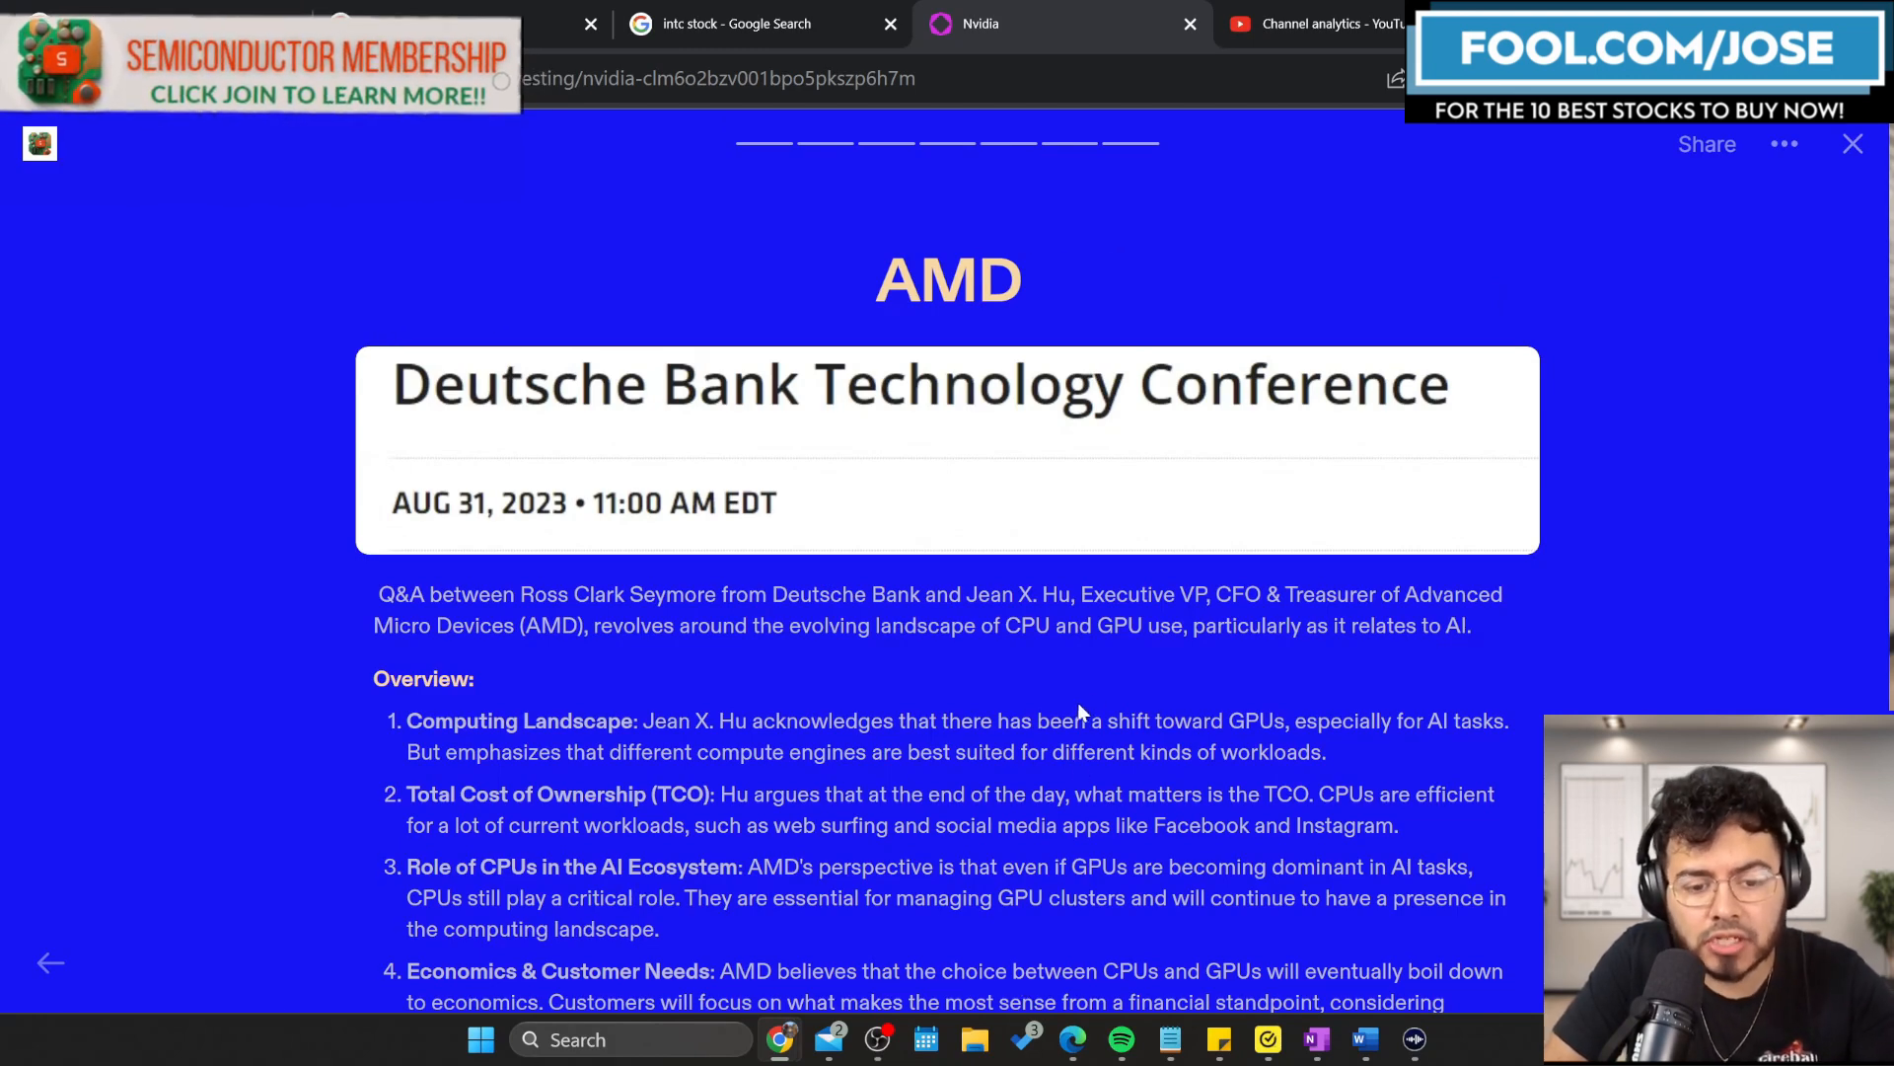
{"action": "scroll", "scroll_direction": "down", "scroll_amount": 3}
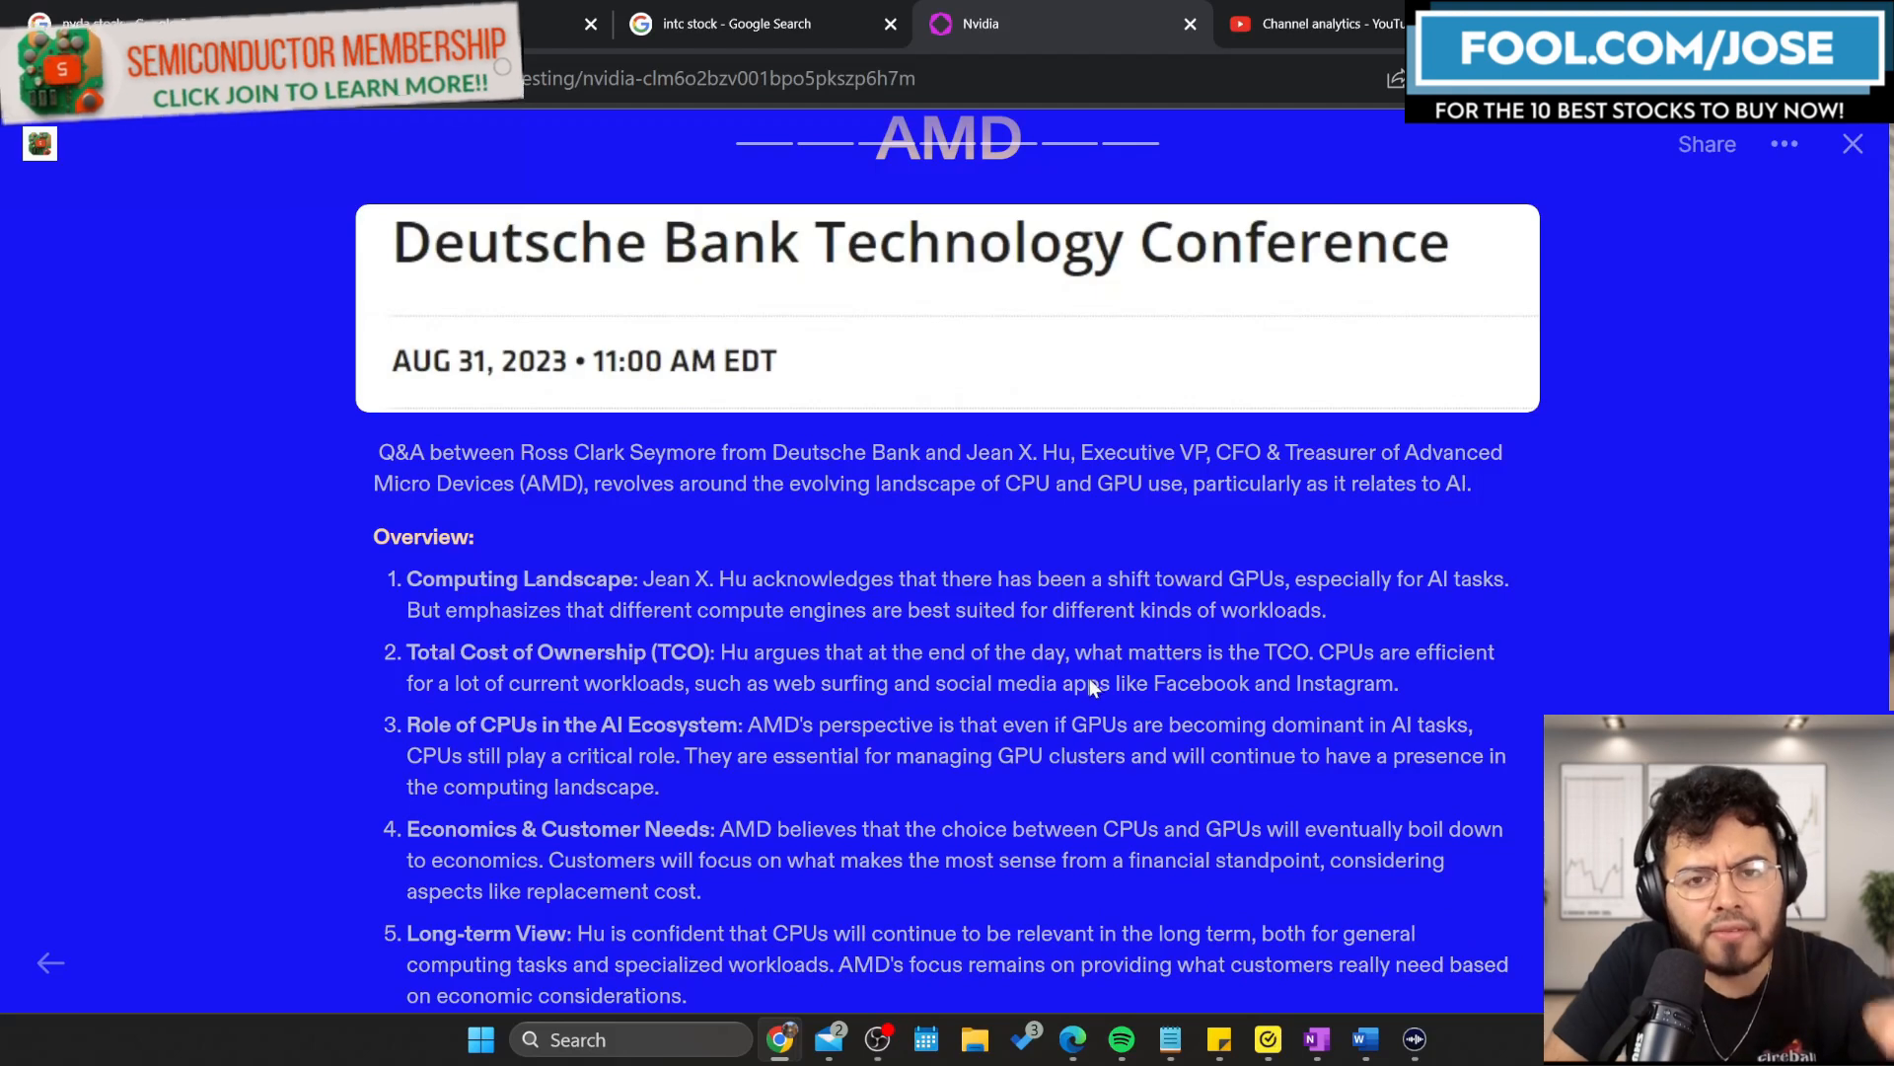
{"action": "mouse_move", "coordinate": [1208, 664]}
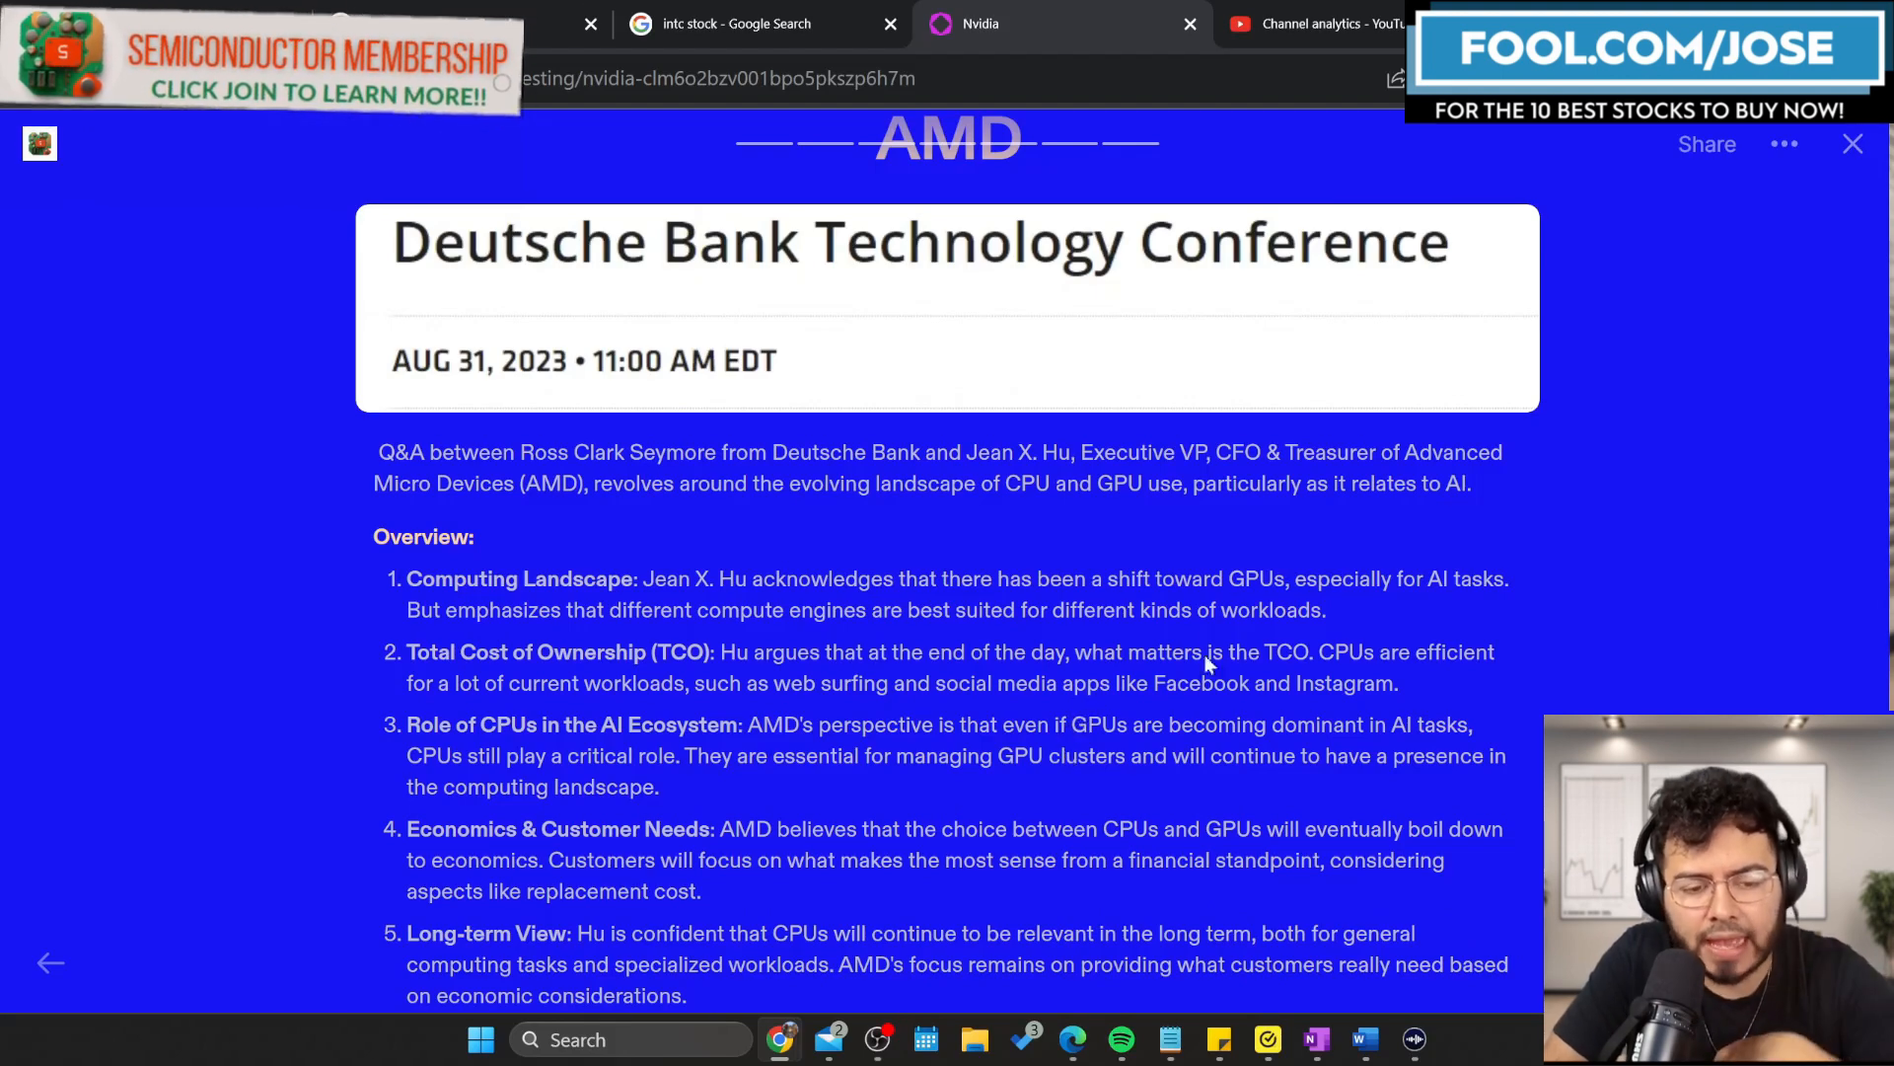
{"action": "scroll", "scroll_direction": "down", "scroll_amount": 3}
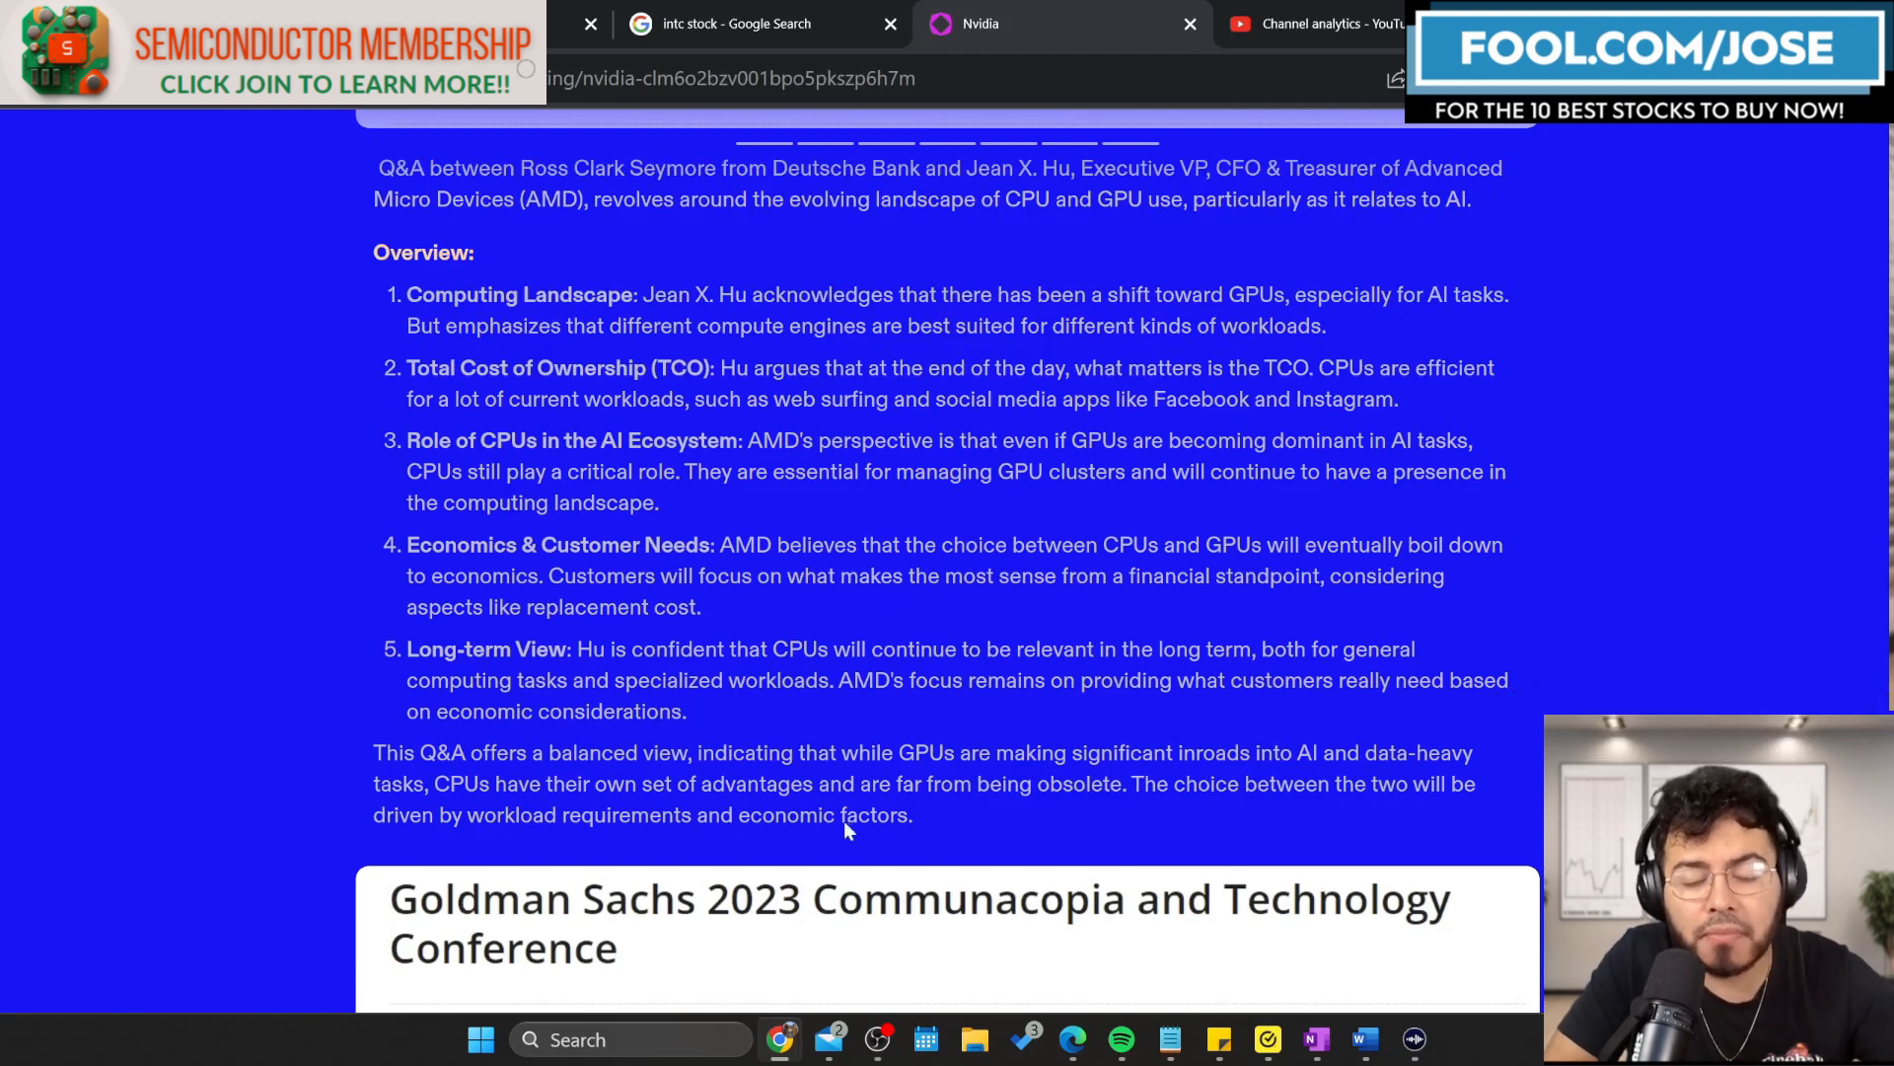
{"action": "mouse_move", "coordinate": [892, 602]}
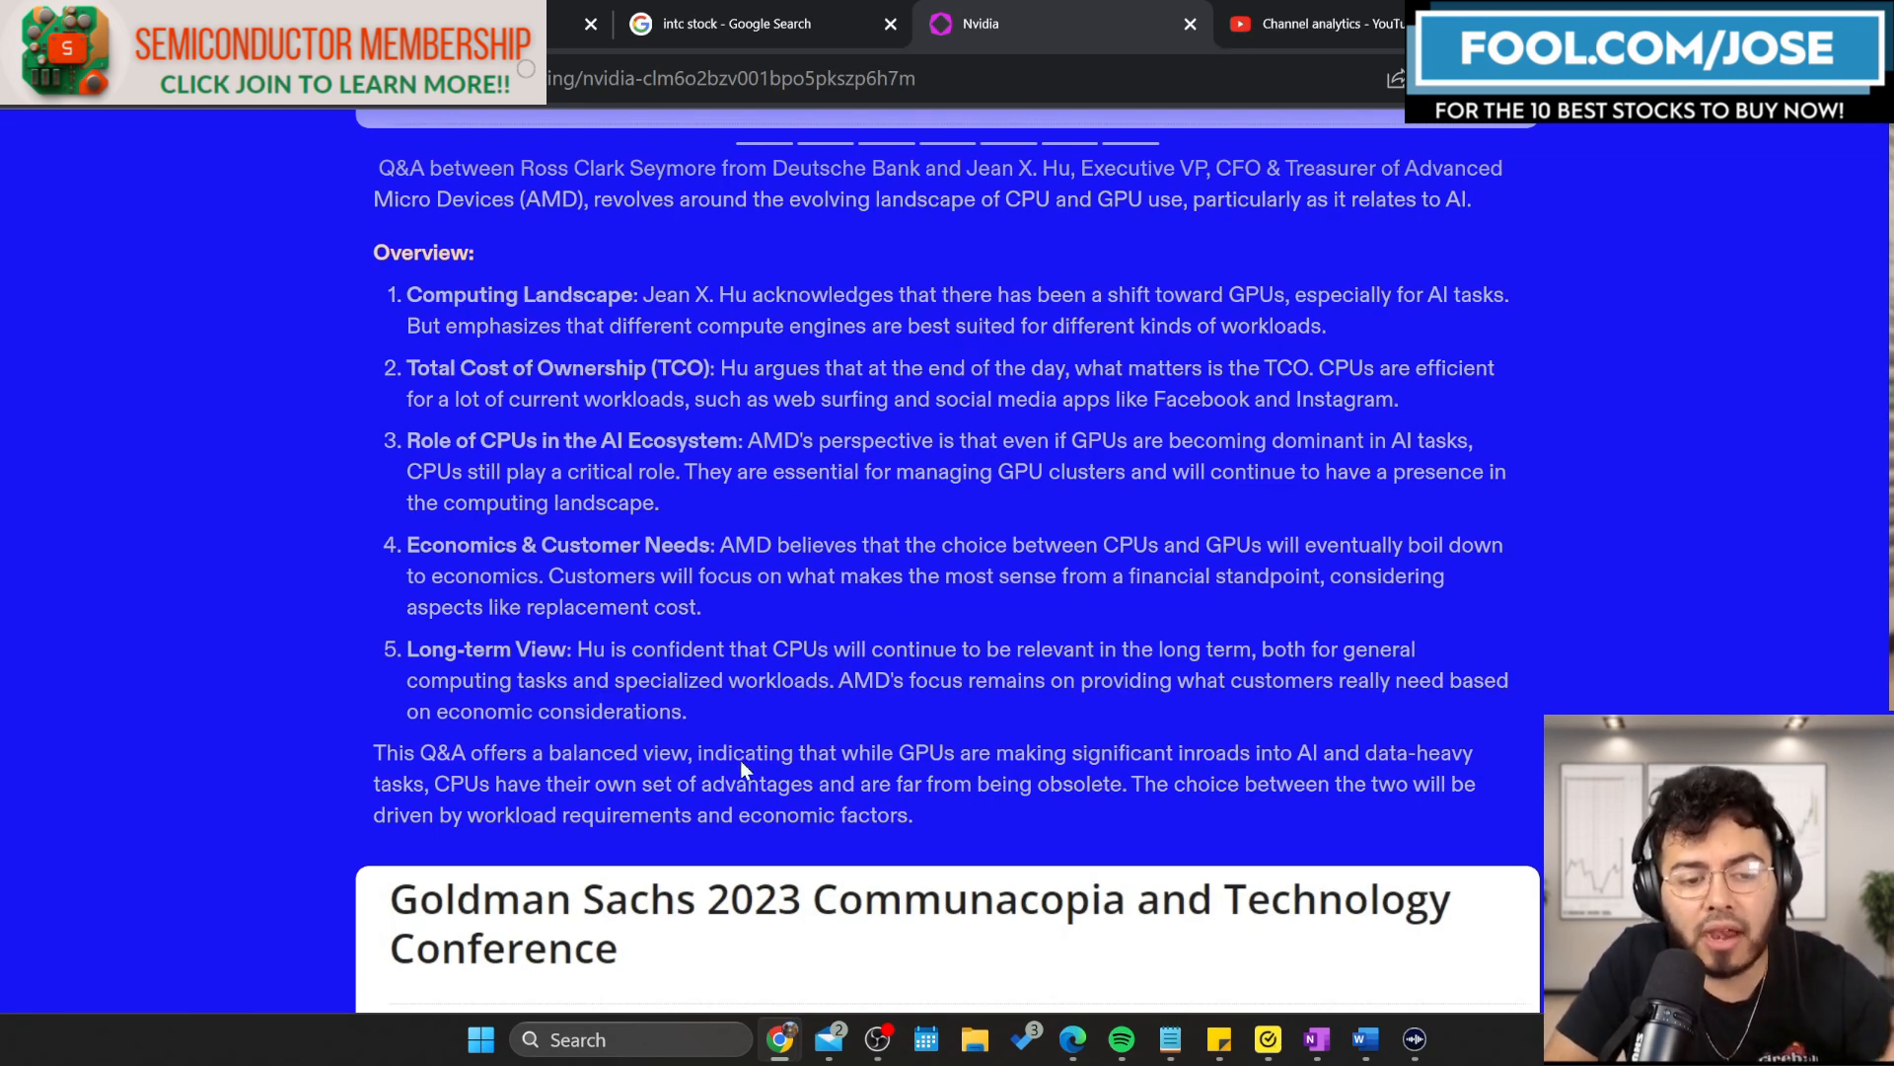
{"action": "scroll", "scroll_direction": "down", "scroll_amount": 3}
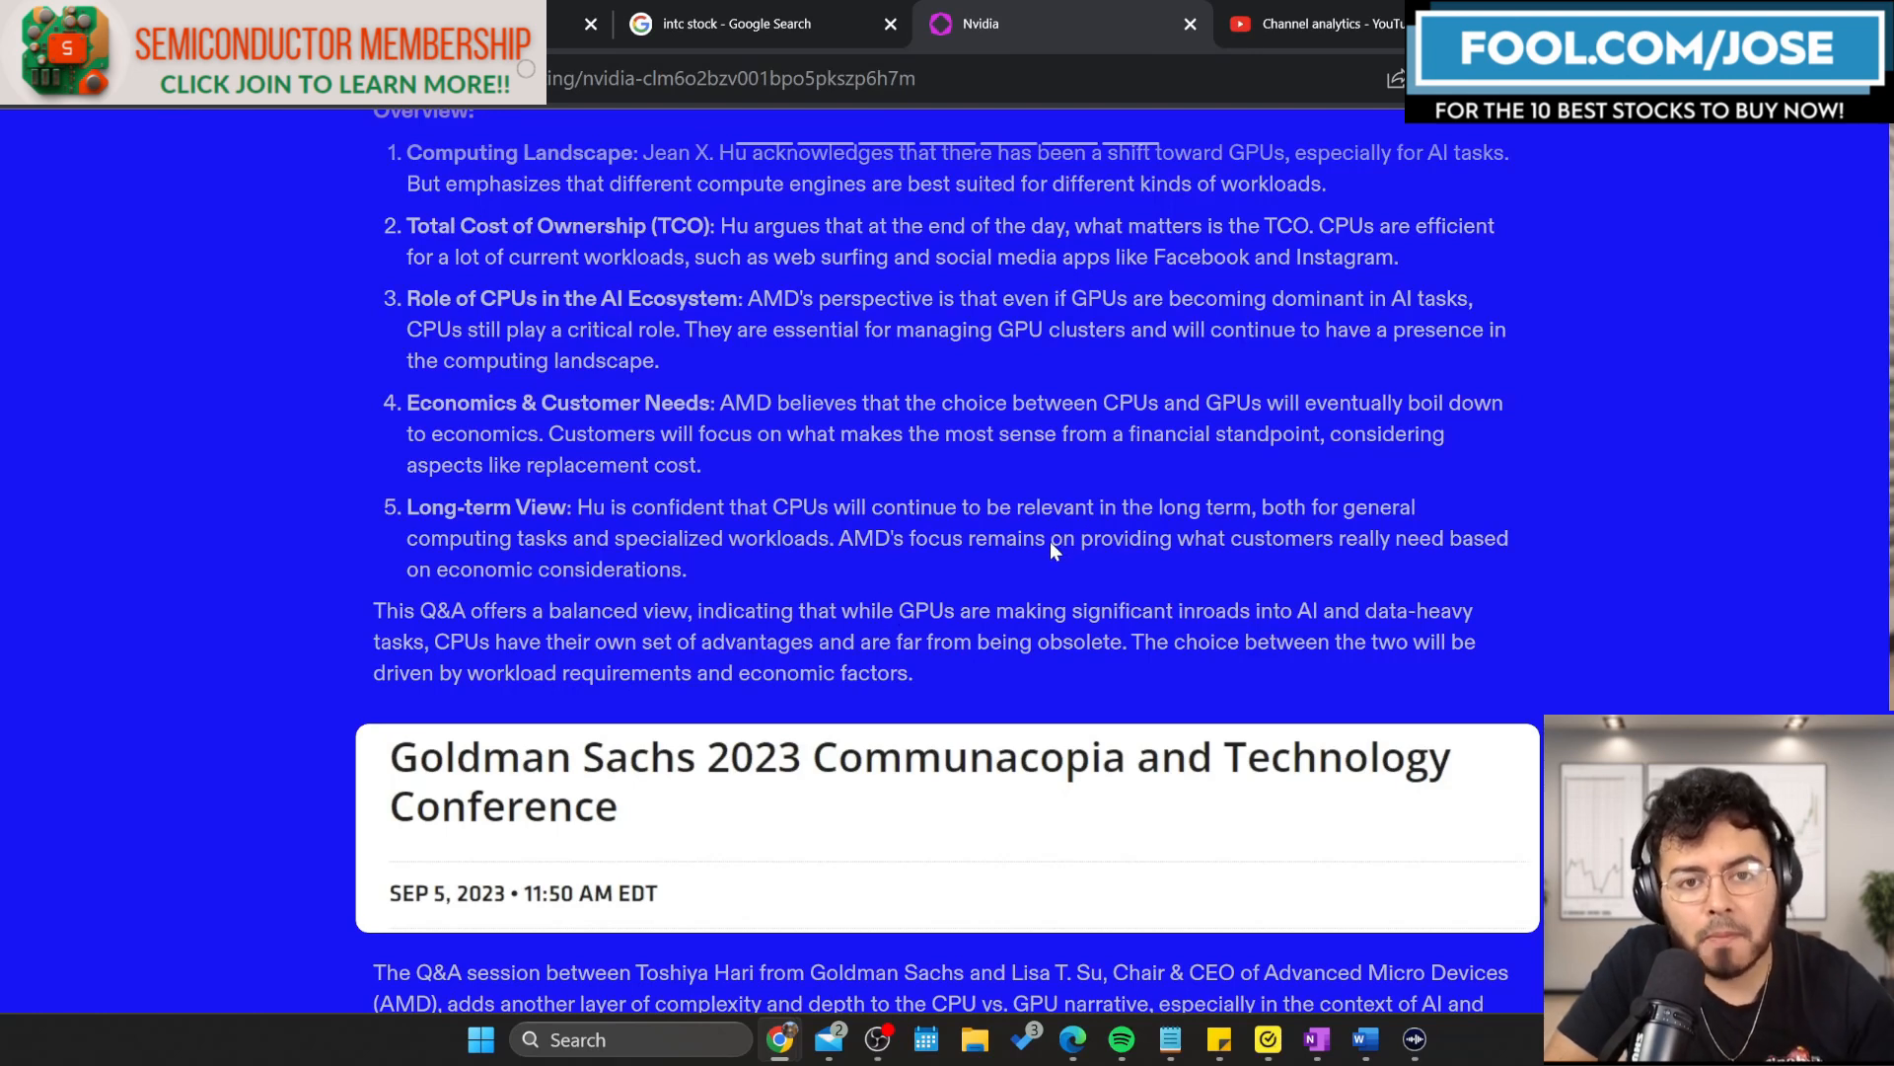
{"action": "mouse_move", "coordinate": [981, 650]}
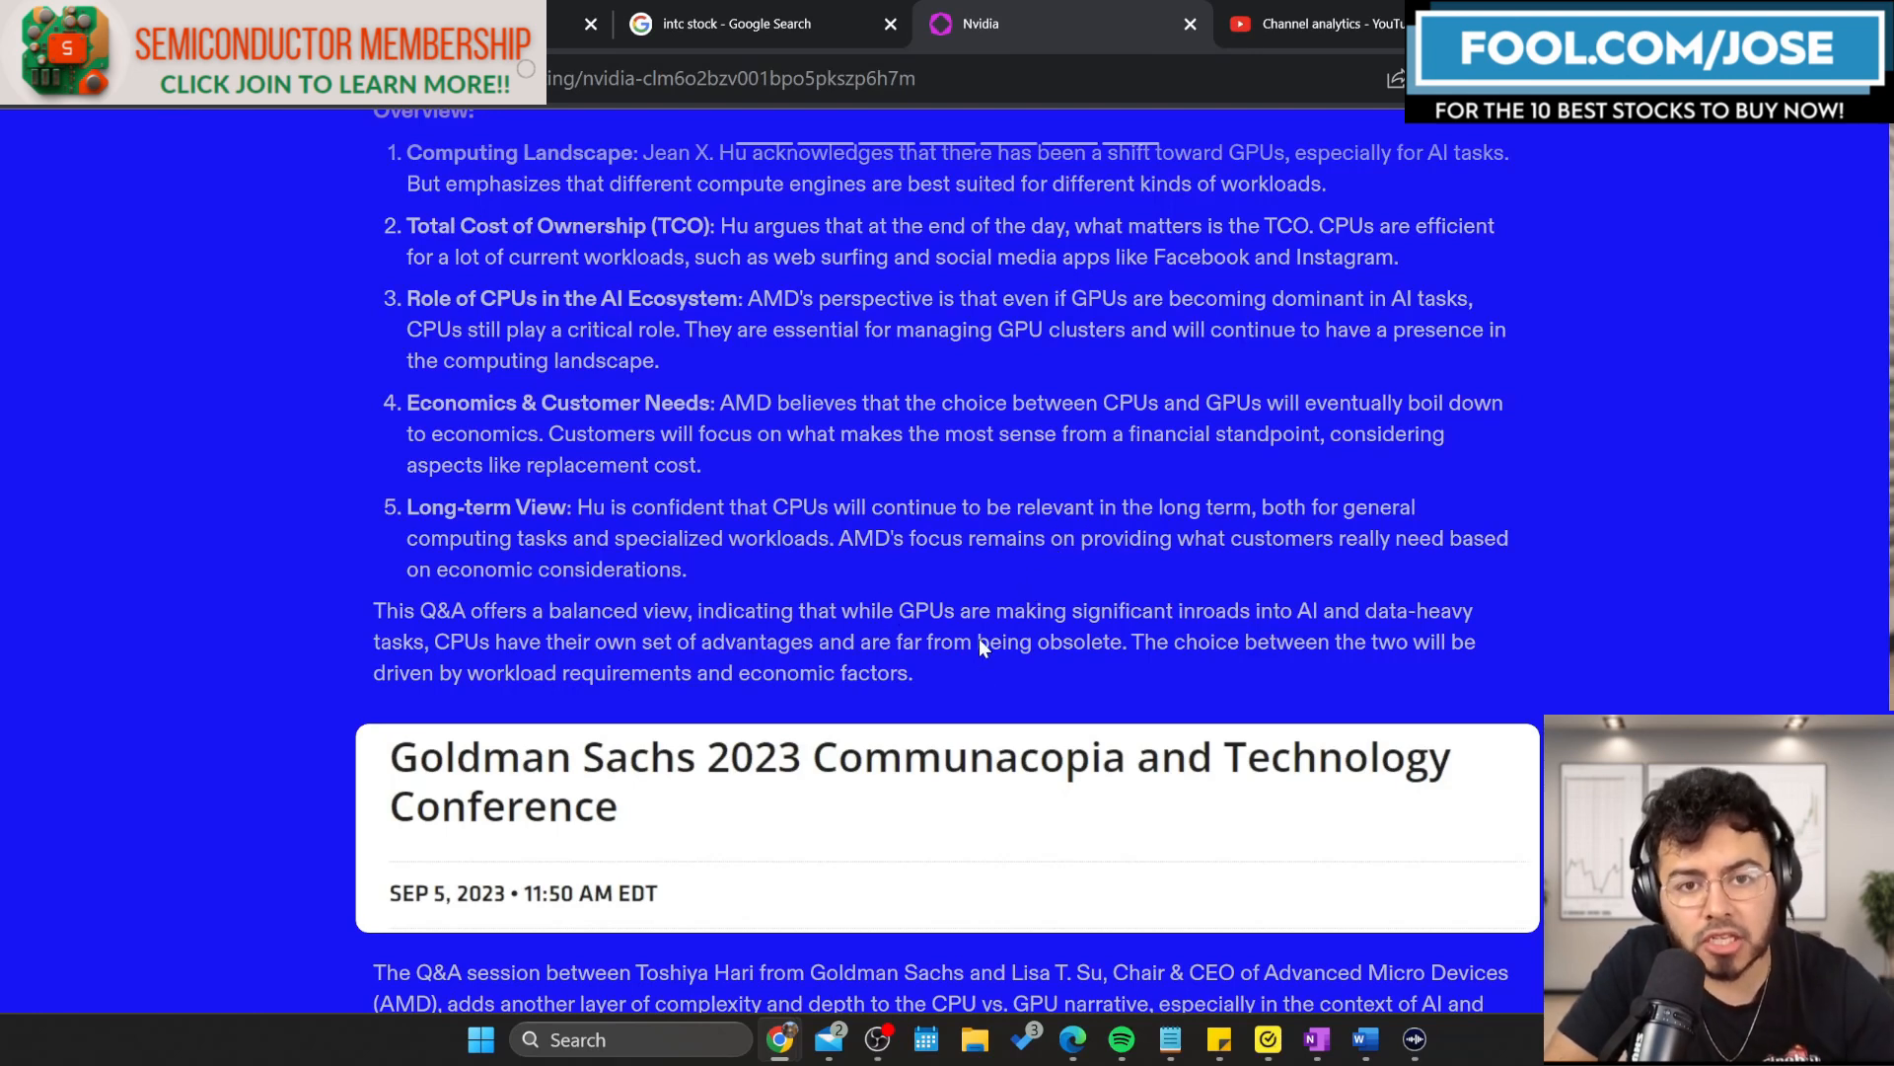
Scroll through AMD's Goldman Sachs Communacopia Q&A with Lisa Su, then move past the slide.
{"action": "scroll", "scroll_direction": "down", "scroll_amount": 3}
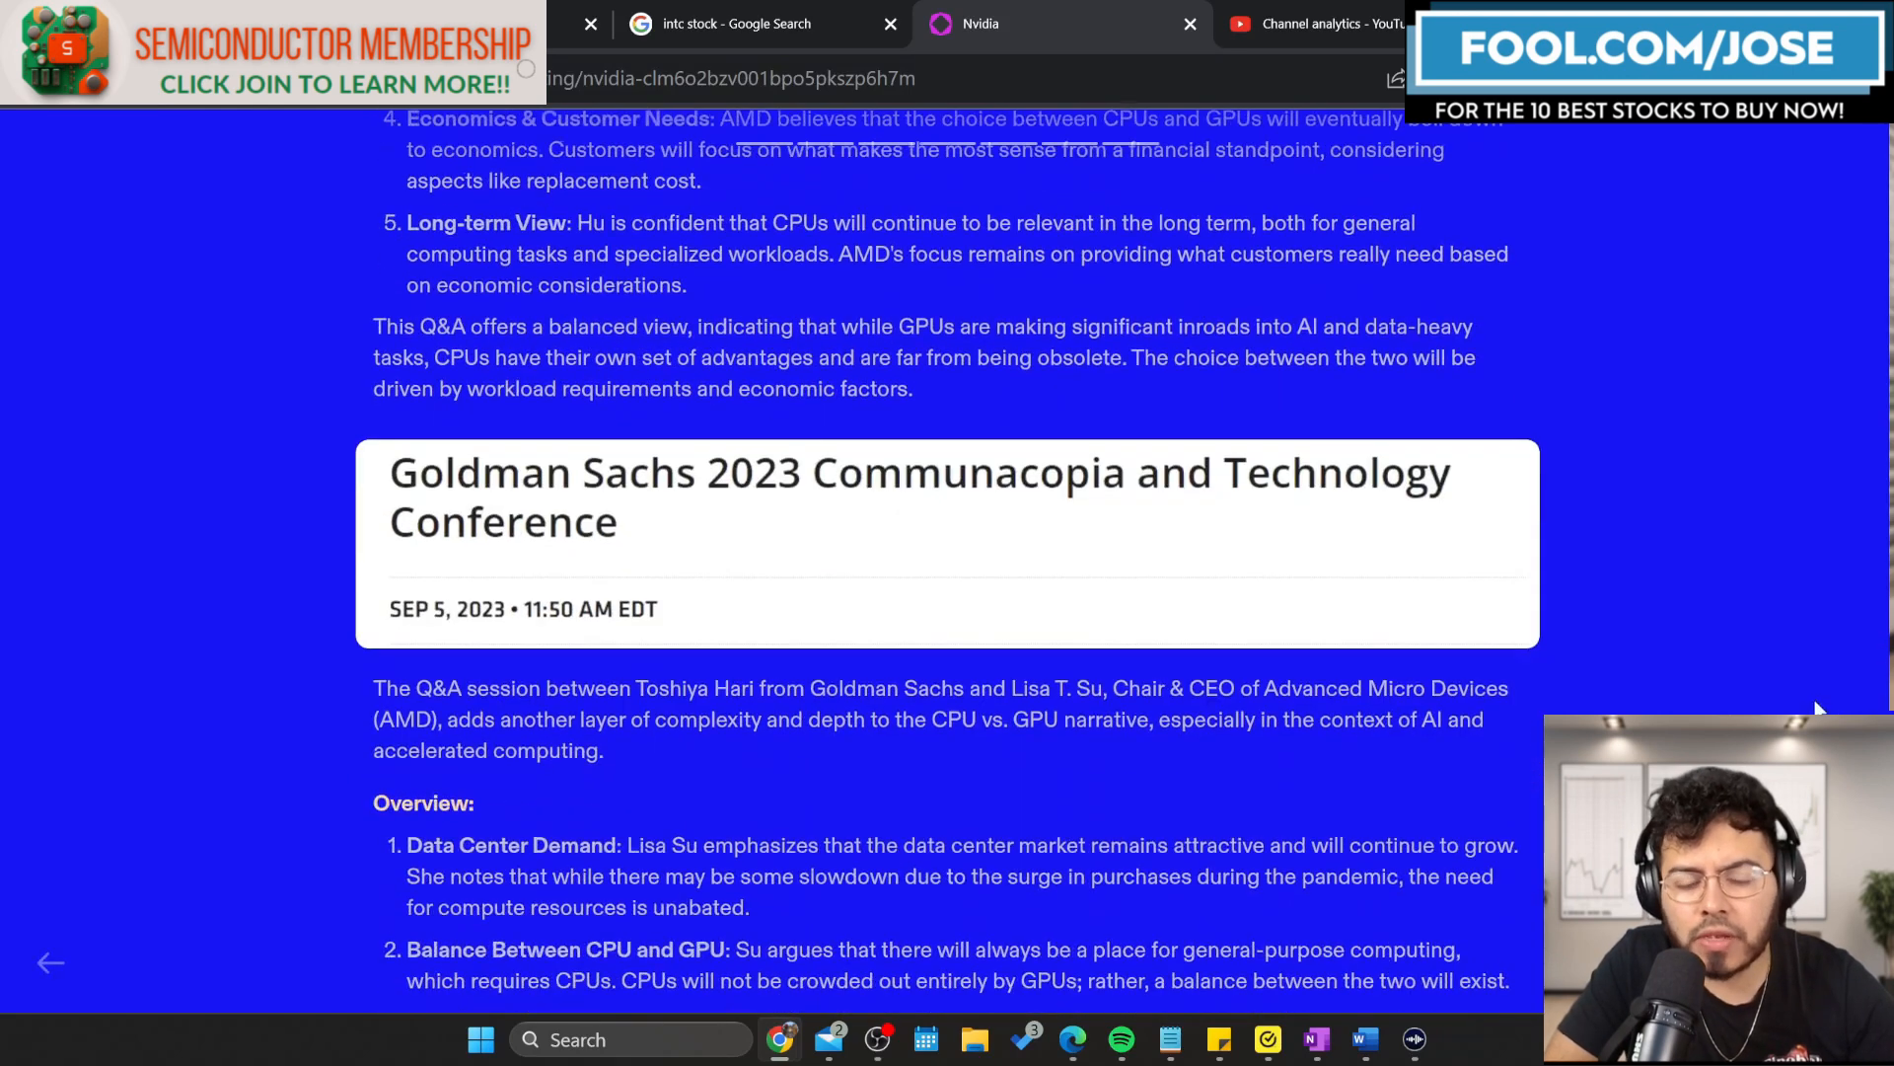
{"action": "scroll", "scroll_direction": "down", "scroll_amount": 3}
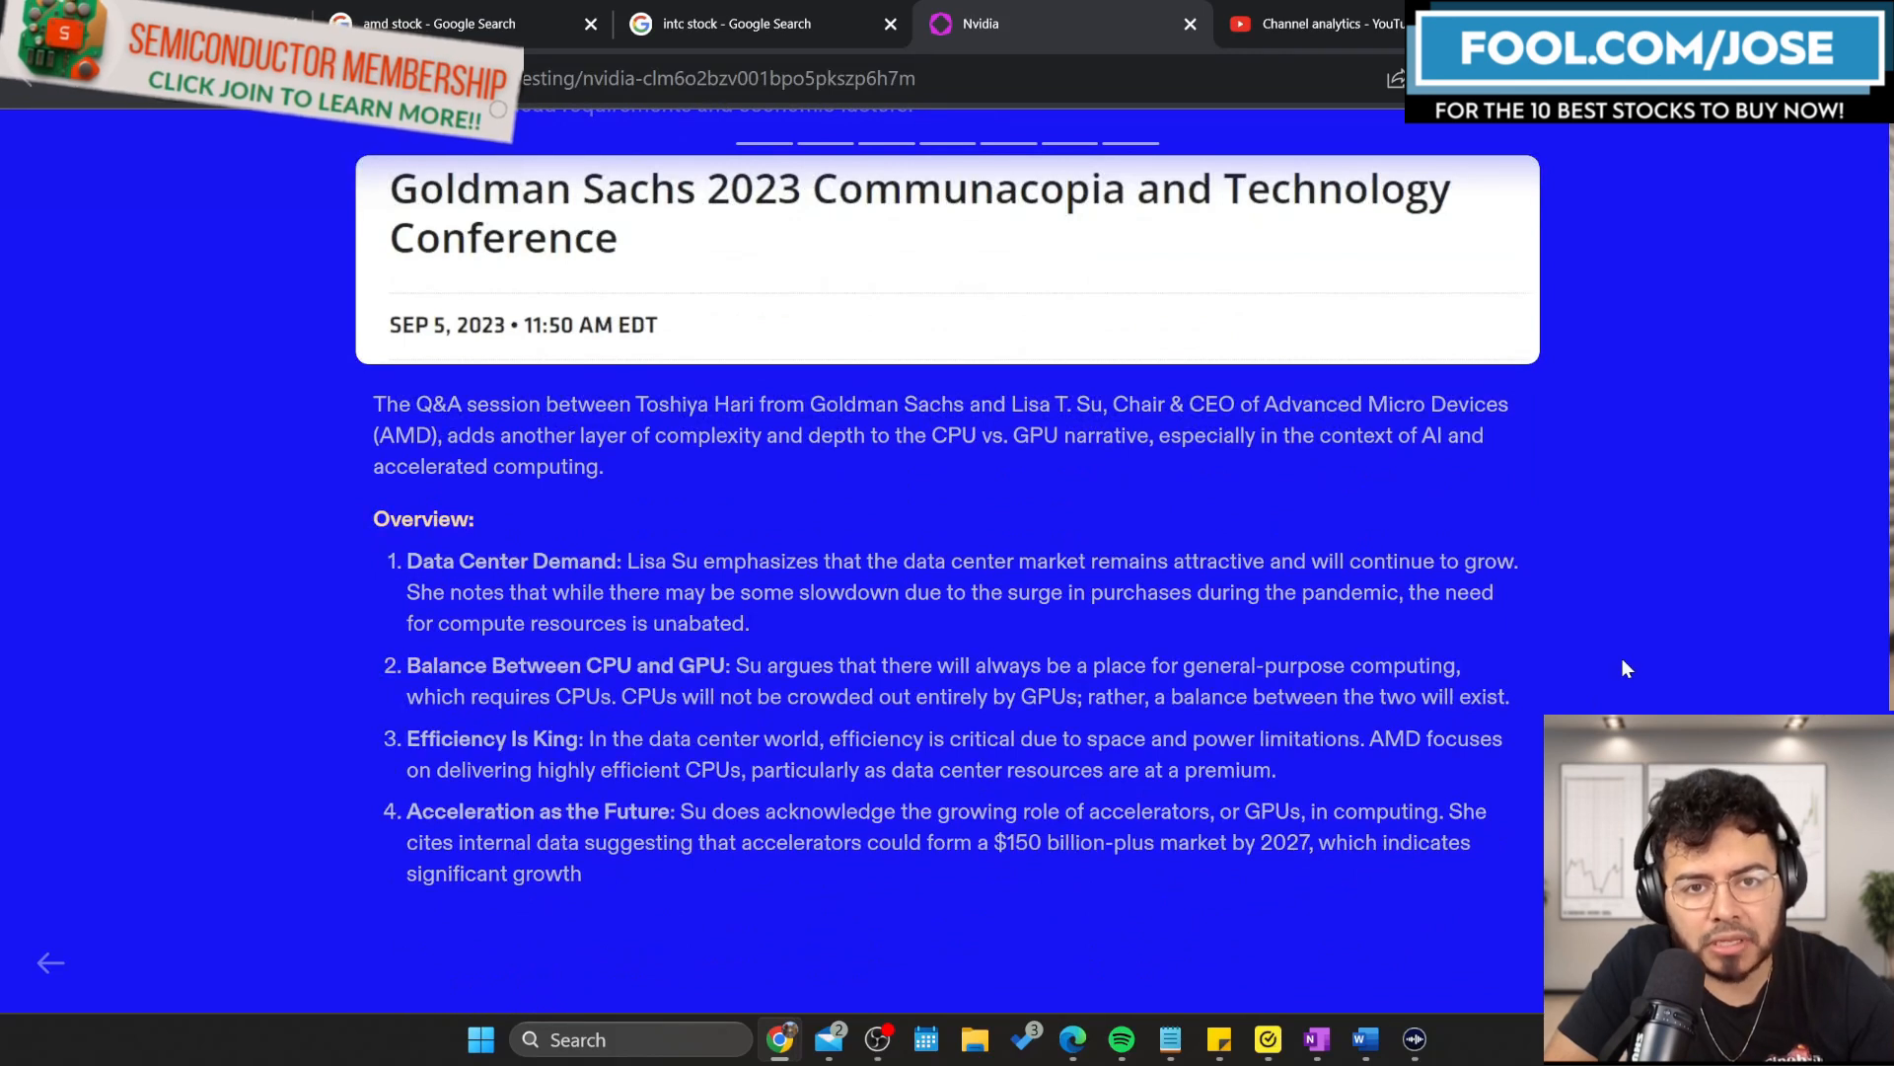
{"action": "left_click", "coordinate": [590, 23]}
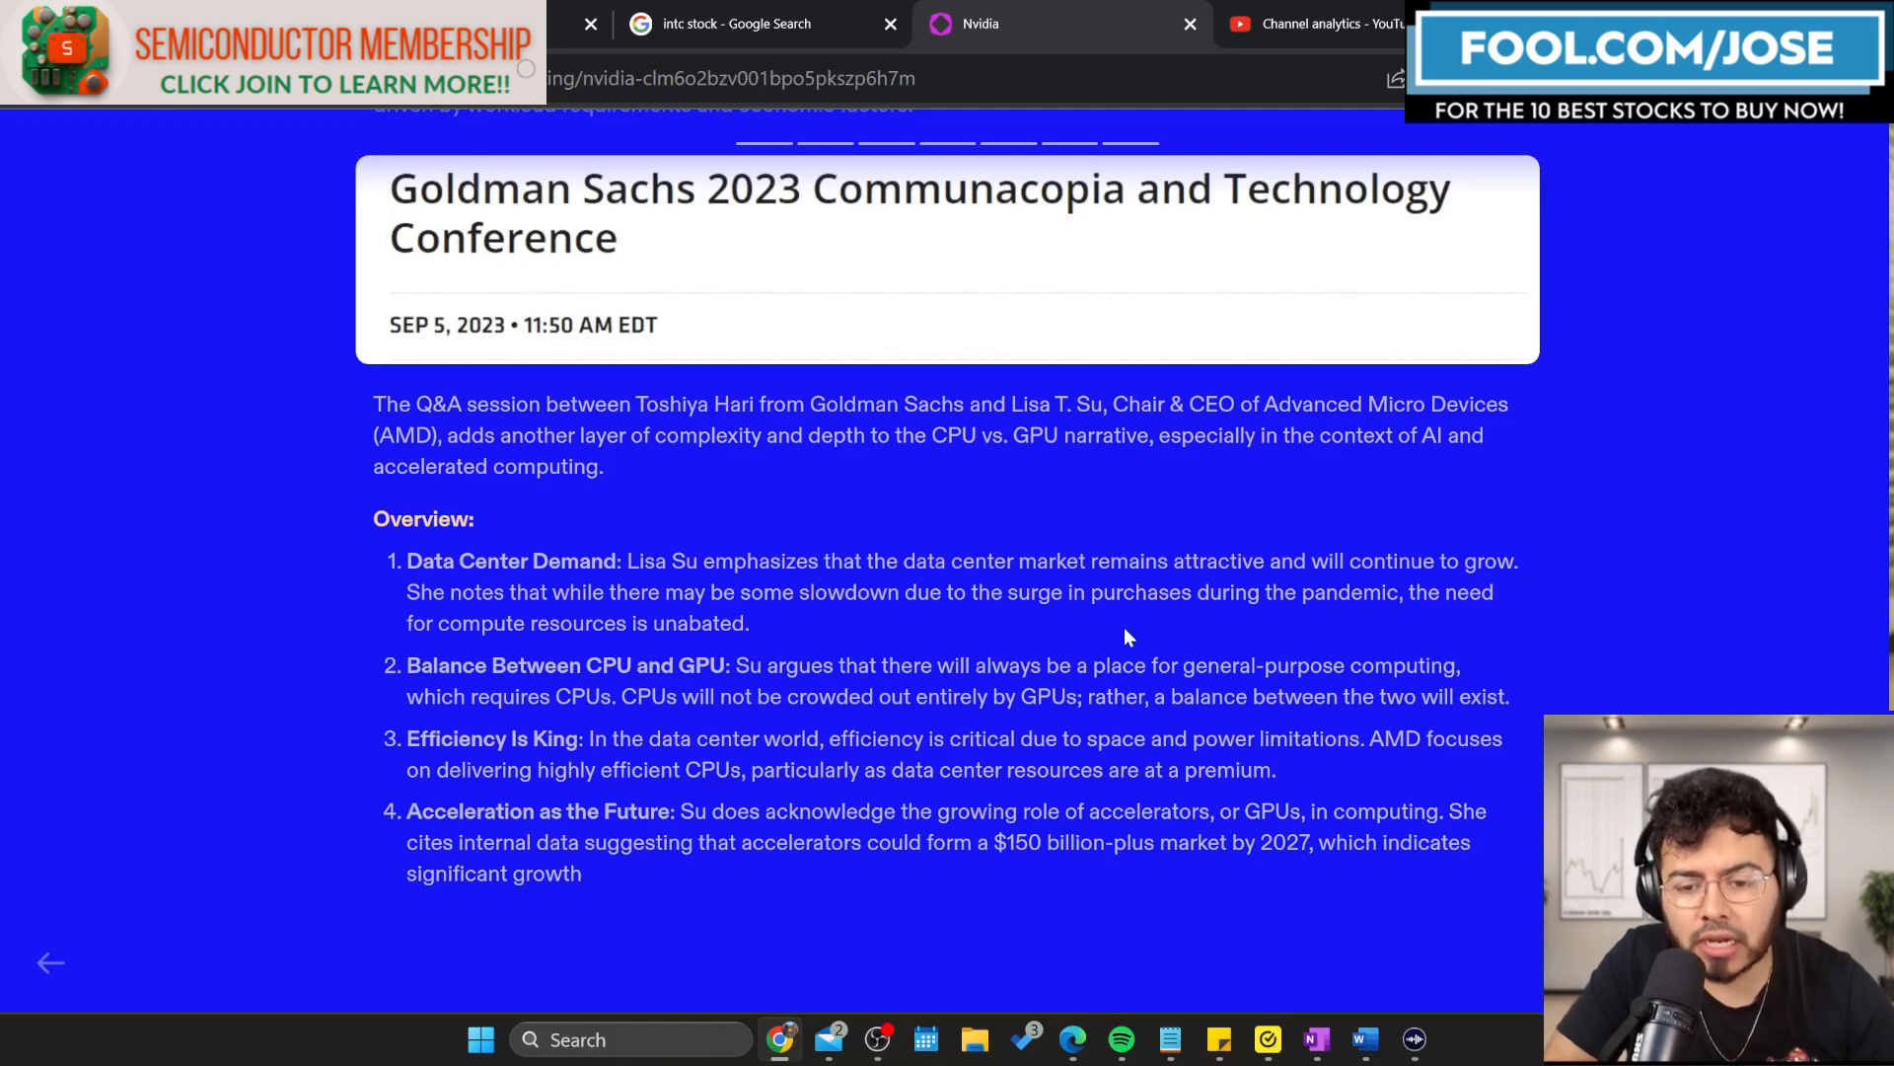
{"action": "mouse_move", "coordinate": [1178, 604]}
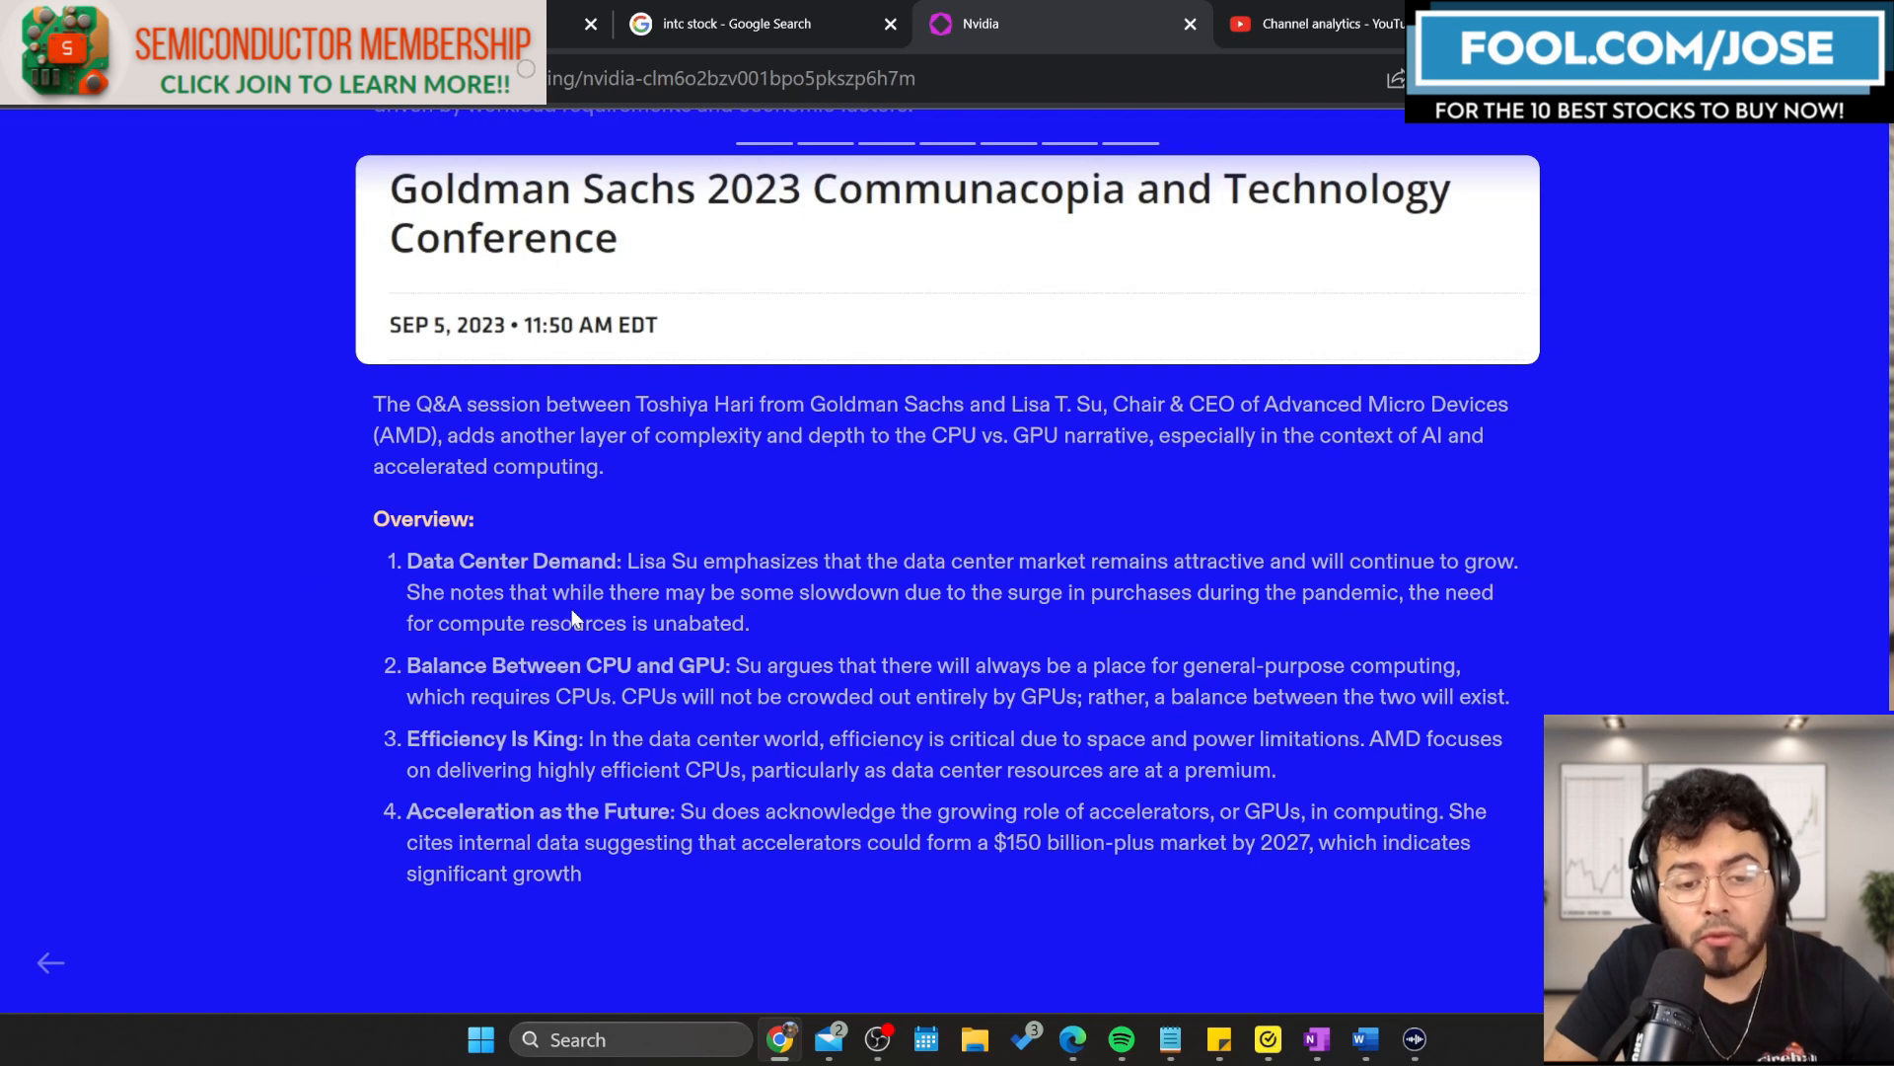
{"action": "mouse_move", "coordinate": [734, 641]}
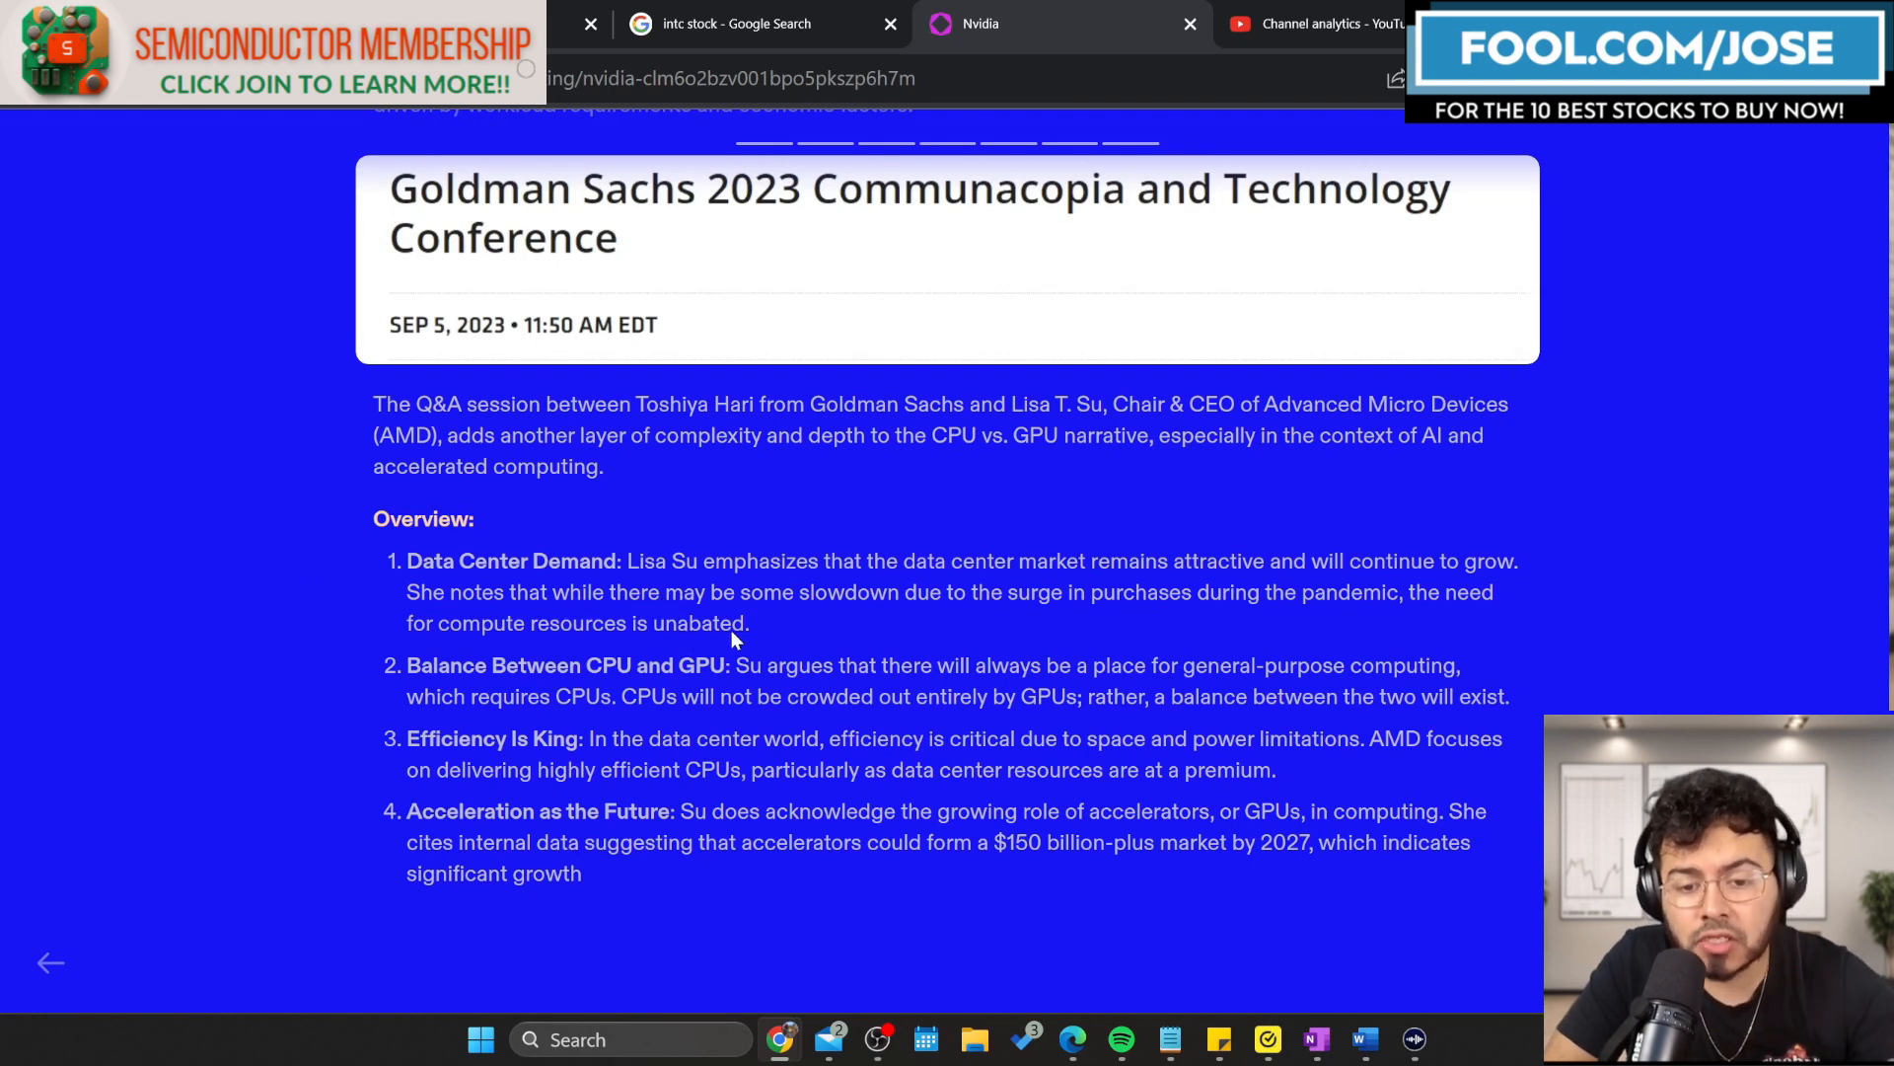
{"action": "mouse_move", "coordinate": [1037, 613]}
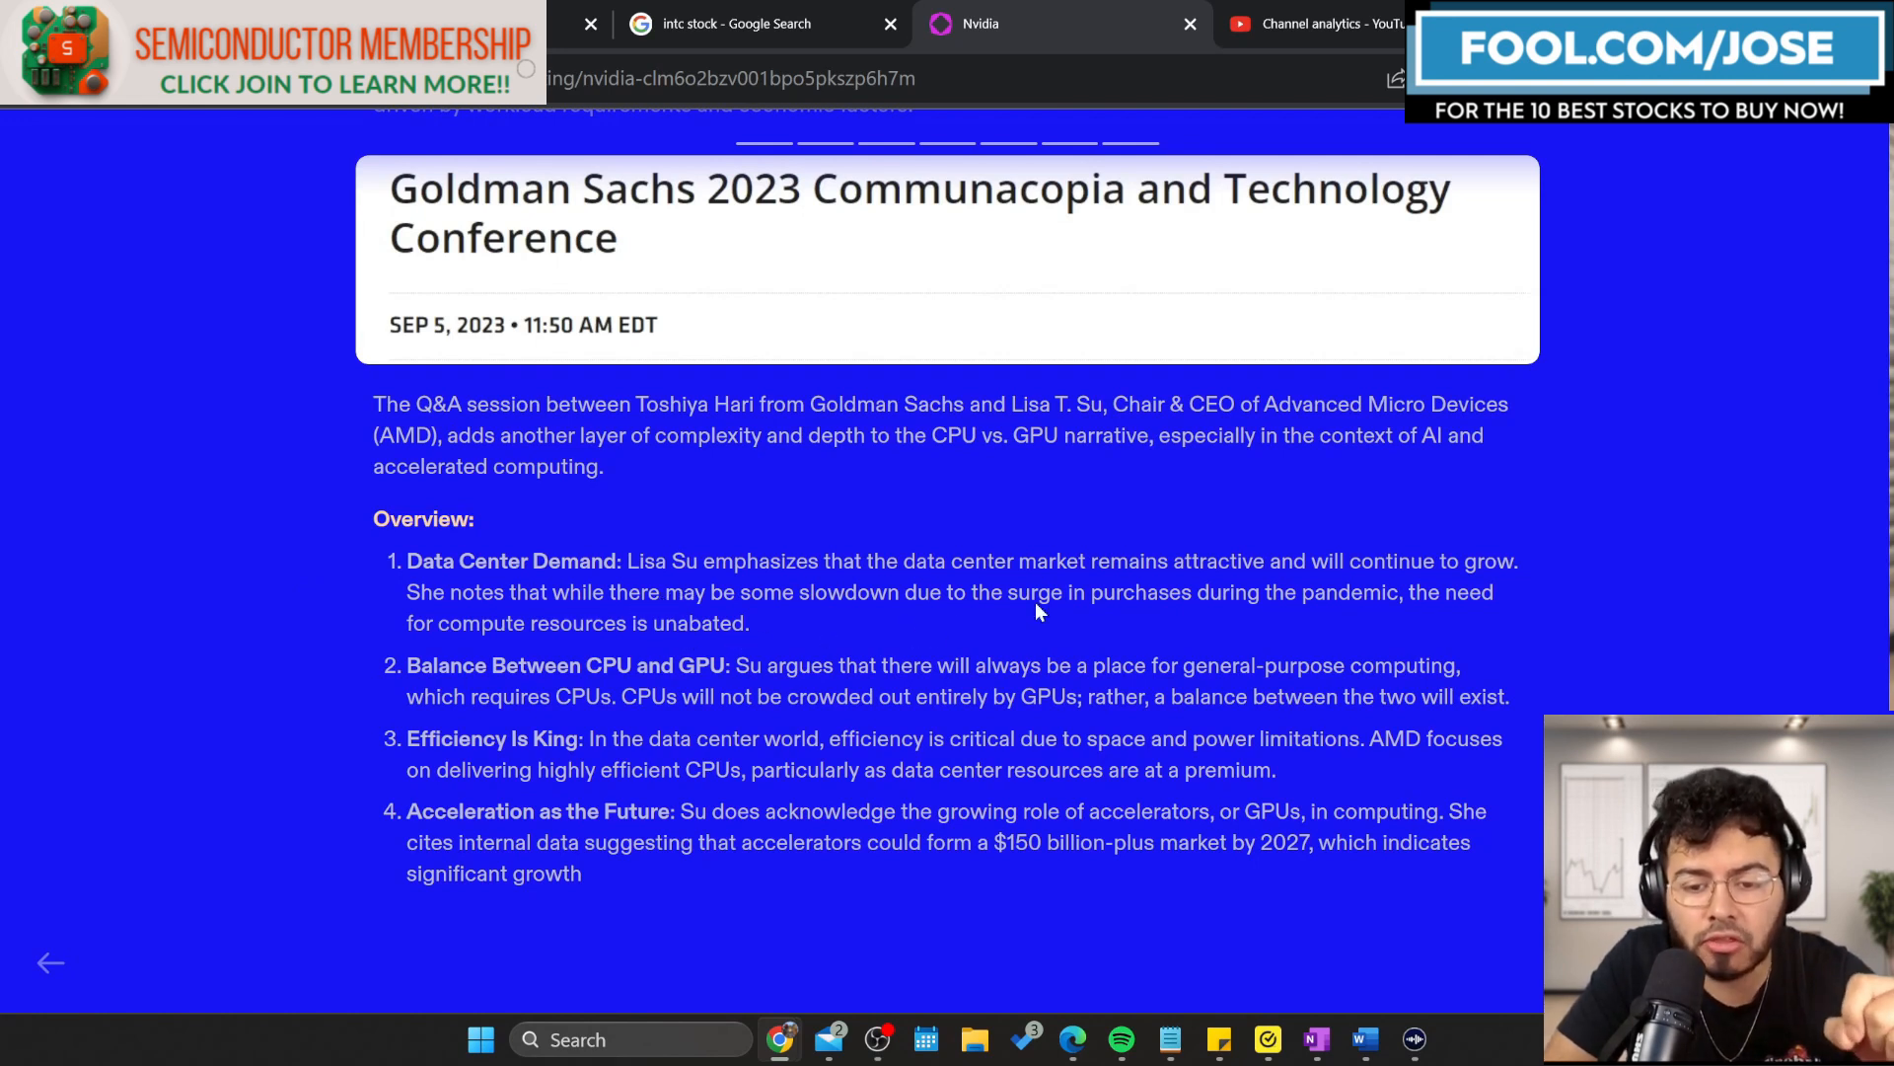
{"action": "mouse_move", "coordinate": [960, 695]}
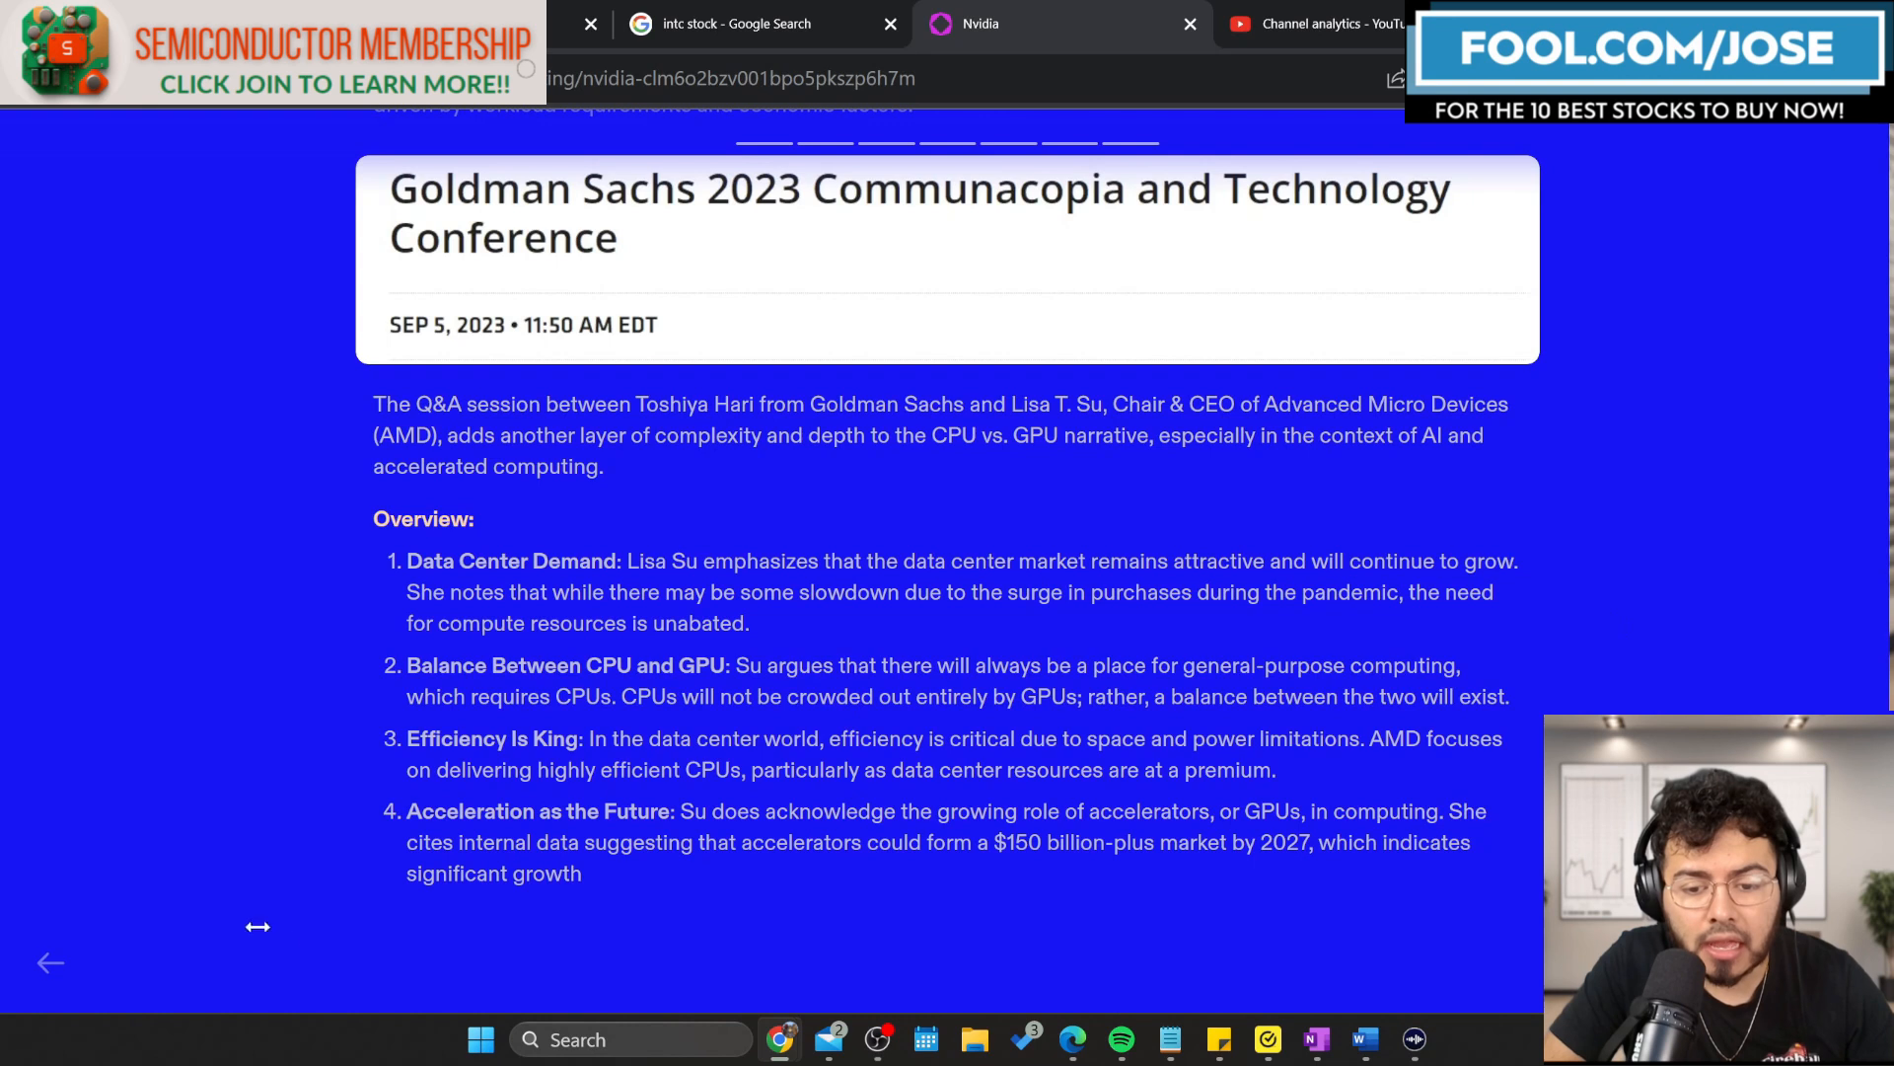
{"action": "mouse_move", "coordinate": [685, 705]}
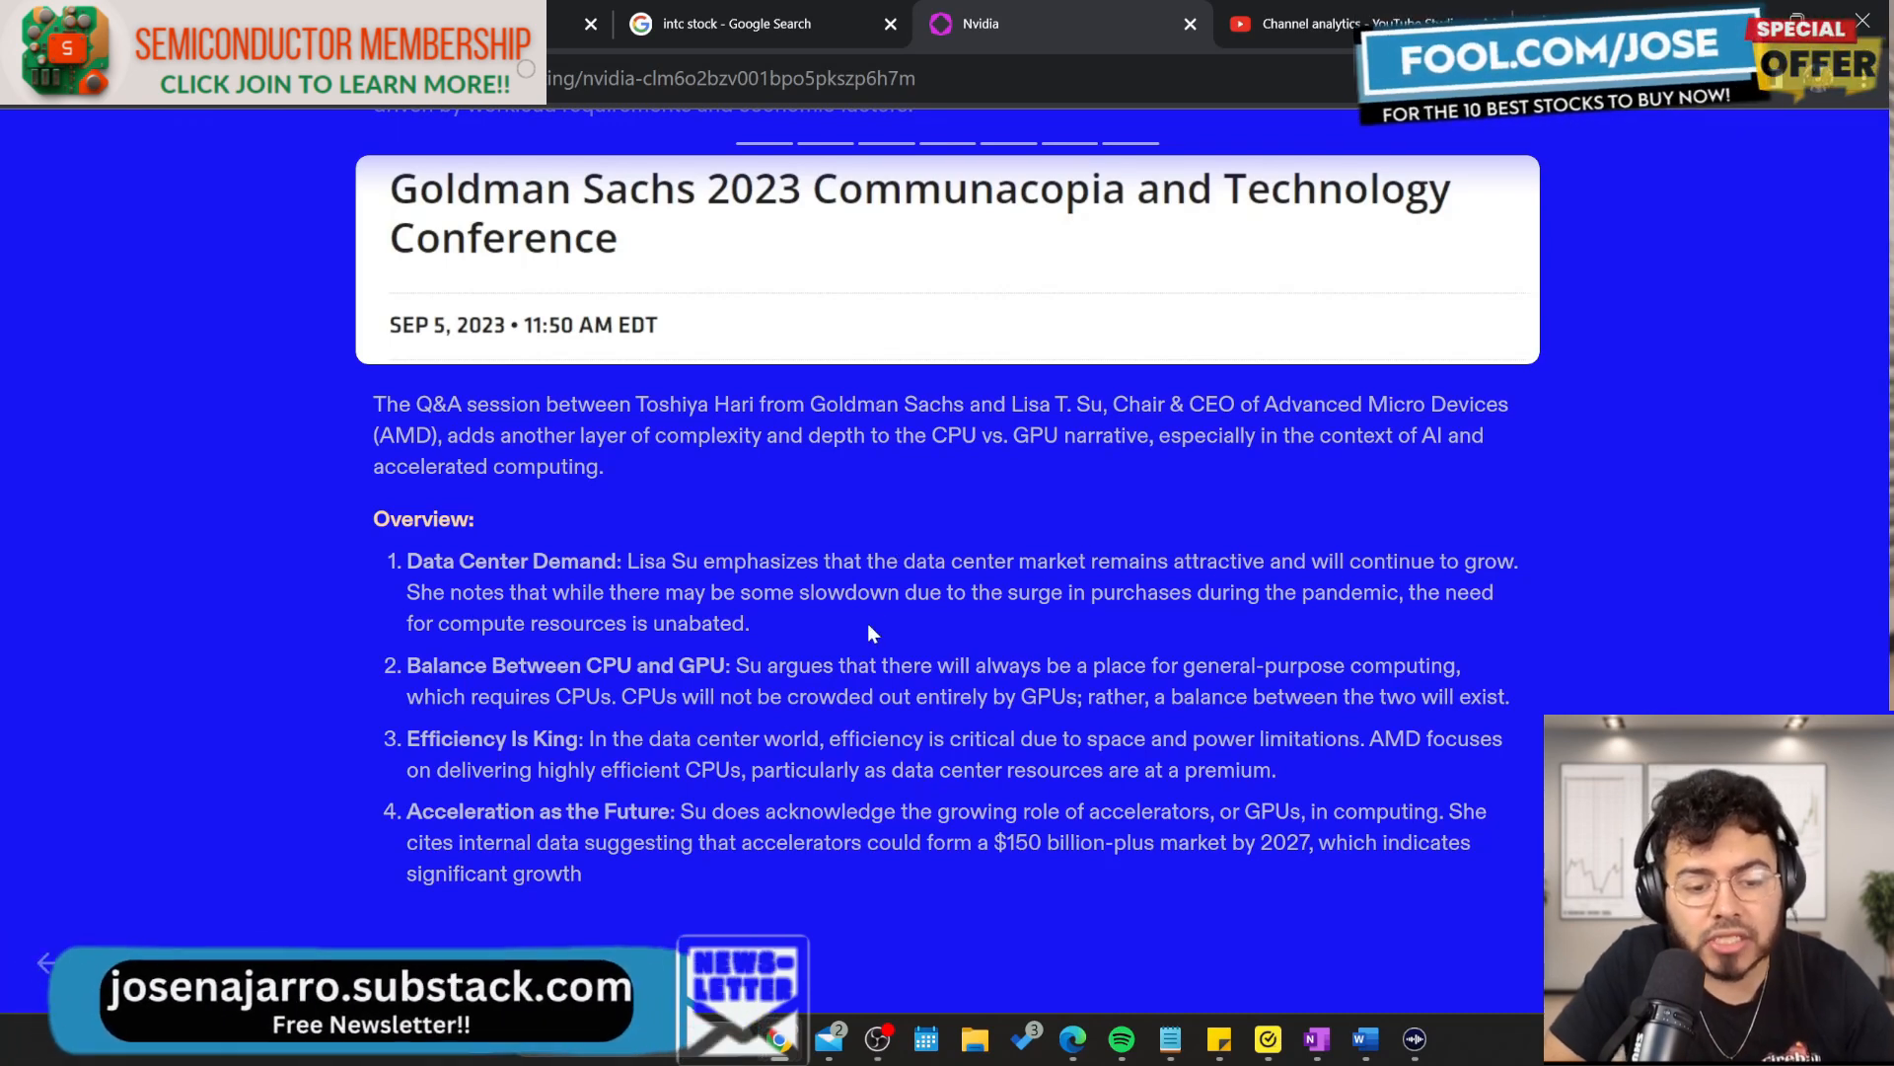
{"action": "mouse_move", "coordinate": [954, 783]}
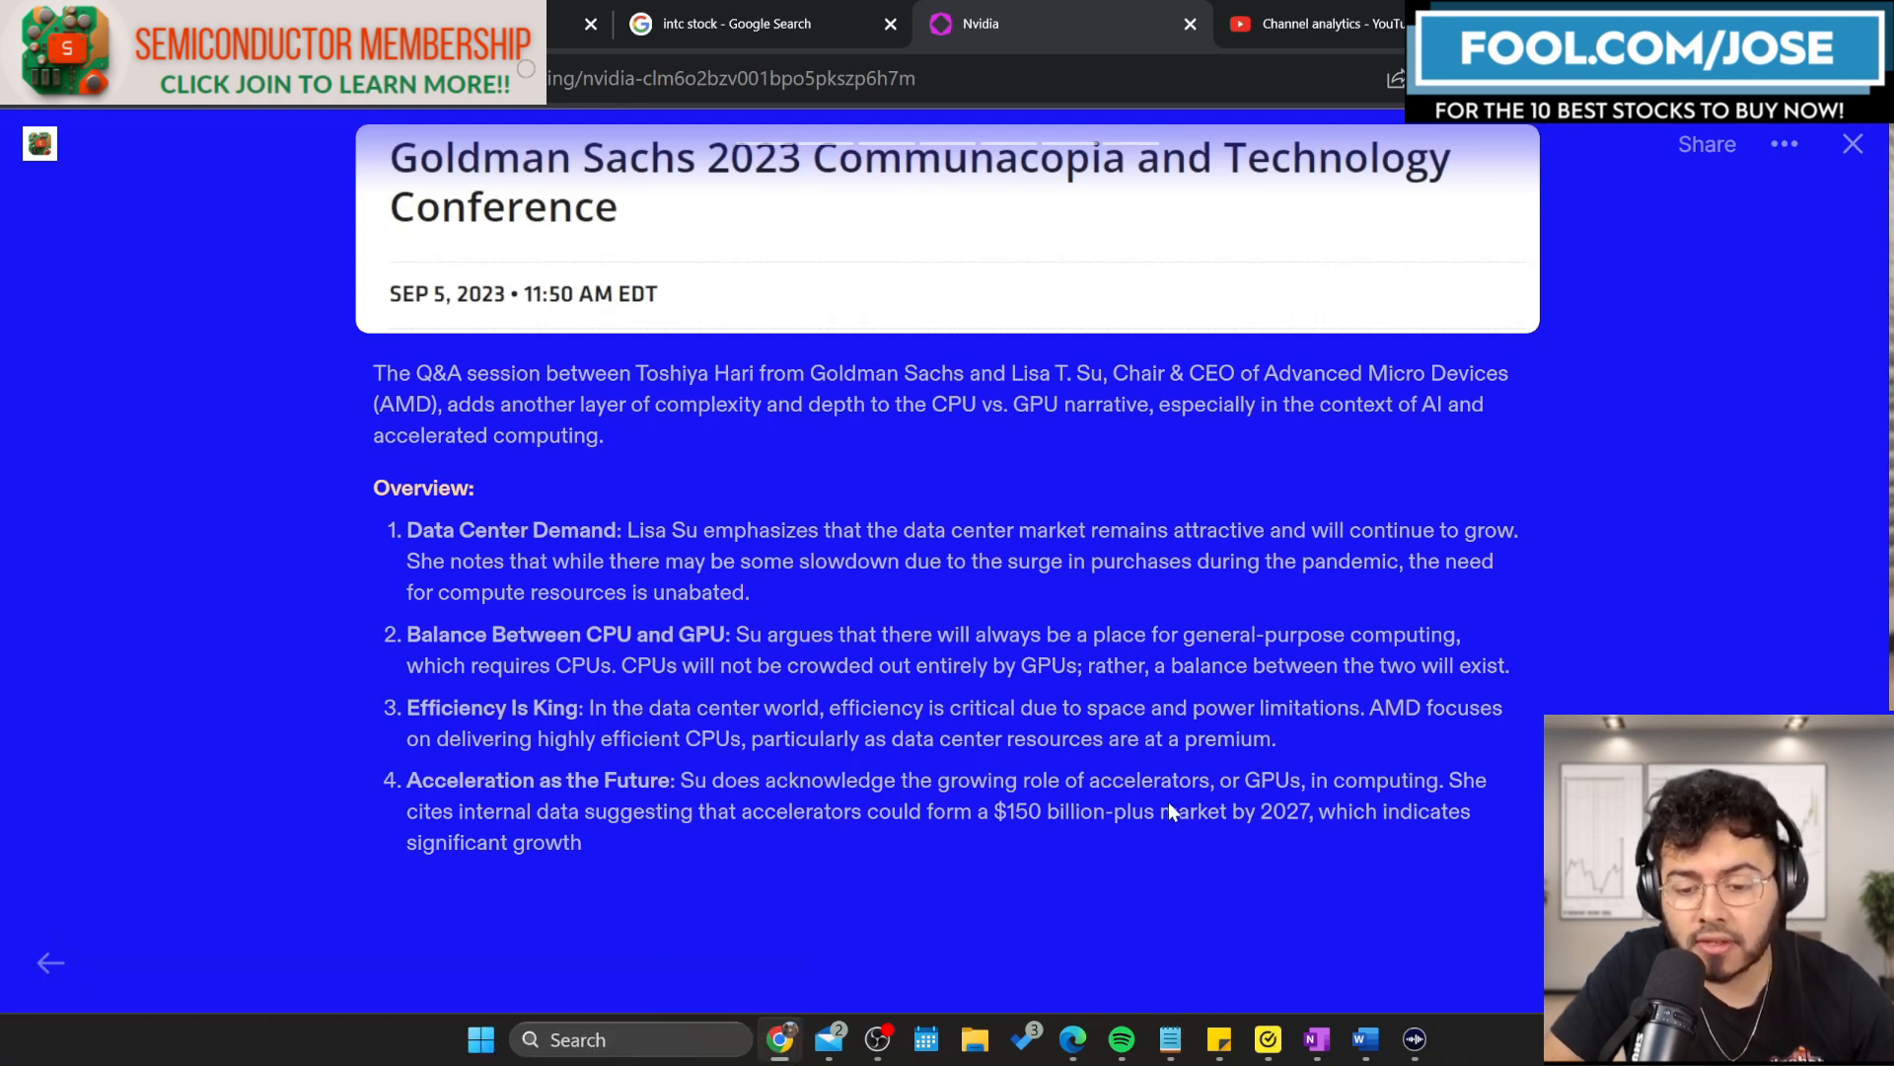
{"action": "mouse_move", "coordinate": [1184, 775]}
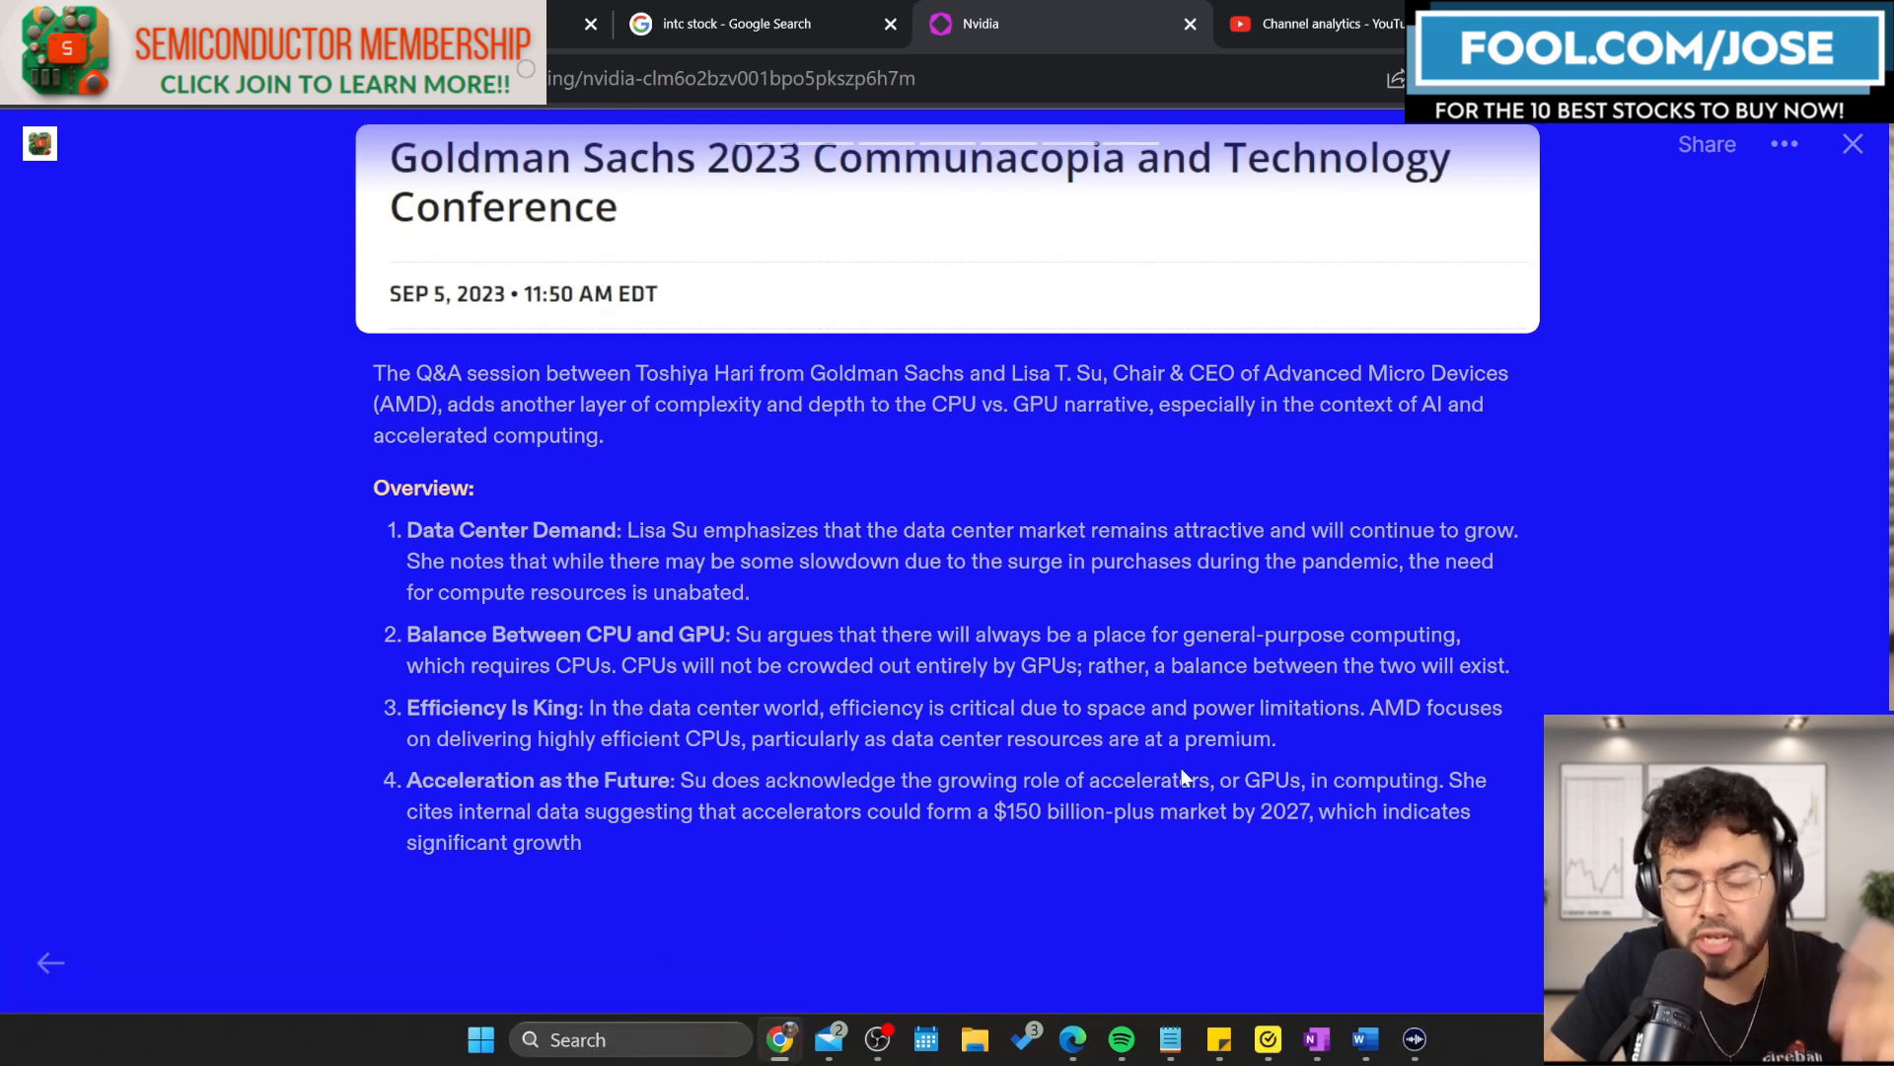
{"action": "mouse_move", "coordinate": [682, 831]}
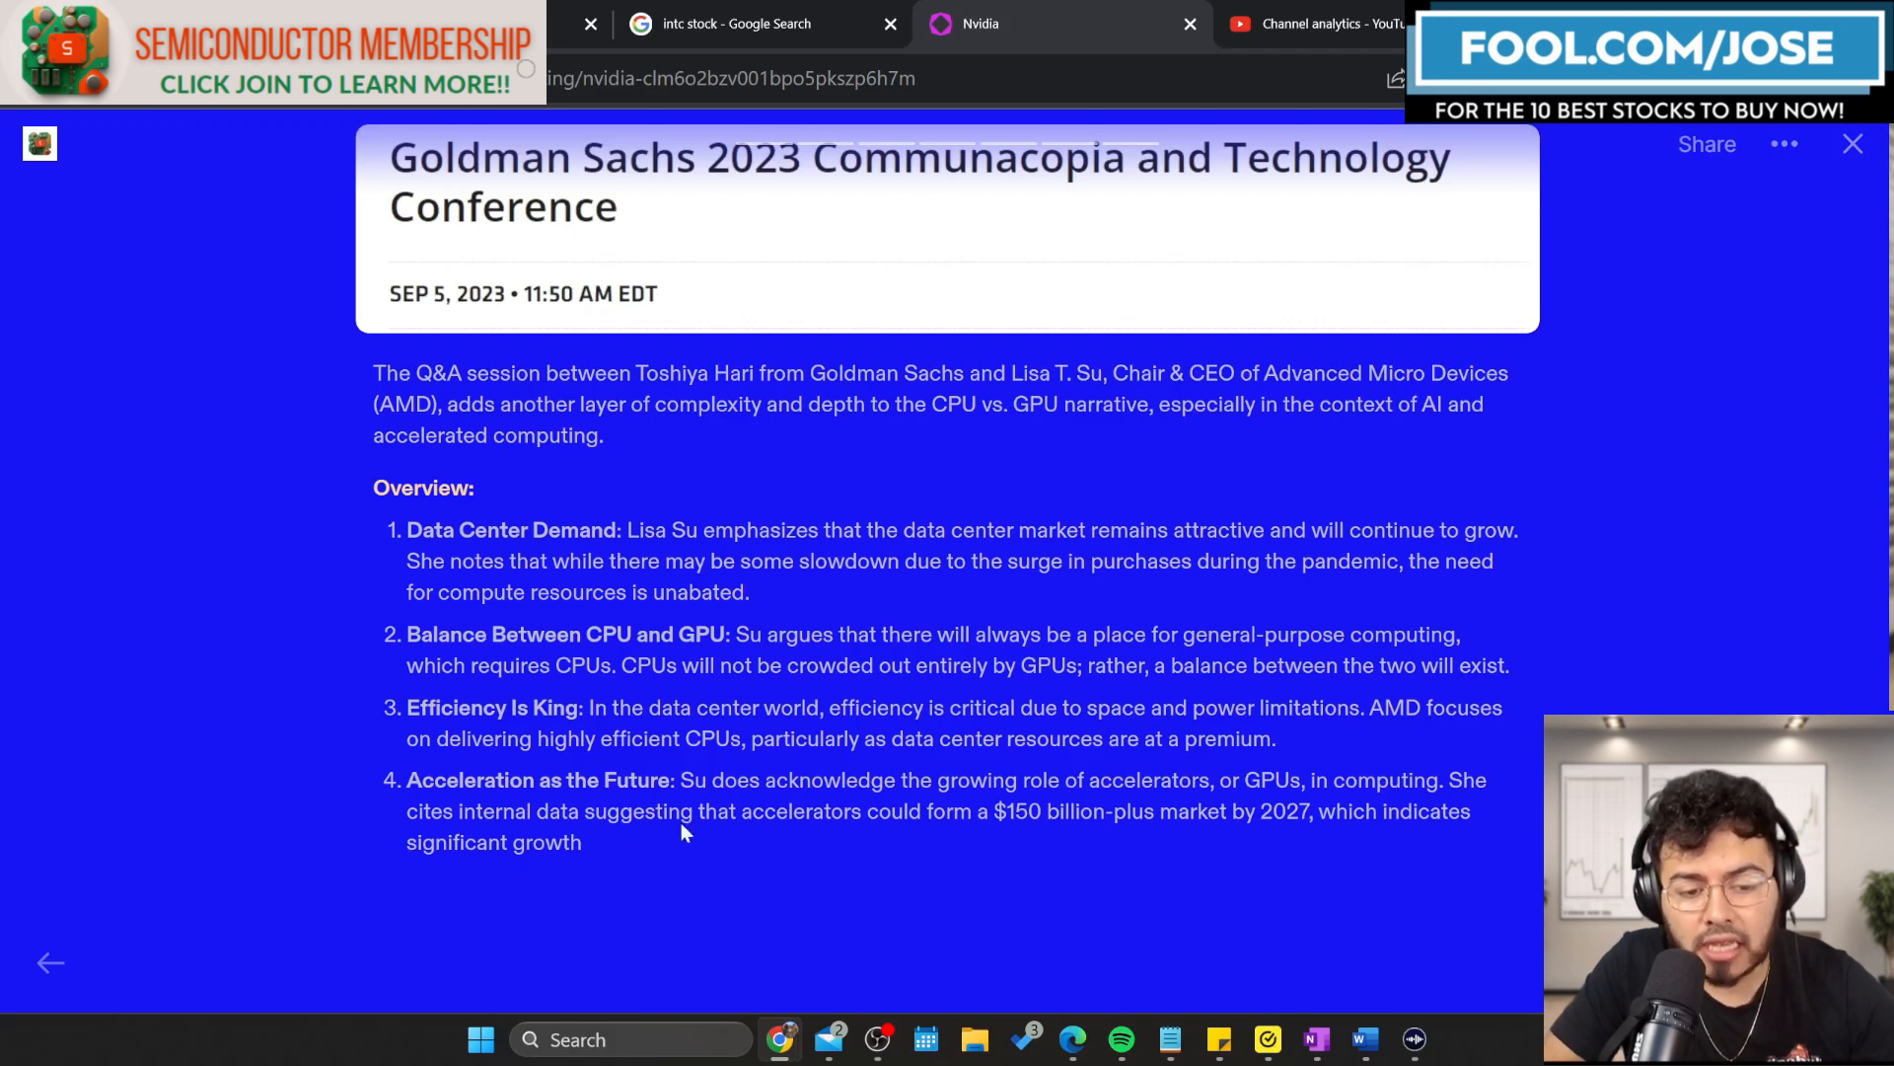
{"action": "mouse_move", "coordinate": [807, 795]}
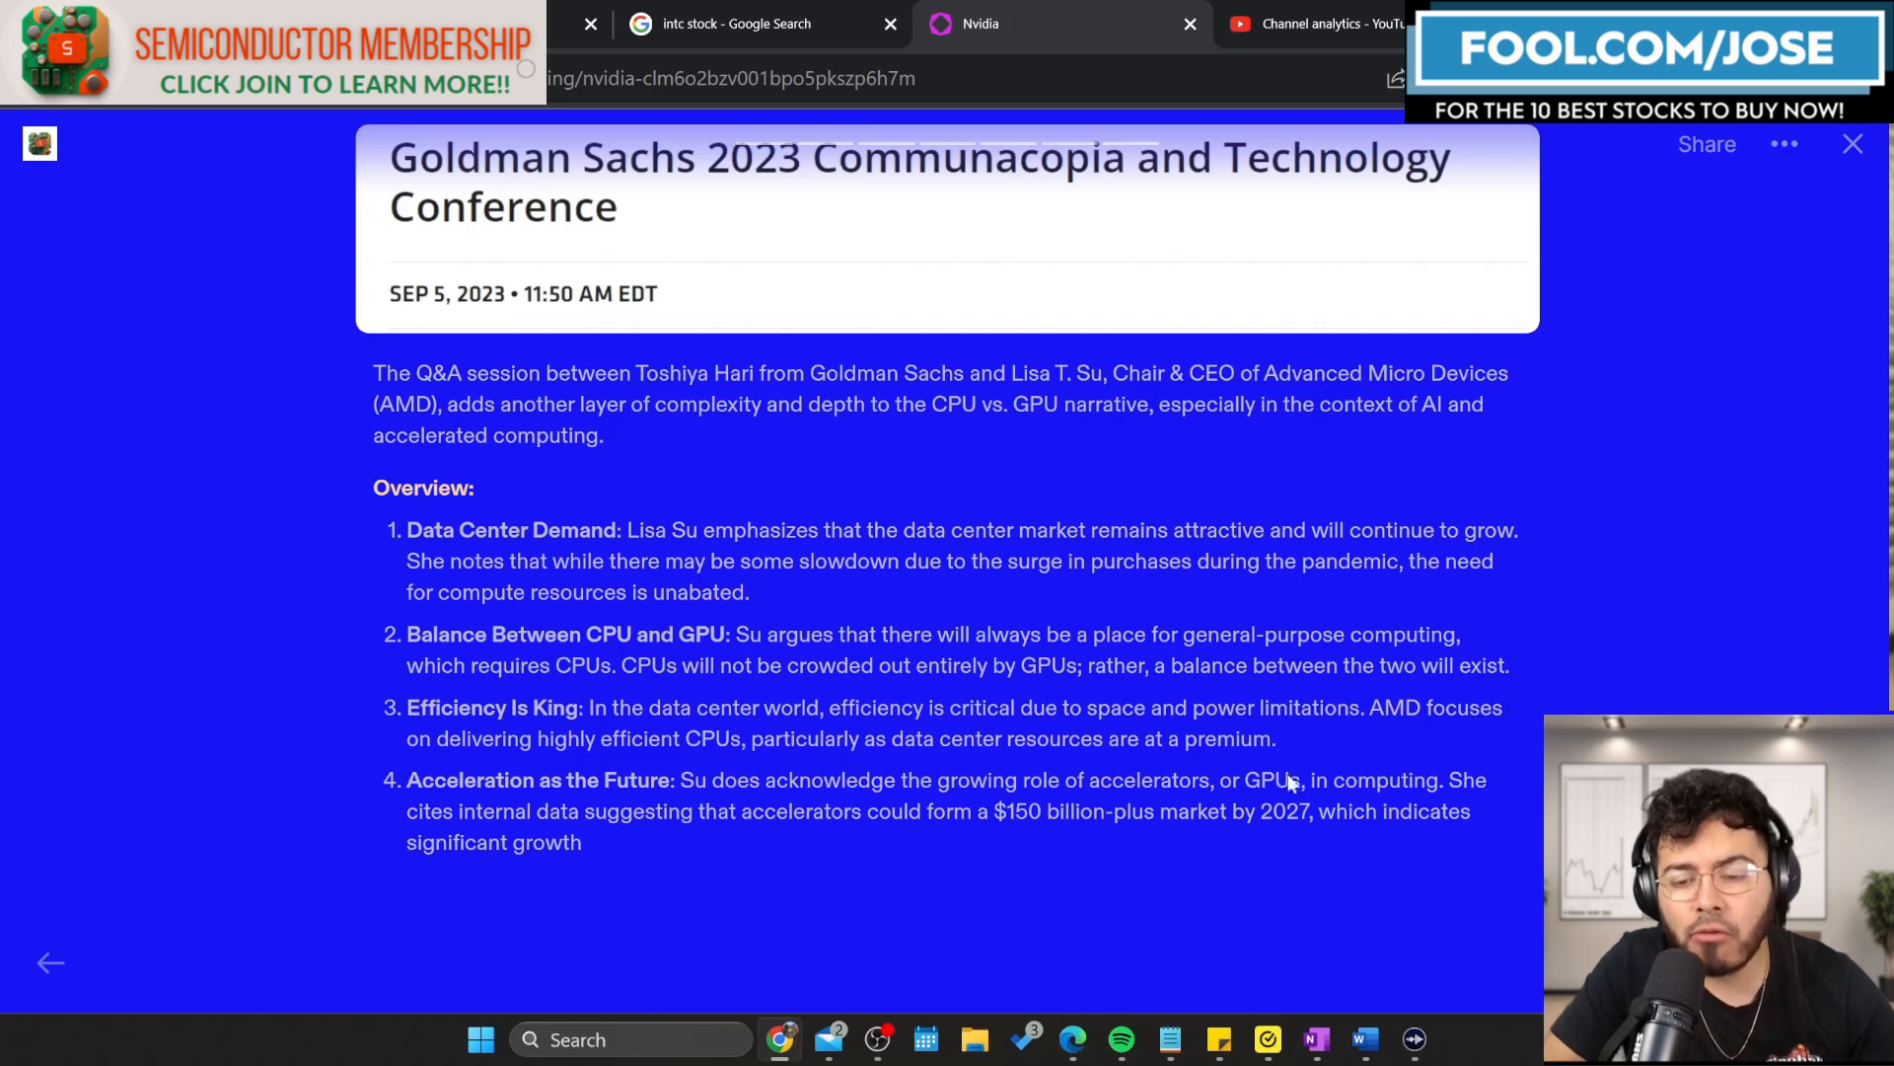
{"action": "mouse_move", "coordinate": [1625, 575]}
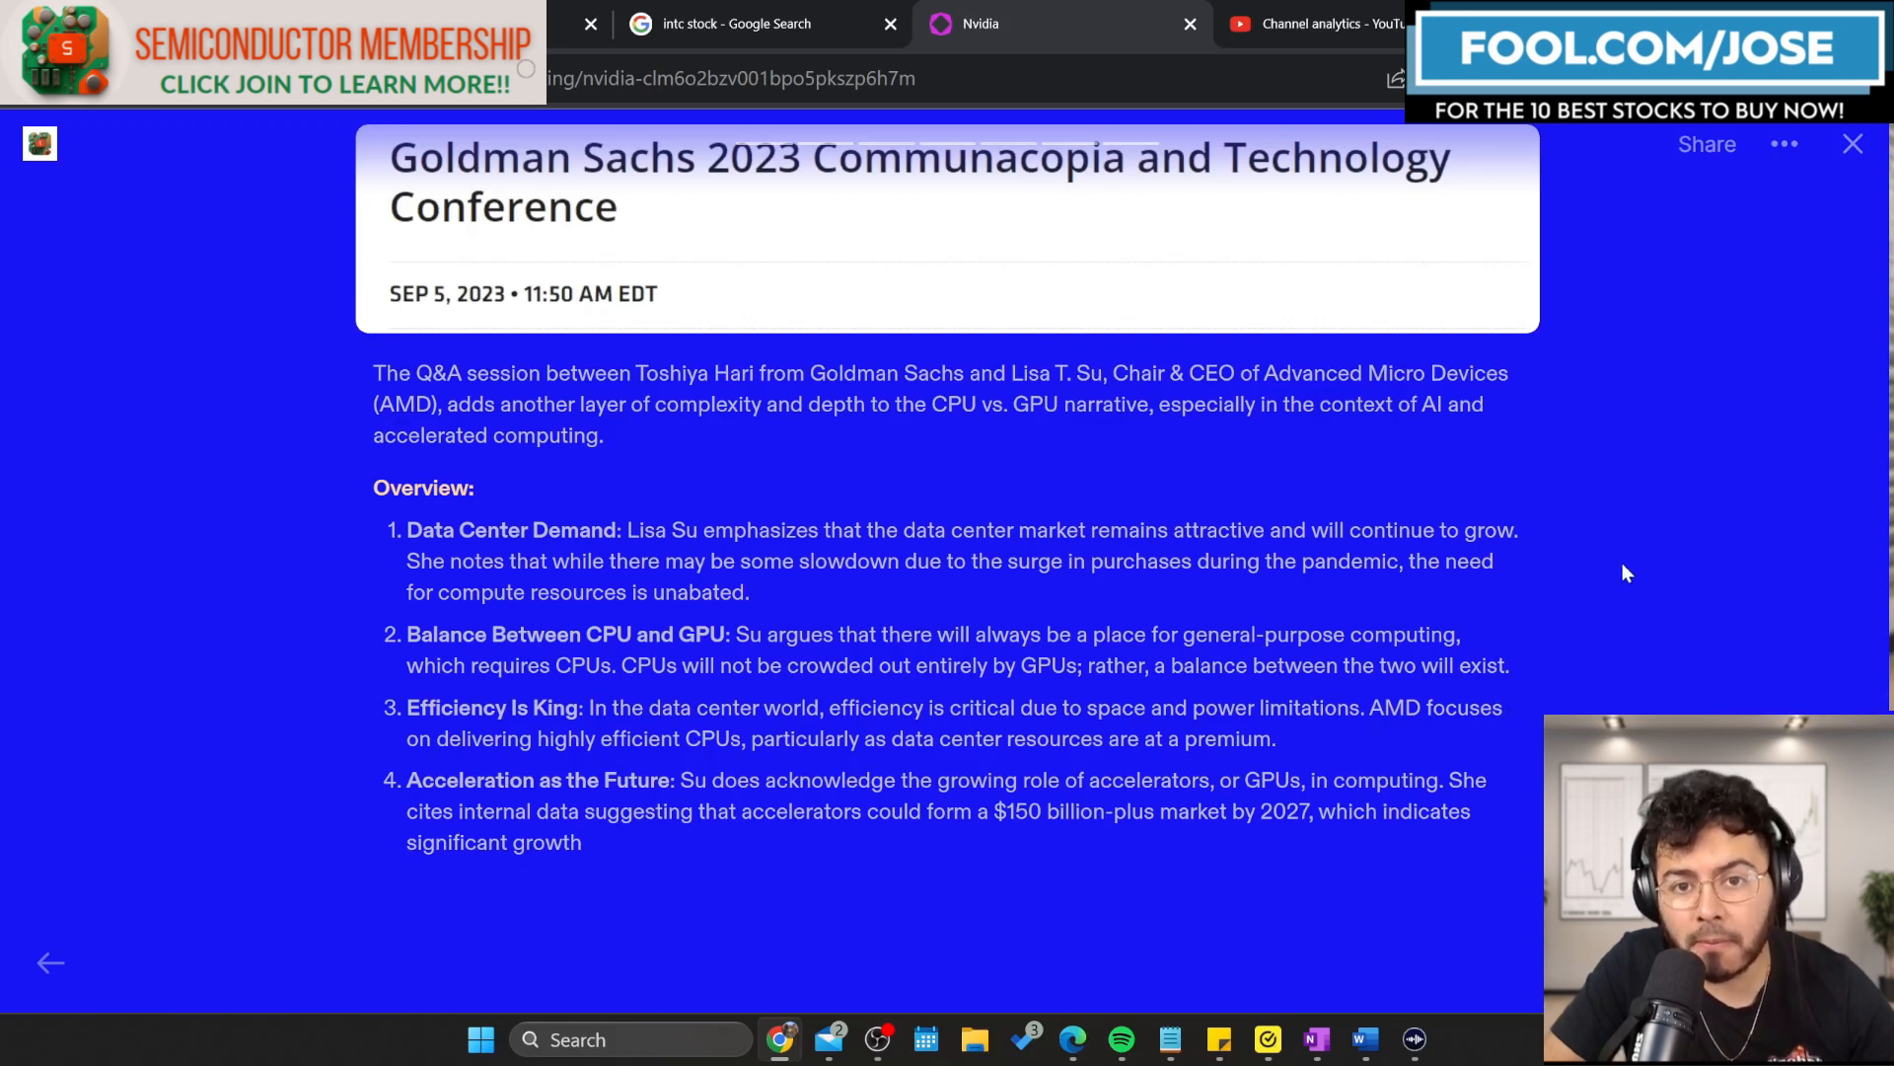
{"action": "mouse_move", "coordinate": [1491, 575]}
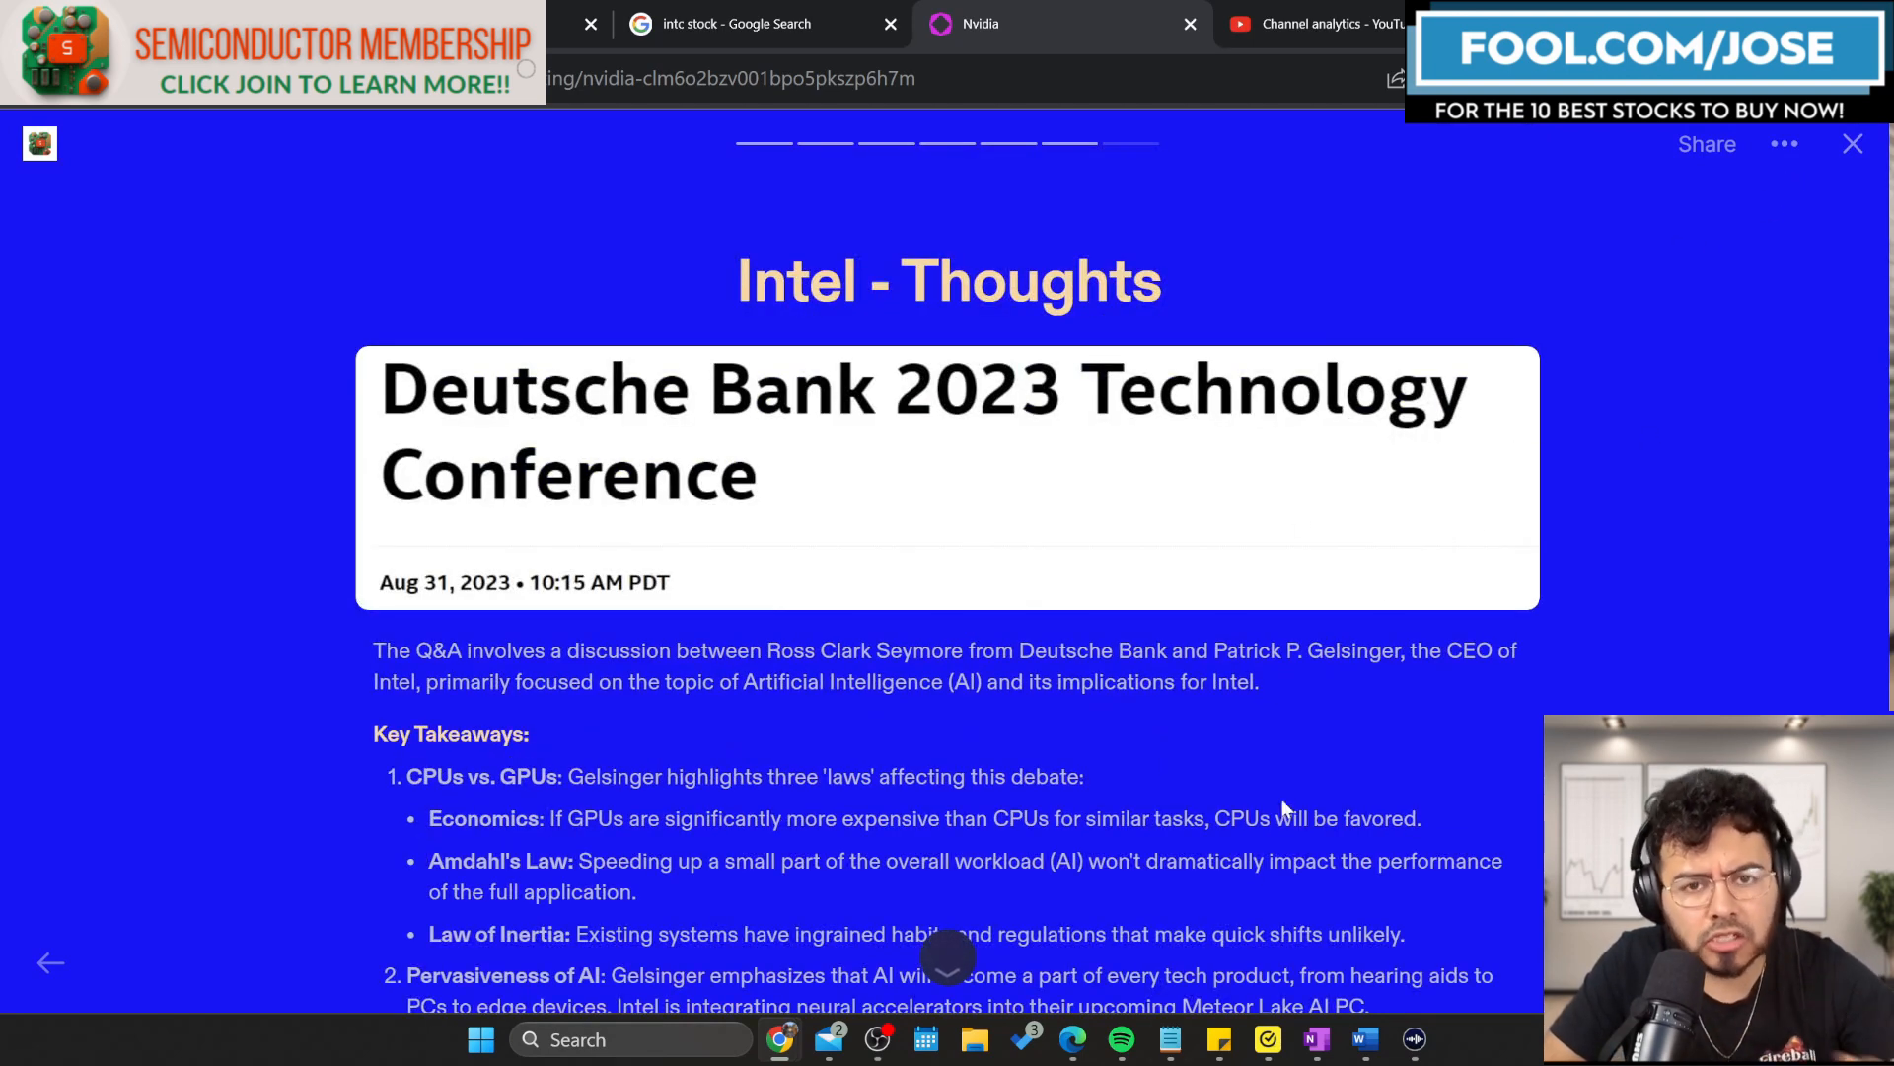
Scroll past AMD's stock quote and search Google for 'nvda stock'.
{"action": "scroll", "scroll_direction": "down", "scroll_amount": 3}
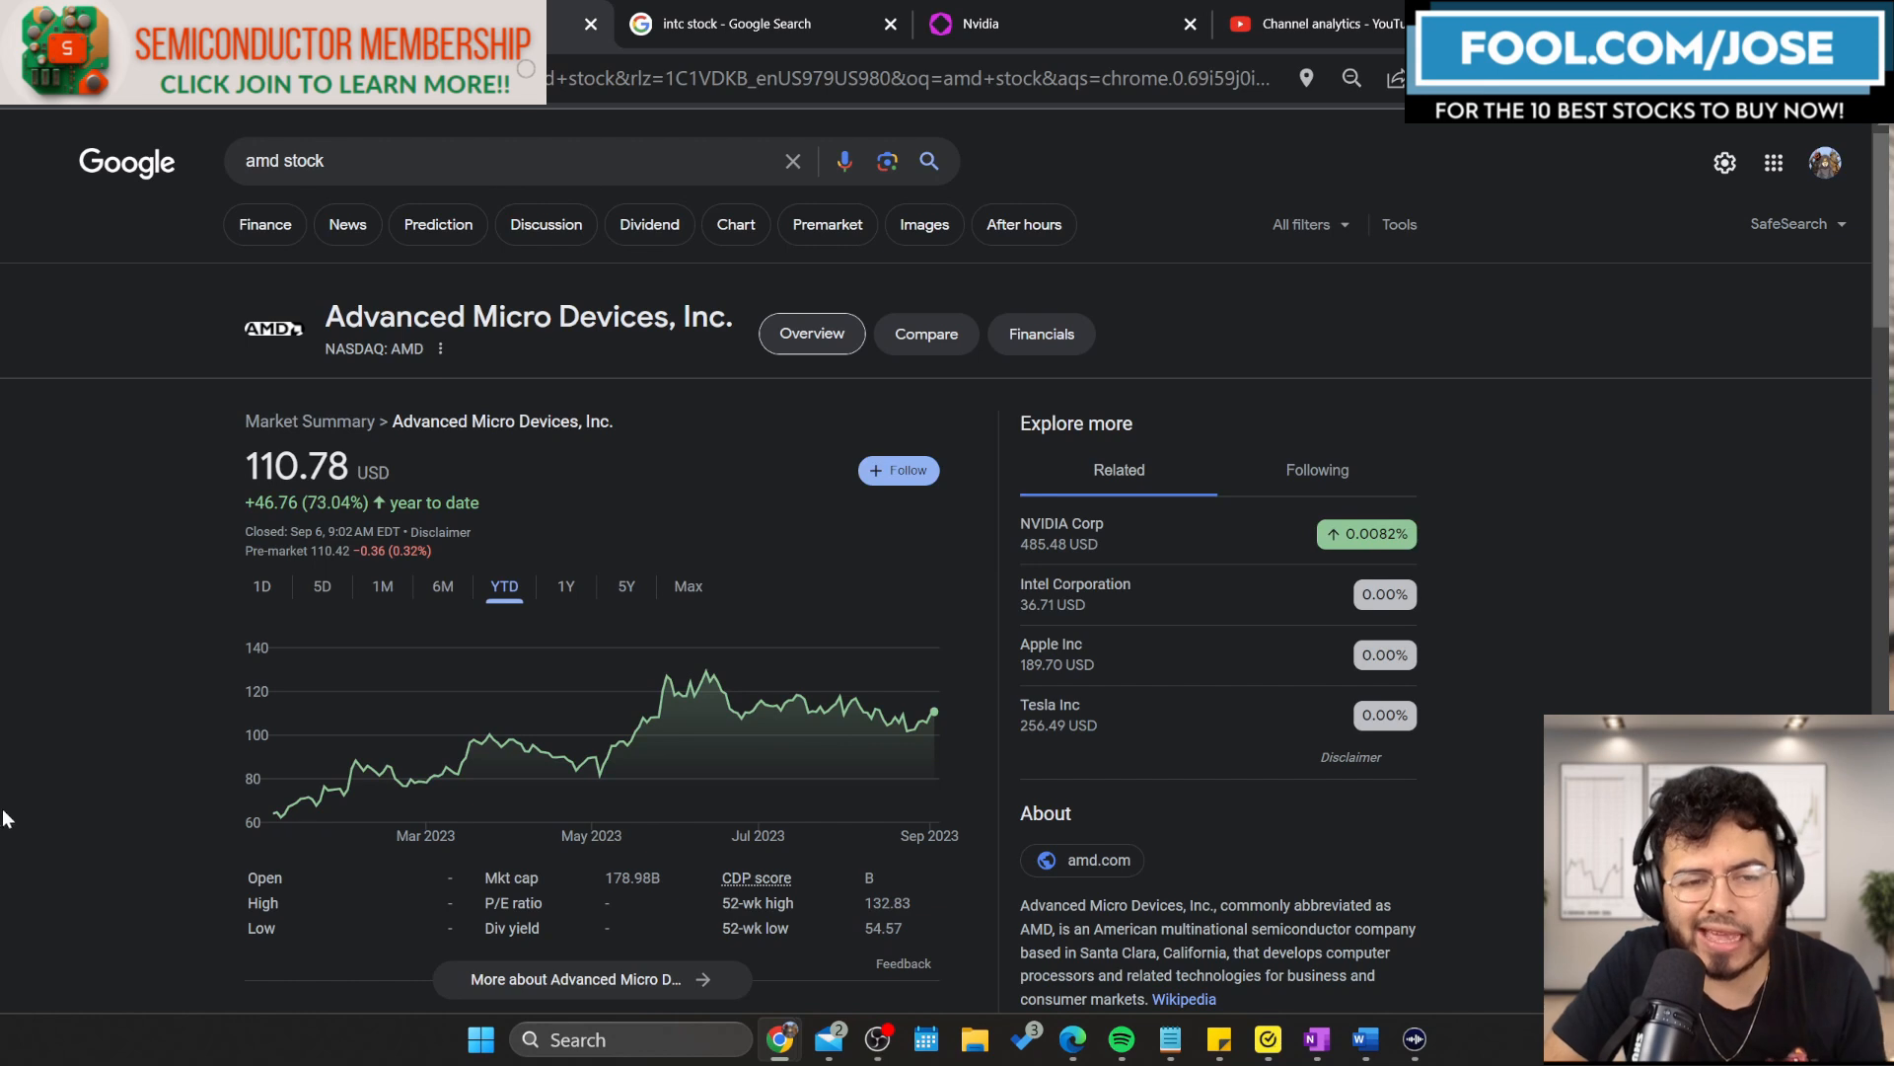
{"action": "type", "text": "nvda stock"}
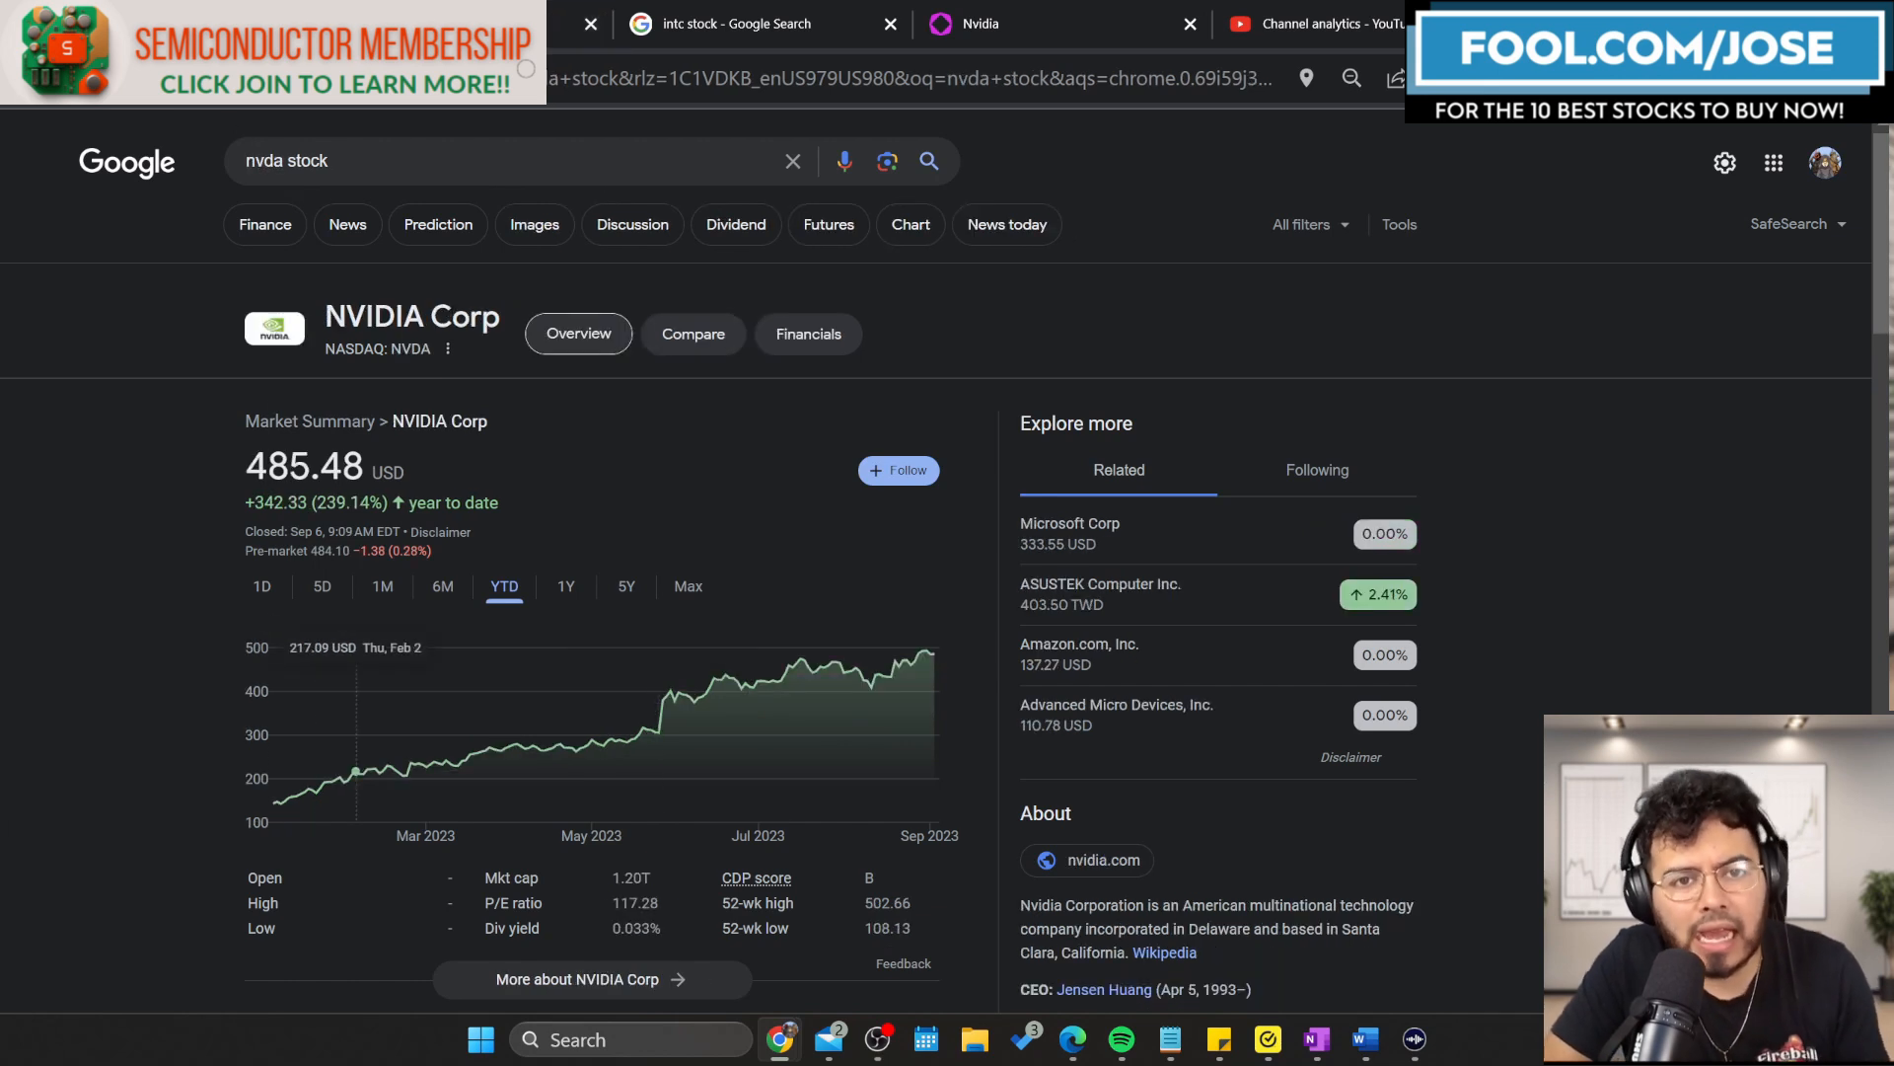